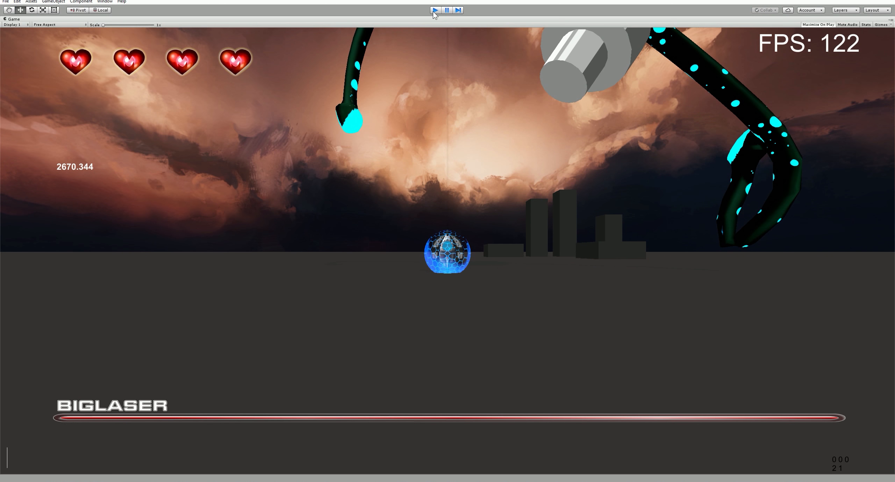
Step: Stop the playtest and inspect the Lightning 1, mothersquid and eye fighter prefabs
{"action": "left_click", "coordinate": [435, 9]}
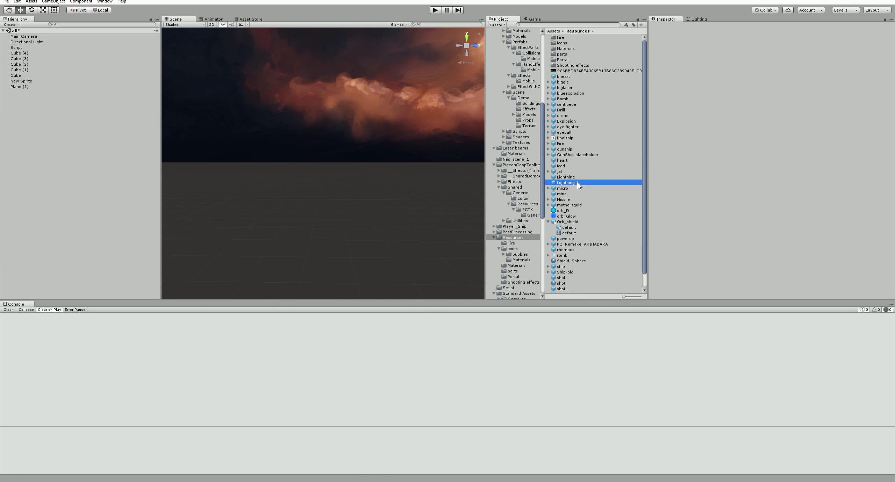
{"action": "left_click", "coordinate": [568, 168]}
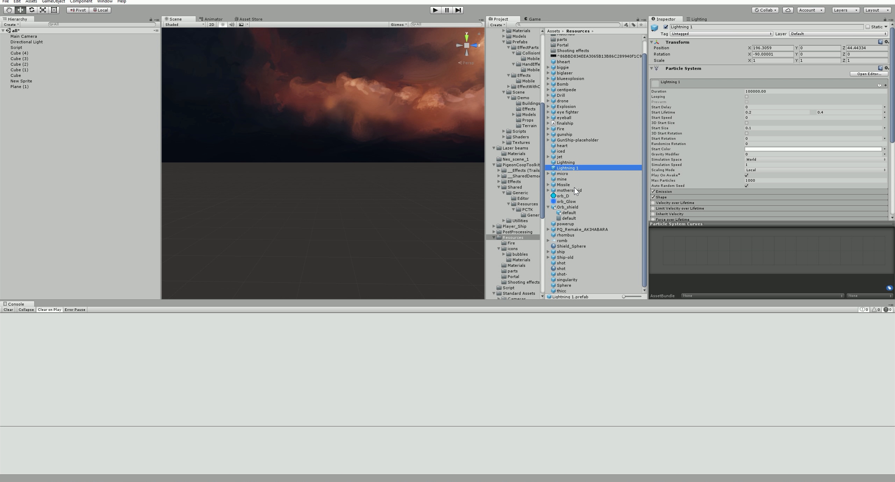
{"action": "mouse_move", "coordinate": [569, 256]}
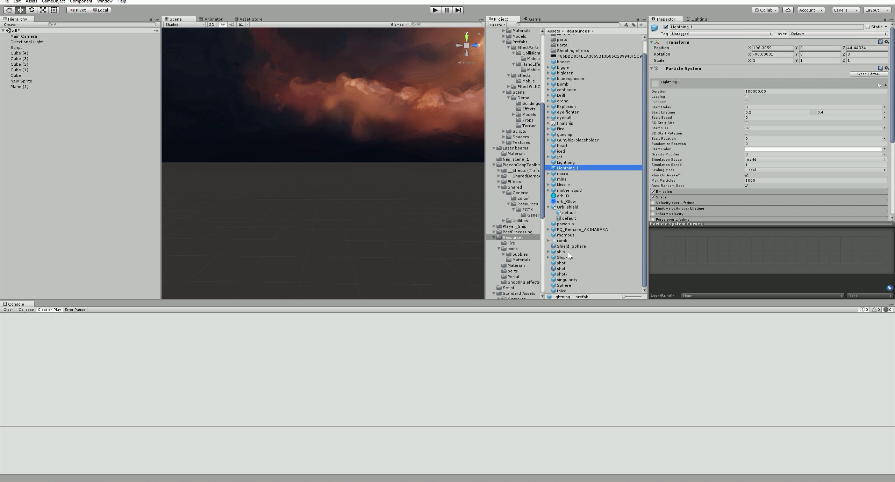
{"action": "left_click", "coordinate": [569, 190]}
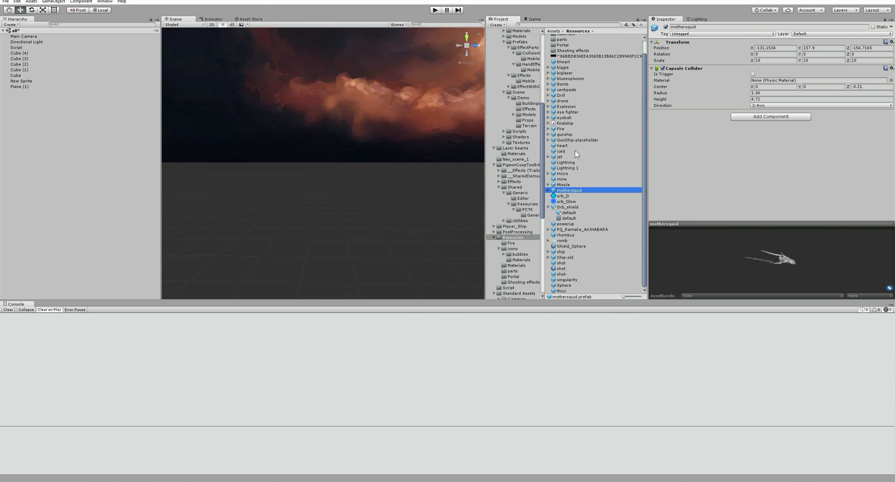
{"action": "left_click", "coordinate": [566, 112]}
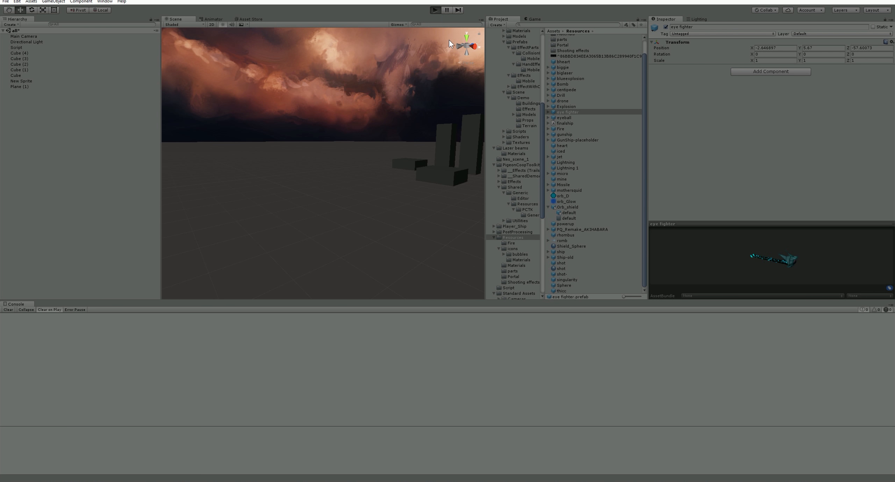
Step: Restart the playtest and enter 'eye fighter' in the in-game console
{"action": "left_click", "coordinate": [435, 10]}
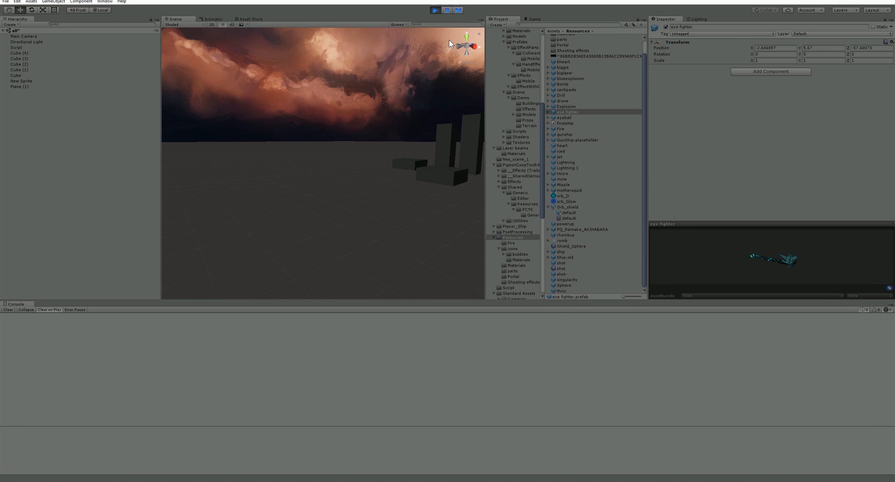
{"action": "left_click", "coordinate": [435, 10]}
{"action": "type", "text": "play"}
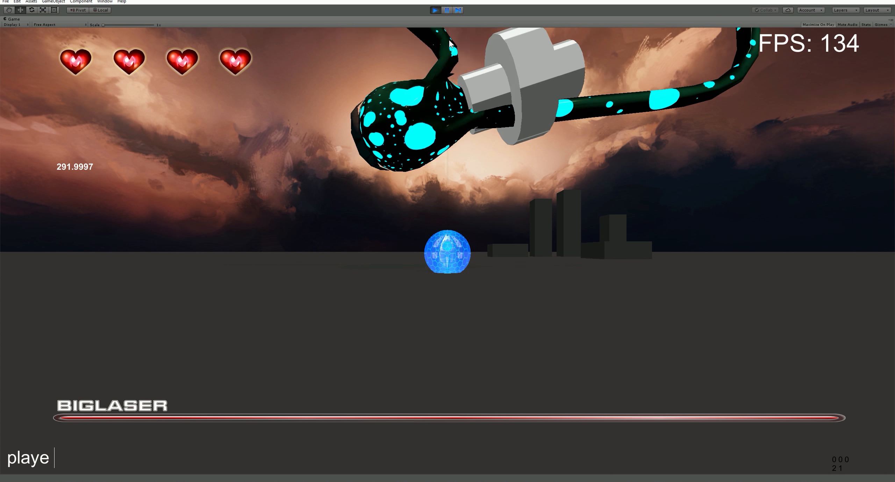
{"action": "type", "text": "eye fighter"}
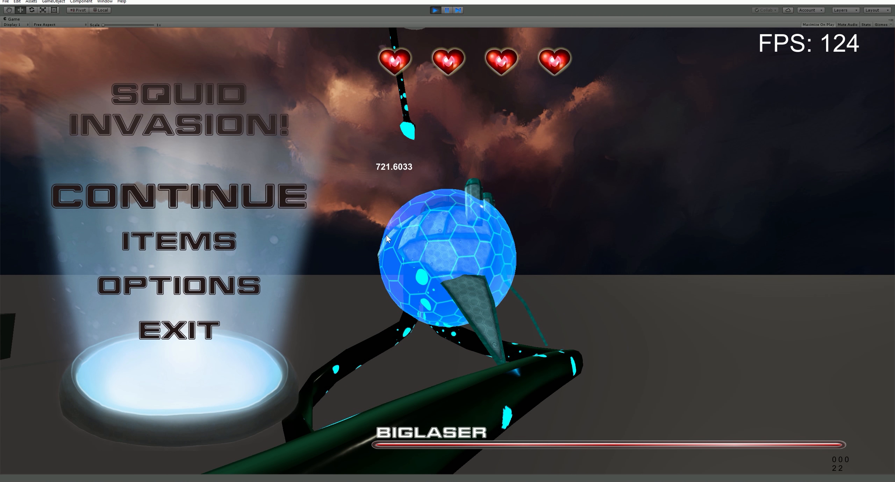
Step: Stop play and inspect Shield_Sphere, the Orb_shield import settings and its default mesh
{"action": "left_click", "coordinate": [435, 10]}
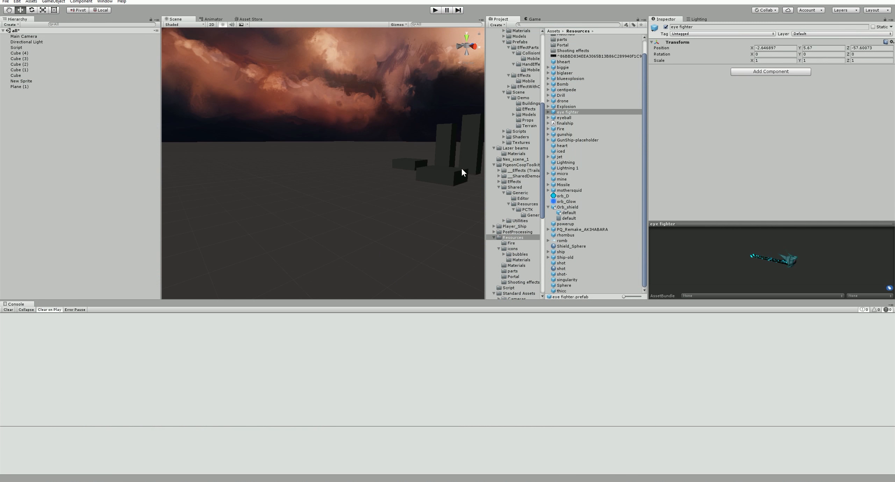
{"action": "mouse_move", "coordinate": [578, 256]}
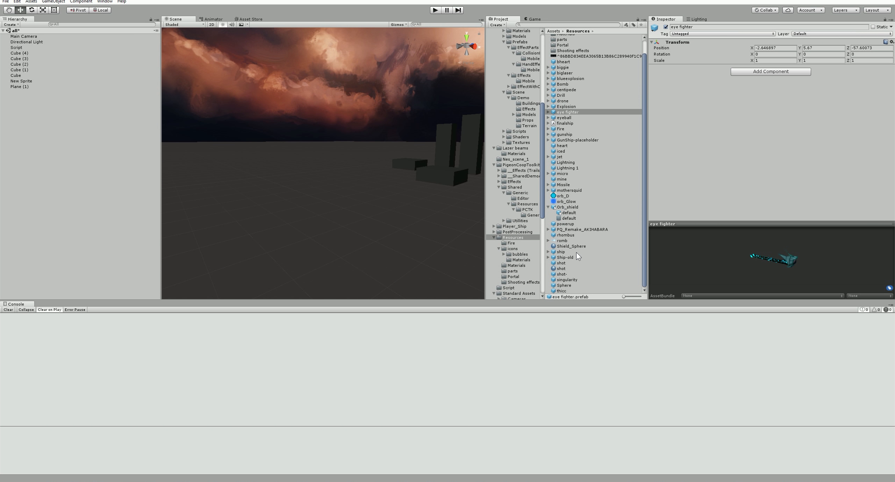
{"action": "left_click", "coordinate": [571, 246]}
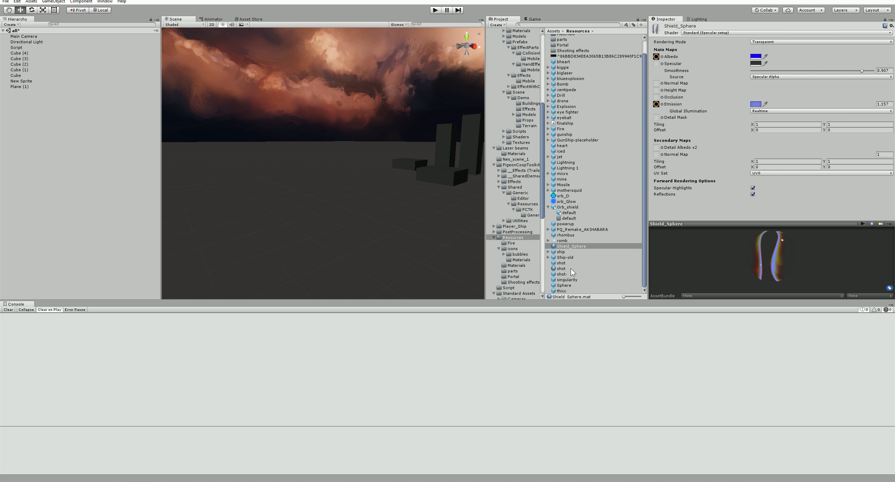
{"action": "mouse_move", "coordinate": [572, 209]}
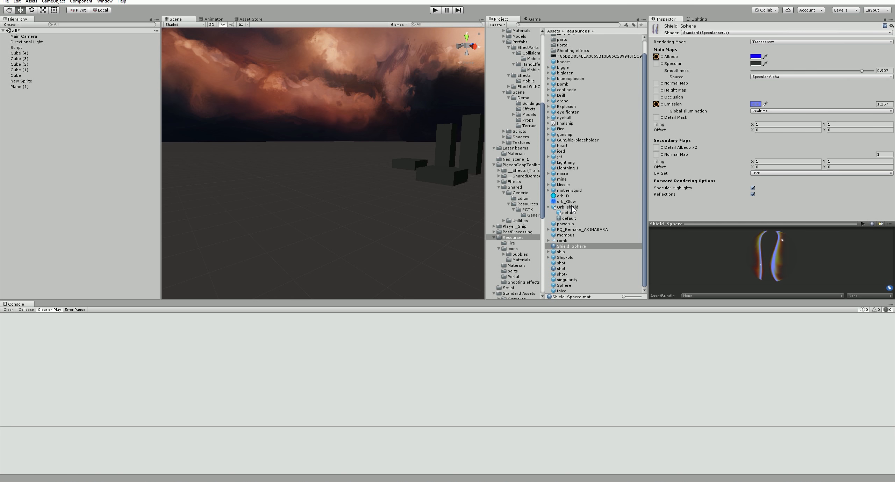
{"action": "left_click", "coordinate": [567, 206]}
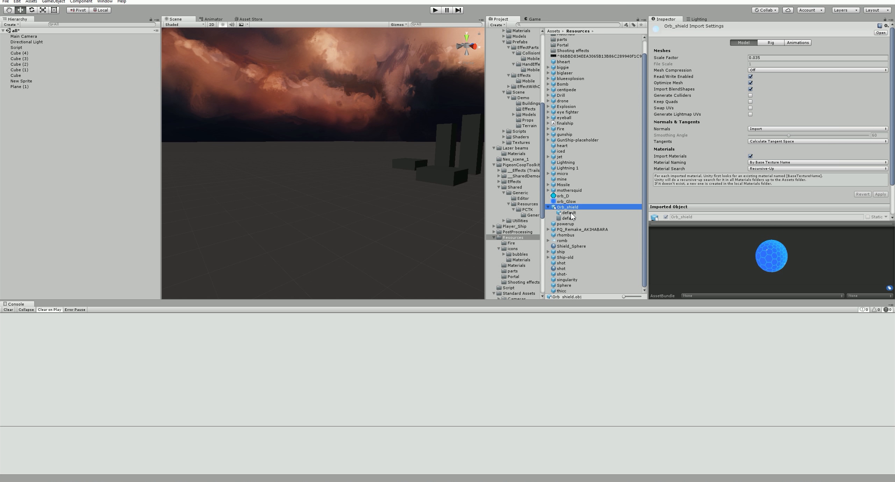
{"action": "left_click", "coordinate": [568, 212]}
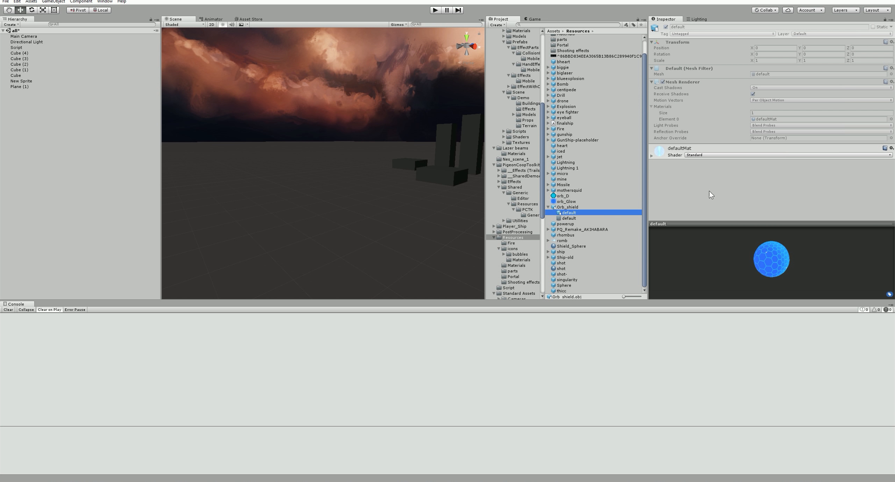
{"action": "left_click", "coordinate": [566, 207]}
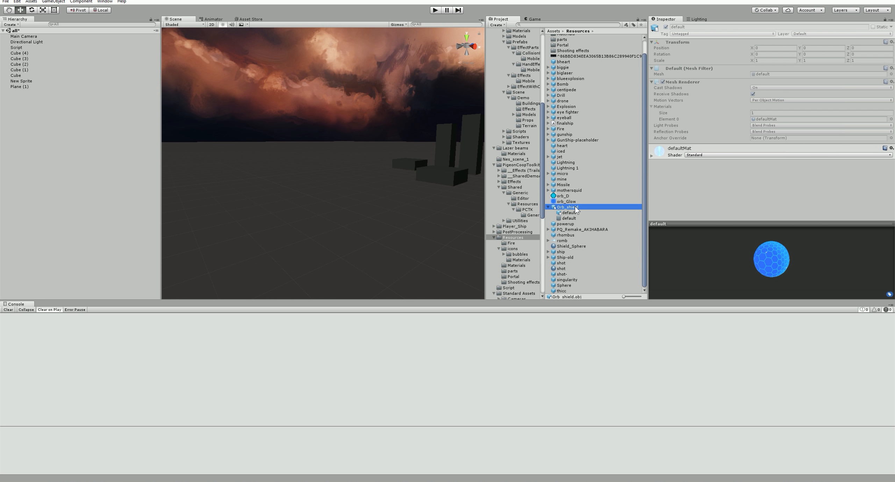
{"action": "left_click", "coordinate": [568, 207]}
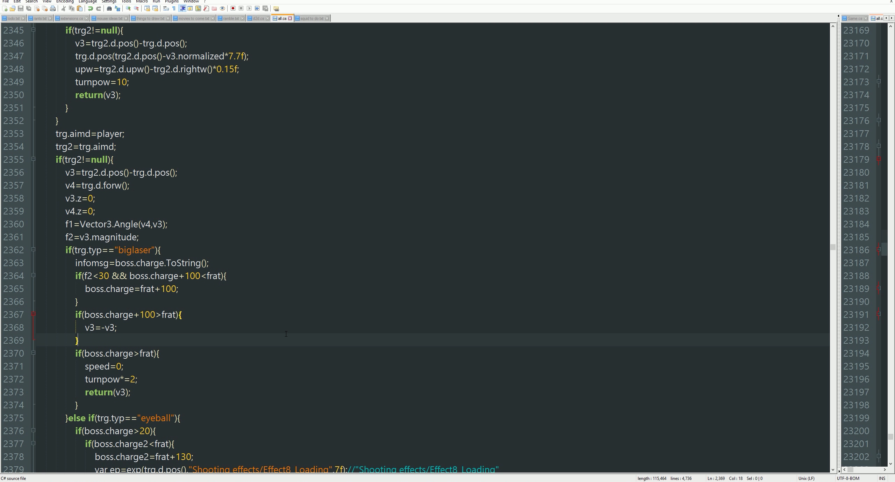
Step: Find the 'shield=' line (758) and append .GetChild(0) to its Instantiate call
{"action": "key", "text": "Ctrl+f"}
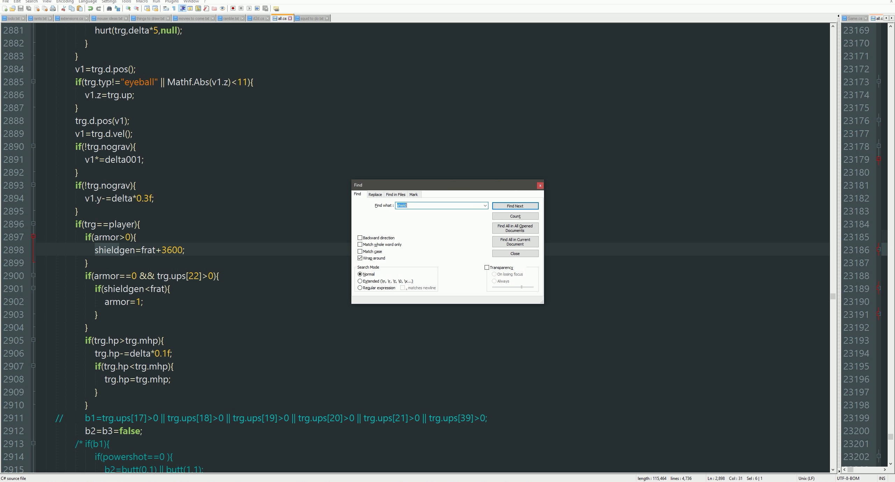
{"action": "left_click", "coordinate": [513, 206]}
{"action": "type", "text": "="}
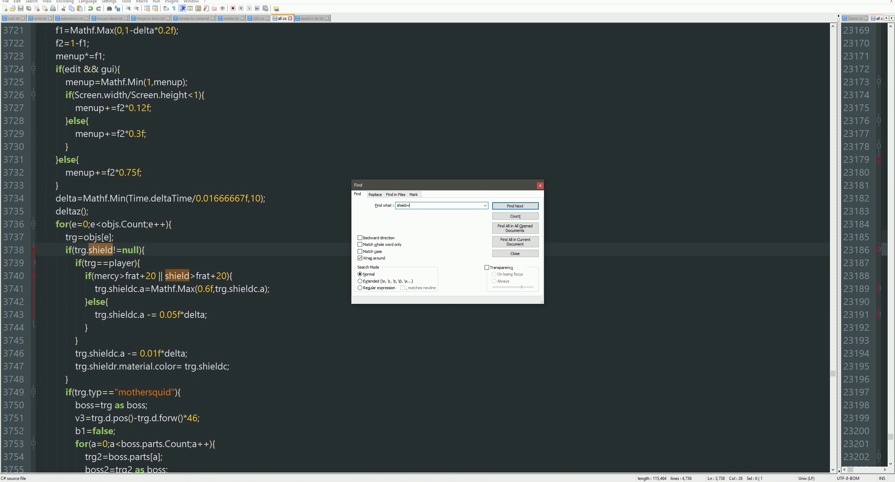
{"action": "left_click", "coordinate": [514, 206]}
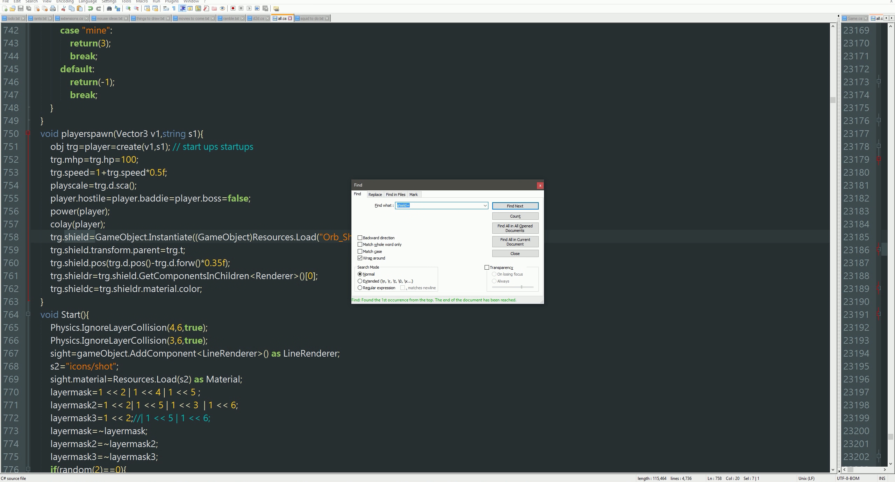
{"action": "left_click", "coordinate": [514, 254]}
{"action": "type", "text": ";"}
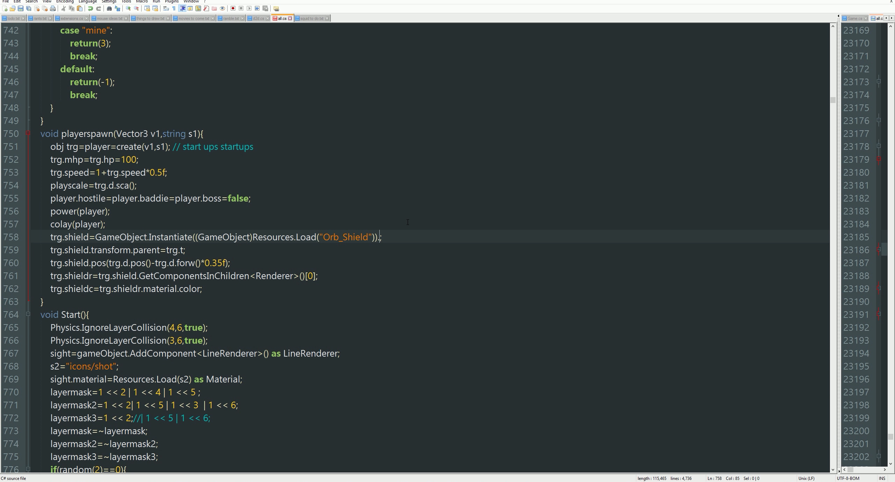
{"action": "type", "text": ".GetChild(ß"}
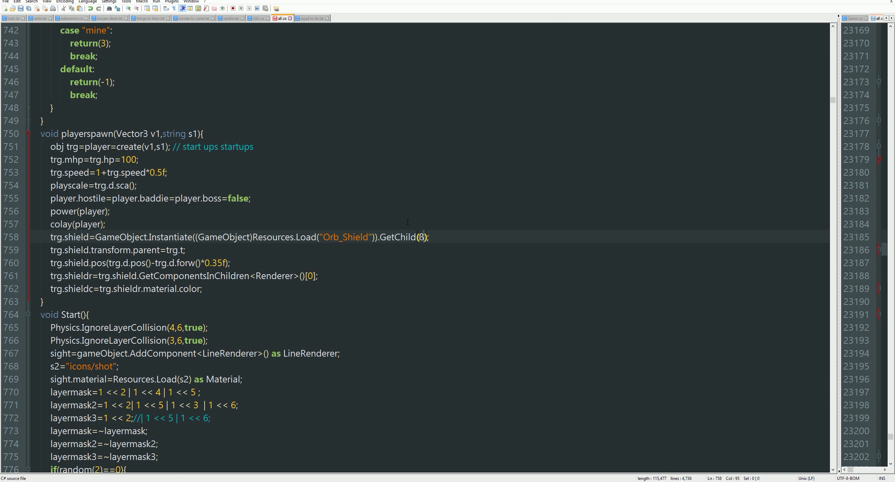
{"action": "type", "text": "0"}
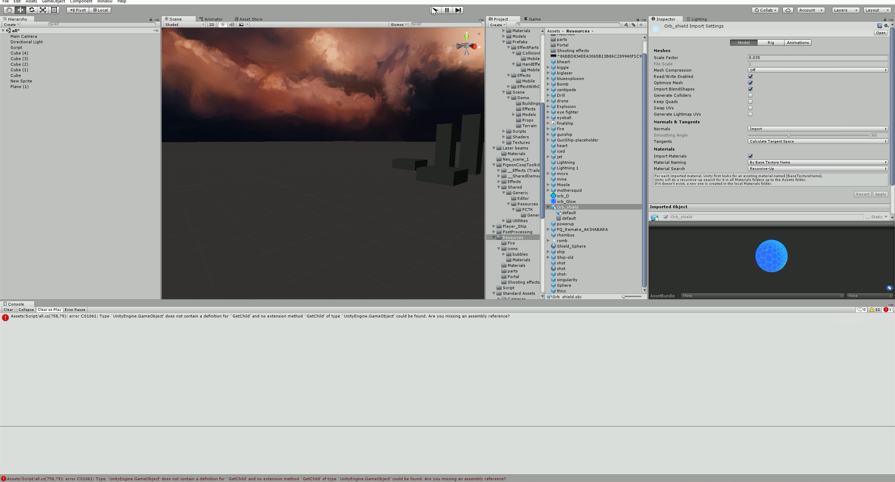
{"action": "left_click", "coordinate": [435, 10]}
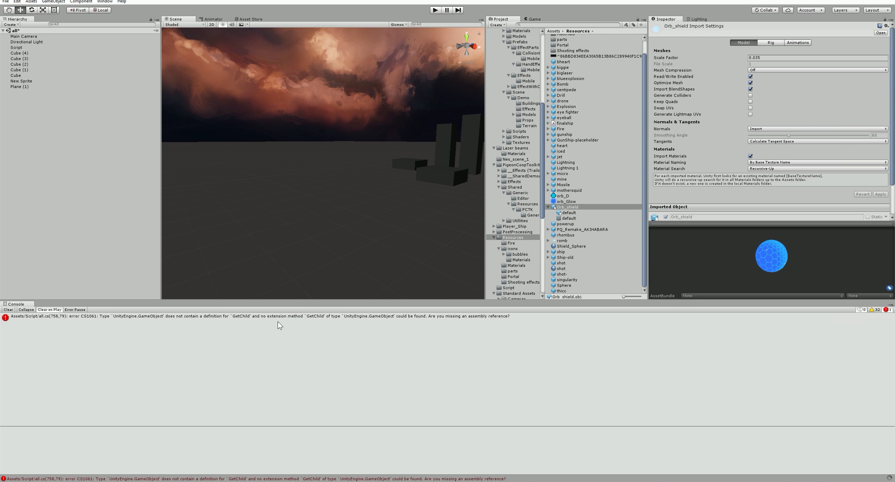
{"action": "left_click", "coordinate": [507, 288]}
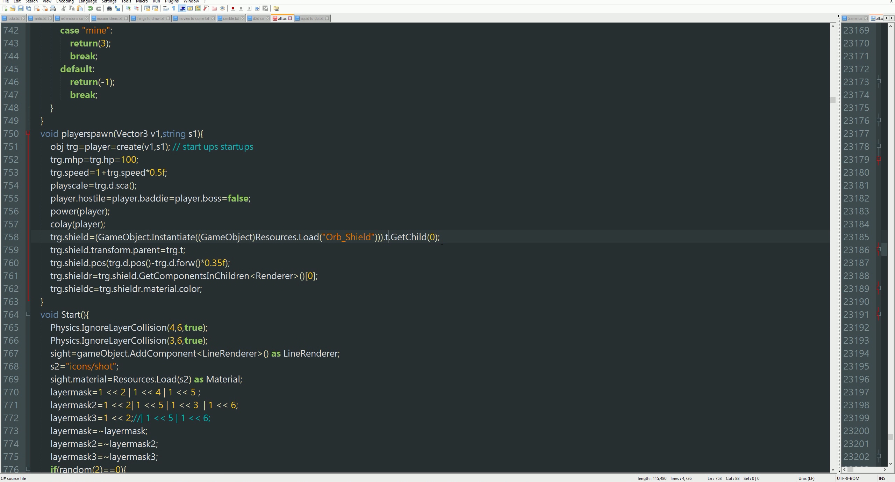
Step: Change line 758 to use .transform.GetChild(0).gameObject on the instantiated shield
{"action": "type", "text": "ransform"}
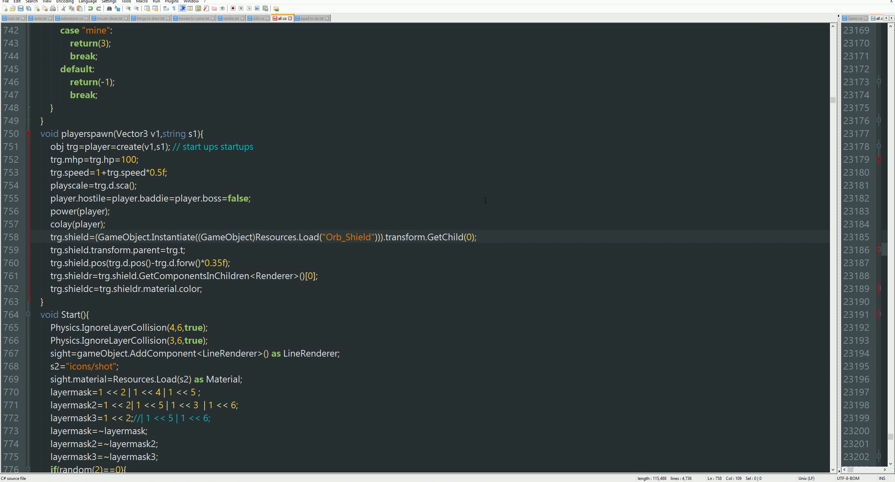
{"action": "mouse_move", "coordinate": [485, 278]}
{"action": "type", "text": ".gameObject"}
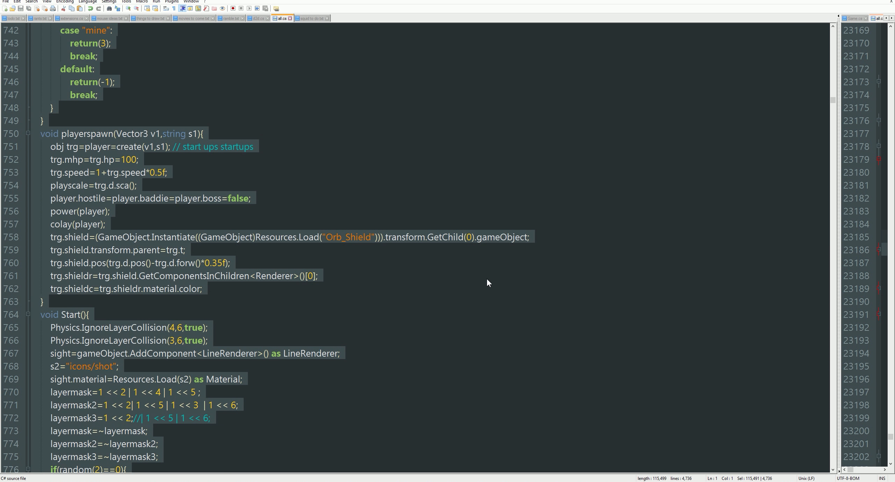
{"action": "left_click", "coordinate": [285, 237]}
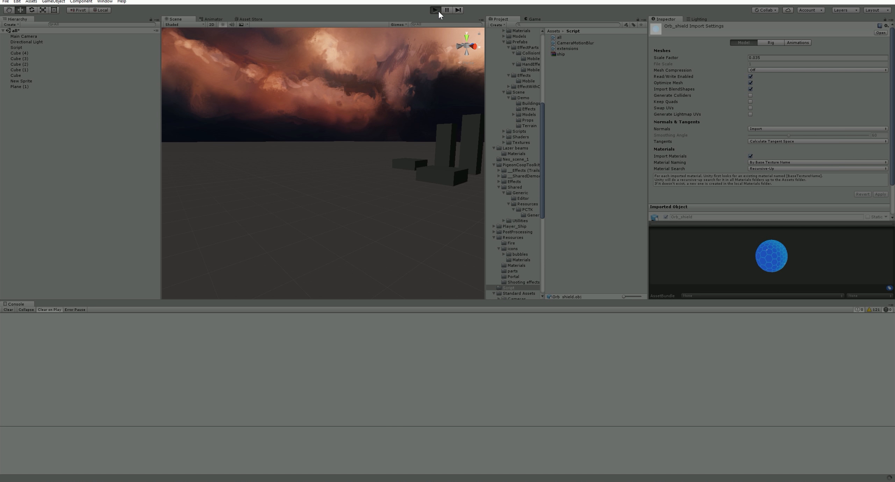
{"action": "left_click", "coordinate": [434, 10]}
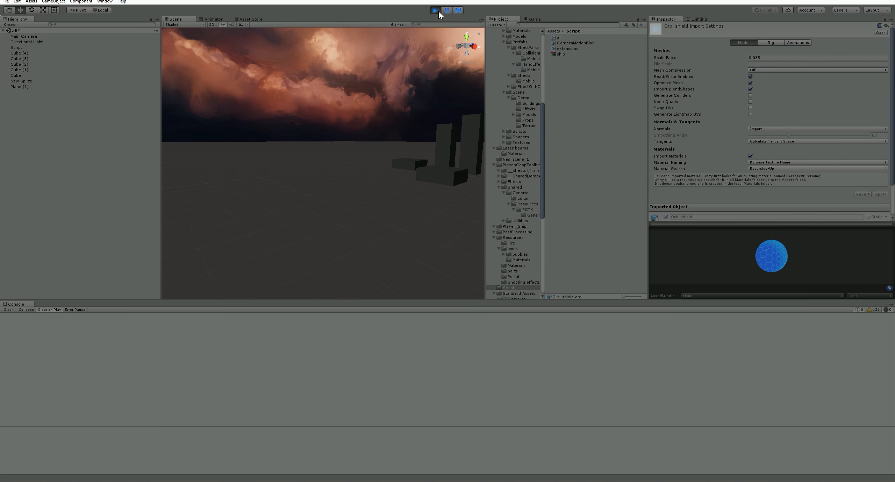
{"action": "left_click", "coordinate": [434, 10]}
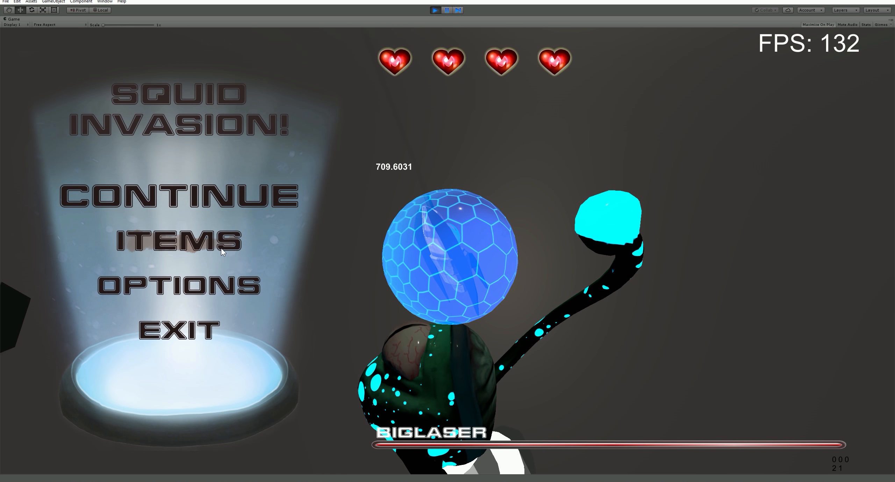
{"action": "left_click", "coordinate": [176, 195]}
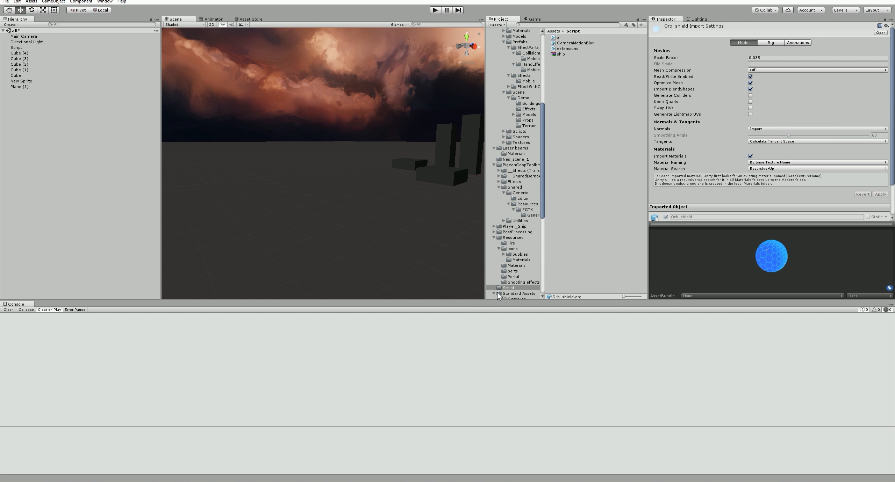
Step: Open Resources and inspect the orb_Glow texture and Orb_shield's default mesh and import settings
{"action": "scroll", "scroll_direction": "down", "scroll_amount": 3}
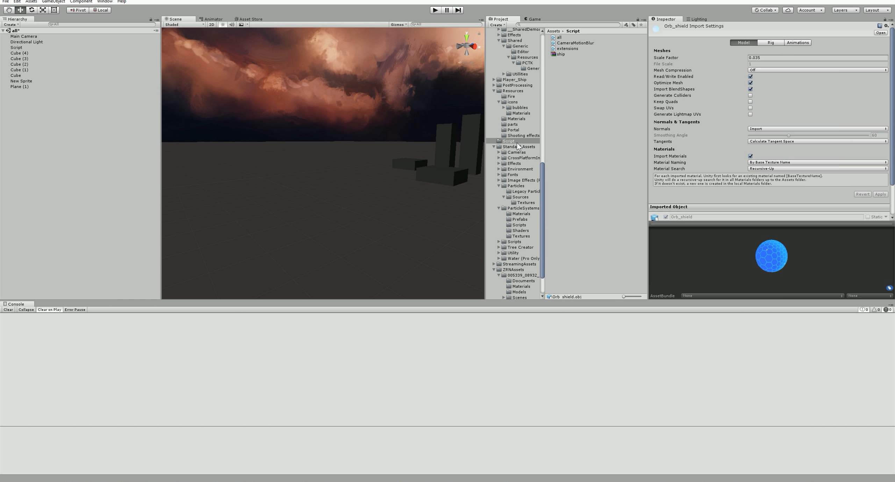
{"action": "mouse_move", "coordinate": [517, 150]}
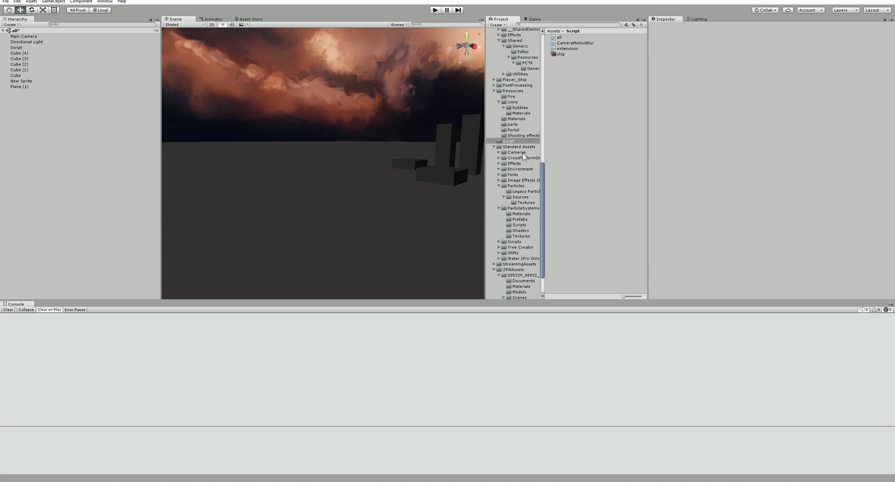
{"action": "left_click", "coordinate": [513, 91]}
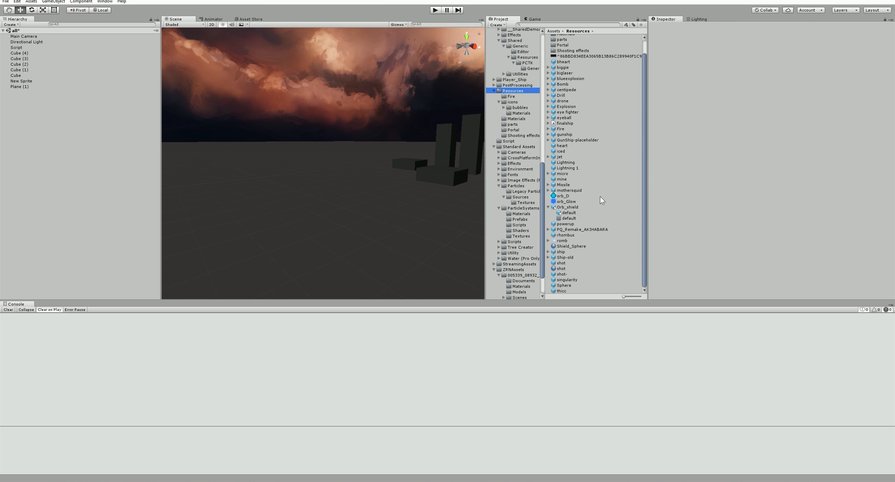
{"action": "left_click", "coordinate": [566, 201]}
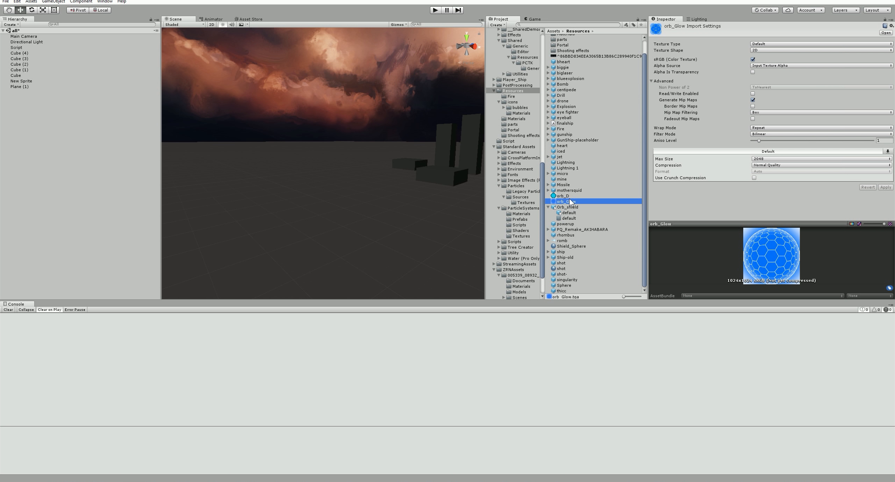
{"action": "left_click", "coordinate": [568, 213]}
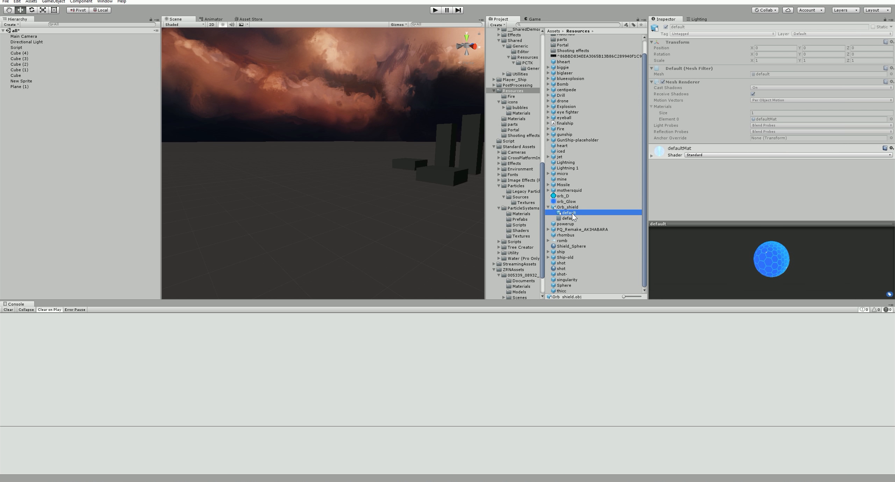
{"action": "left_click", "coordinate": [567, 207]}
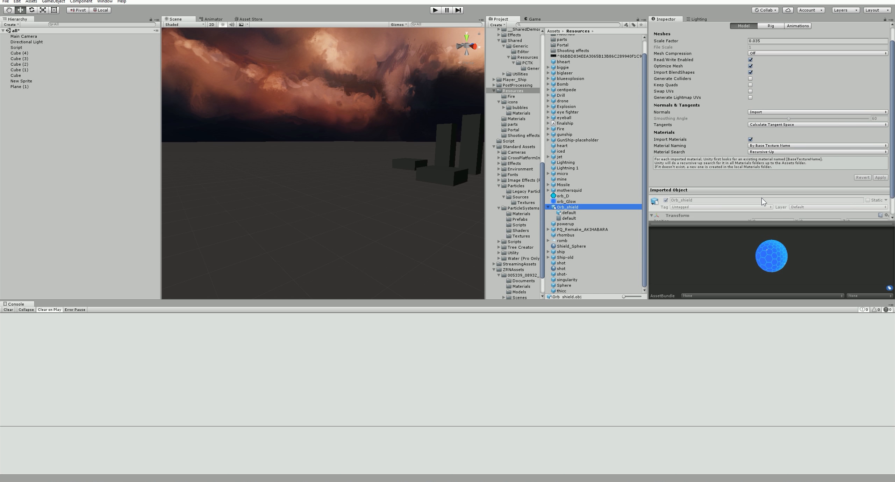
{"action": "scroll", "scroll_direction": "down", "scroll_amount": 3}
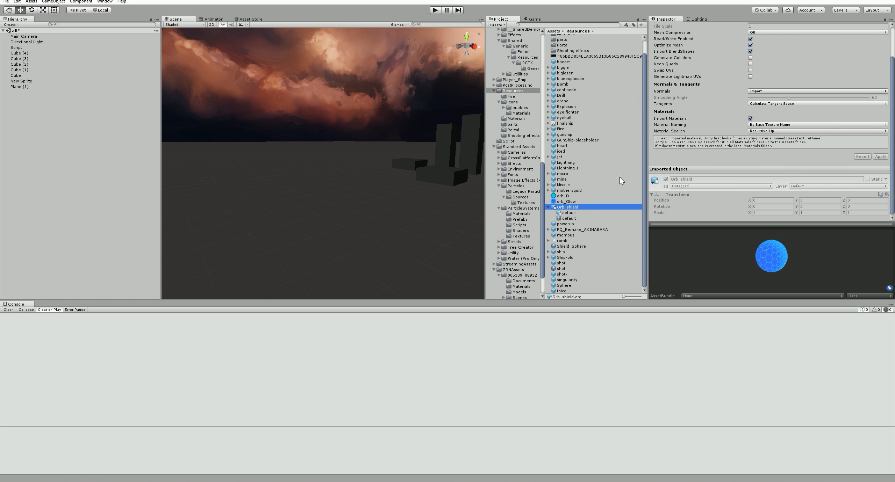
{"action": "left_click", "coordinate": [568, 212]}
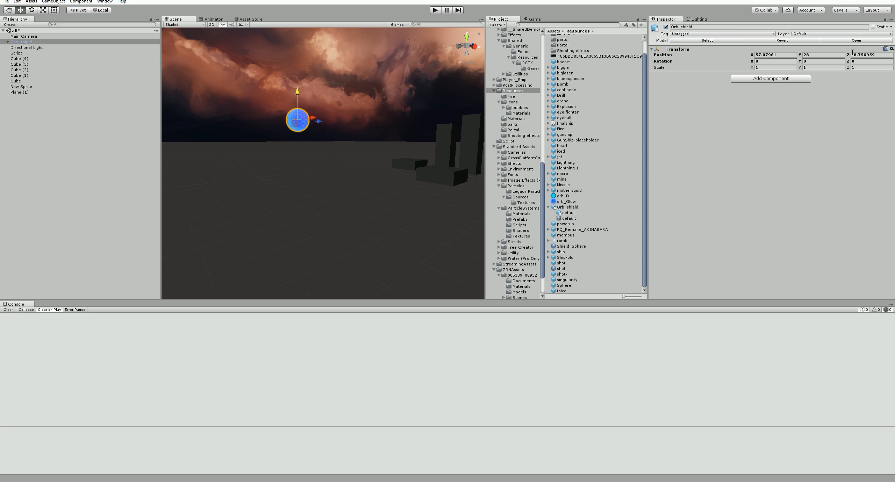
Step: Drag Orb_shield into the scene and inspect its default child mesh and material
{"action": "left_click", "coordinate": [9, 41]}
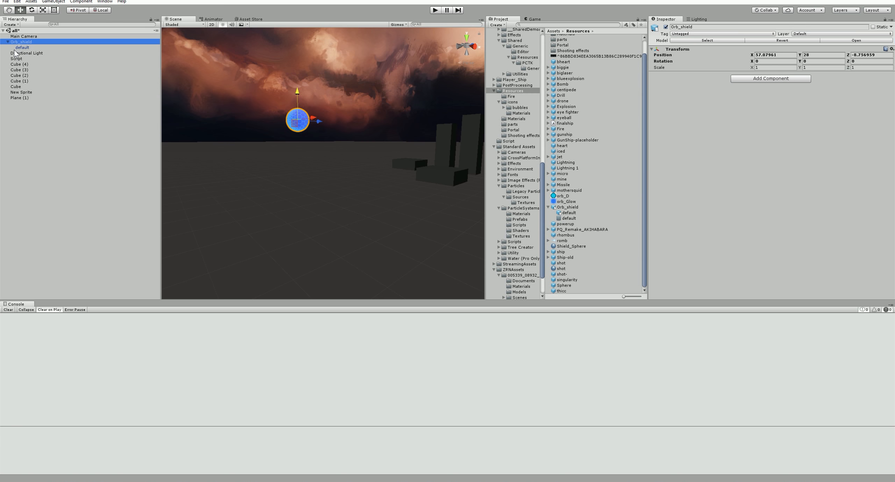
{"action": "left_click", "coordinate": [22, 48]}
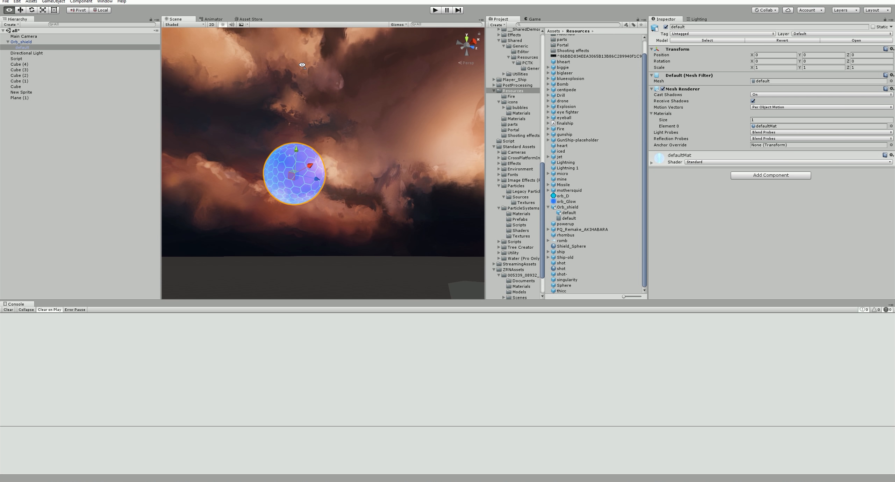
{"action": "left_click_drag", "start_coordinate": [294, 174], "coordinate": [351, 142]}
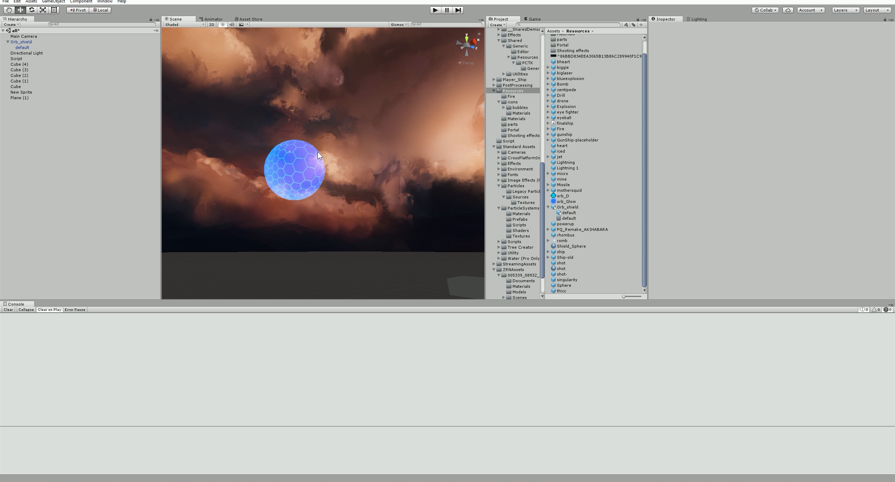
{"action": "left_click", "coordinate": [294, 171]}
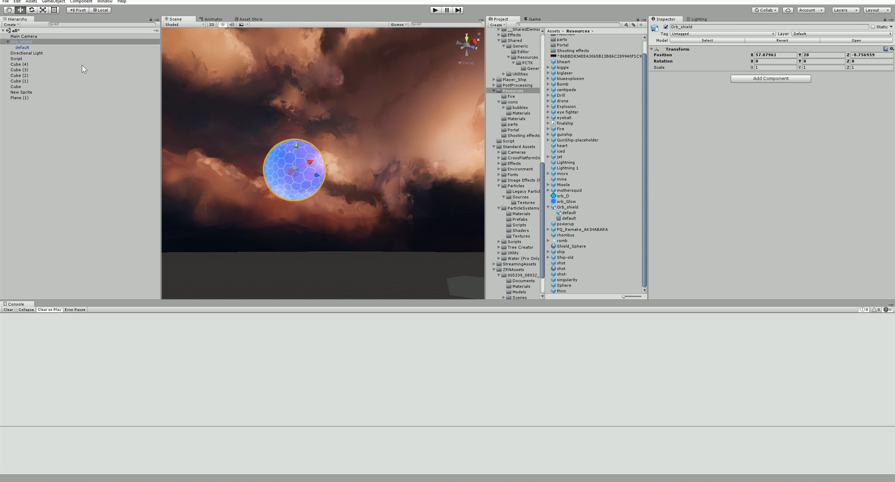
{"action": "left_click", "coordinate": [22, 47]}
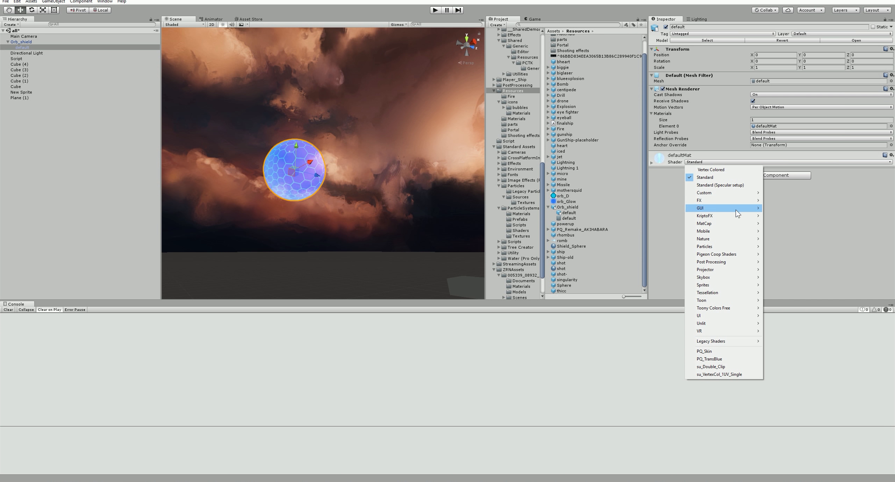
{"action": "mouse_move", "coordinate": [711, 179]}
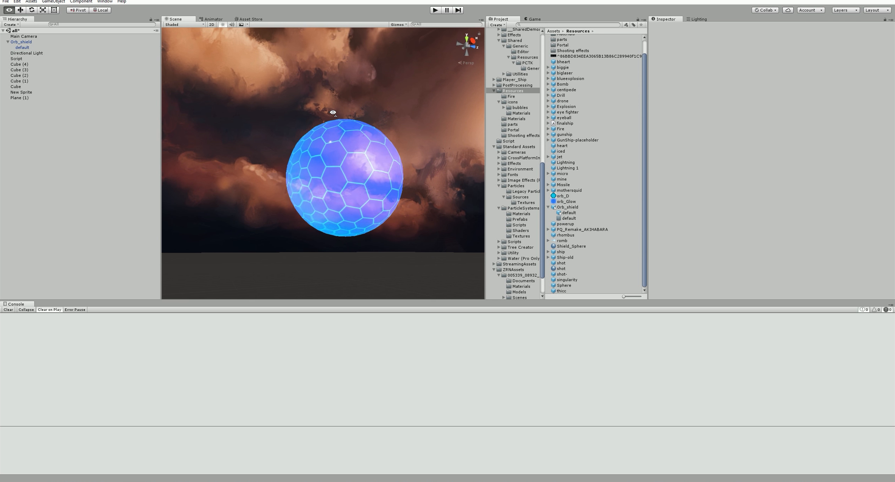
{"action": "left_click", "coordinate": [21, 42]}
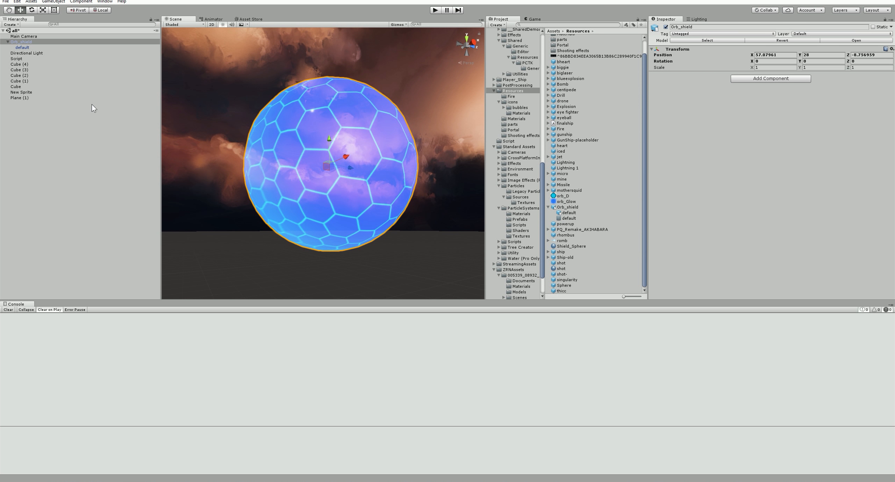
{"action": "left_click", "coordinate": [22, 47]}
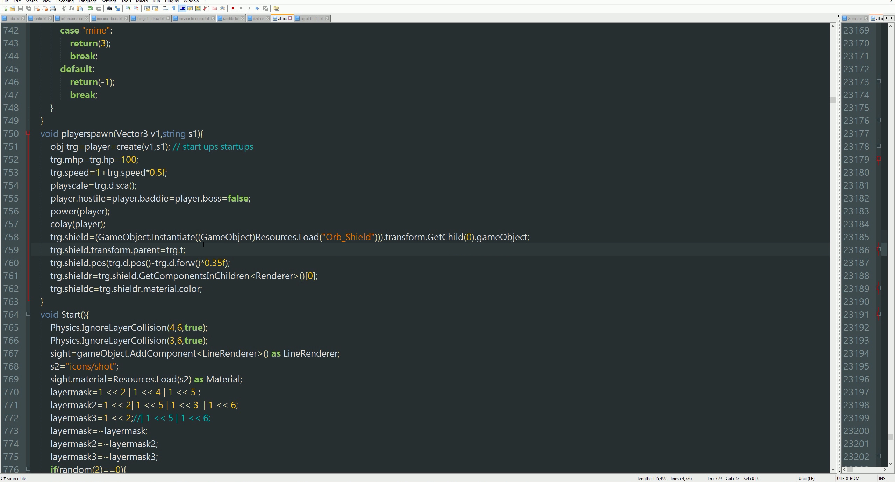
Step: Read playerspawn's Orb_Shield Instantiate line with GetChild(0)
{"action": "left_click", "coordinate": [161, 250]}
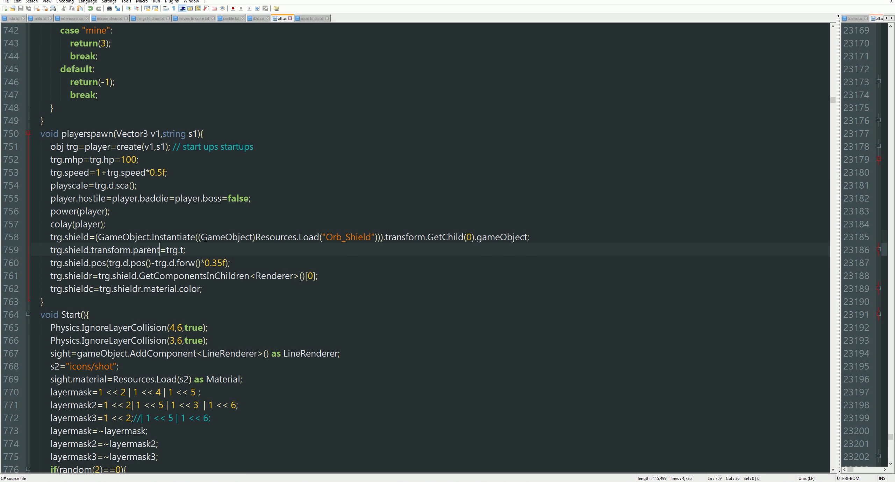
{"action": "mouse_move", "coordinate": [317, 263]}
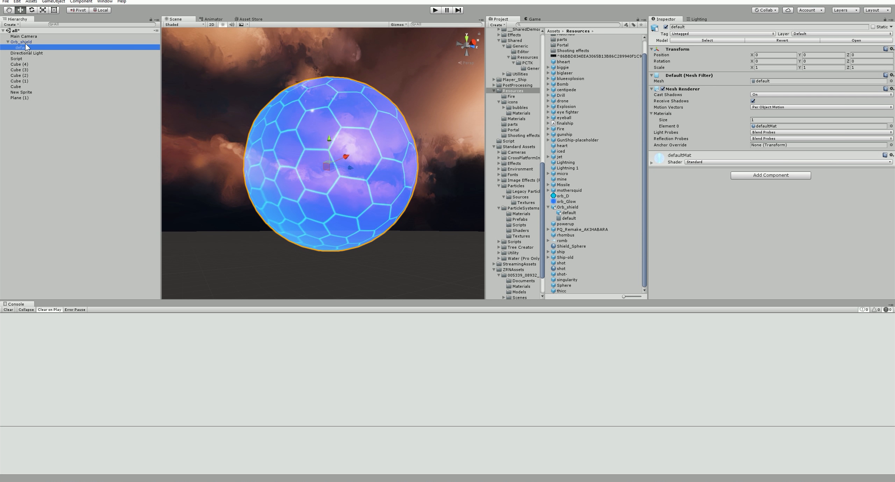
Step: Select Orb_shield's default child and locate its defaultMat material in Resources/Materials
{"action": "left_click", "coordinate": [22, 41]}
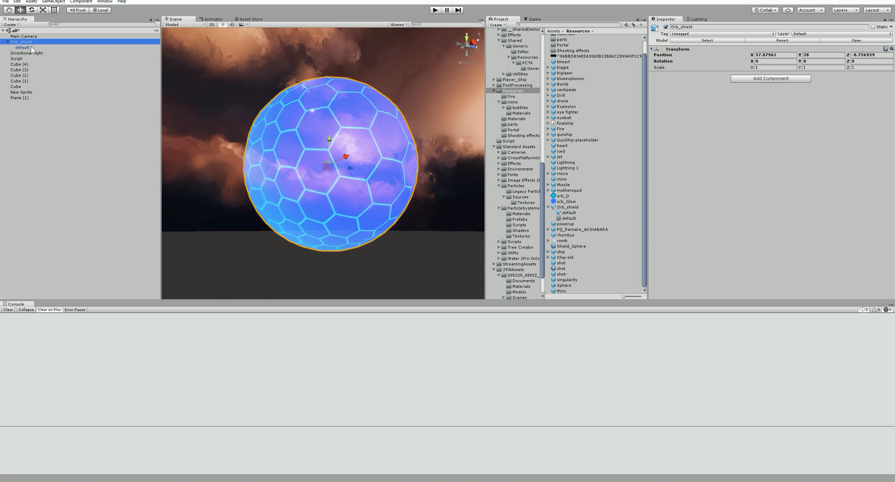
{"action": "left_click", "coordinate": [23, 47]}
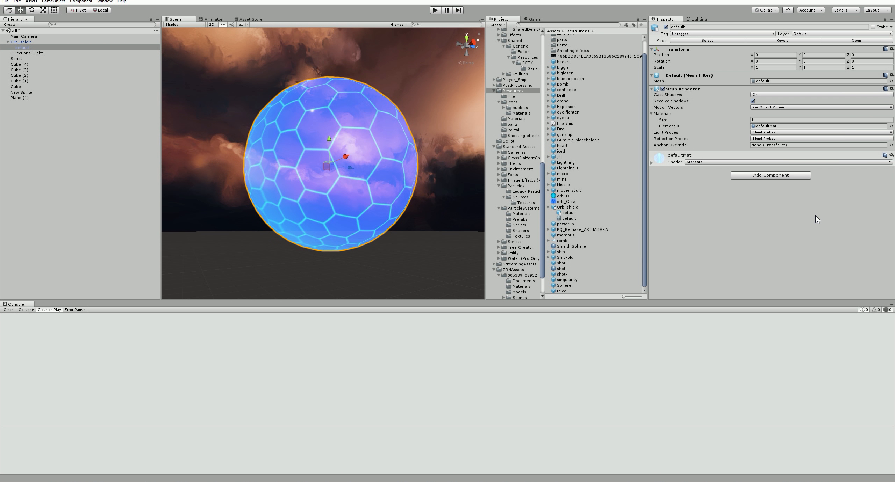
{"action": "mouse_move", "coordinate": [786, 181]}
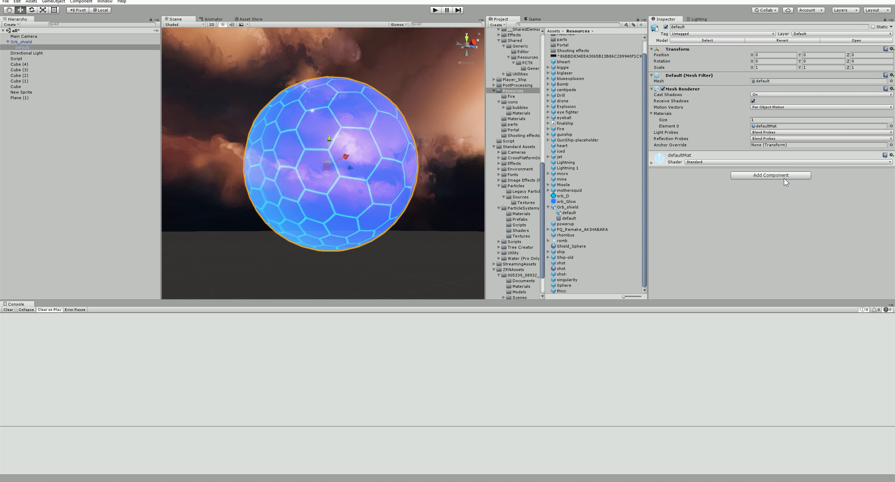
{"action": "mouse_move", "coordinate": [765, 197]}
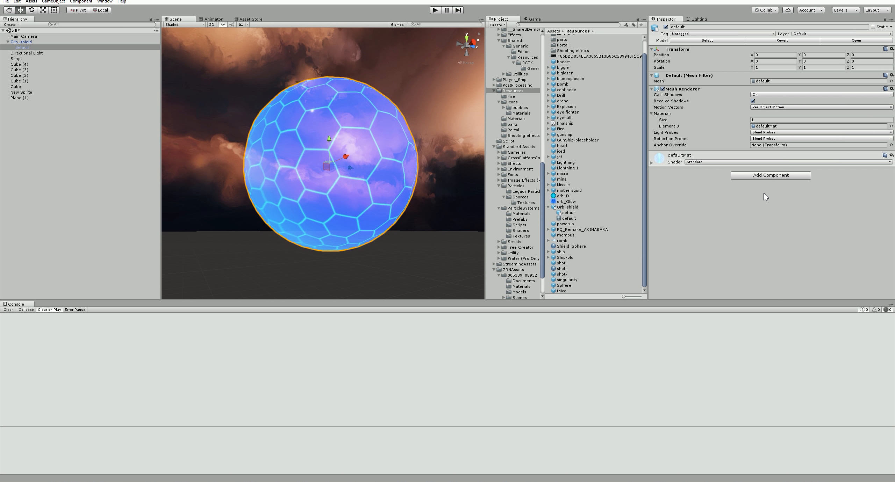
{"action": "mouse_move", "coordinate": [763, 197]}
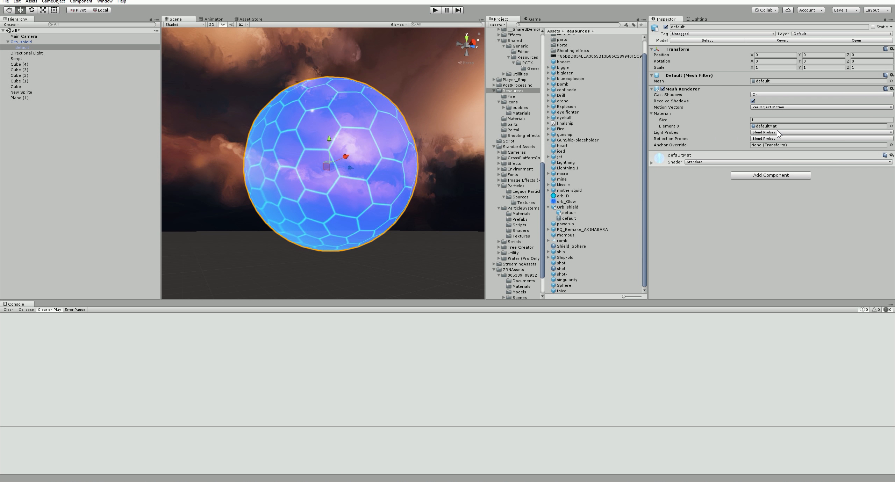
{"action": "left_click", "coordinate": [520, 113]}
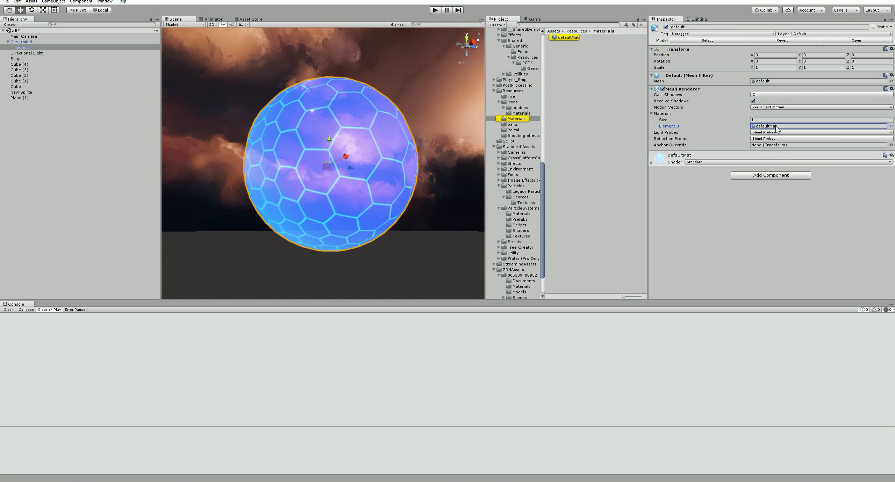
{"action": "left_click", "coordinate": [816, 144]}
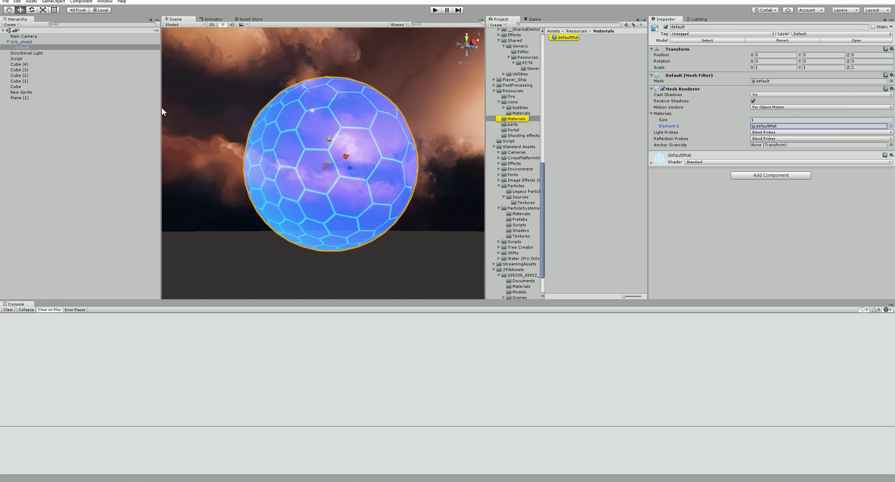
{"action": "left_click", "coordinate": [26, 53]}
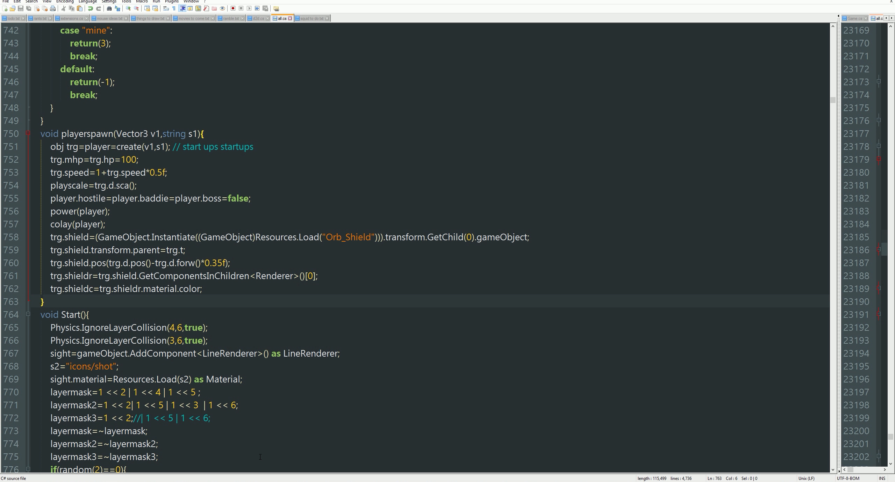
Step: Edit the Orb_Shield loading line and open Find to search for 'shield'
{"action": "left_click", "coordinate": [184, 250]}
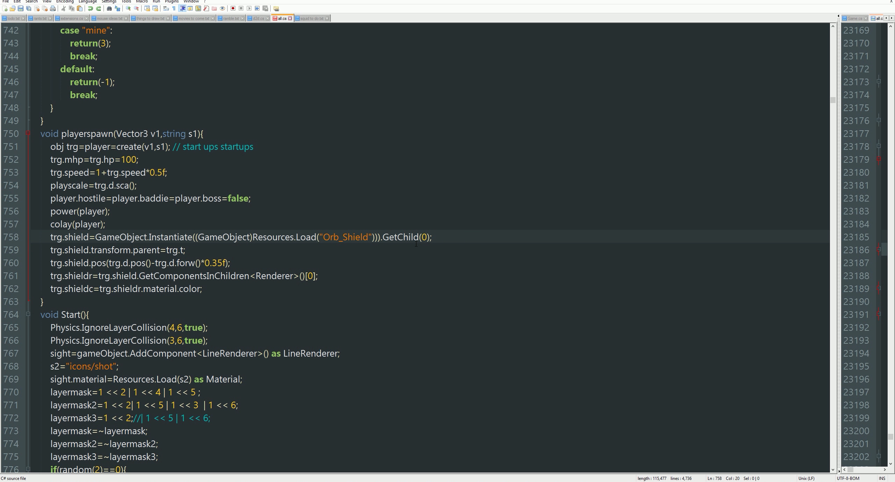
{"action": "type", "text": "ß"}
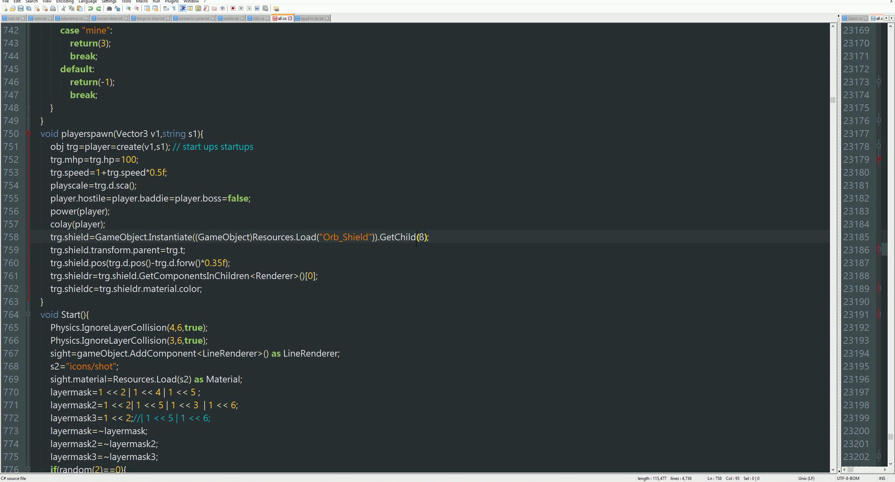
{"action": "scroll", "scroll_direction": "up", "scroll_amount": 3}
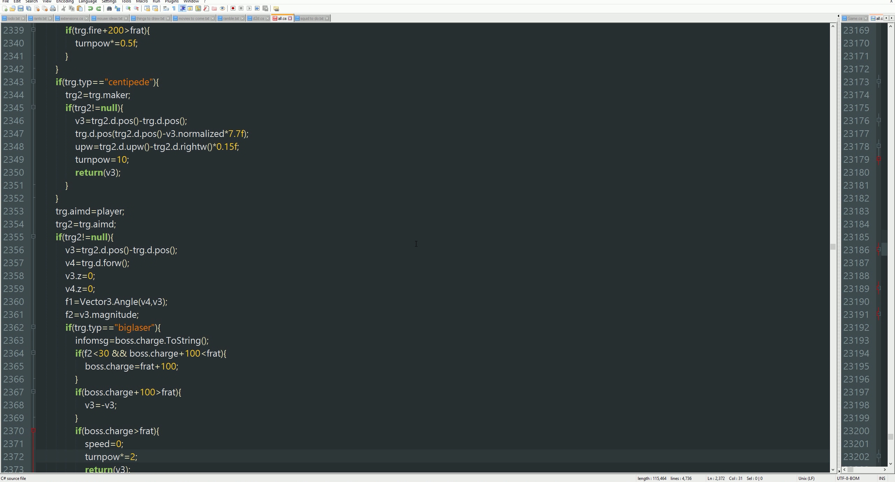
{"action": "mouse_move", "coordinate": [452, 202]}
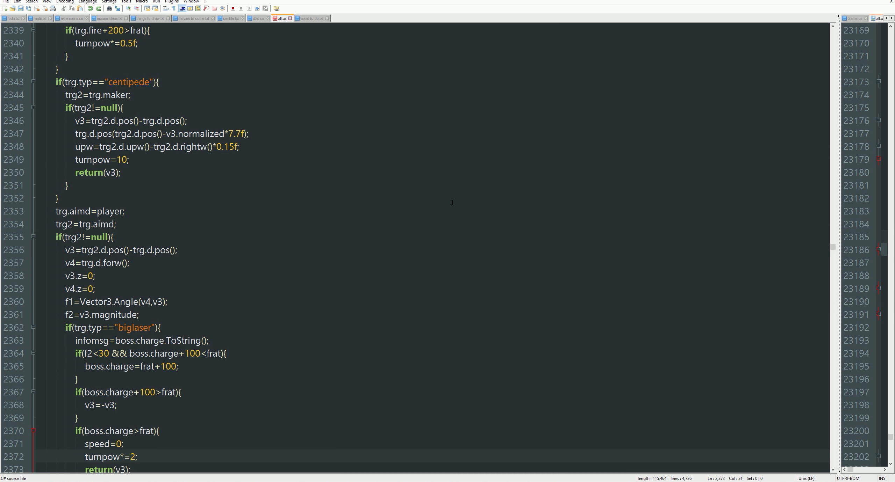
{"action": "scroll", "scroll_direction": "down", "scroll_amount": 3}
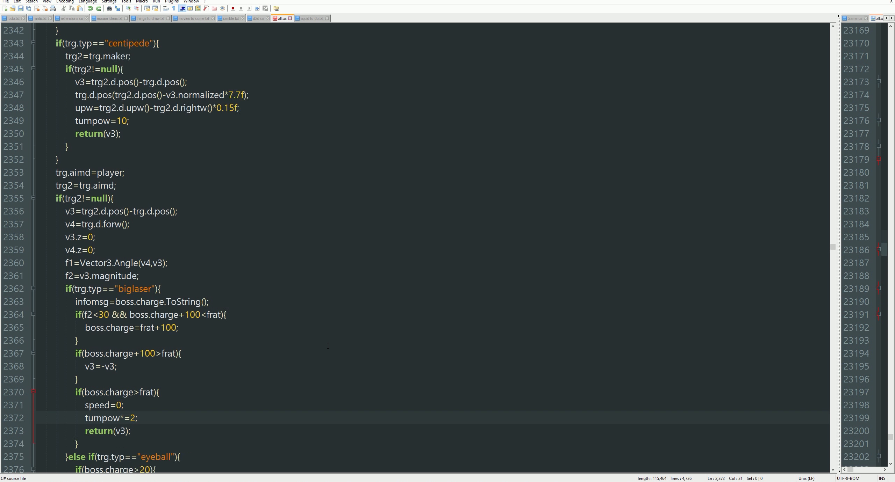
{"action": "key", "text": "Ctrl+f"}
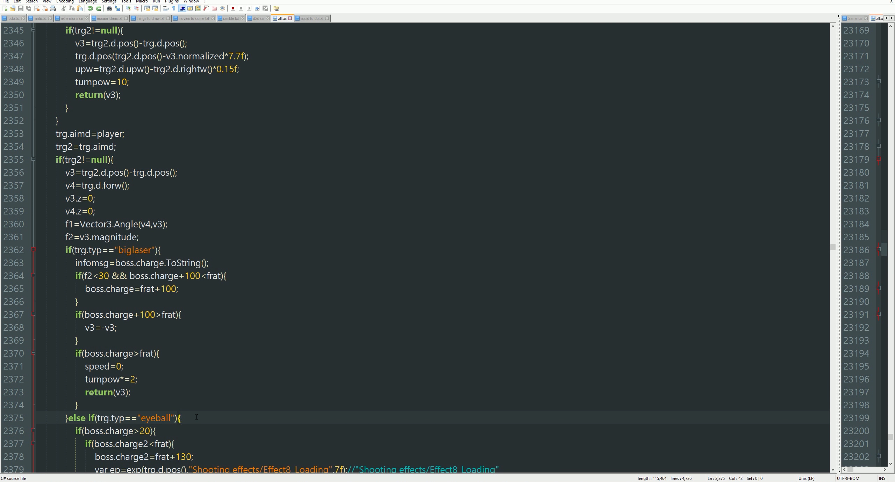
{"action": "key", "text": "Ctrl+f"}
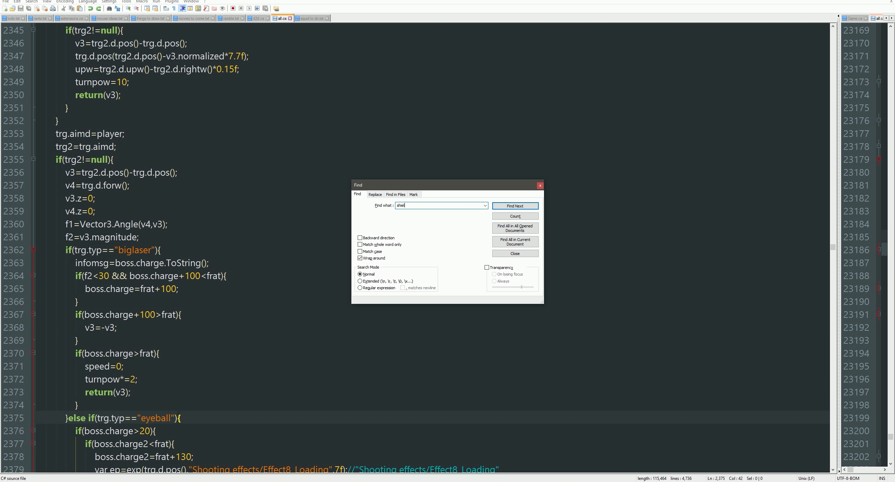
Step: In the shield null-check block, set infomsg to frat.ToString() plus trg.shieldc.a
{"action": "left_click", "coordinate": [513, 205]}
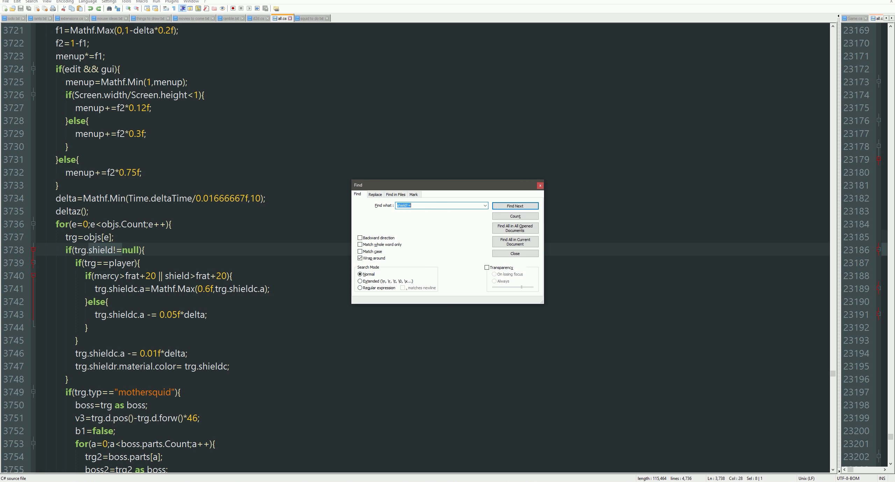
{"action": "left_click", "coordinate": [513, 254]}
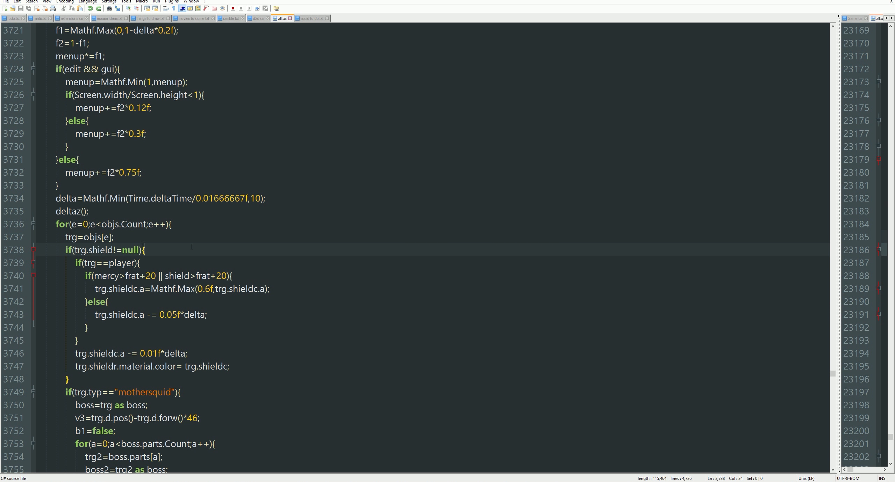
{"action": "type", "text": "infomsg=\"\""}
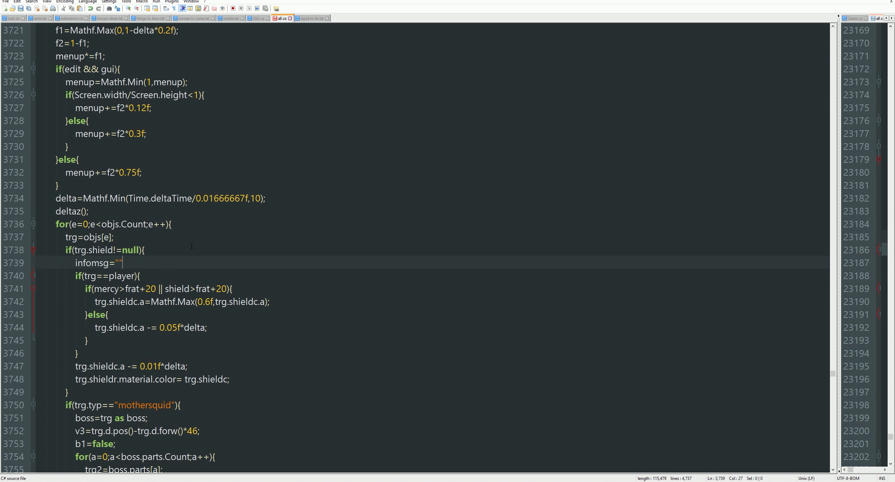
{"action": "type", "text": "frat."}
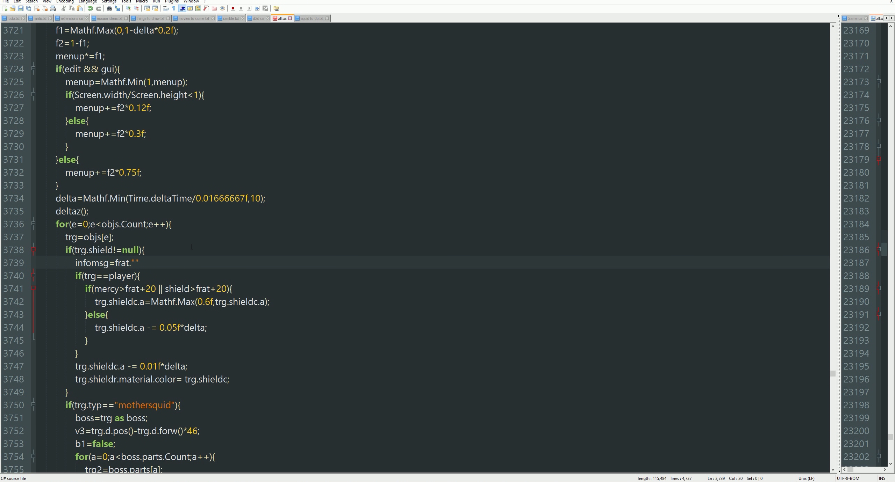
{"action": "type", "text": "ToString()"}
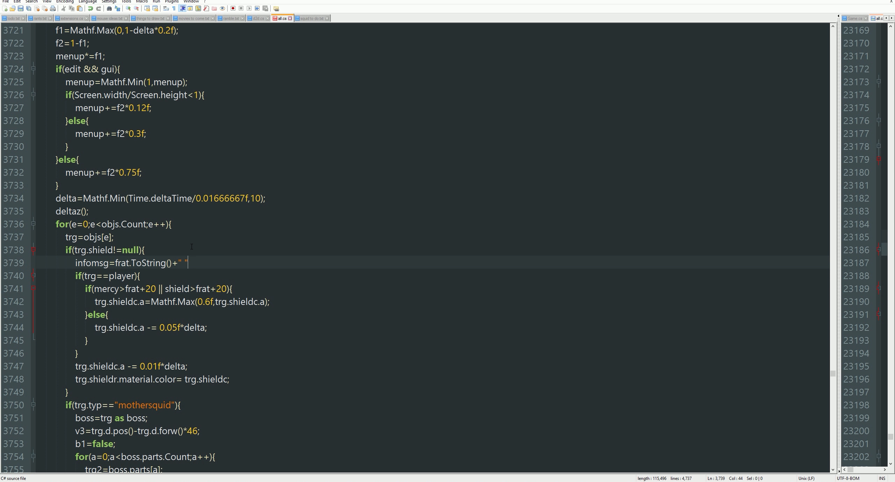
{"action": "type", "text": "+"}
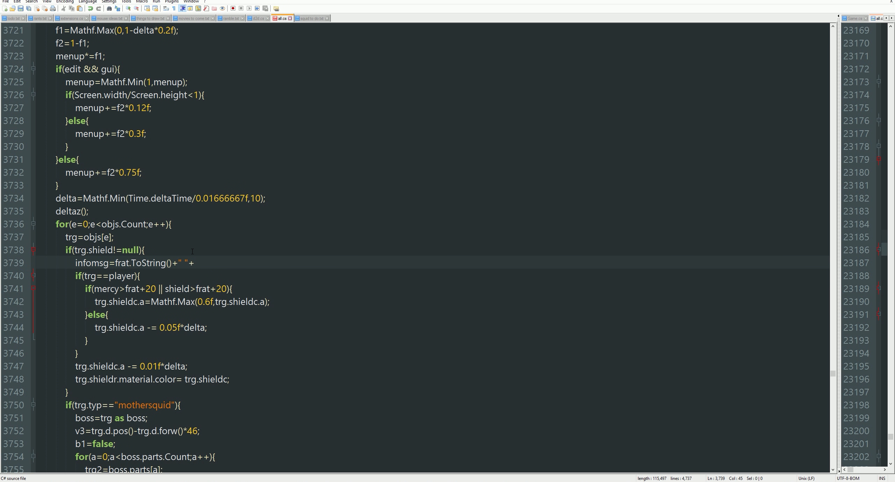
{"action": "type", "text": "trg."}
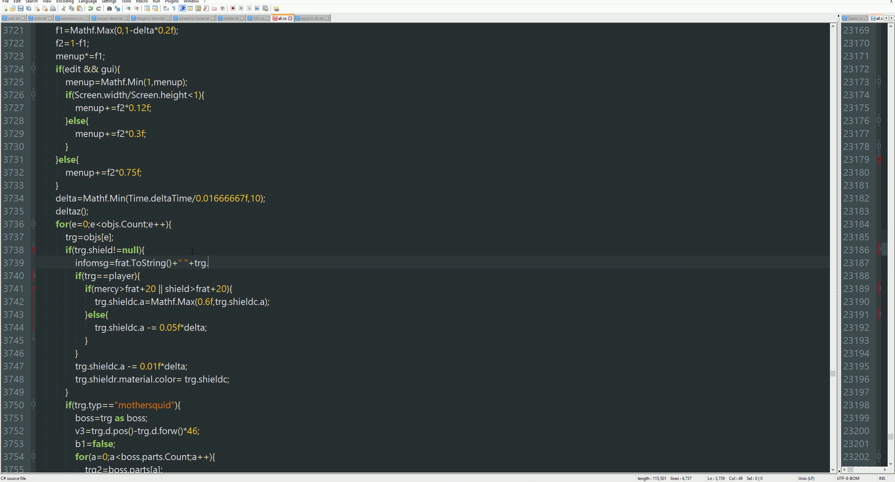
{"action": "type", "text": "shieldc.a"}
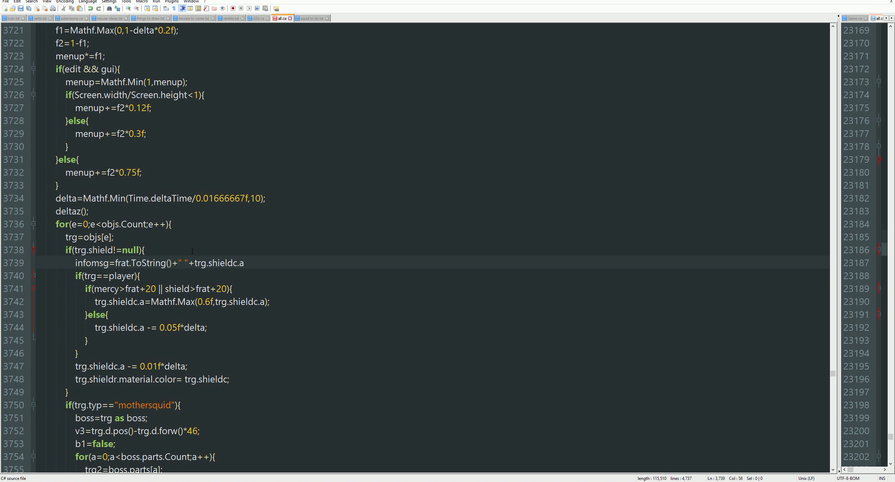
{"action": "type", "text": ".ToS"}
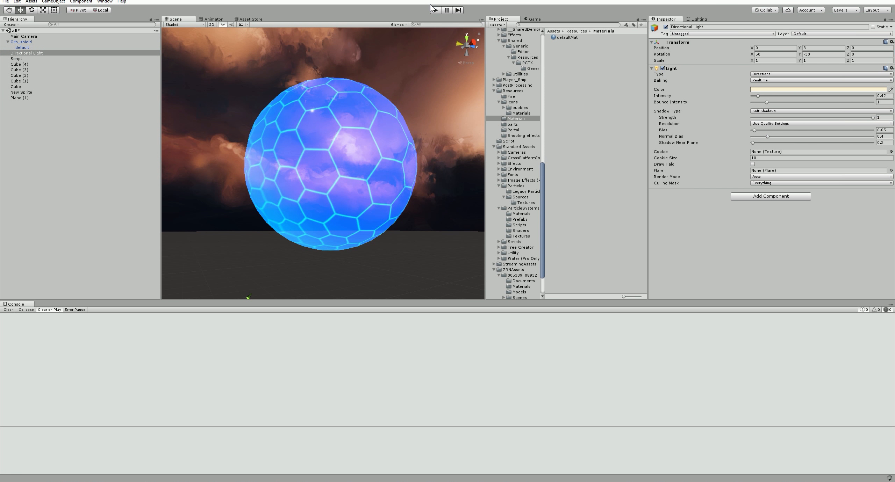
Step: Run a playtest and read the frame count and negative shield alpha over the orb
{"action": "left_click", "coordinate": [437, 10]}
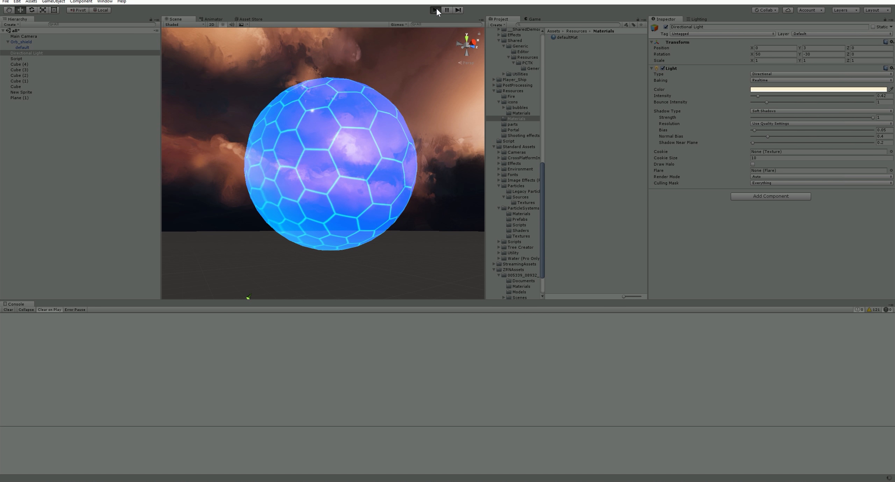
{"action": "left_click", "coordinate": [436, 10]}
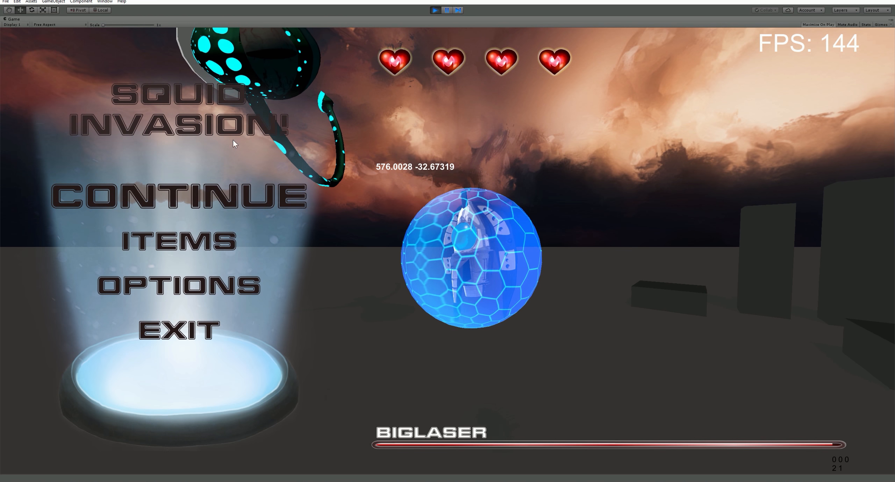
{"action": "left_click", "coordinate": [444, 9]}
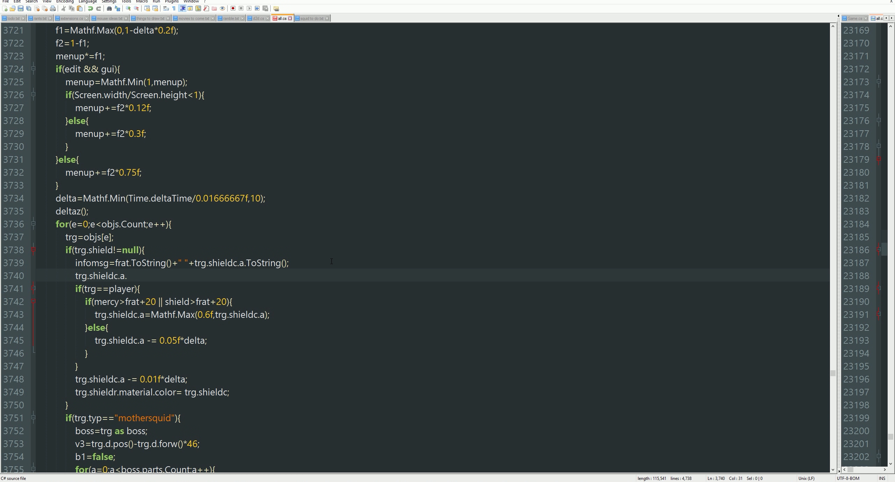
Step: Add trg.shieldc.r=random(10)*0.1f on the line below the infomsg line
{"action": "type", "text": "r="}
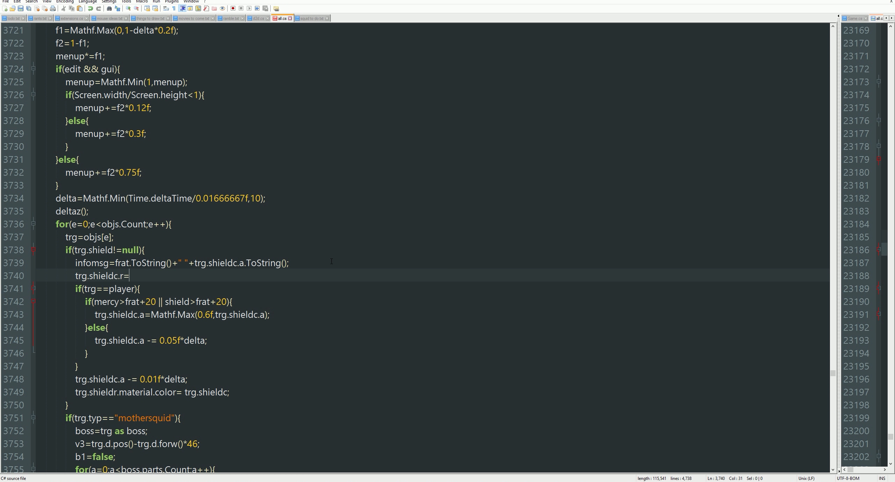
{"action": "type", "text": "random()"}
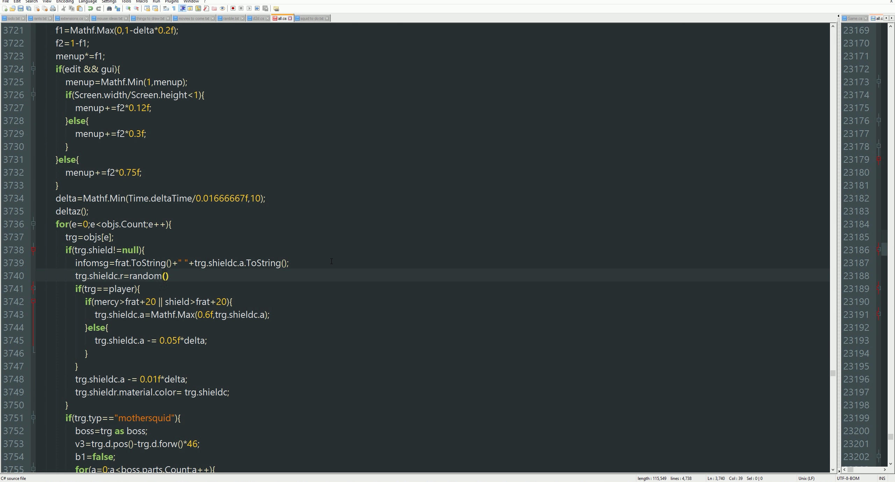
{"action": "type", "text": "10"}
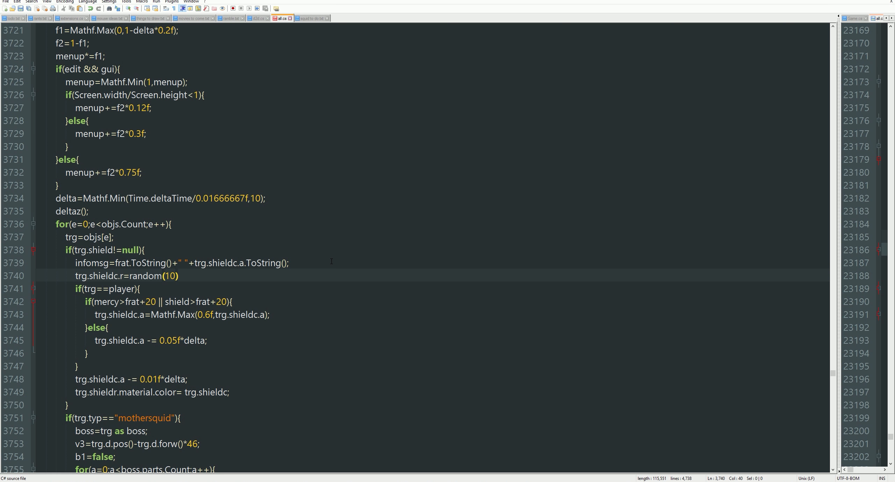
{"action": "type", "text": "*0.1f"}
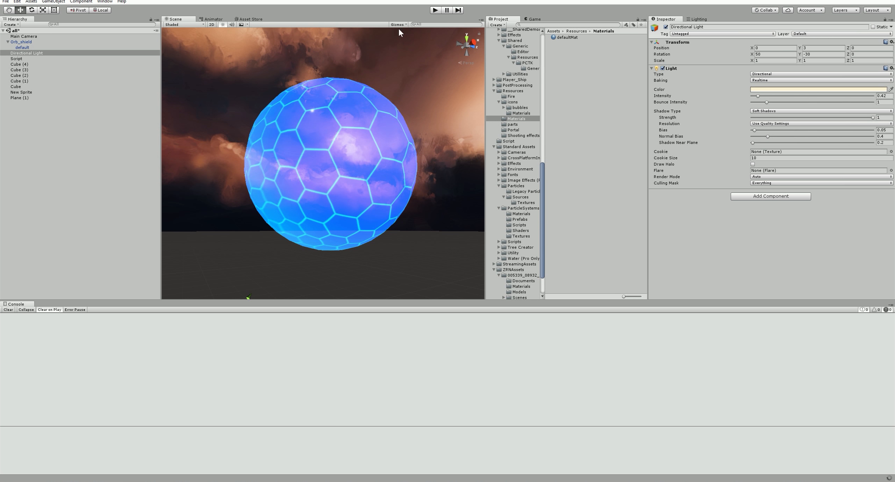
Step: Run a playtest with the random-red shield and watch the blue sphere's debug readout
{"action": "left_click", "coordinate": [435, 9]}
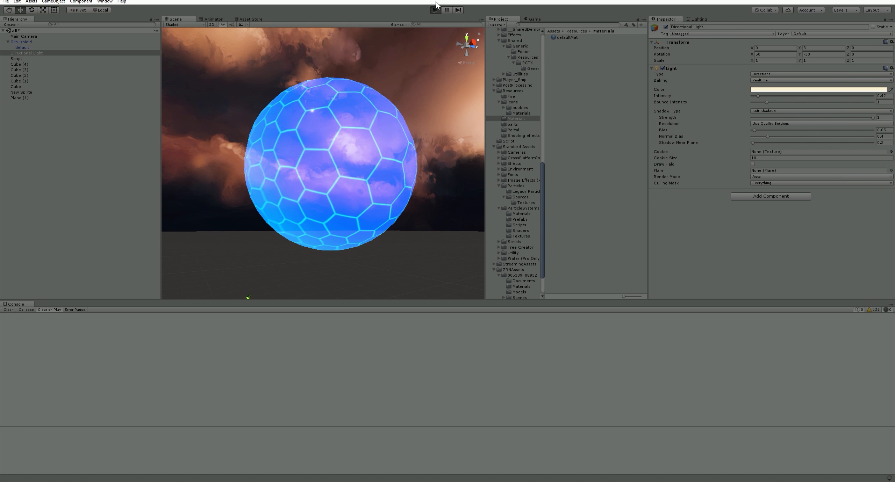
{"action": "left_click", "coordinate": [436, 10]}
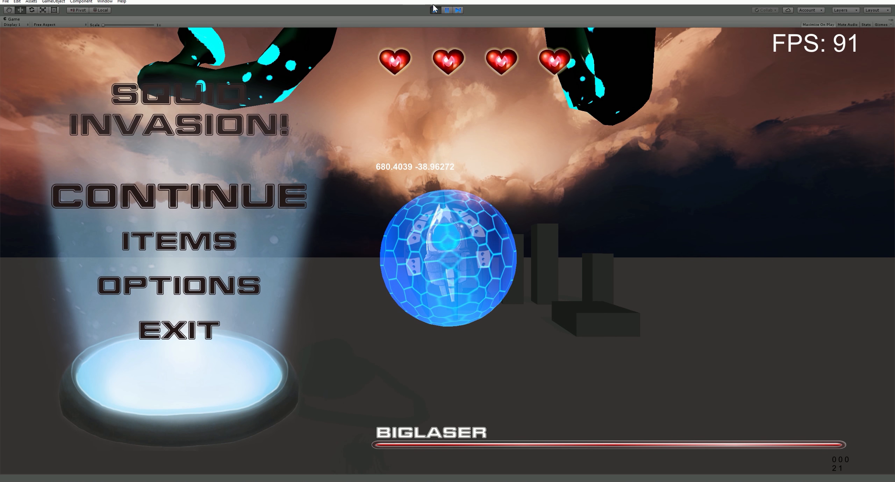
{"action": "left_click", "coordinate": [436, 10]}
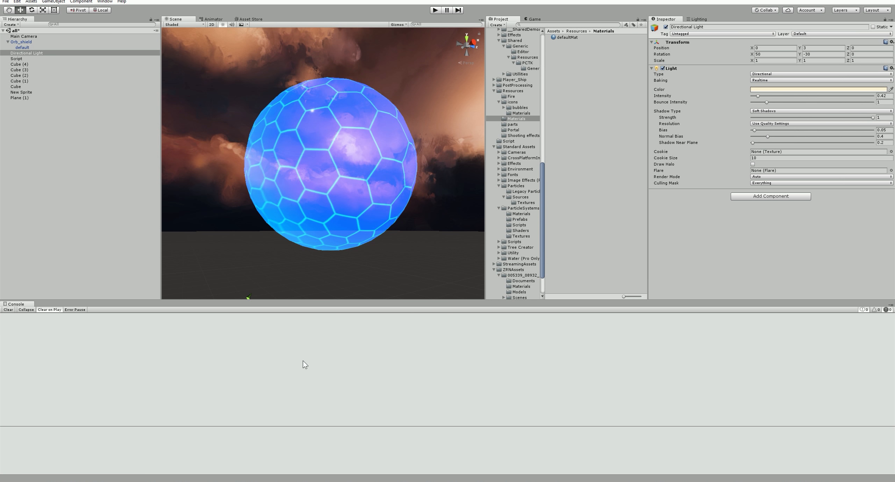
Step: Select the Orb_shield object and its mesh in the Hierarchy and remove the sphere
{"action": "right_click", "coordinate": [160, 481]}
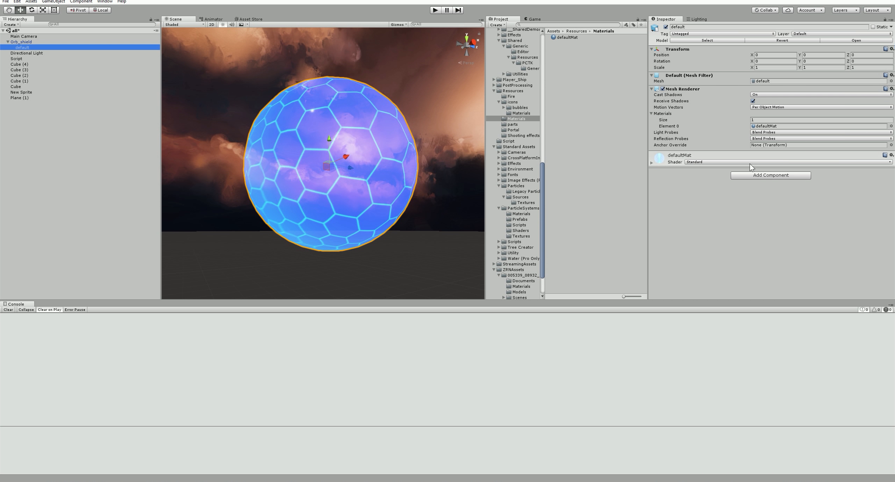
{"action": "left_click", "coordinate": [21, 41]}
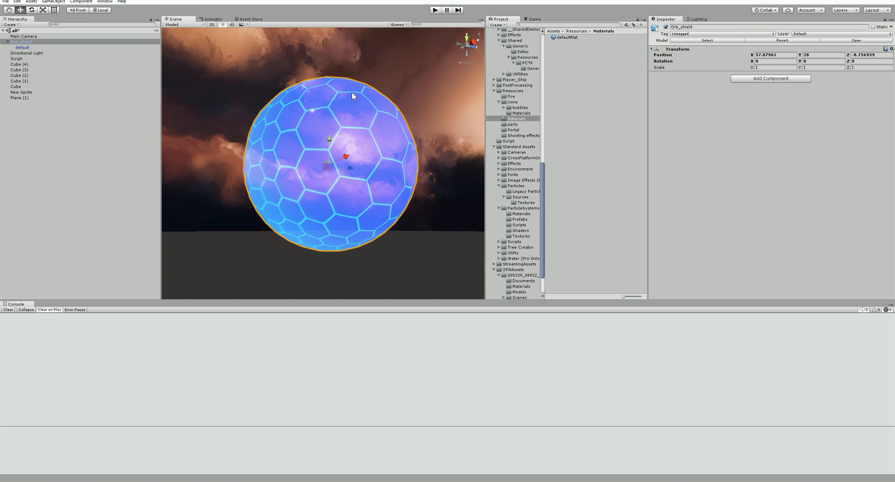
{"action": "left_click", "coordinate": [22, 46]}
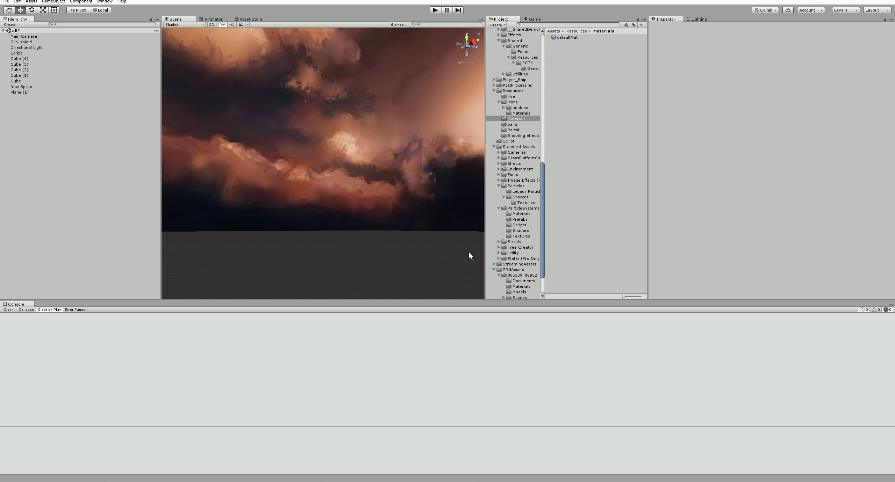
{"action": "mouse_move", "coordinate": [449, 246]}
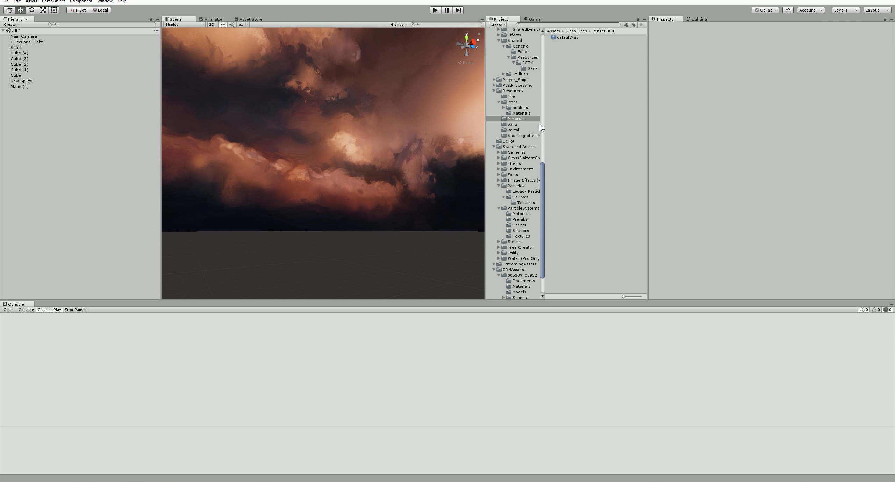
Step: In Resources, inspect orb_Glow, Orb_shield's import settings, the powerup prefab, and Orb_shield's mesh and material
{"action": "left_click", "coordinate": [511, 91]}
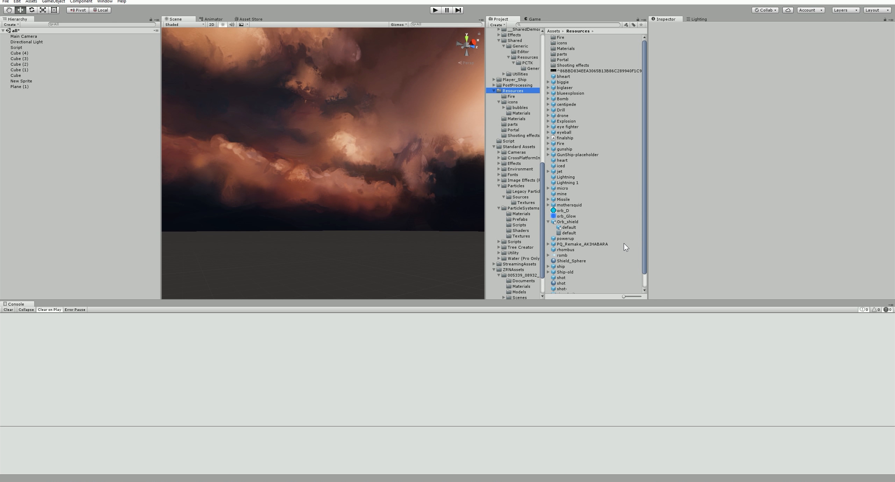
{"action": "left_click", "coordinate": [565, 216]}
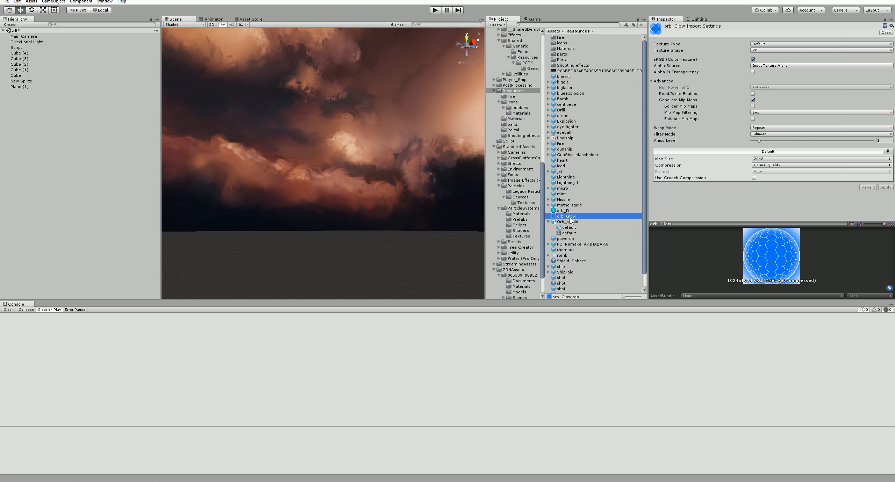
{"action": "left_click", "coordinate": [567, 221]}
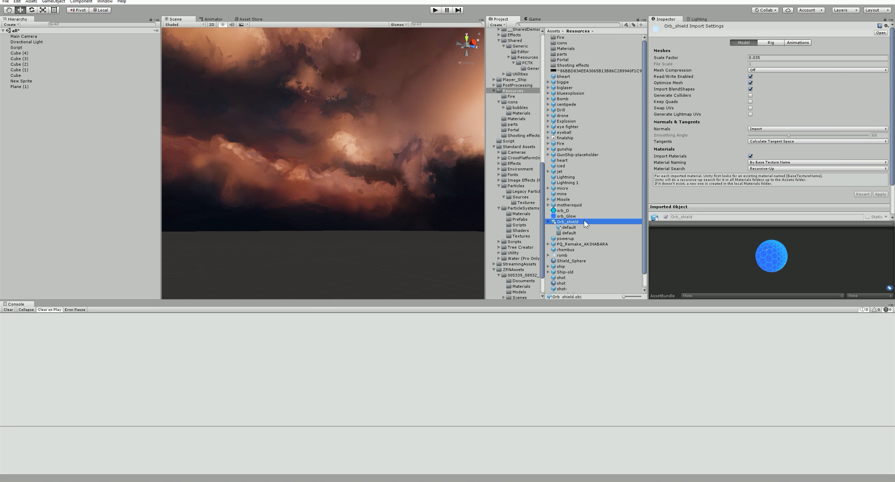
{"action": "left_click", "coordinate": [565, 239]}
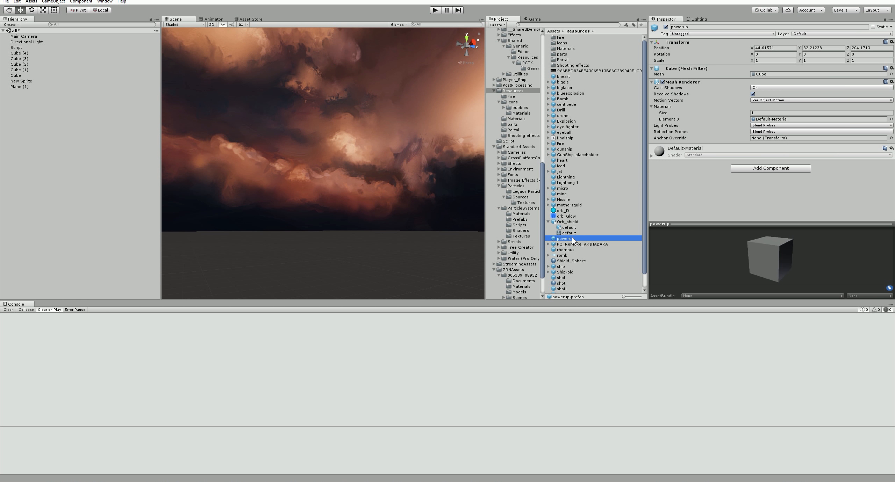
{"action": "left_click", "coordinate": [568, 233]}
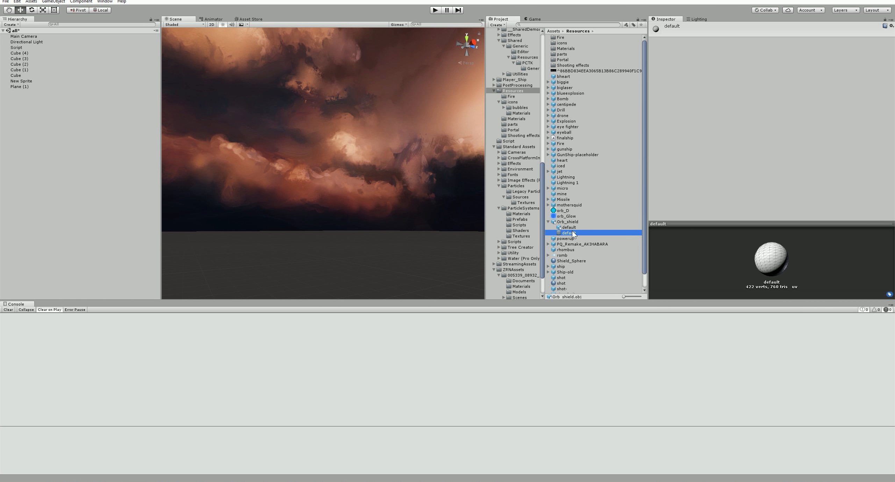
{"action": "left_click", "coordinate": [569, 227]}
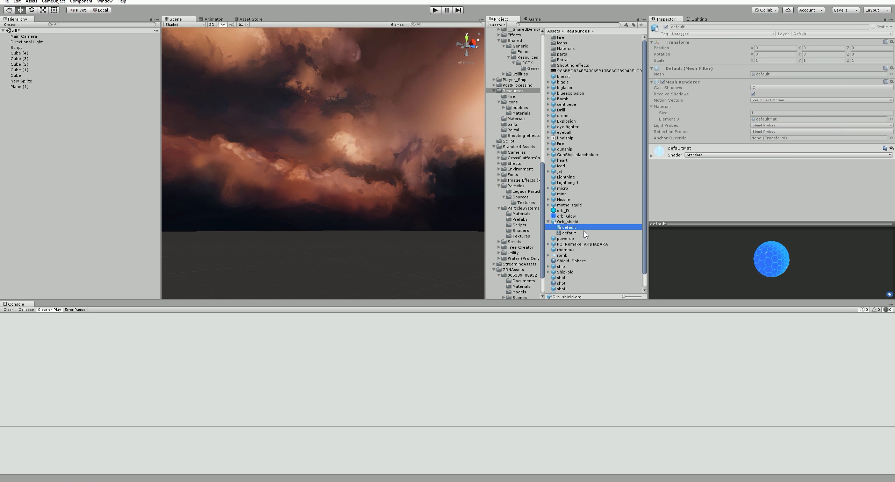
{"action": "left_click", "coordinate": [566, 222]}
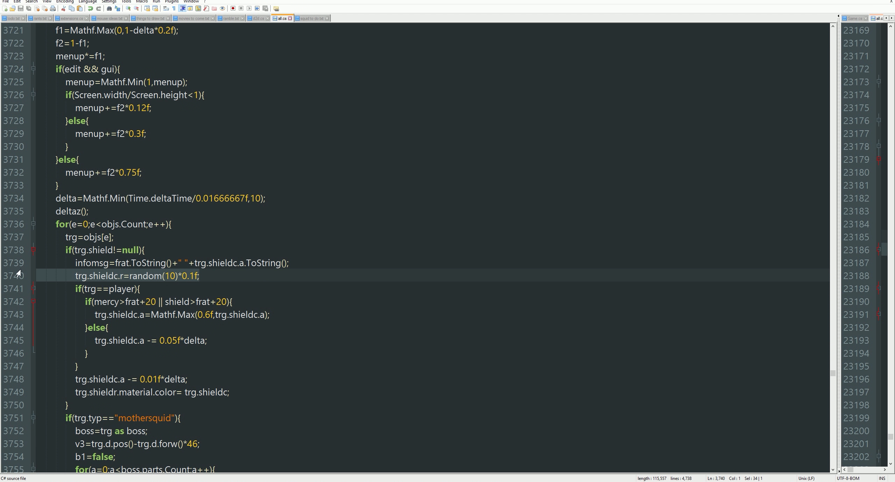
Step: Return to Unity Editor showing the Orb_shield import settings
{"action": "left_click", "coordinate": [151, 276]}
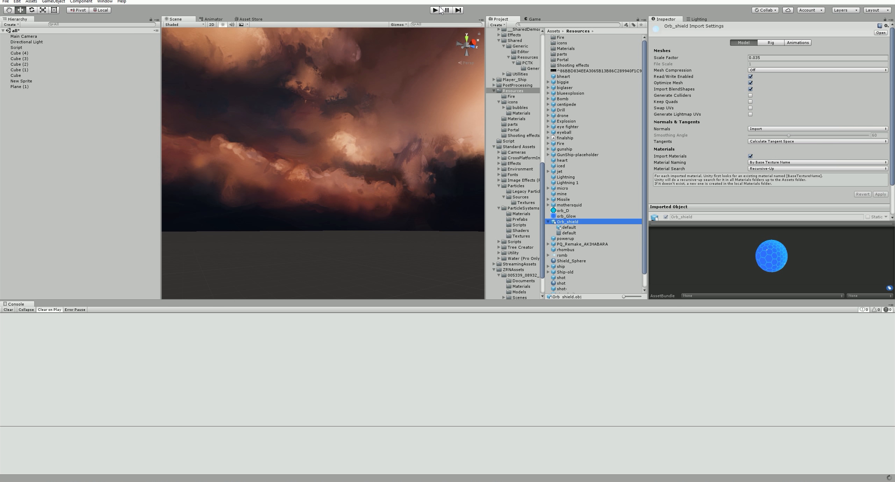
Step: Start and stop a playtest to watch the player's blue shield orb and debug values
{"action": "left_click", "coordinate": [434, 10]}
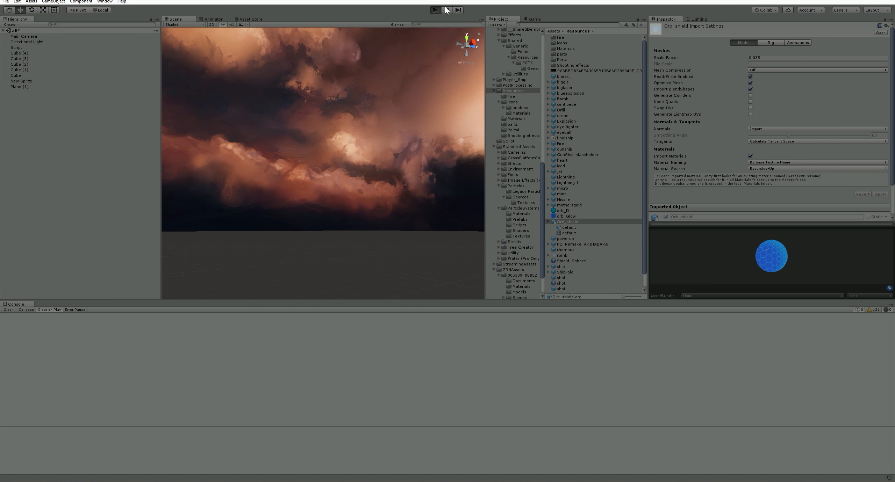
{"action": "left_click", "coordinate": [434, 10]}
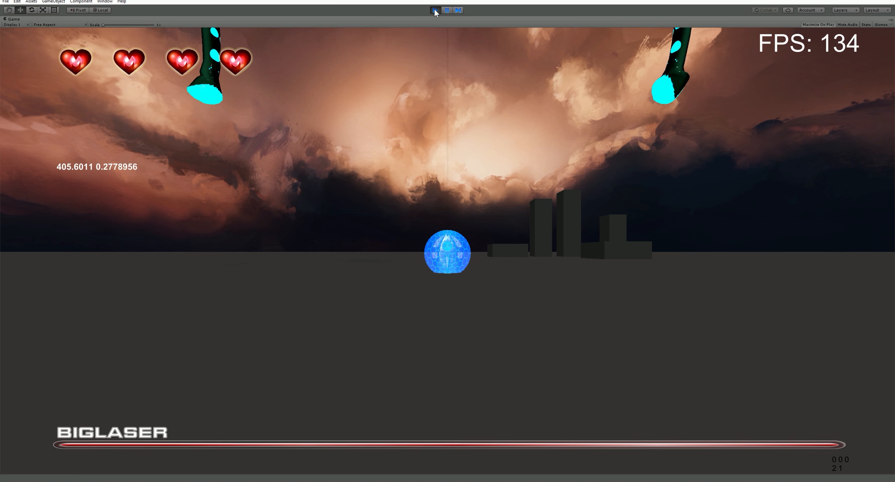
{"action": "left_click", "coordinate": [447, 10]}
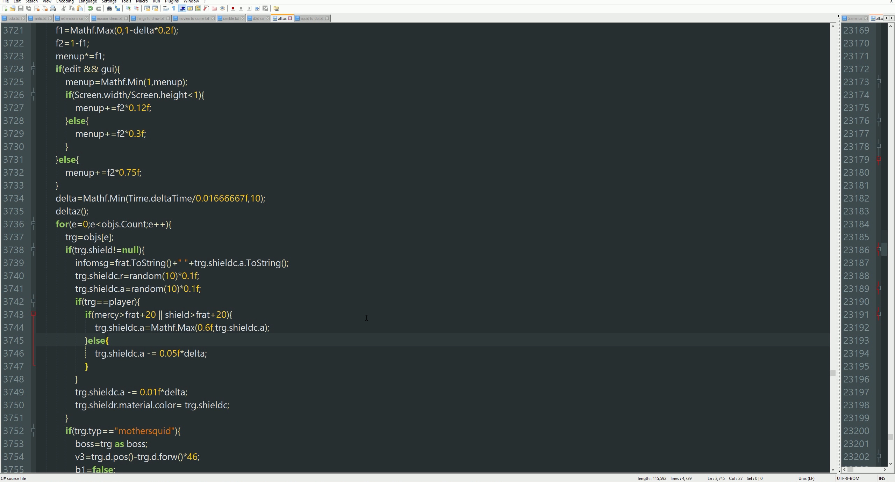
{"action": "mouse_move", "coordinate": [170, 305]}
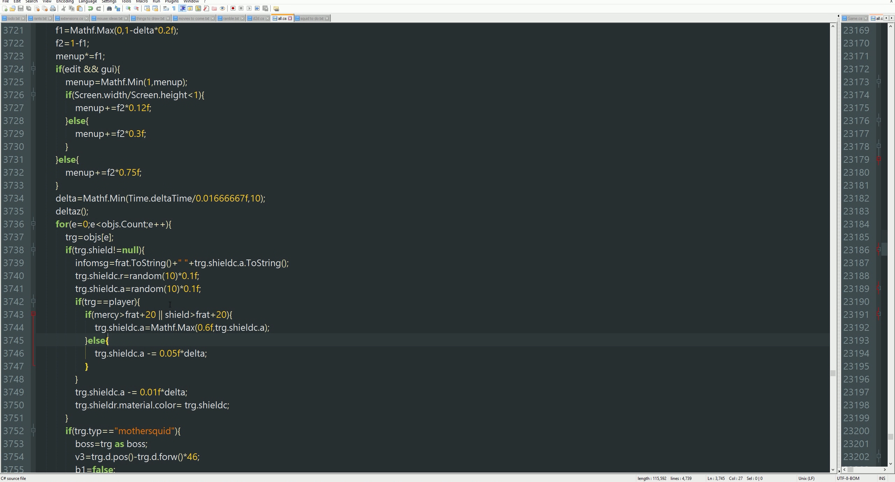
Step: Find the shield loop and delete the random r/a colour lines and the infomsg line
{"action": "left_click", "coordinate": [201, 289]}
{"action": "type", "text": "shiel"}
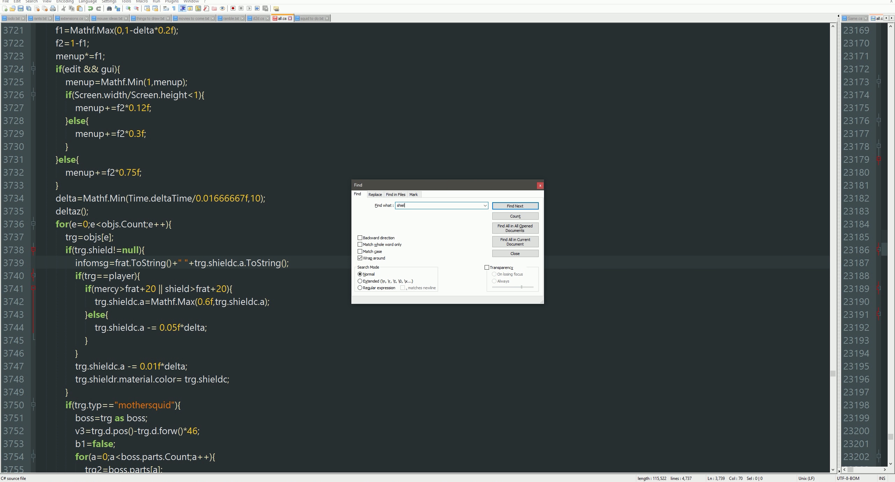
{"action": "left_click", "coordinate": [514, 205]}
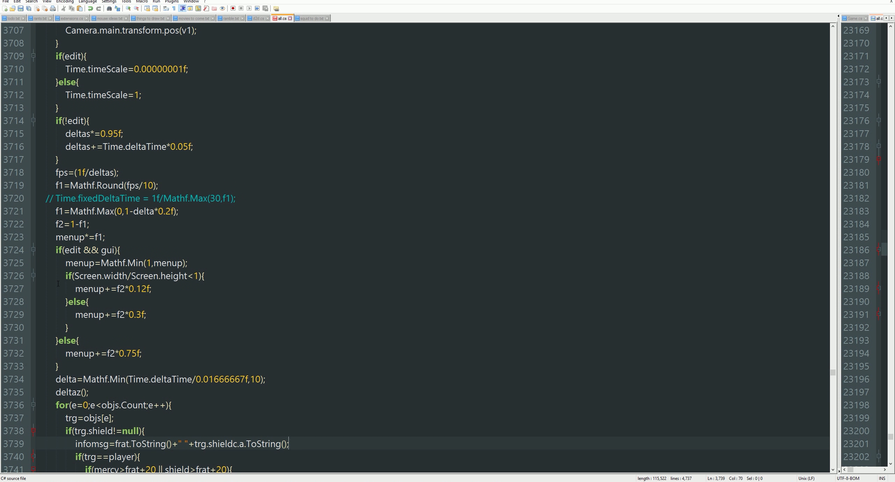
{"action": "scroll", "scroll_direction": "down", "scroll_amount": 3}
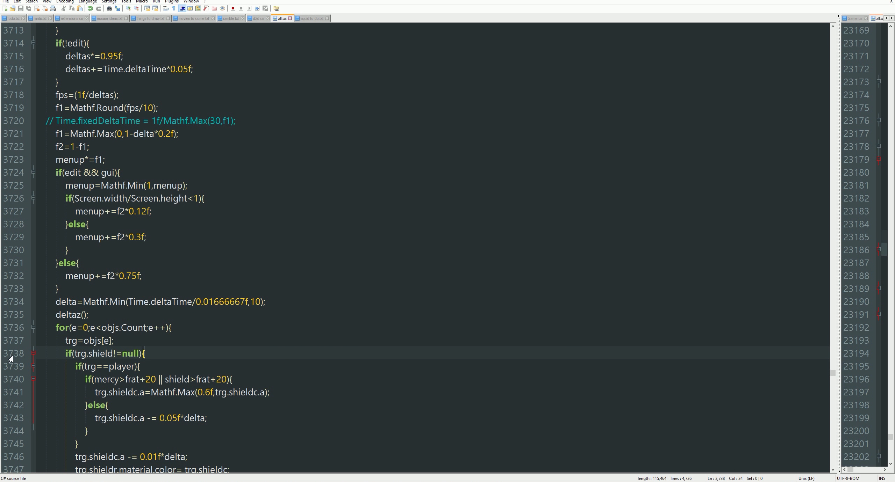
{"action": "mouse_move", "coordinate": [45, 255]}
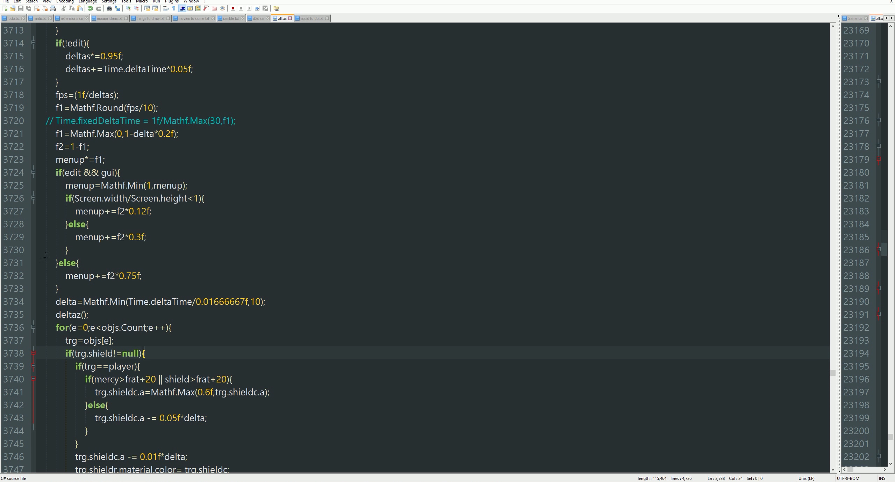
{"action": "left_click", "coordinate": [57, 288]}
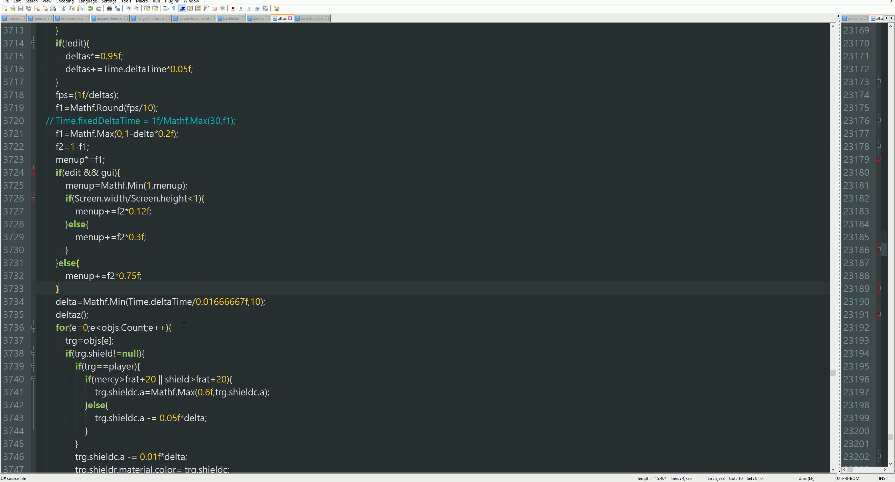
{"action": "left_click", "coordinate": [171, 328]}
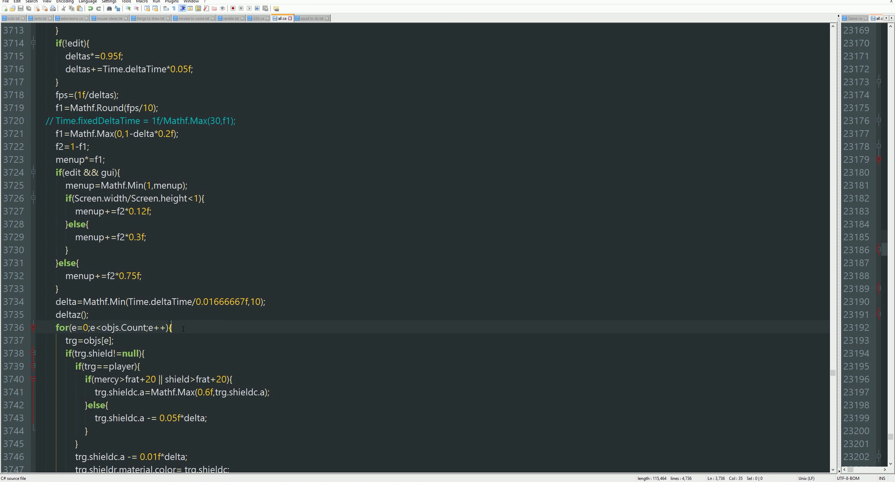
{"action": "mouse_move", "coordinate": [198, 337]}
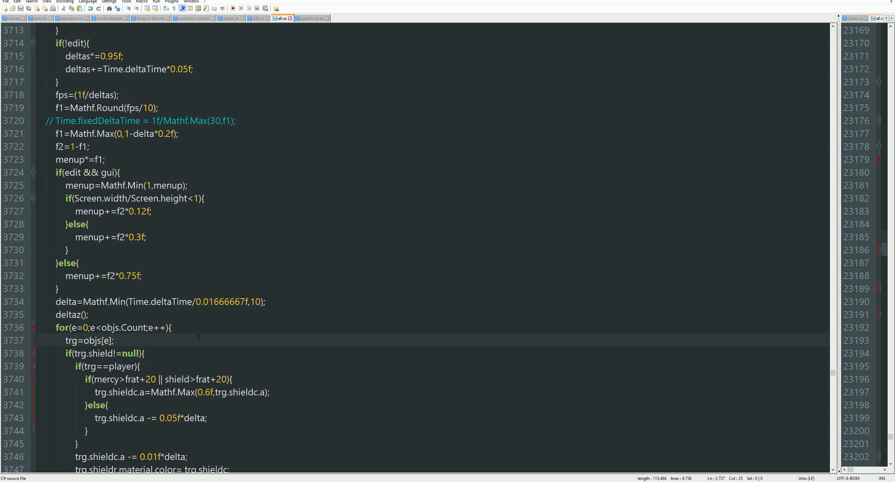
{"action": "left_click", "coordinate": [144, 354]}
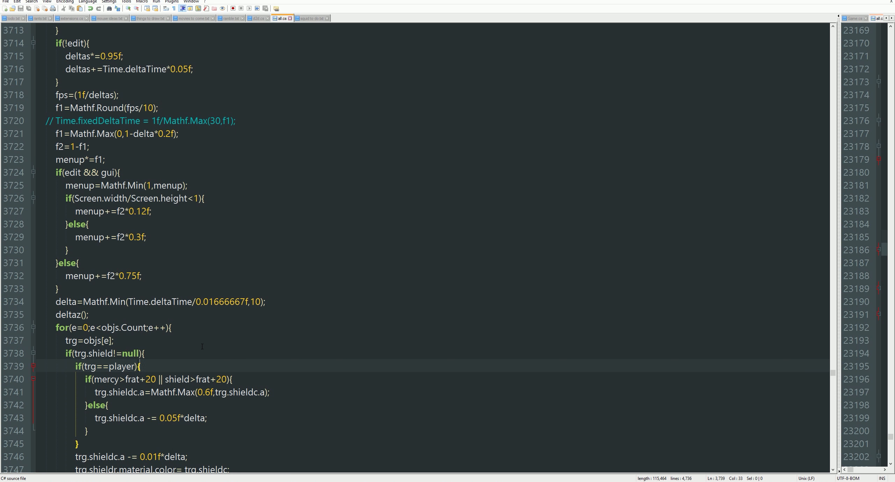
{"action": "key", "text": "ctrl+f"}
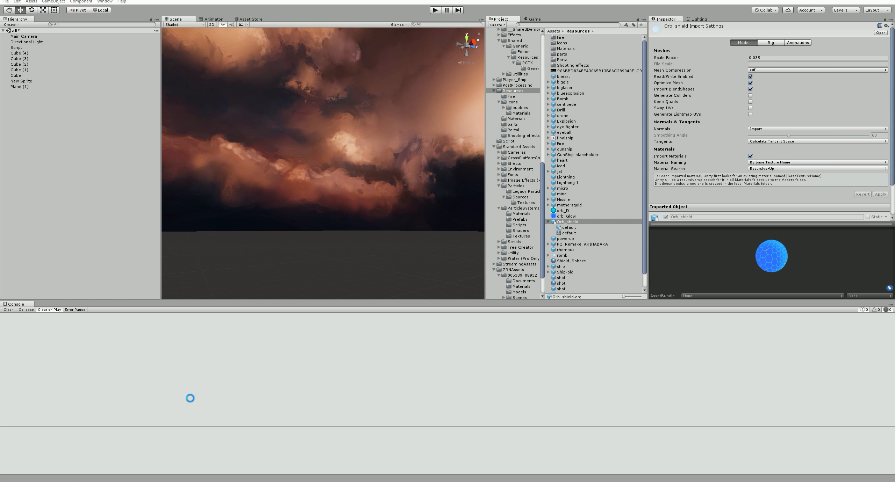
Step: Start a playtest with the trimmed shield code using the toolbar Play button
{"action": "left_click", "coordinate": [434, 10]}
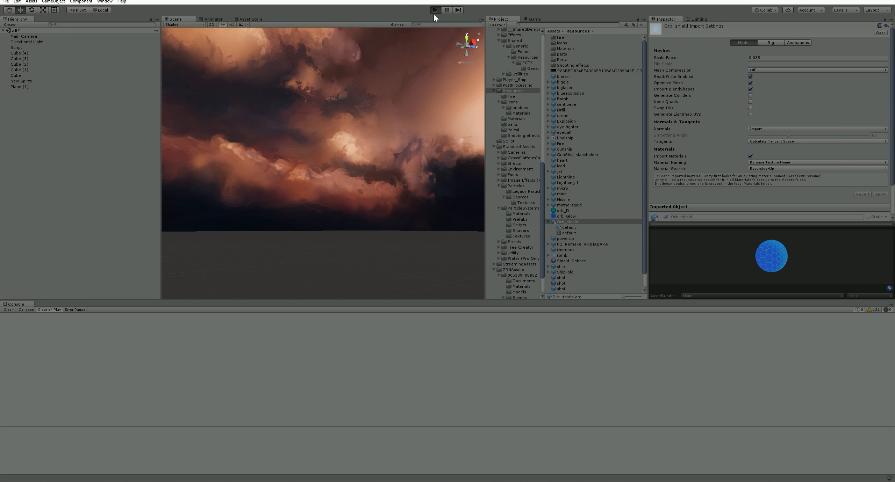
{"action": "left_click", "coordinate": [434, 10]}
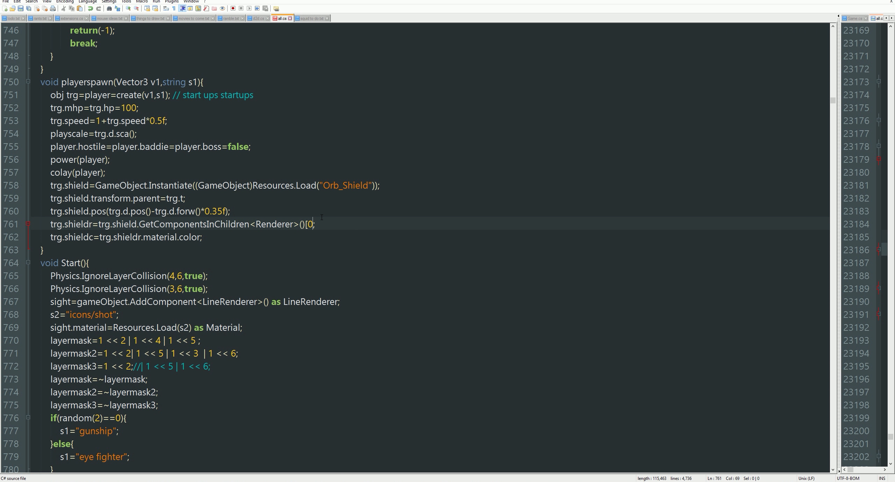
Step: In playerspawn, change the renderer index to 0 and begin an info(trg.shiel…) line after shieldc
{"action": "type", "text": "1]"}
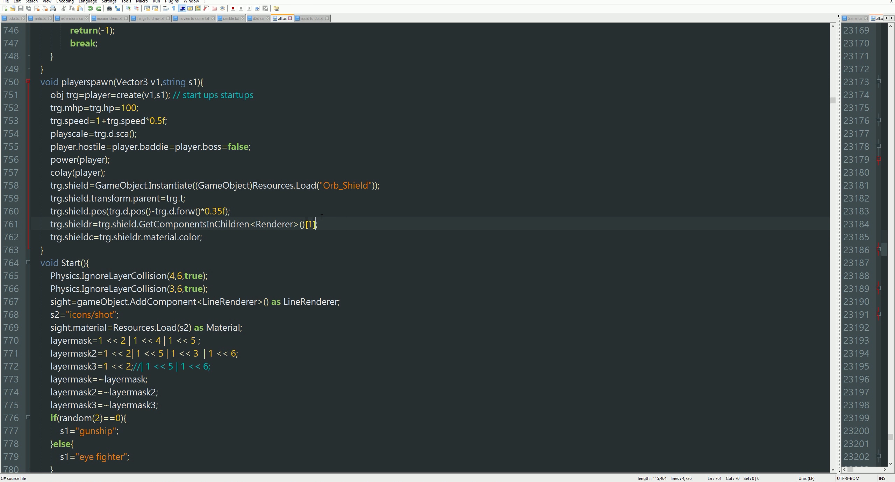
{"action": "type", "text": "0"}
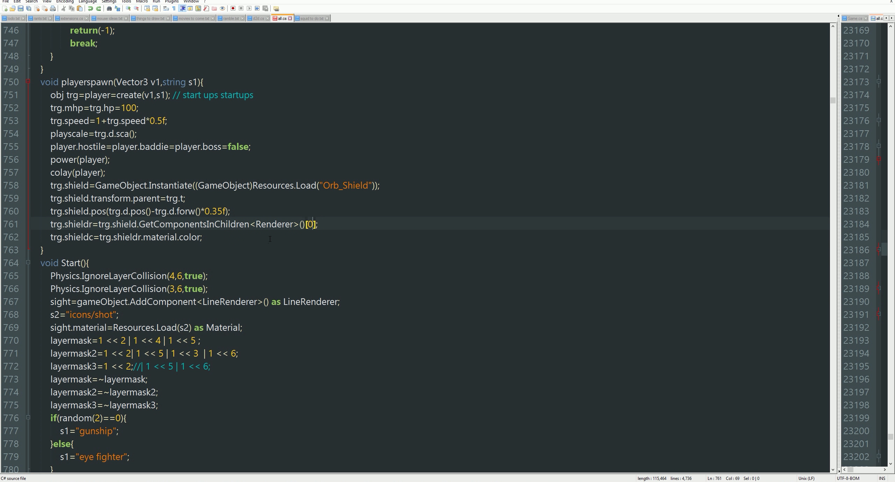
{"action": "key", "text": "Enter"}
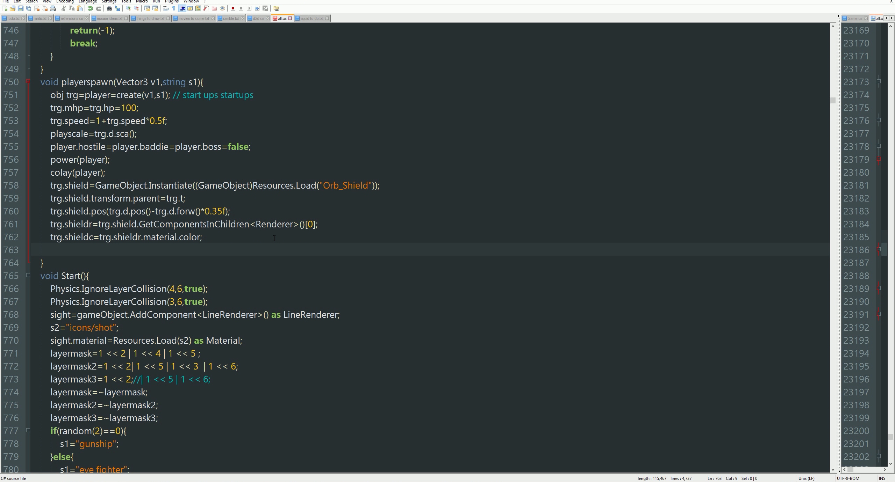
{"action": "type", "text": "info("}
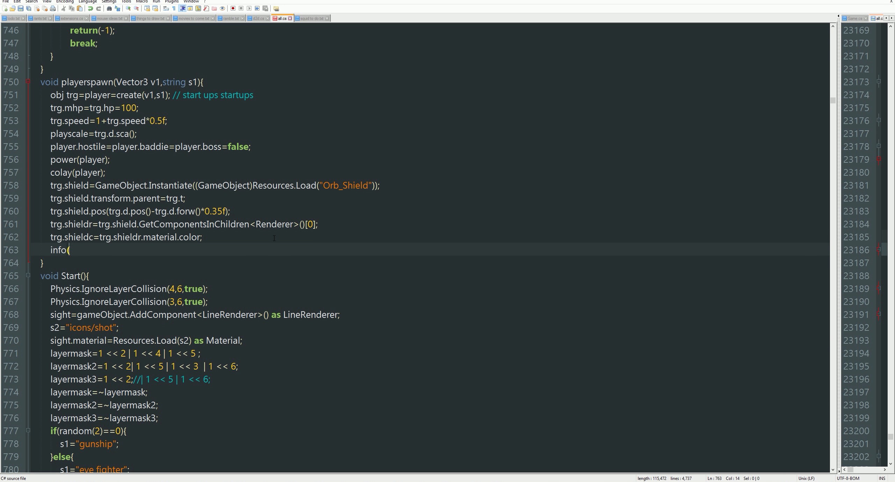
{"action": "type", "text": ");"}
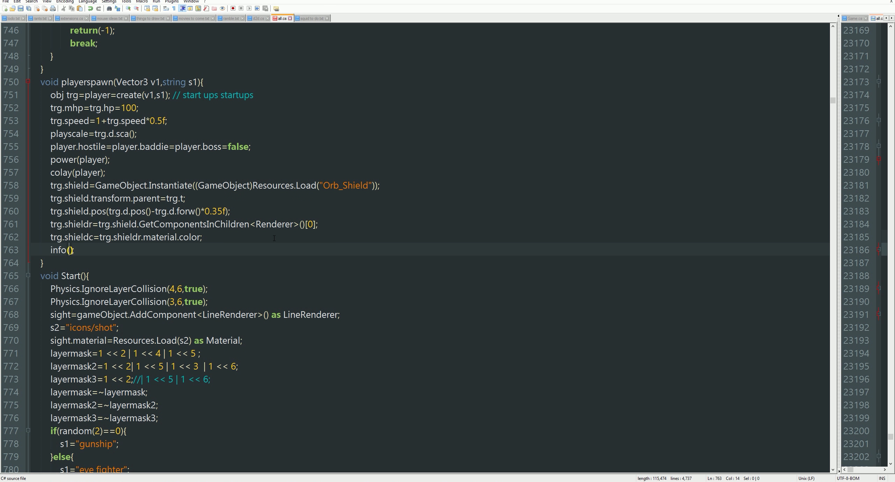
{"action": "type", "text": "t"}
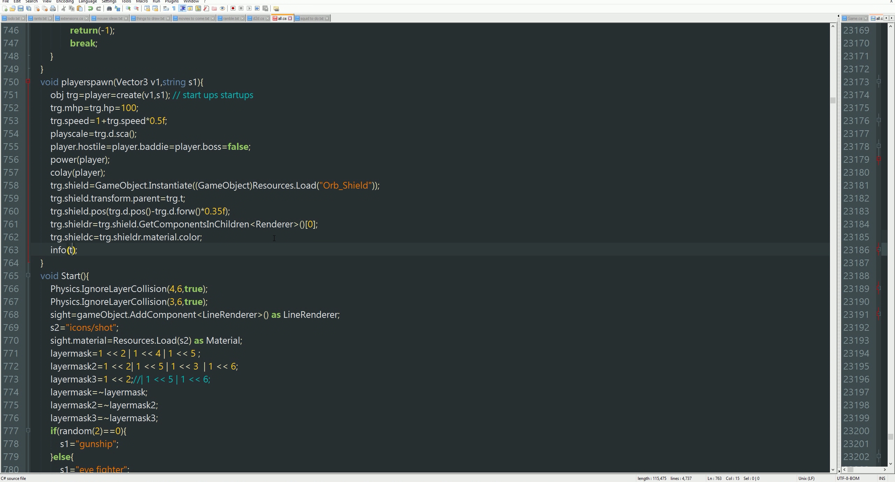
{"action": "type", "text": "rg.shi"}
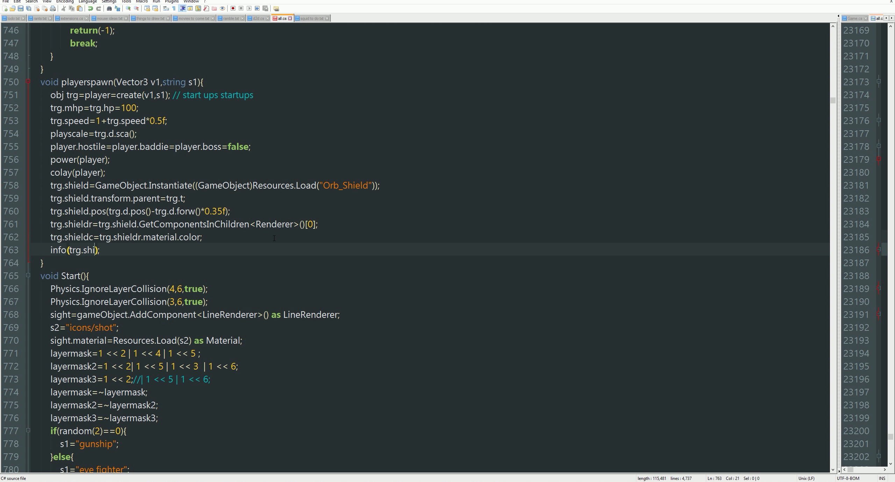
{"action": "type", "text": "el"}
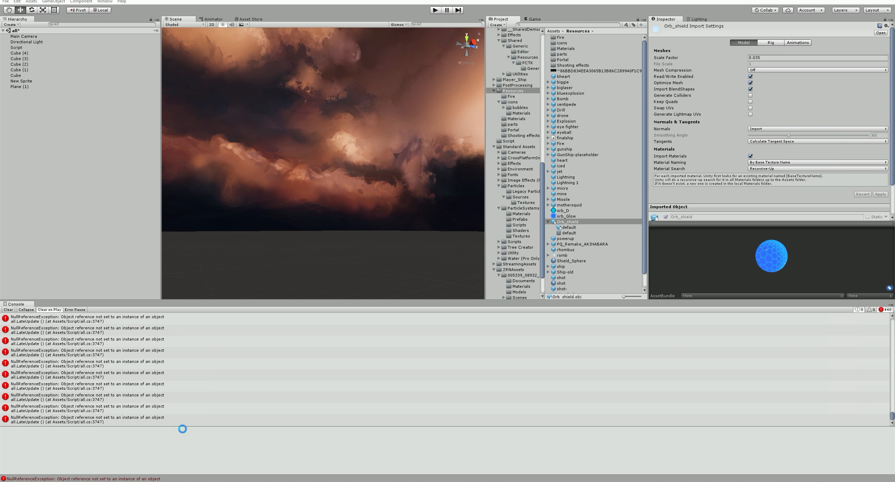
Step: Playtest the scene, watching the squid boss appear above the shield orb, then stop
{"action": "left_click", "coordinate": [434, 10]}
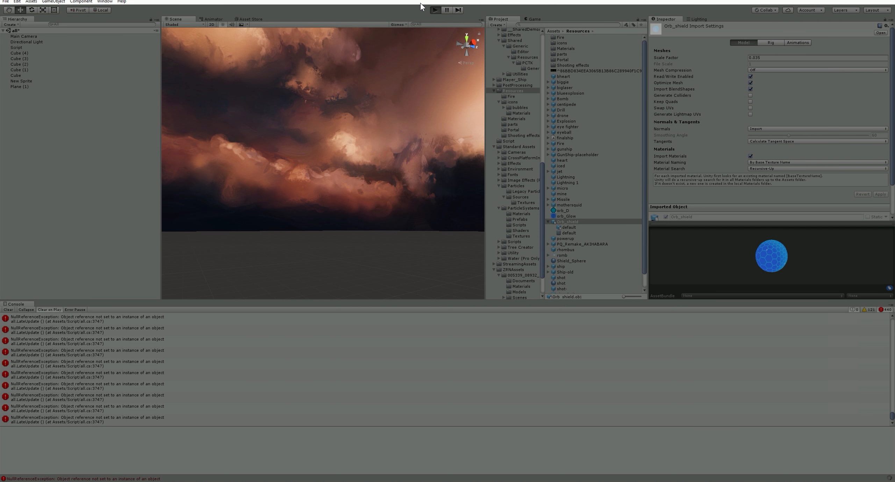
{"action": "left_click", "coordinate": [435, 10]}
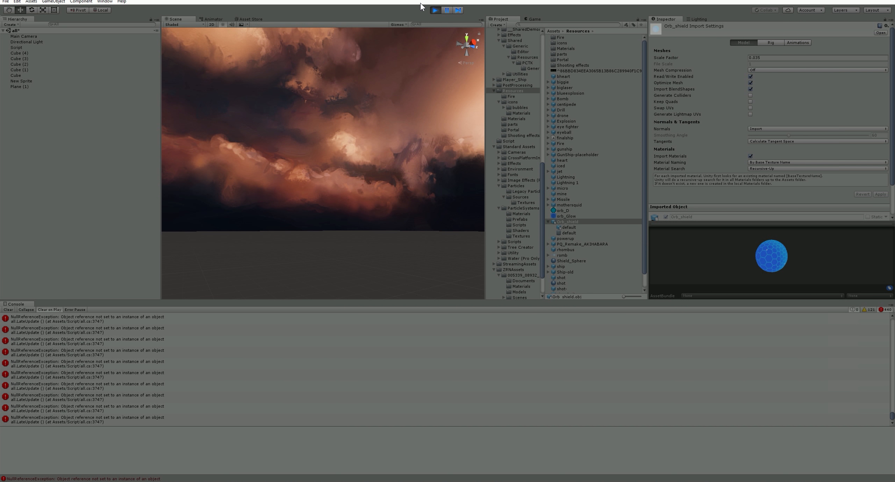
{"action": "left_click", "coordinate": [435, 9]}
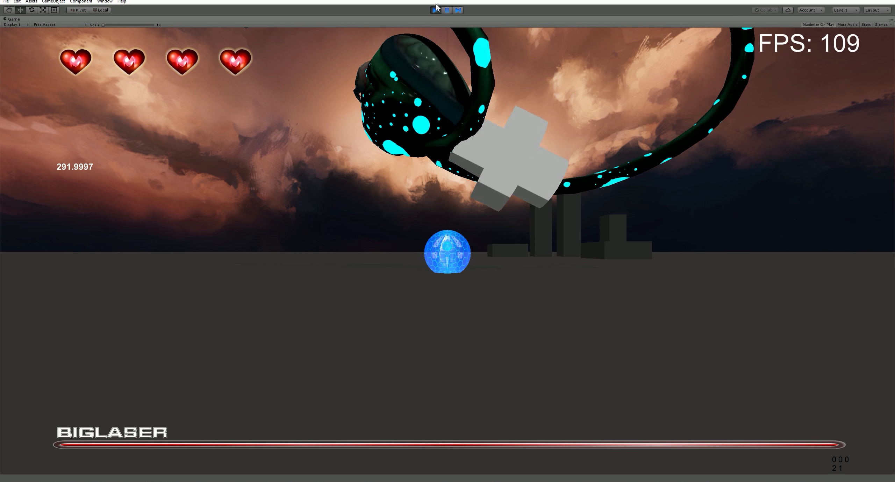
{"action": "left_click", "coordinate": [446, 9]}
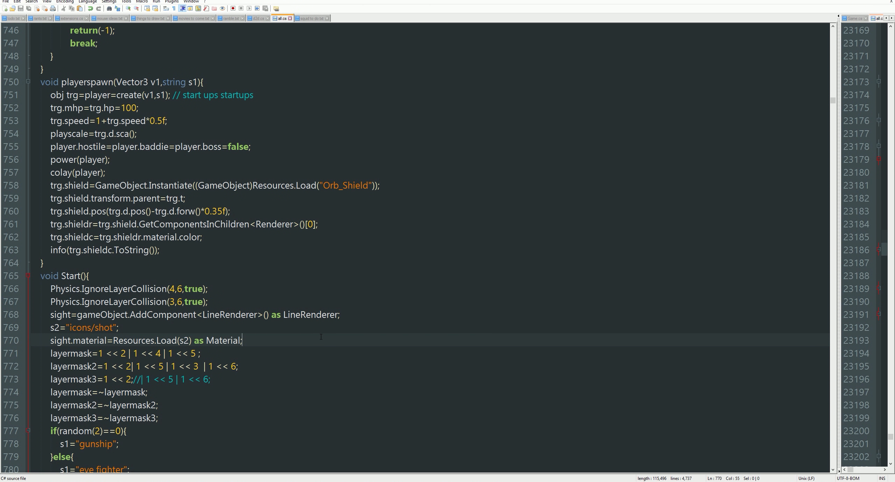
Step: Search the script for 'infomsg' to reach the biglaser charge line
{"action": "key", "text": "ctrl+f"}
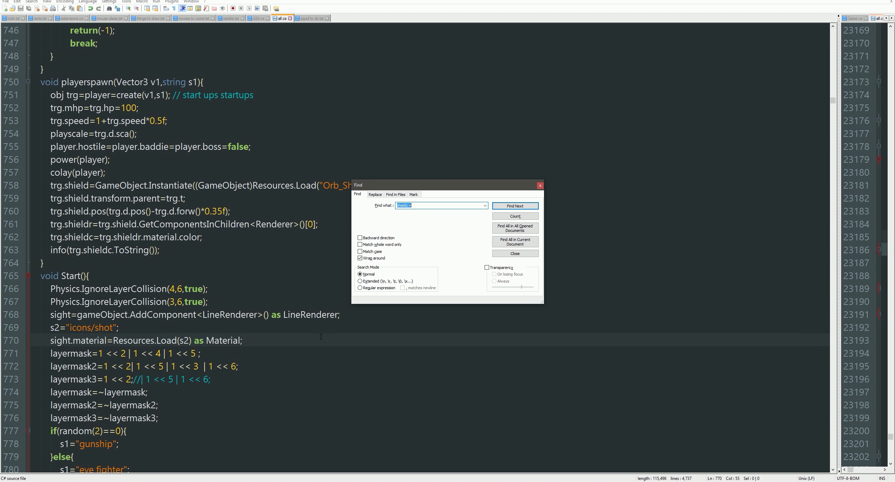
{"action": "left_click", "coordinate": [514, 206]}
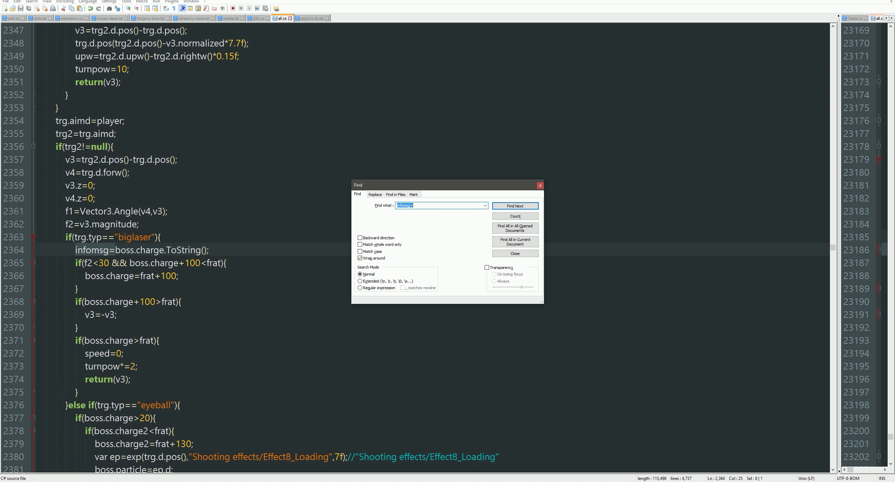
{"action": "left_click", "coordinate": [513, 254]}
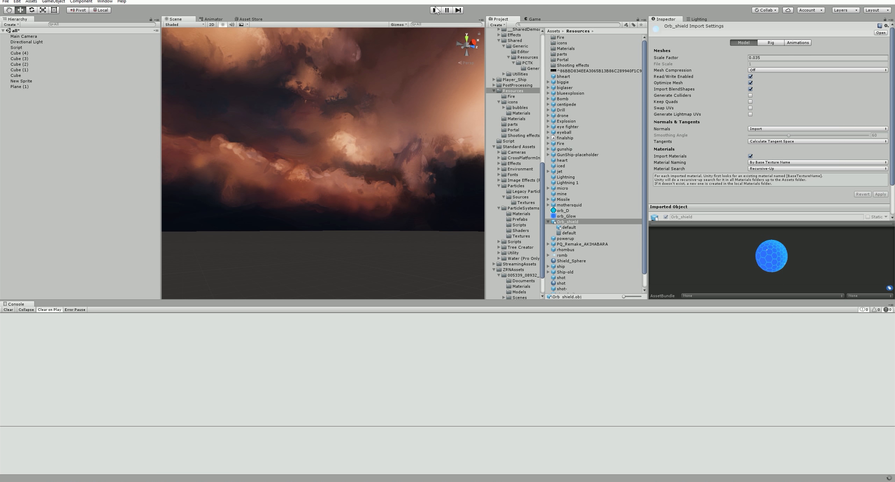
Step: Run another playtest to check the blue shield orb and its colour readout, then stop
{"action": "left_click", "coordinate": [435, 10]}
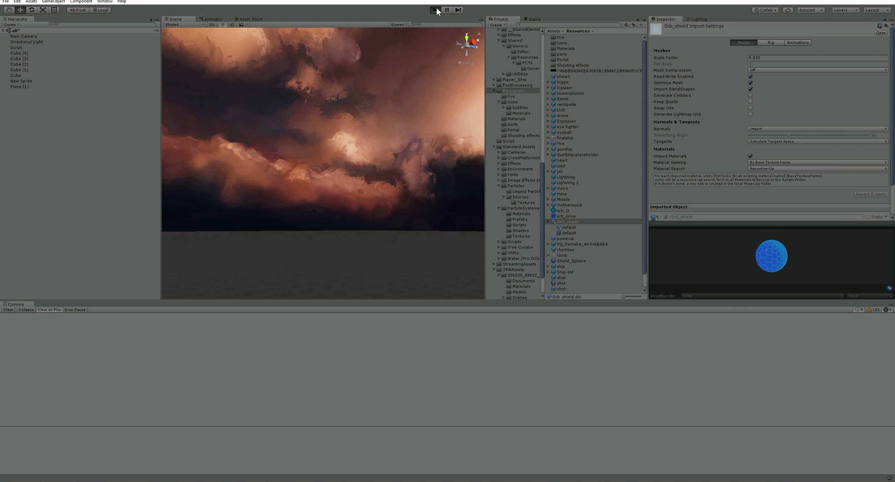
{"action": "left_click", "coordinate": [435, 9]}
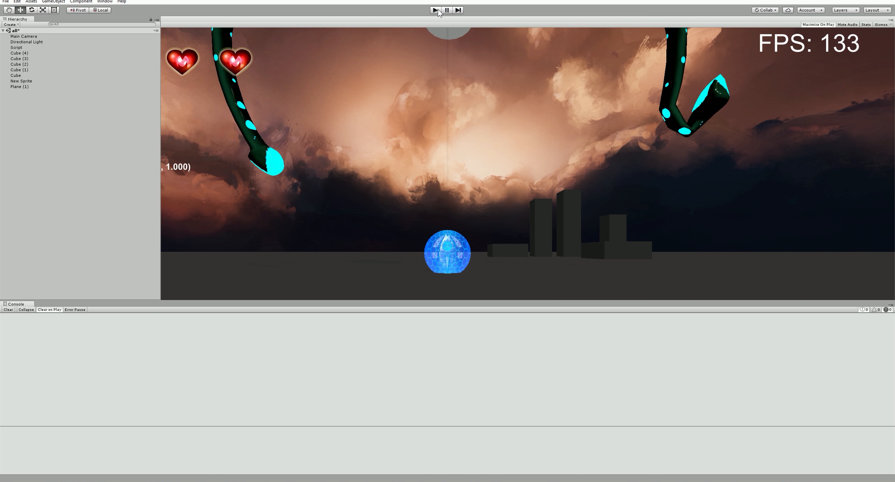
{"action": "left_click", "coordinate": [435, 9]}
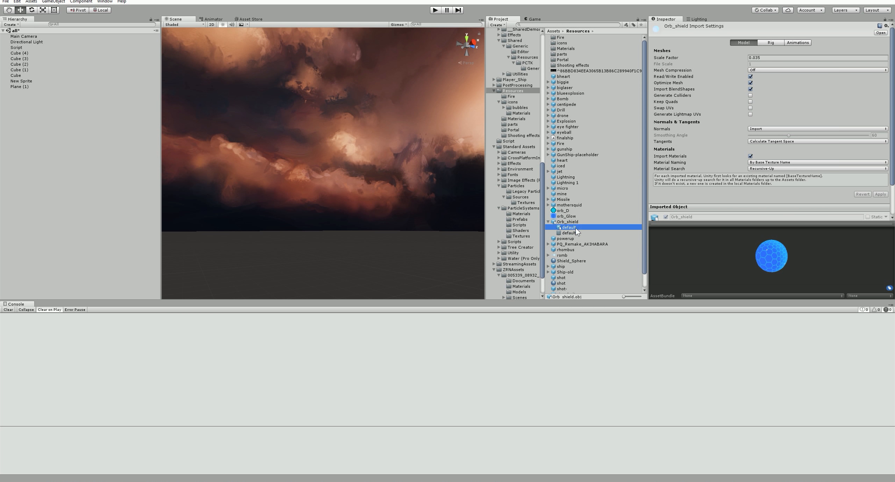
Step: Set the Orb_shield default material's albedo colour to black
{"action": "left_click", "coordinate": [566, 221]}
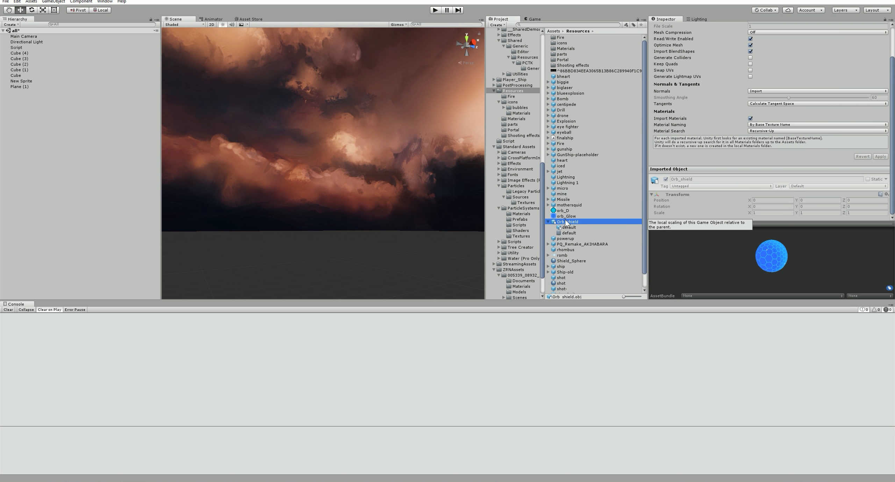
{"action": "left_click", "coordinate": [568, 227]}
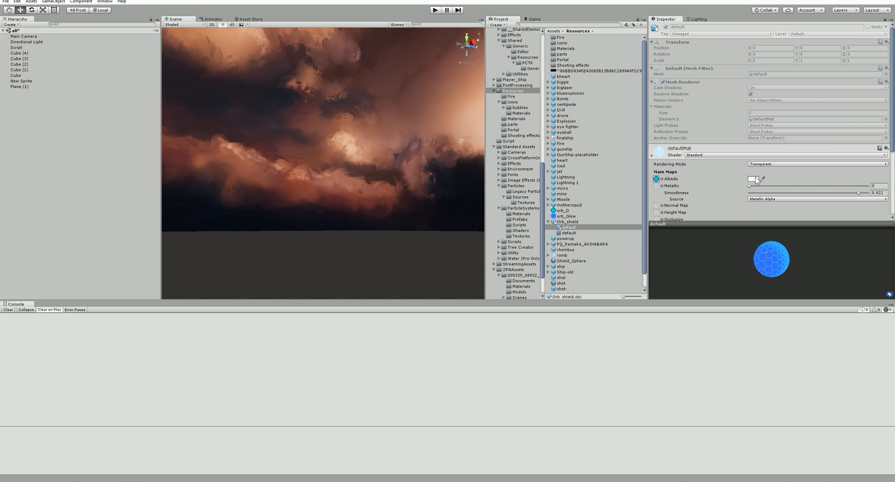
{"action": "left_click", "coordinate": [752, 179]}
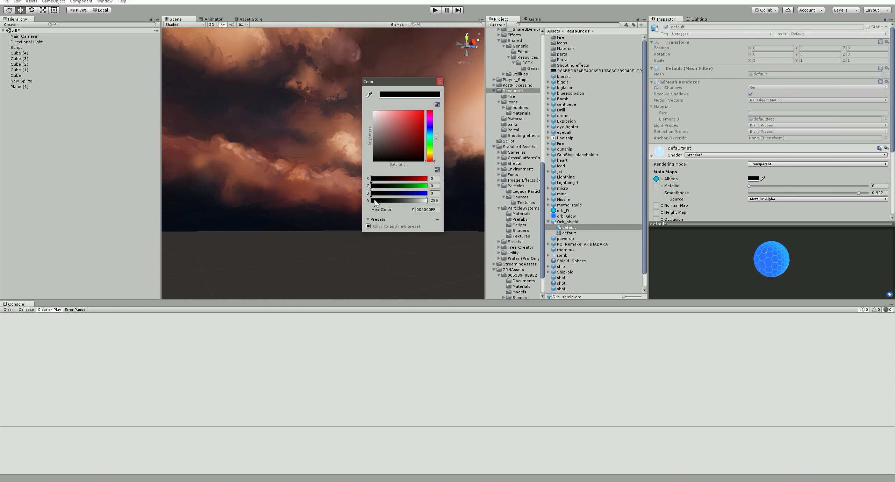
{"action": "mouse_move", "coordinate": [829, 282]}
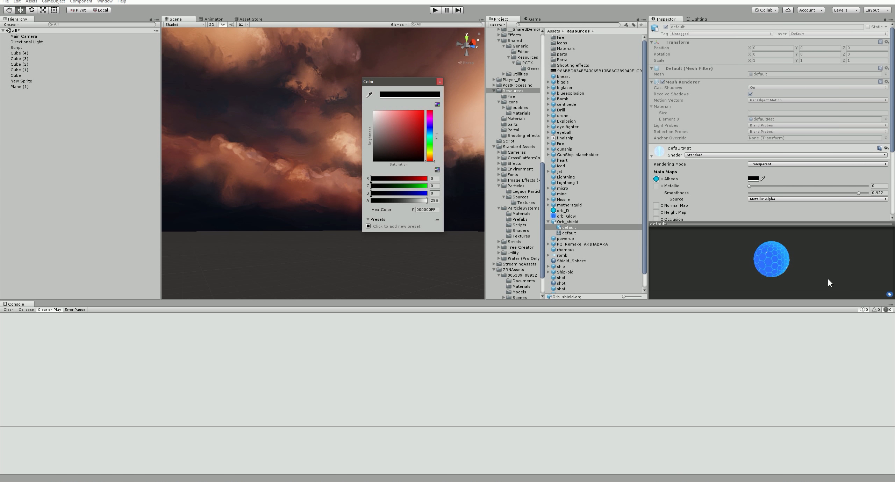
{"action": "left_click", "coordinate": [439, 81]}
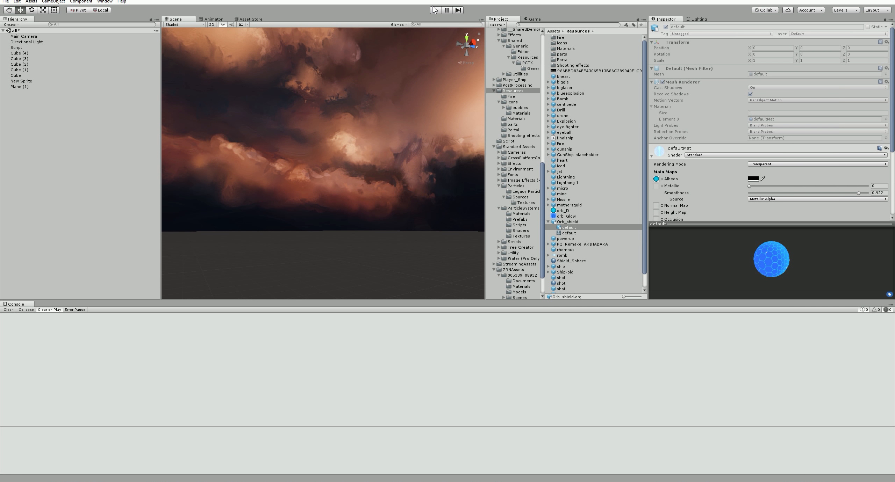
Step: Playtest with the black orb, which reports RGBA(0,0,0,1), then stop
{"action": "left_click", "coordinate": [434, 10]}
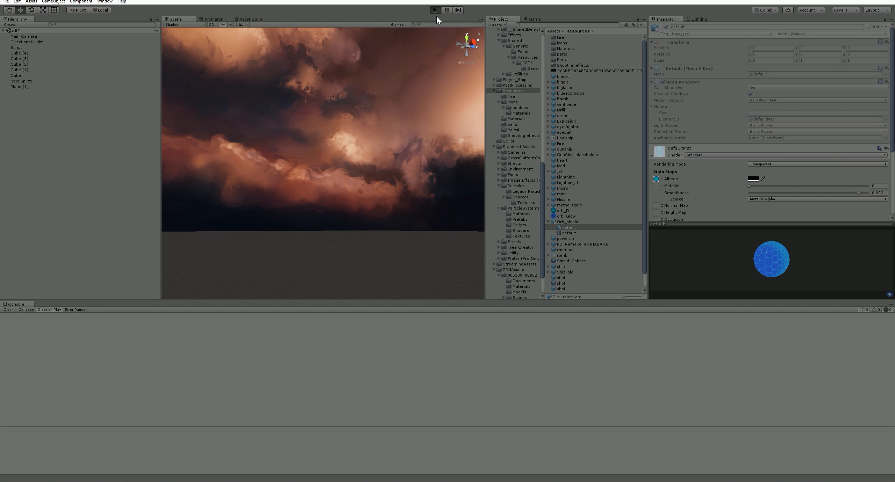
{"action": "left_click", "coordinate": [434, 10]}
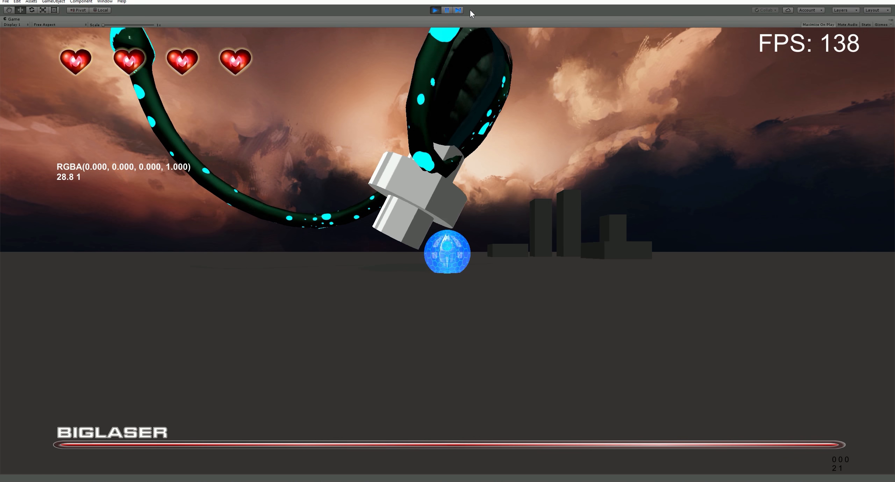
{"action": "left_click", "coordinate": [435, 10]}
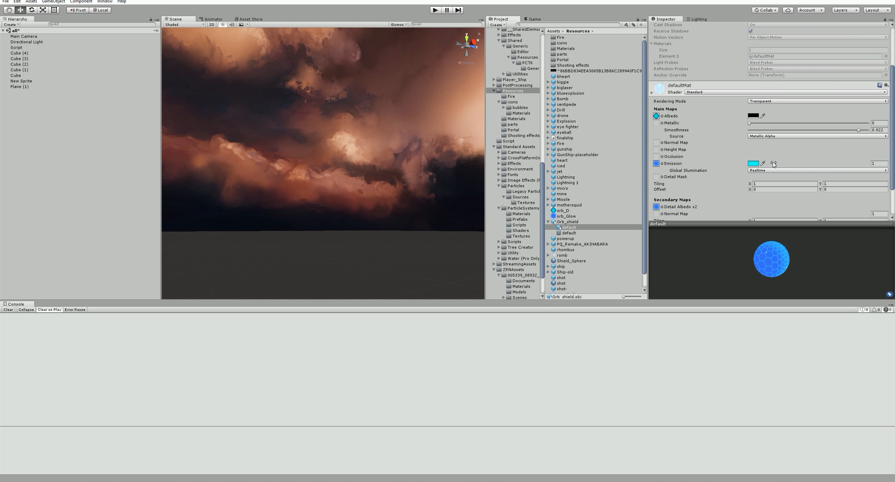
Step: Change the shield defaultMat albedo from black to white and adjust its cyan emission colour
{"action": "scroll", "scroll_direction": "down", "scroll_amount": 3}
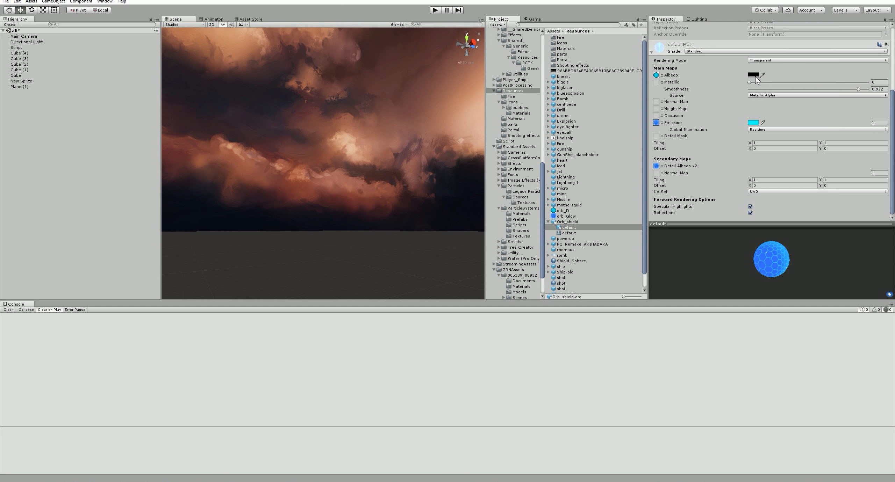
{"action": "left_click", "coordinate": [754, 75]}
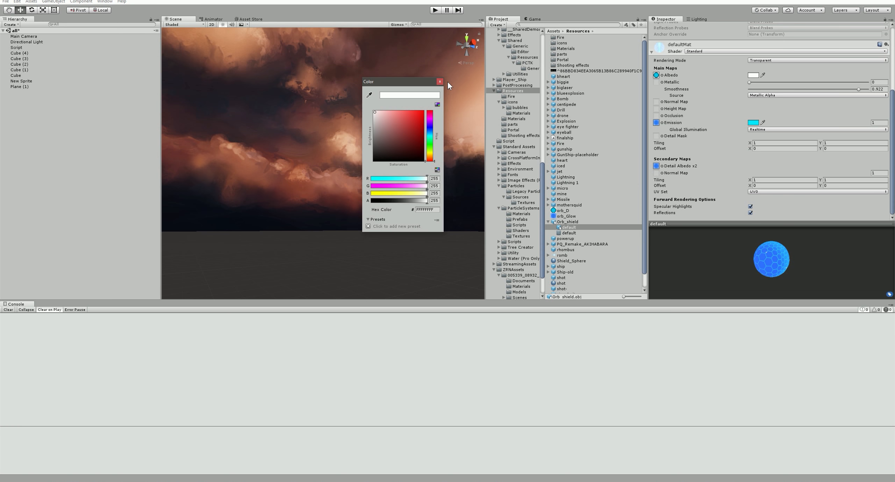
{"action": "left_click", "coordinate": [440, 82]}
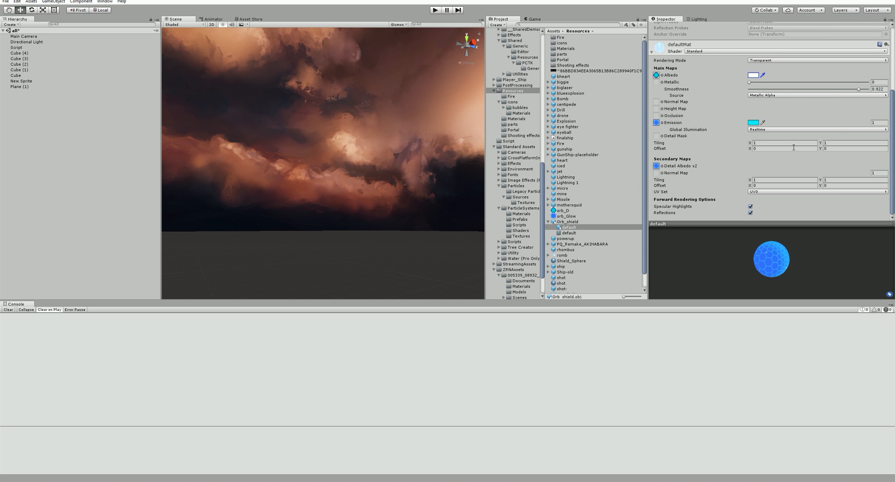
{"action": "mouse_move", "coordinate": [687, 169]}
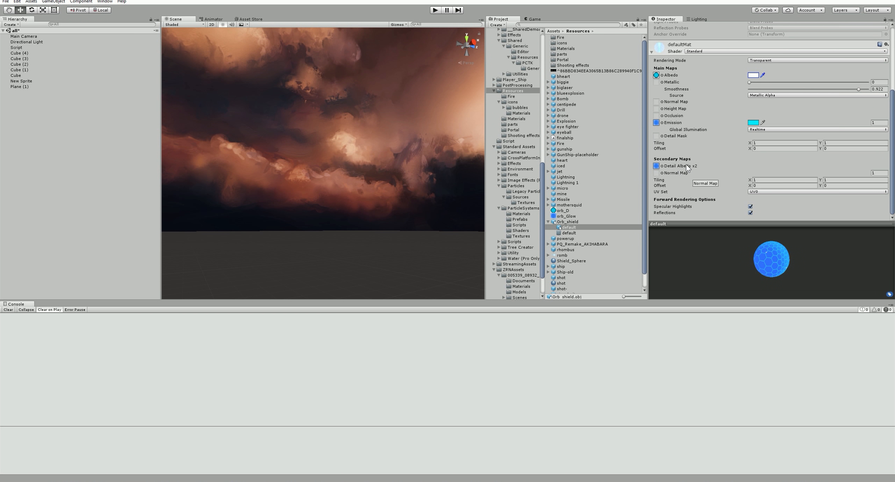
{"action": "mouse_move", "coordinate": [765, 169]}
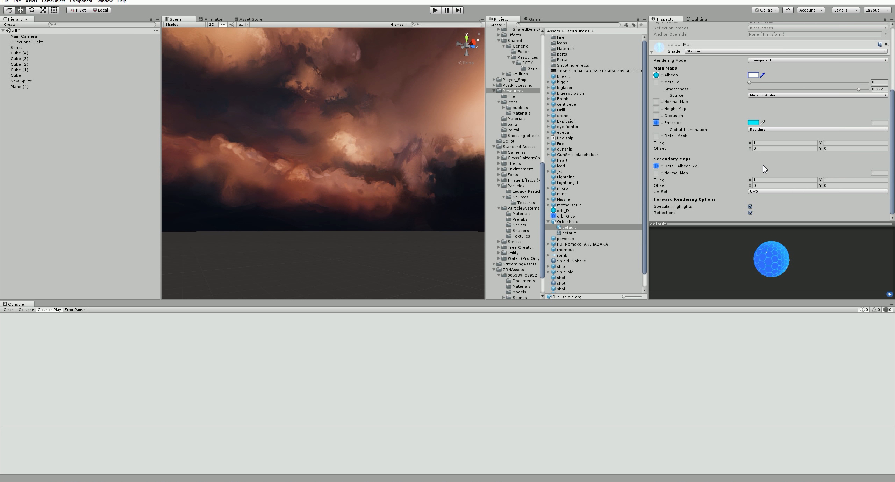
{"action": "mouse_move", "coordinate": [691, 131]}
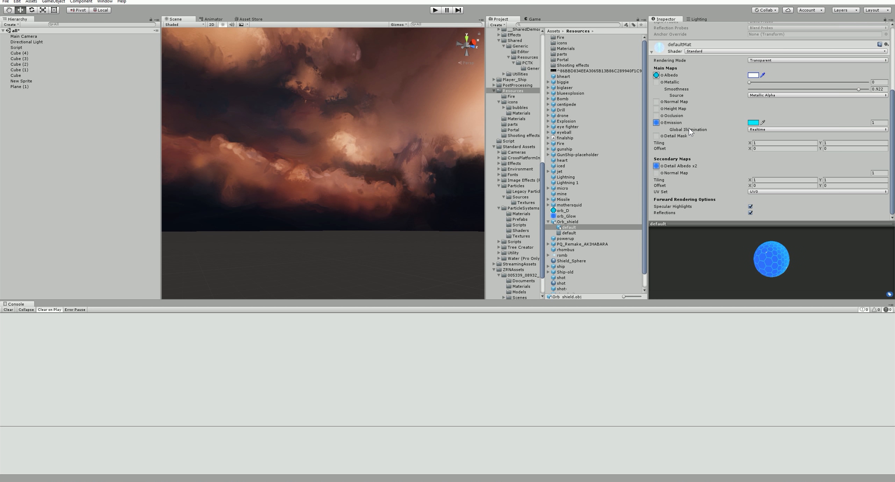
{"action": "left_click", "coordinate": [753, 122]}
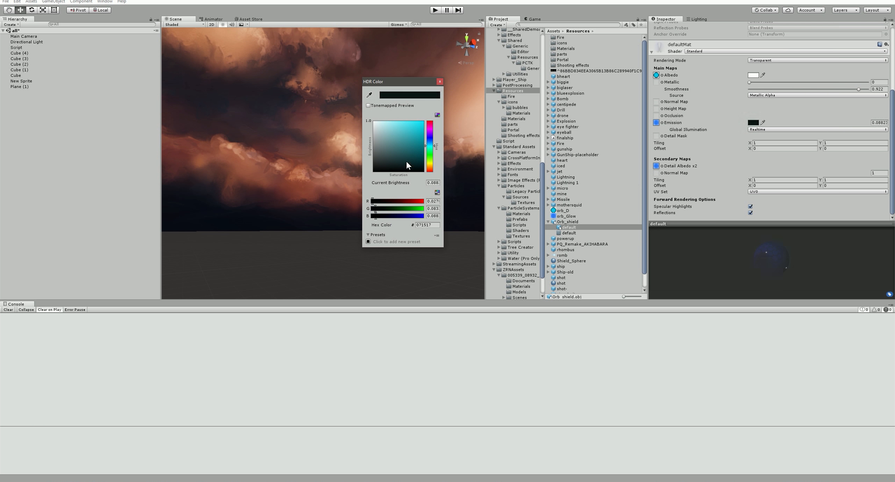
{"action": "left_click", "coordinate": [386, 126]}
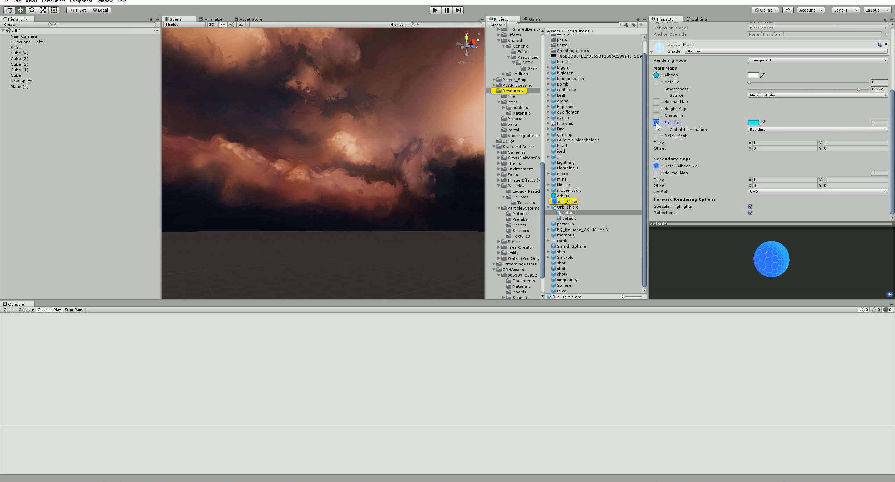
Step: Reselect Orb_shield > default and raise the cyan emission intensity to 5, keeping white albedo
{"action": "left_click", "coordinate": [566, 201]}
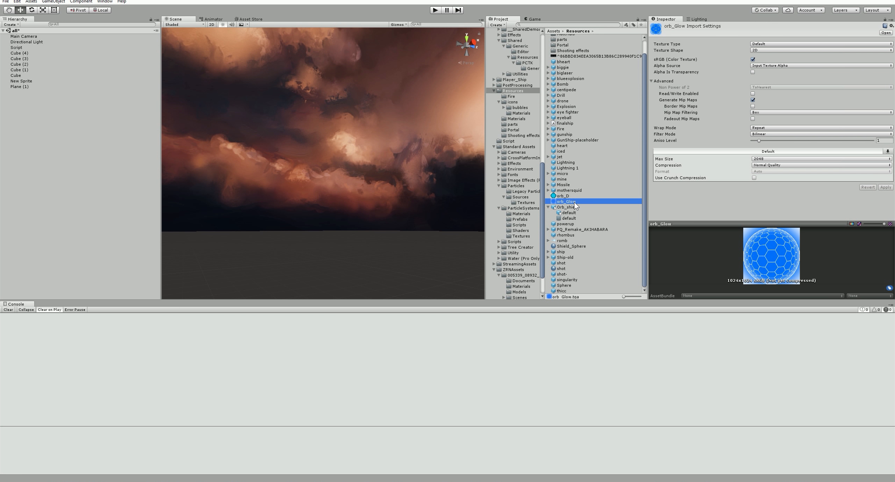
{"action": "mouse_move", "coordinate": [593, 216]}
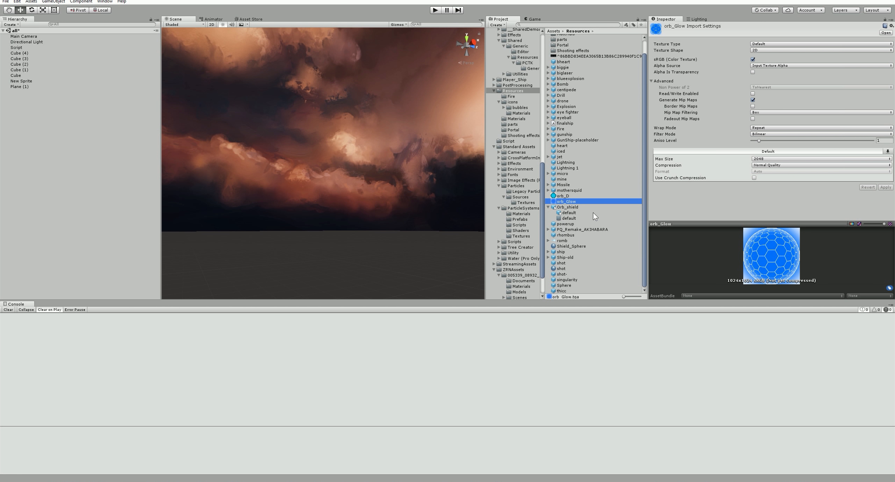
{"action": "mouse_move", "coordinate": [350, 295]}
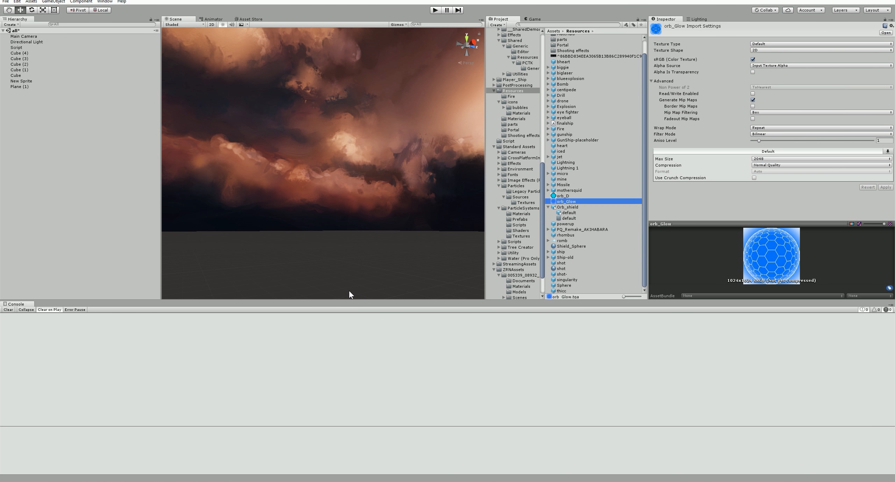
{"action": "left_click", "coordinate": [567, 207]}
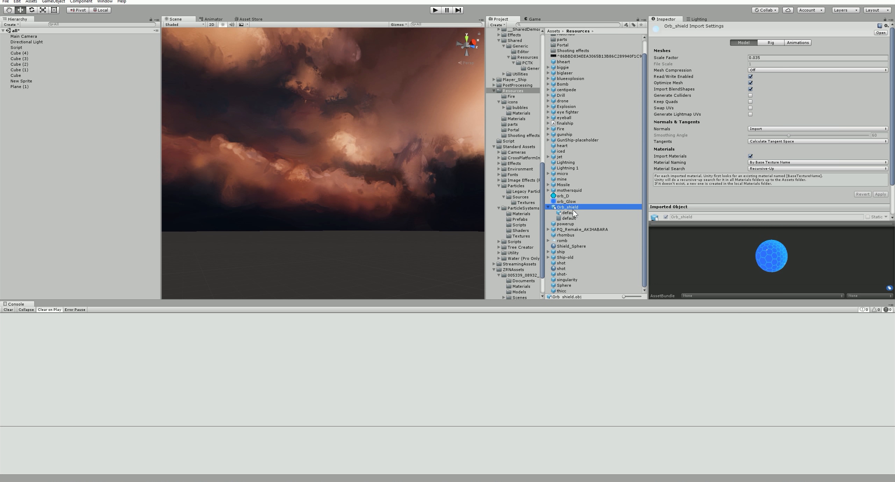
{"action": "left_click", "coordinate": [568, 212]}
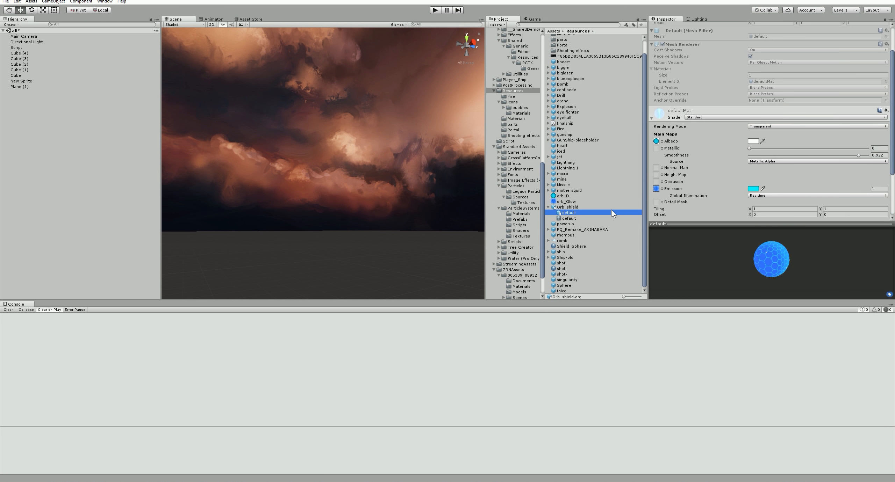
{"action": "scroll", "scroll_direction": "down", "scroll_amount": 3}
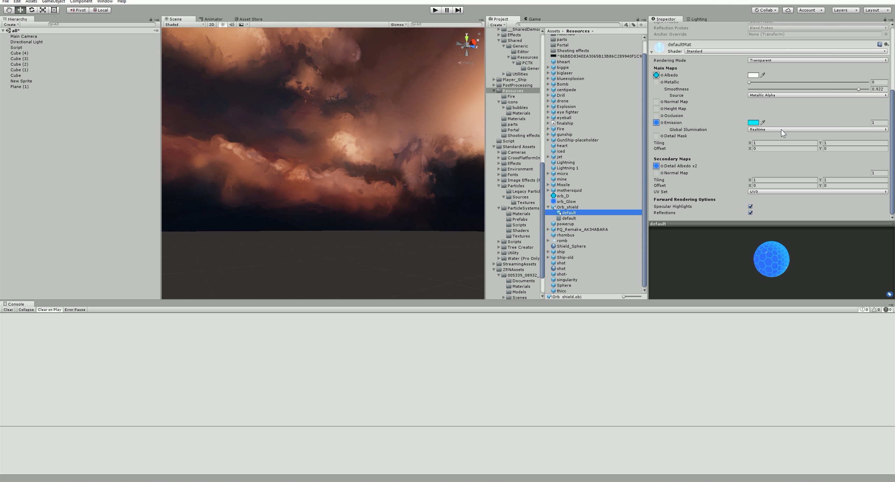
{"action": "mouse_move", "coordinate": [775, 96]}
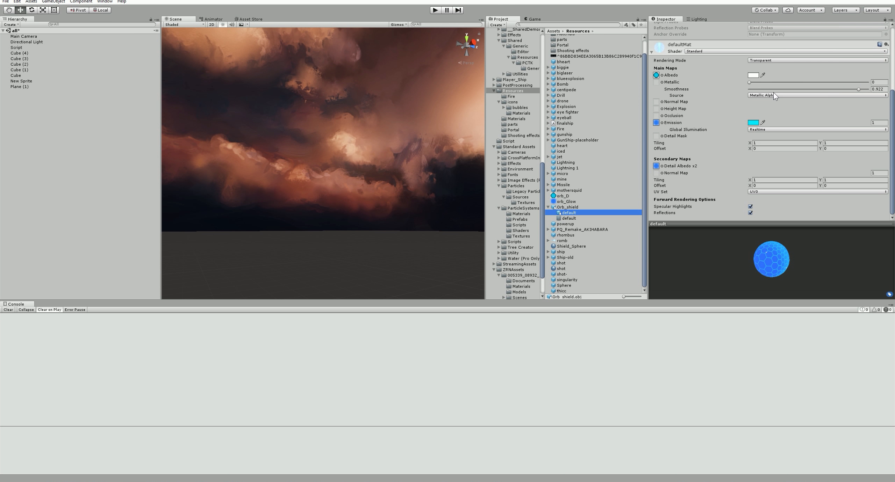
{"action": "mouse_move", "coordinate": [780, 104]}
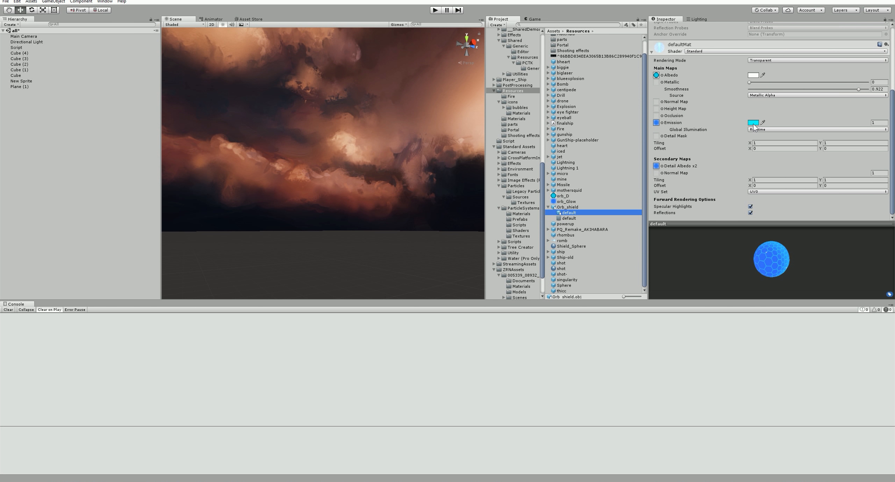
{"action": "left_click", "coordinate": [753, 122]}
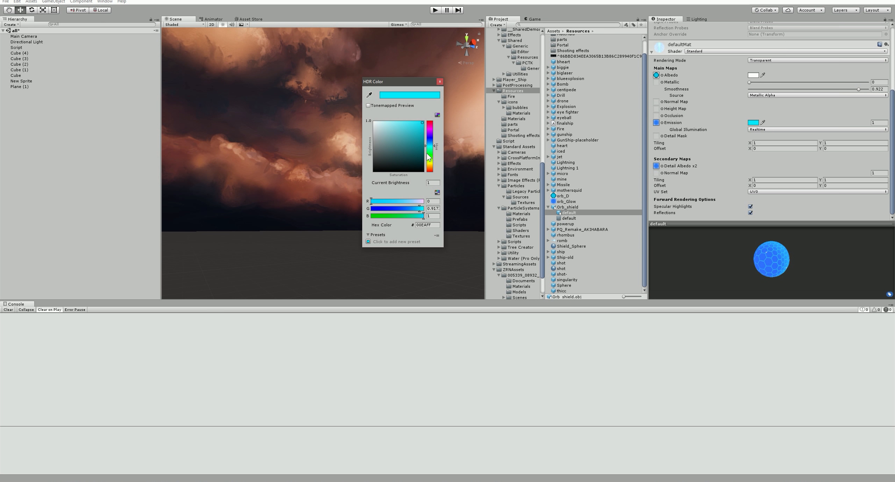
{"action": "mouse_move", "coordinate": [423, 124]}
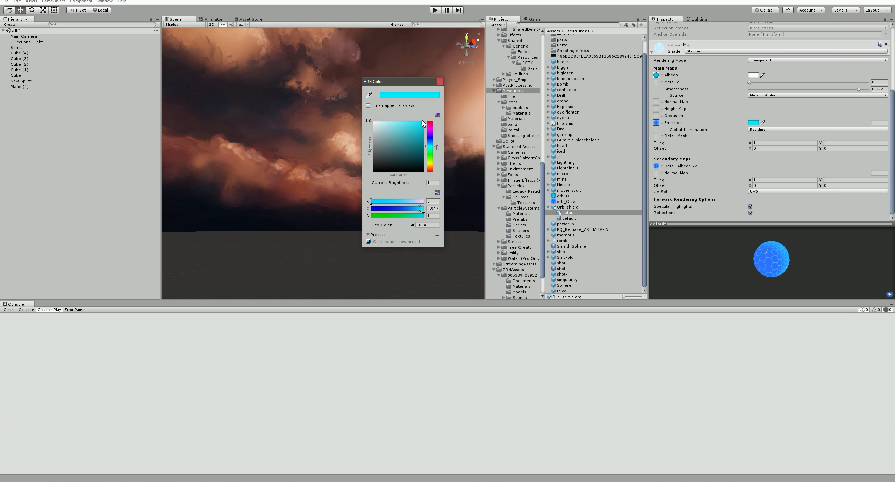
{"action": "triple_click", "coordinate": [424, 224]}
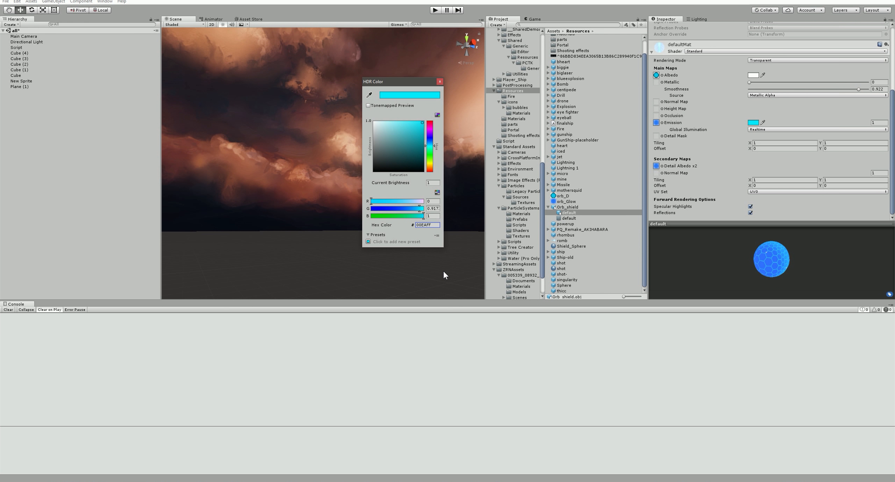
{"action": "left_click", "coordinate": [439, 82]}
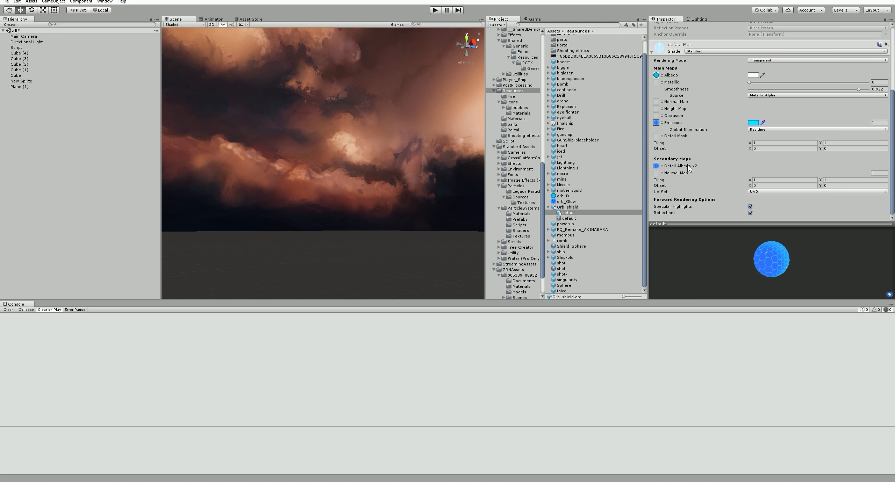
{"action": "mouse_move", "coordinate": [679, 128]}
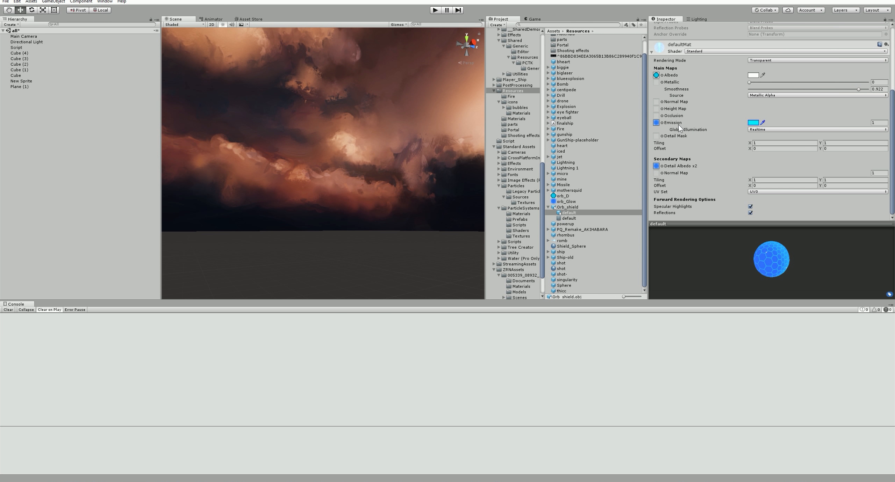
Step: Make the shield material Opaque, playtest it, then switch it back to Transparent via Fade
{"action": "left_click", "coordinate": [816, 60]}
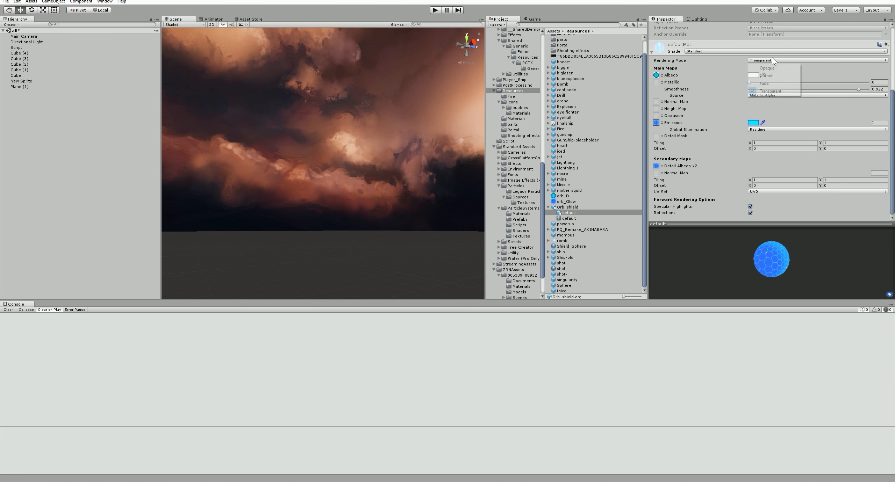
{"action": "left_click", "coordinate": [765, 67]}
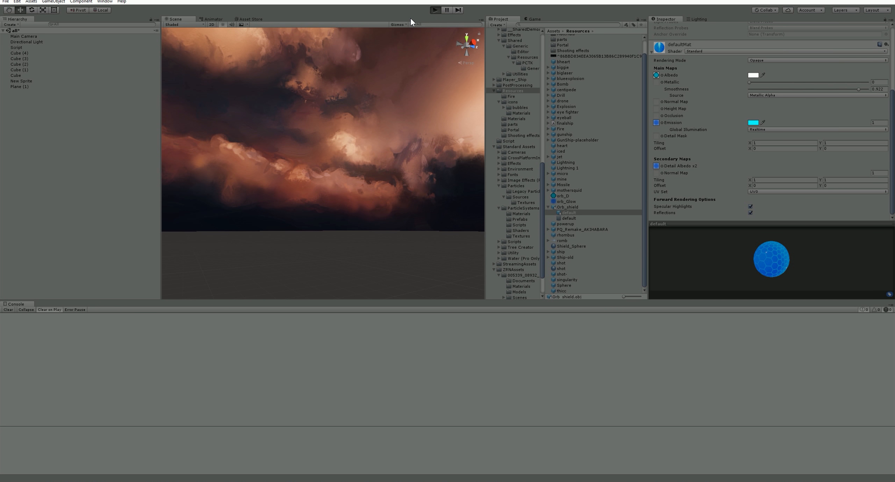
{"action": "left_click", "coordinate": [434, 9]}
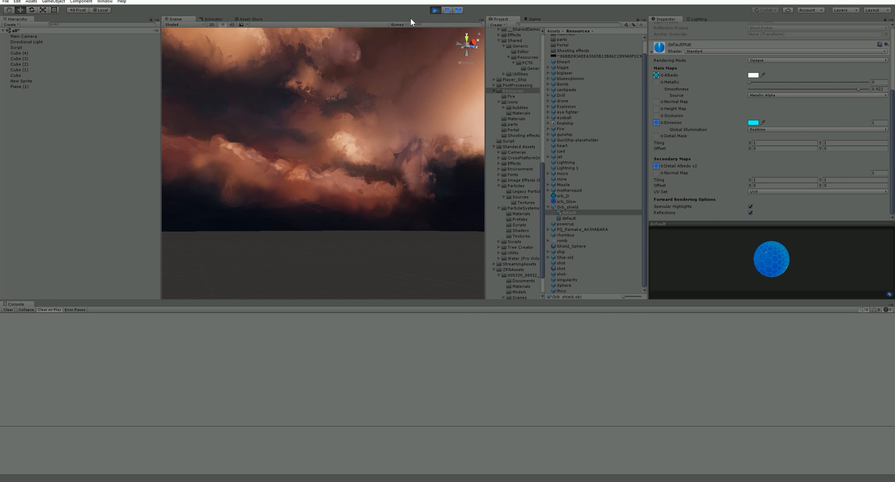
{"action": "left_click", "coordinate": [435, 9]}
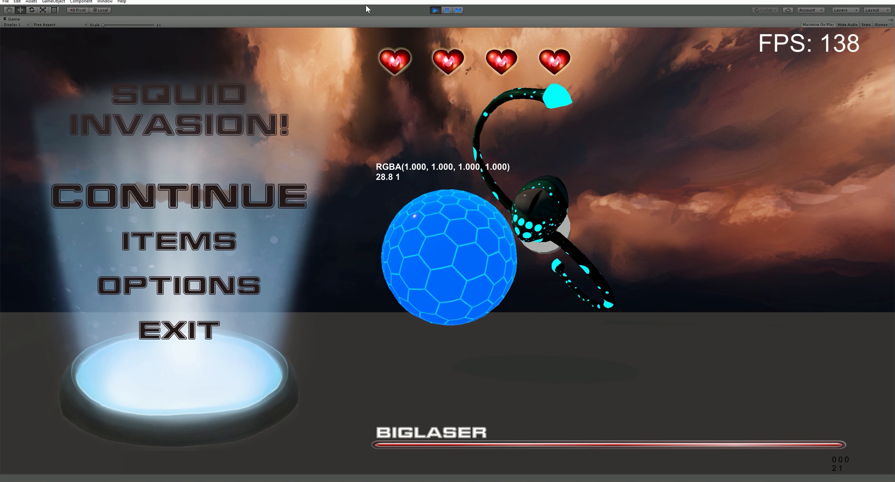
{"action": "left_click", "coordinate": [445, 10]}
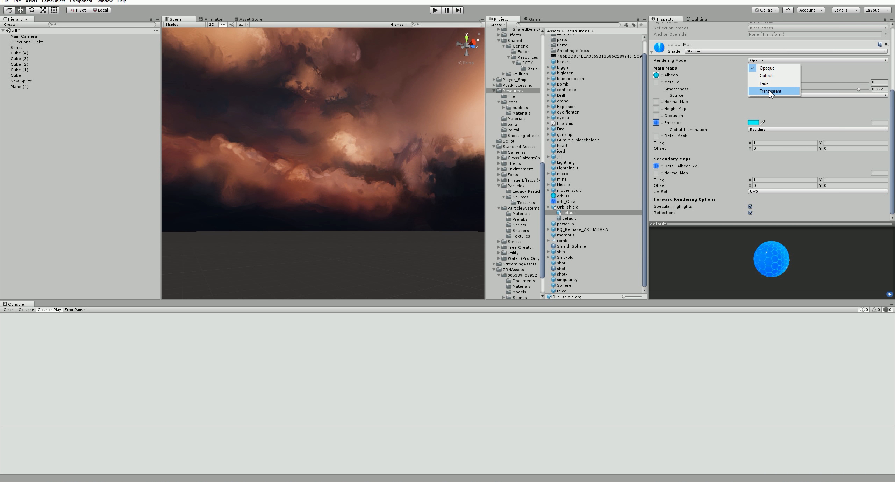
{"action": "left_click", "coordinate": [764, 84]}
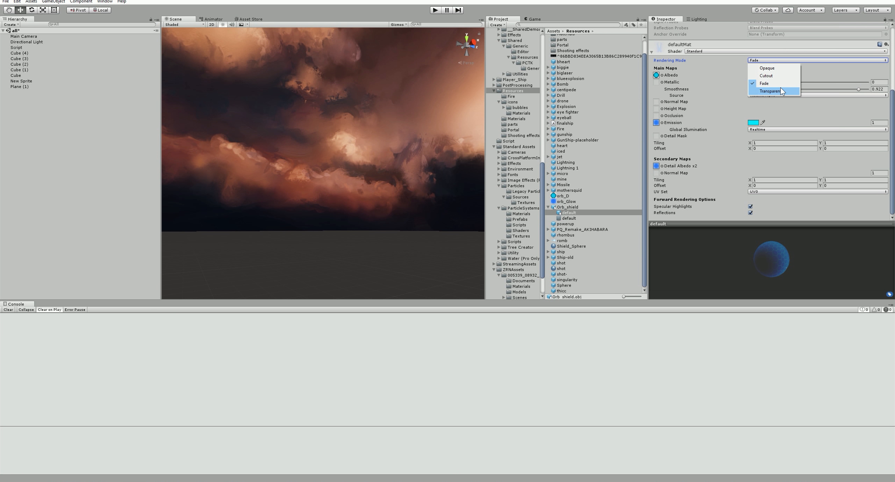
{"action": "left_click", "coordinate": [770, 91]}
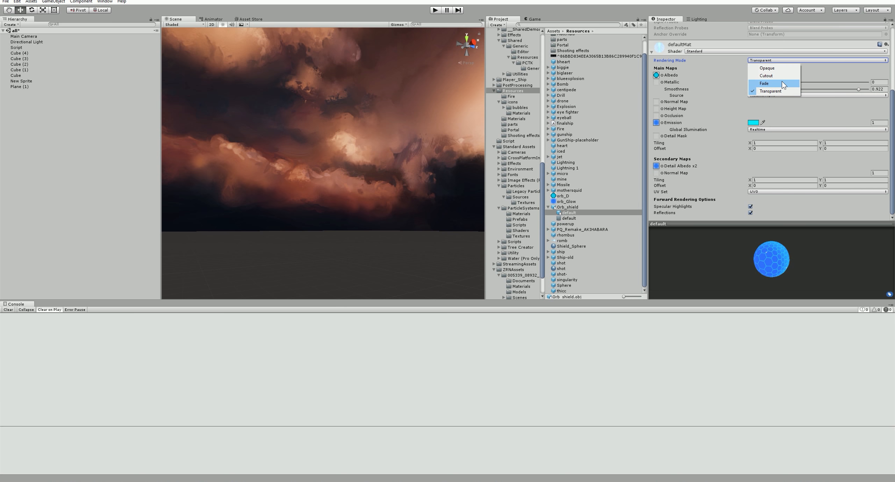
Step: Switch the shield material to Fade rendering and playtest the boss wave with it
{"action": "left_click", "coordinate": [764, 83]}
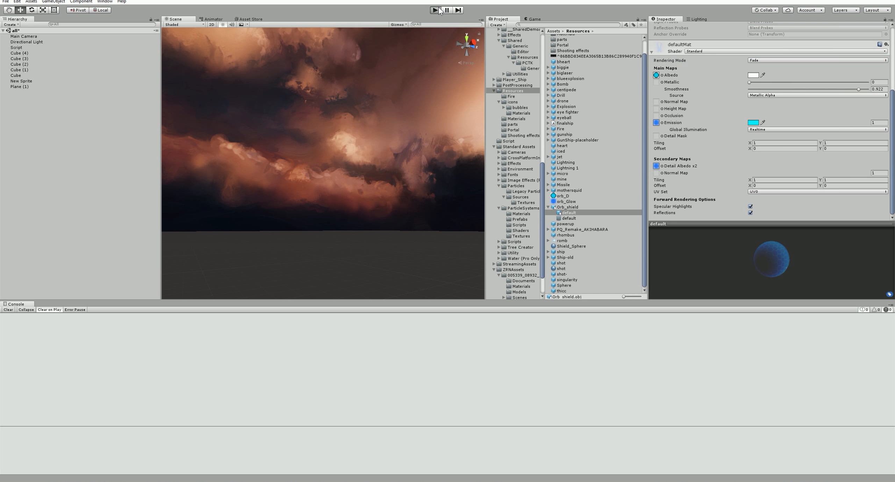
{"action": "left_click", "coordinate": [439, 10]}
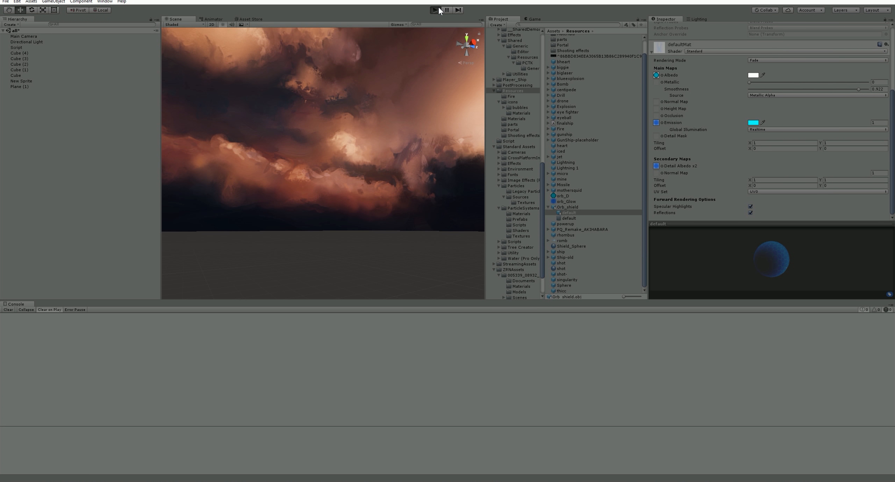
{"action": "left_click", "coordinate": [434, 11]}
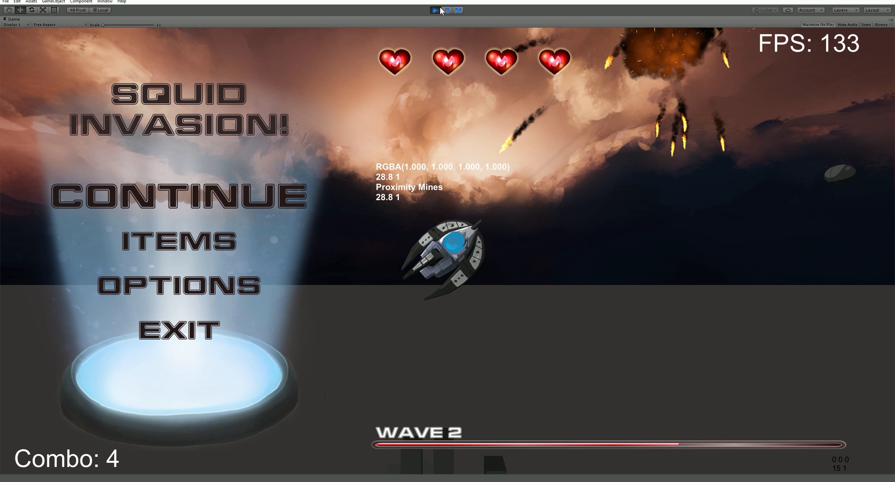
{"action": "left_click", "coordinate": [447, 10]}
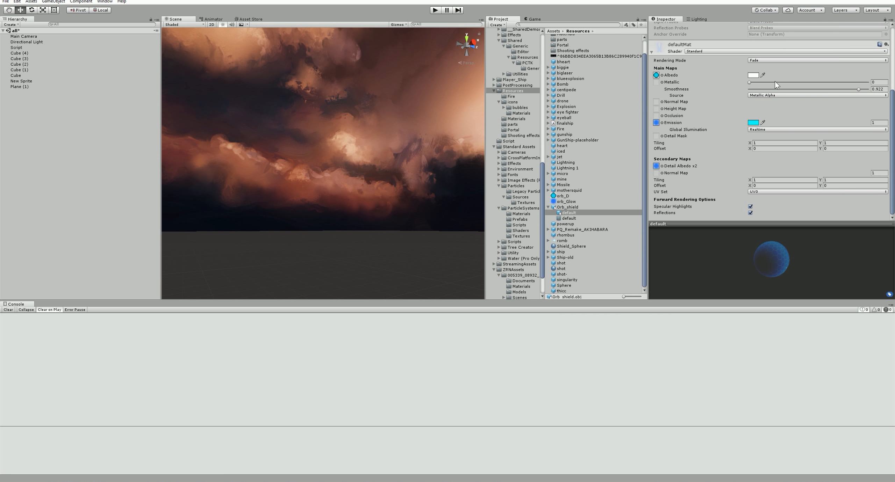
Step: Cycle the shield material's Rendering Mode through Fade, Opaque, Transparent and Fade
{"action": "left_click", "coordinate": [816, 60]}
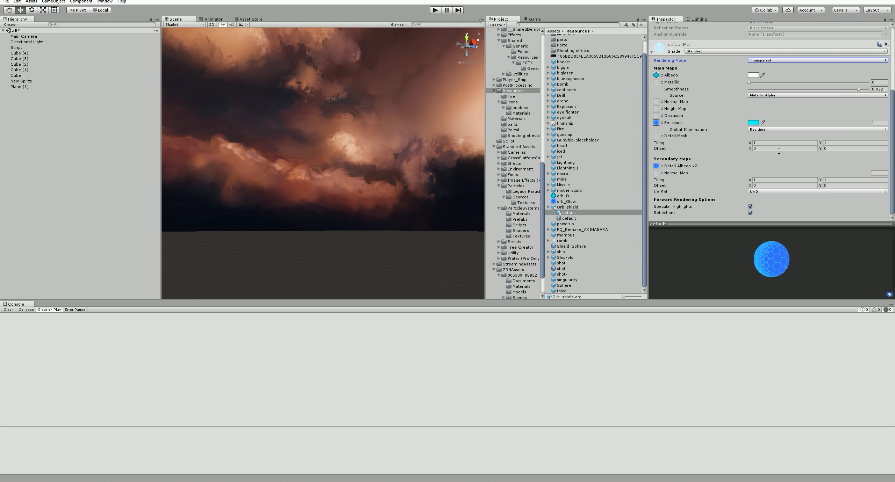
{"action": "left_click", "coordinate": [816, 60]}
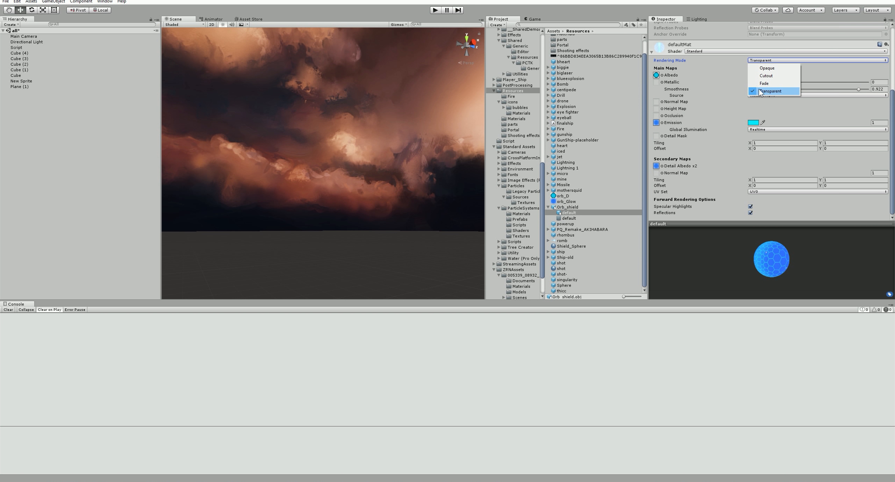
{"action": "mouse_move", "coordinate": [765, 83]}
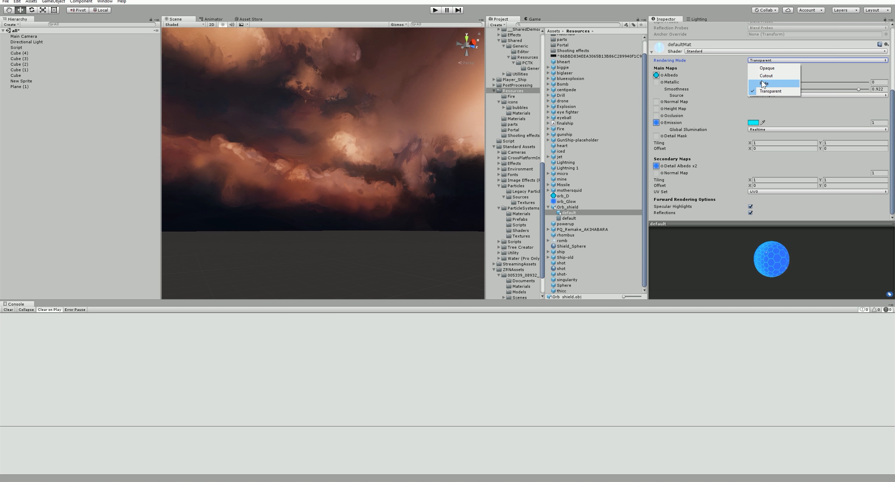
{"action": "left_click", "coordinate": [765, 83]}
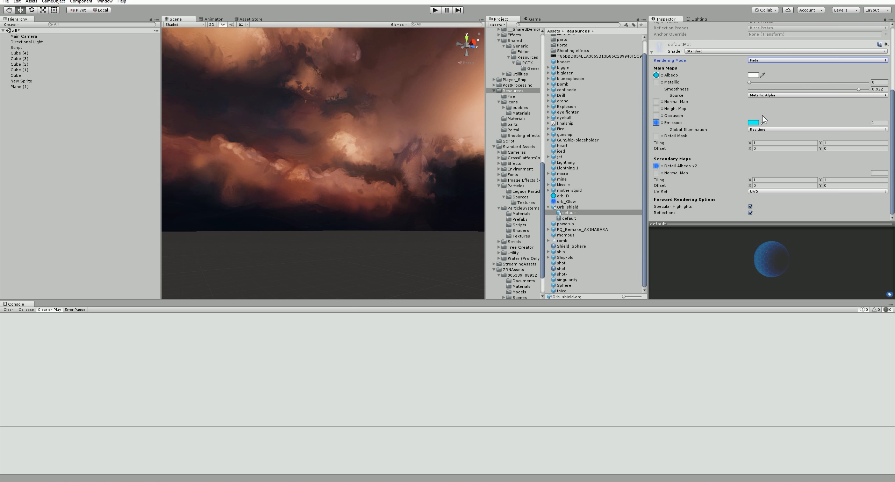
{"action": "mouse_move", "coordinate": [762, 118]}
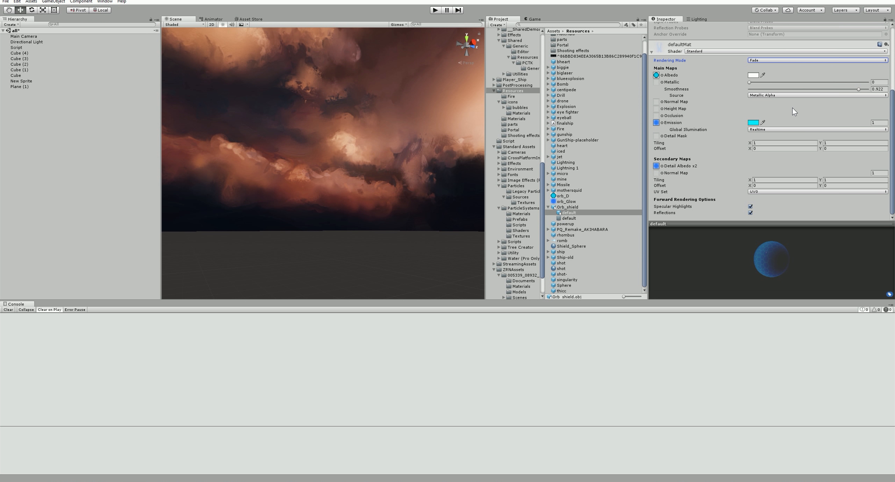
{"action": "left_click", "coordinate": [816, 61]}
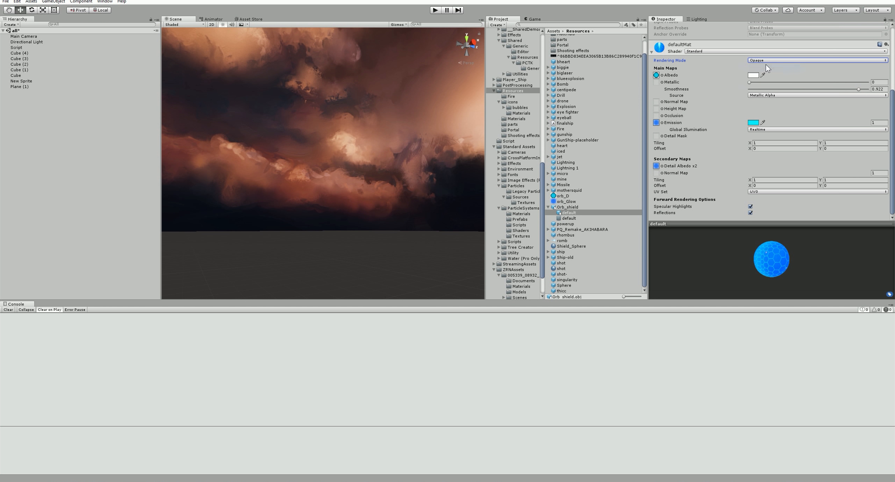
{"action": "left_click", "coordinate": [816, 60]}
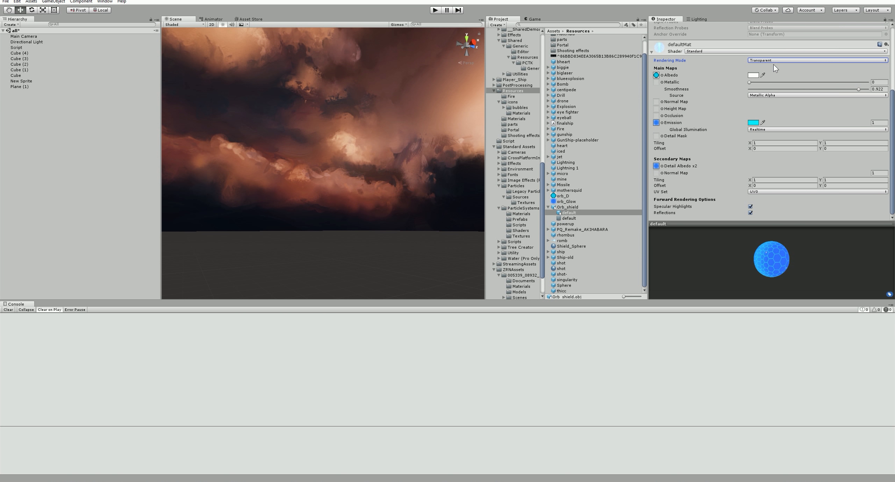
{"action": "left_click", "coordinate": [816, 59]}
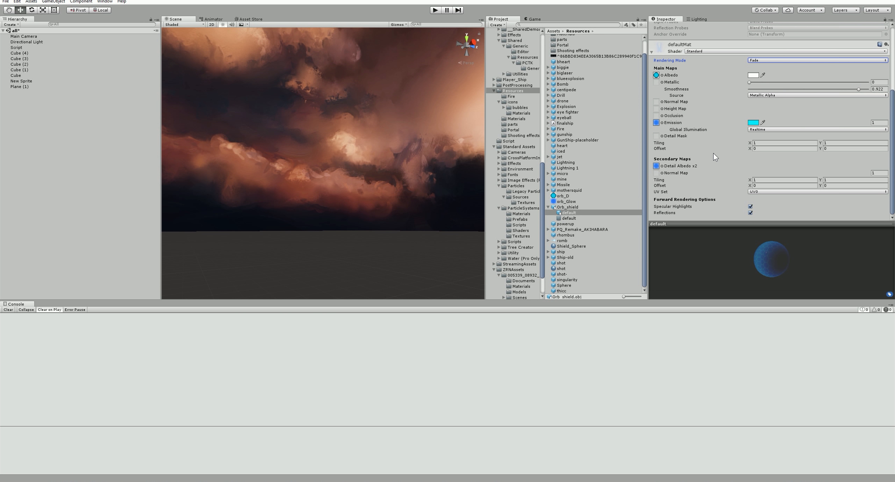
Step: Try Transparent and Cutout modes, then leave the shield material on Opaque
{"action": "left_click", "coordinate": [817, 60]}
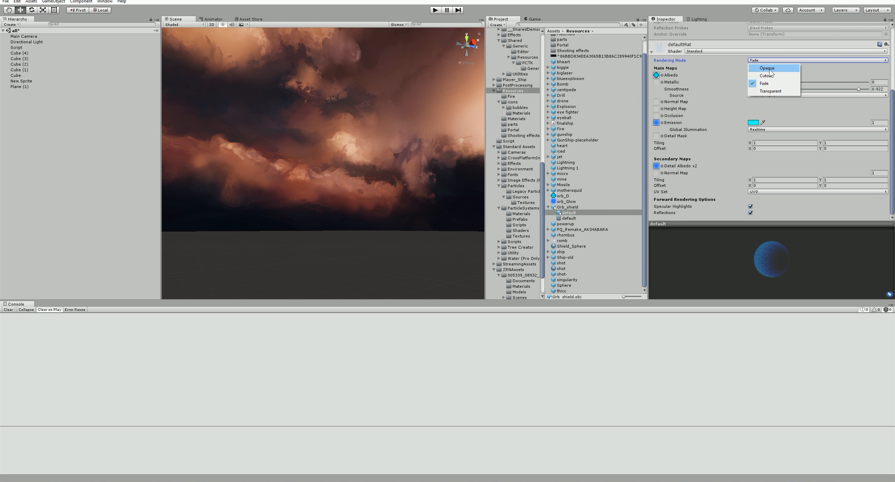
{"action": "left_click", "coordinate": [771, 92]}
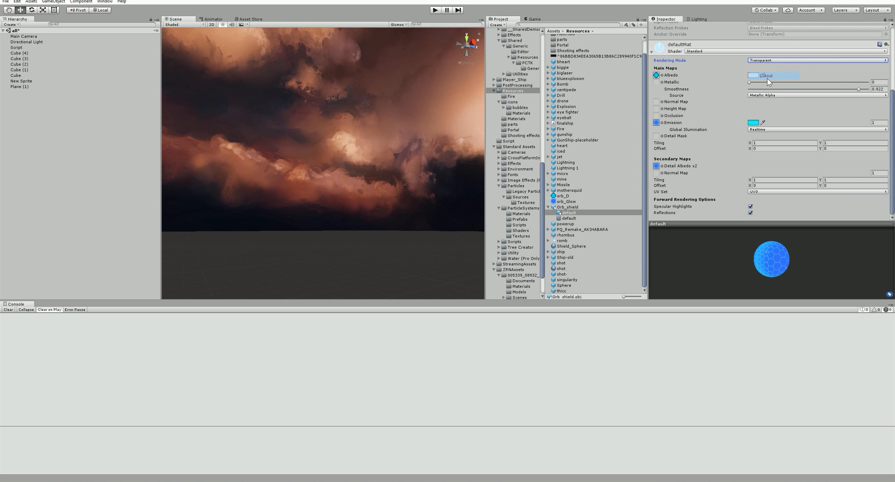
{"action": "left_click", "coordinate": [816, 59]}
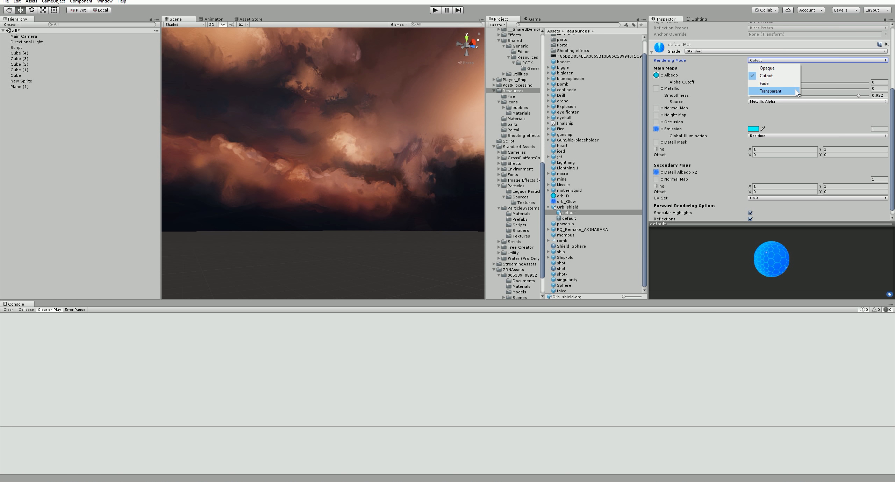
{"action": "left_click", "coordinate": [770, 91]}
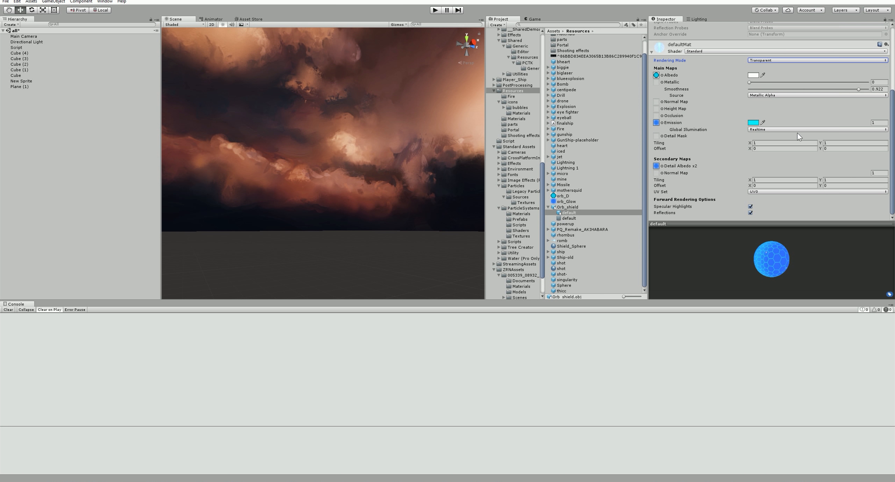
{"action": "left_click", "coordinate": [816, 59]}
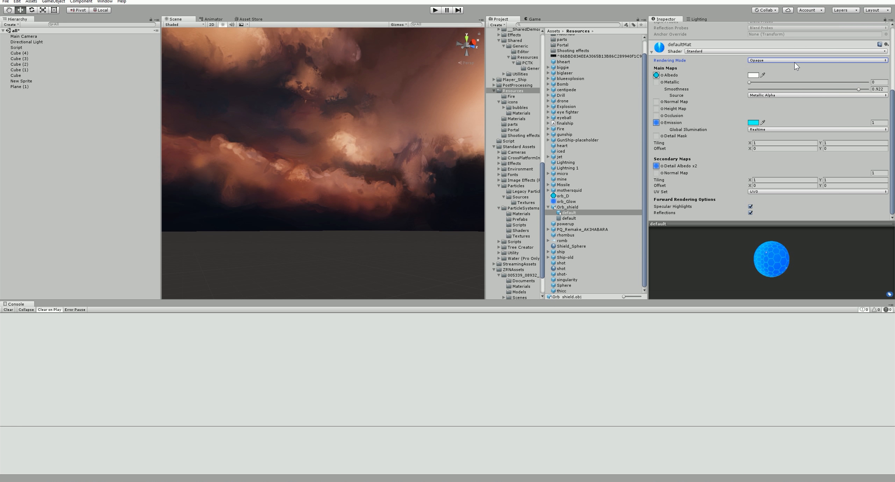
{"action": "left_click", "coordinate": [816, 60]}
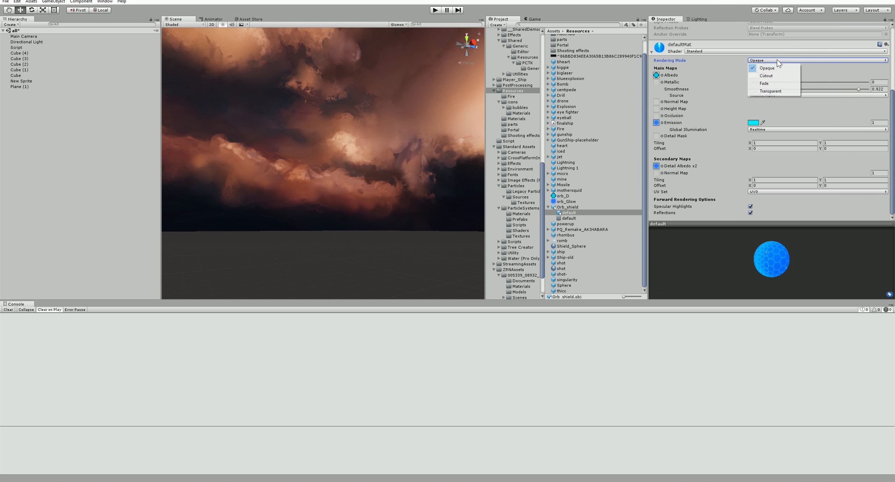
{"action": "left_click", "coordinate": [770, 91]}
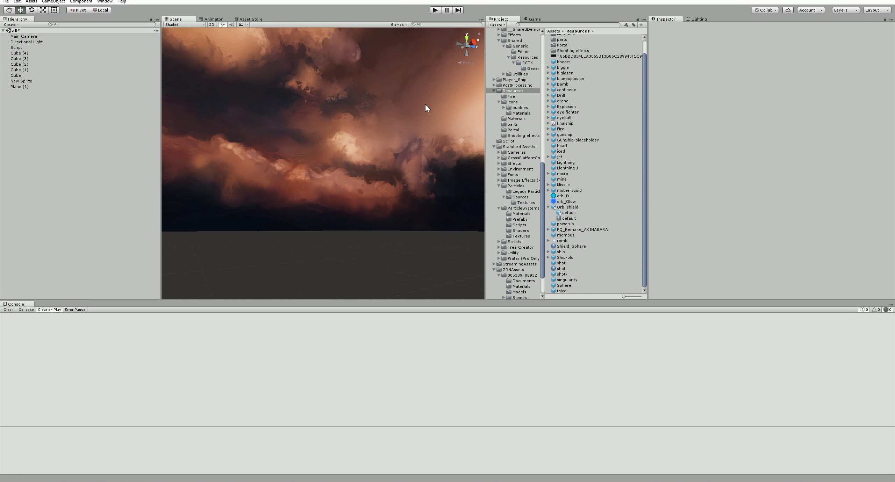
{"action": "mouse_move", "coordinate": [691, 130]}
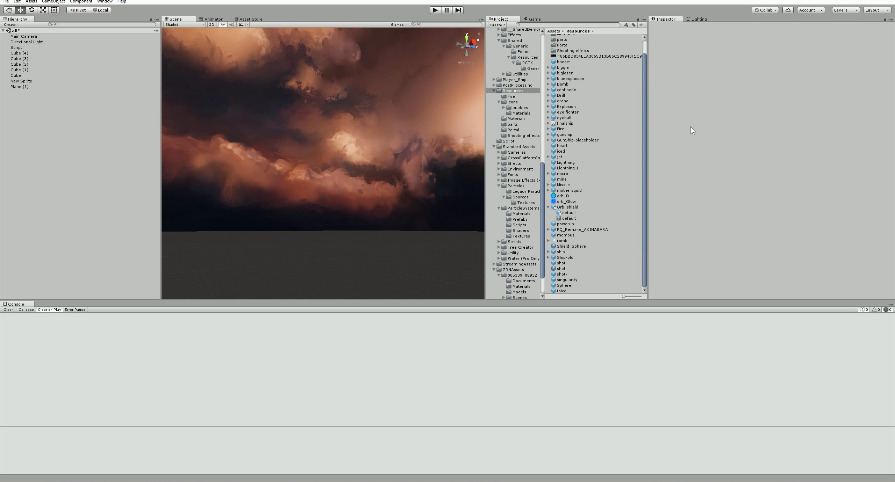
Step: Inspect the jet prefab, then select the eye fighter prefab in Resources
{"action": "left_click", "coordinate": [561, 156]}
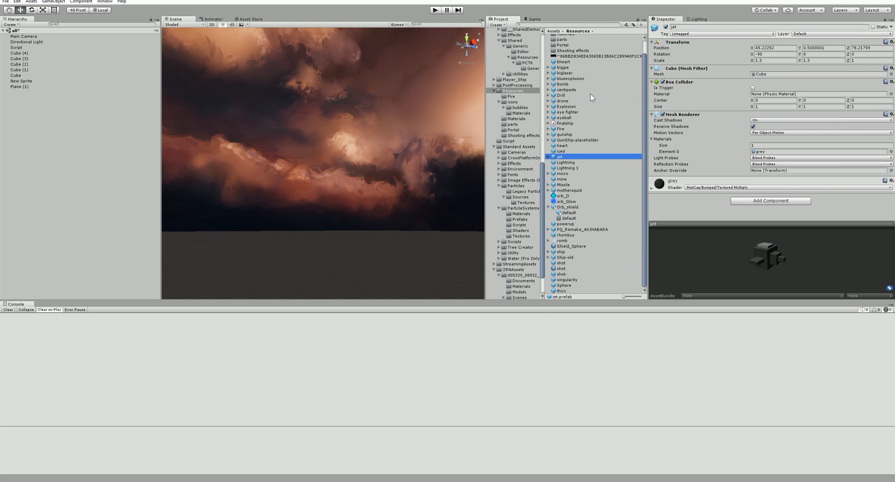
{"action": "scroll", "scroll_direction": "up", "scroll_amount": 3}
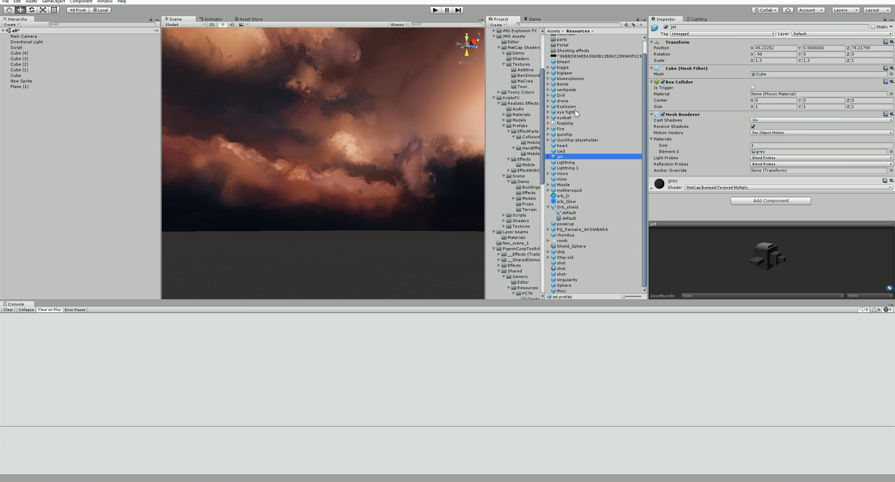
{"action": "left_click", "coordinate": [568, 112]}
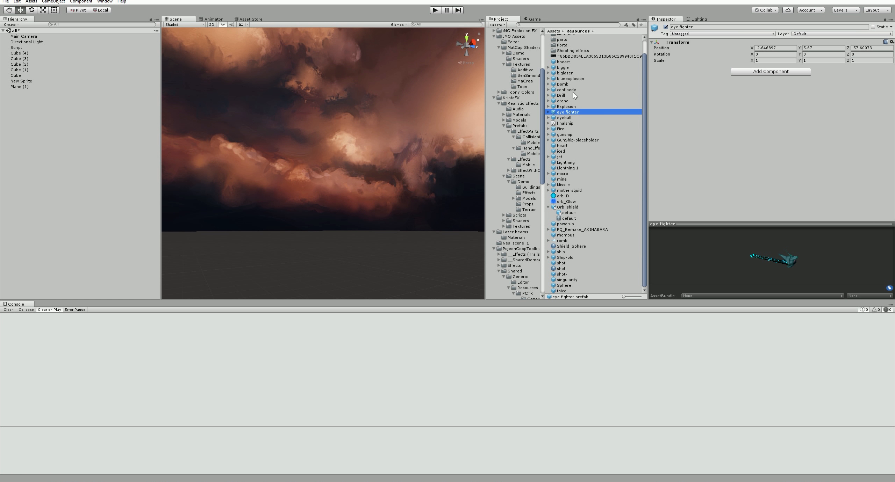
{"action": "mouse_move", "coordinate": [574, 116]}
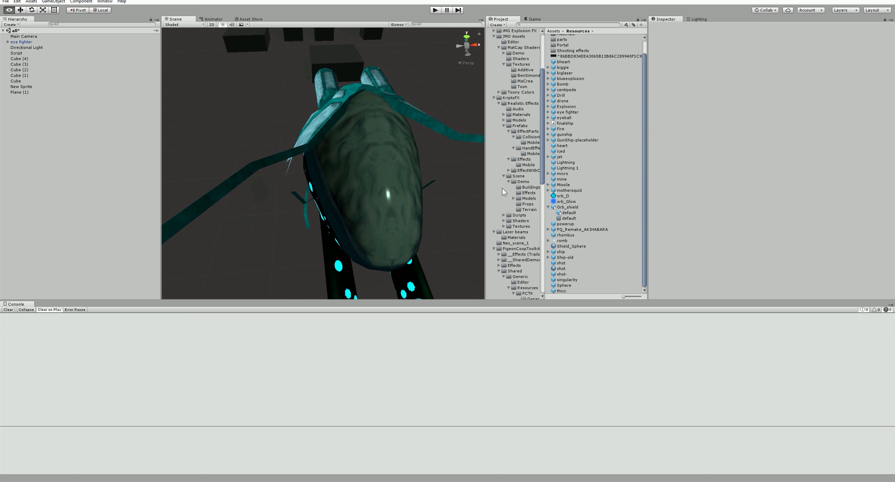
{"action": "left_click", "coordinate": [21, 42]}
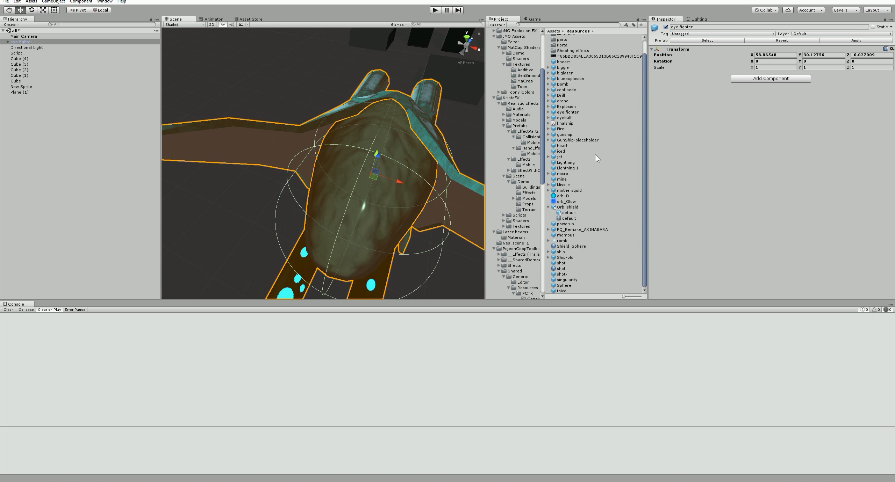
{"action": "left_click", "coordinate": [17, 52]}
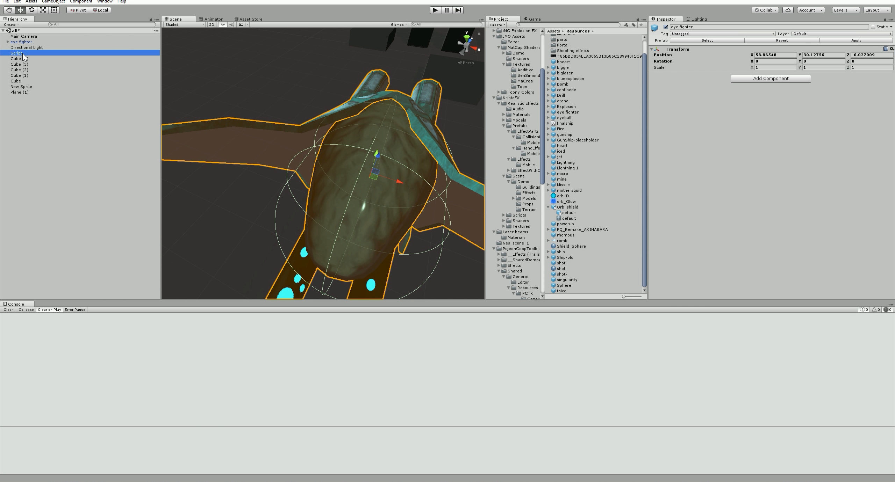
{"action": "left_click", "coordinate": [16, 53]}
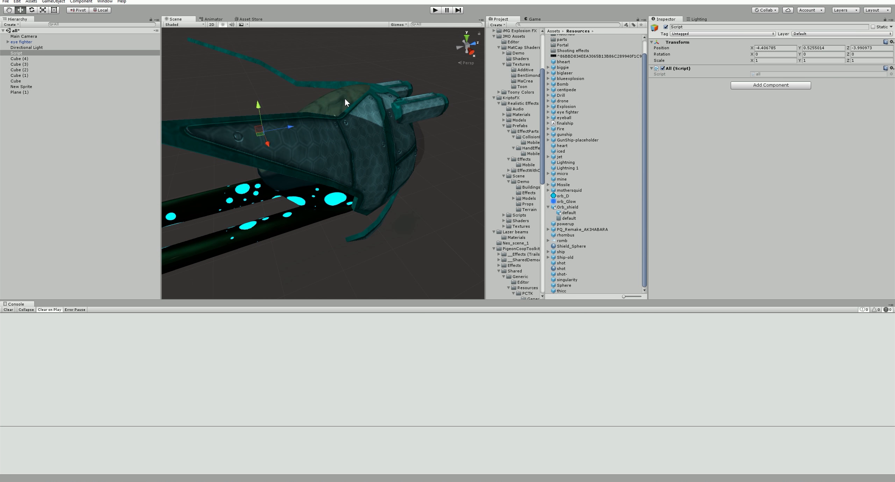
{"action": "left_click", "coordinate": [22, 42]}
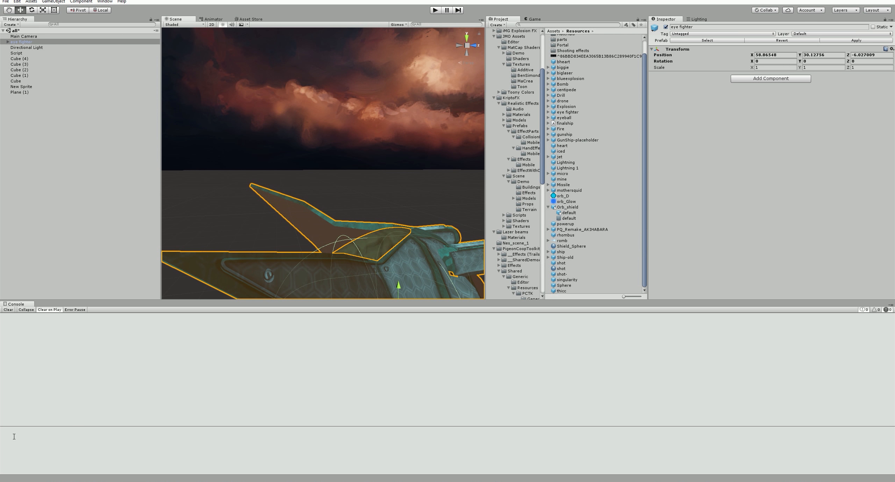
{"action": "mouse_move", "coordinate": [205, 373]}
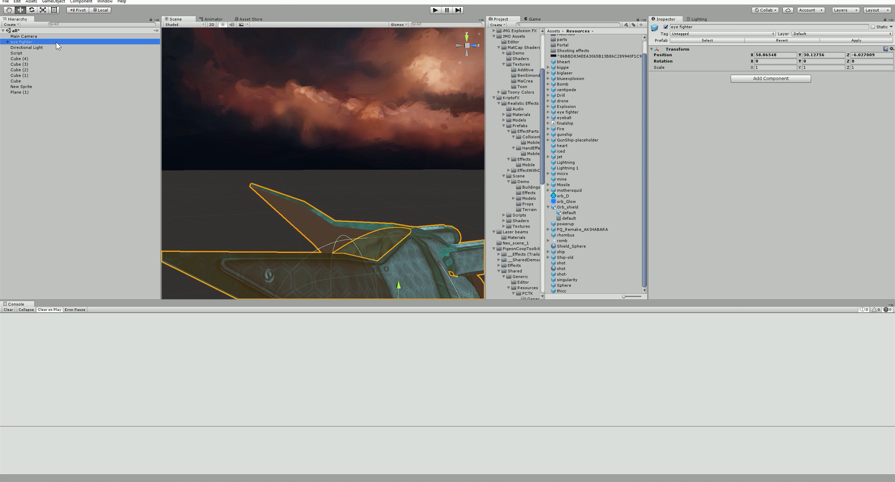
{"action": "left_click", "coordinate": [26, 47]}
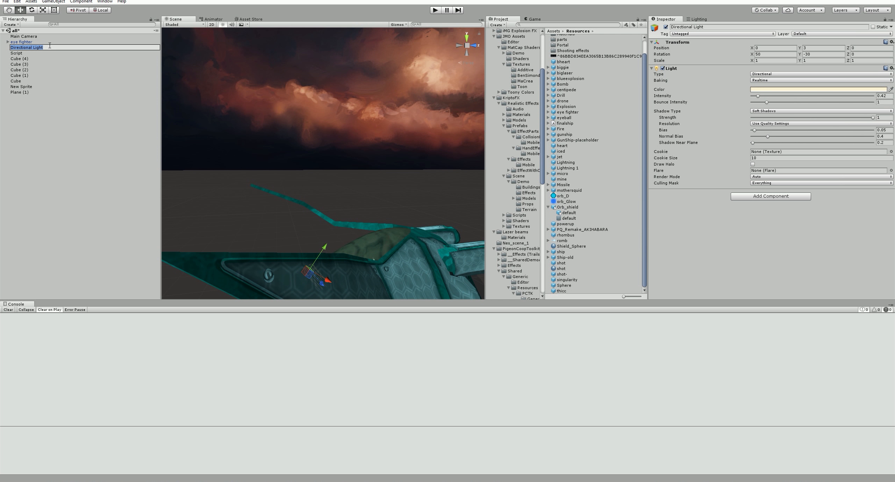
{"action": "left_click", "coordinate": [21, 42]}
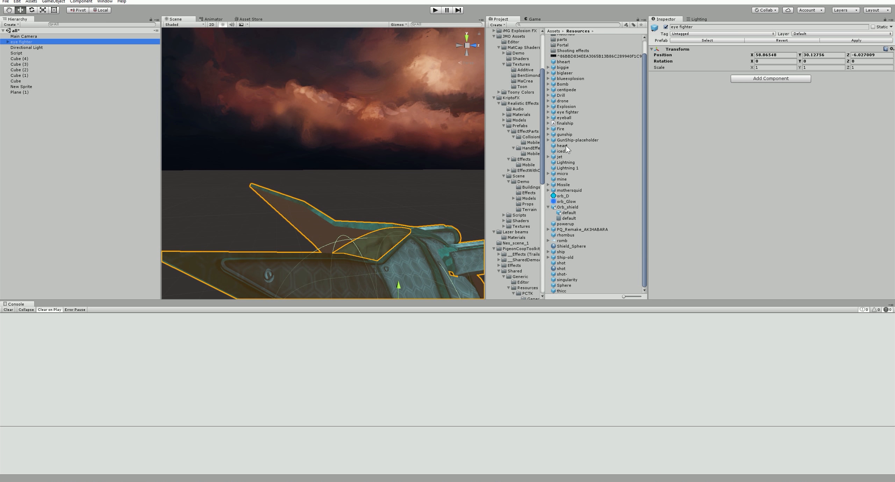
Step: Replace the eye fighter with the biglaser prefab and orbit around the model
{"action": "left_click", "coordinate": [568, 112]}
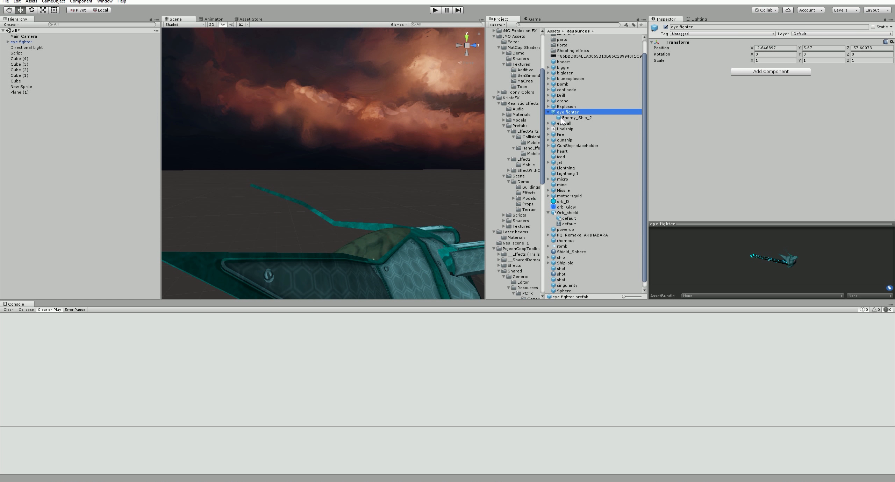
{"action": "mouse_move", "coordinate": [572, 96]}
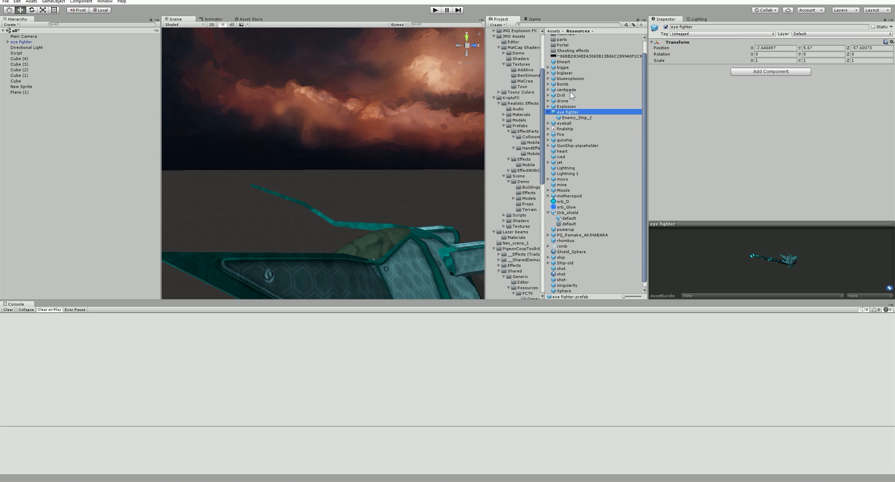
{"action": "left_click", "coordinate": [564, 73]}
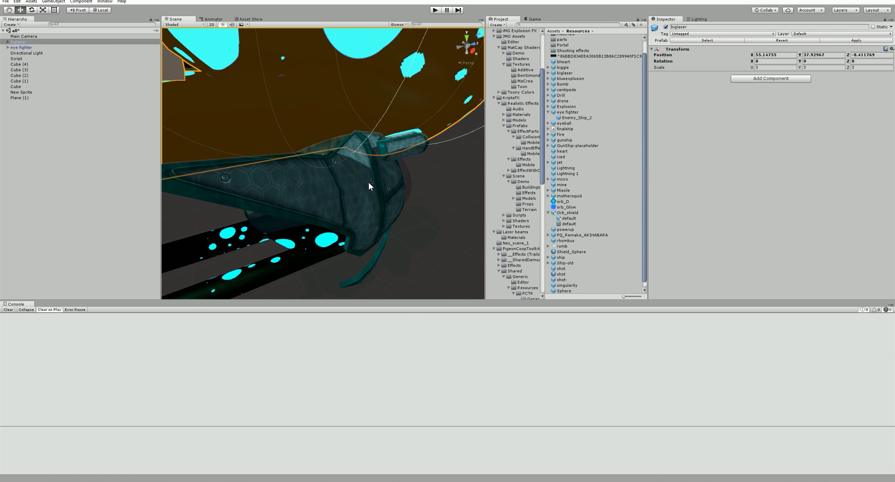
{"action": "left_click_drag", "start_coordinate": [368, 185], "coordinate": [433, 91]}
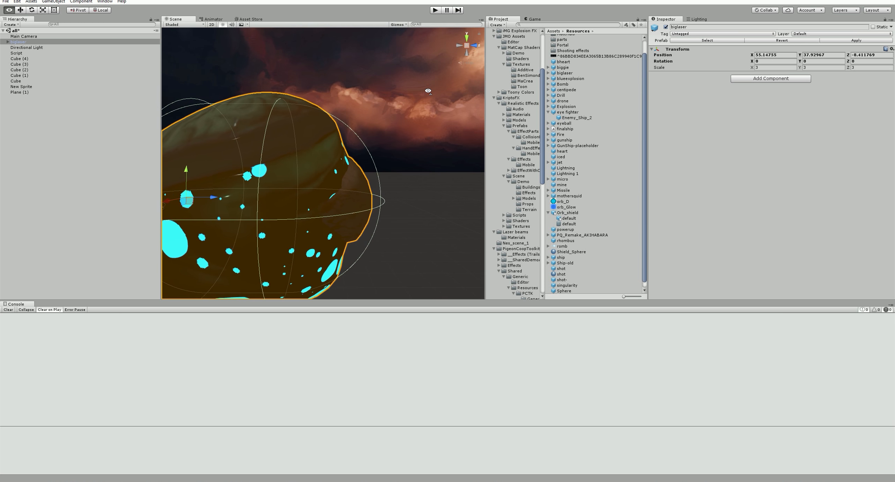
Step: Expand biglaser > Enemy_Ship_2 > Root and select the Squid_2_body mesh
{"action": "left_click", "coordinate": [17, 42]}
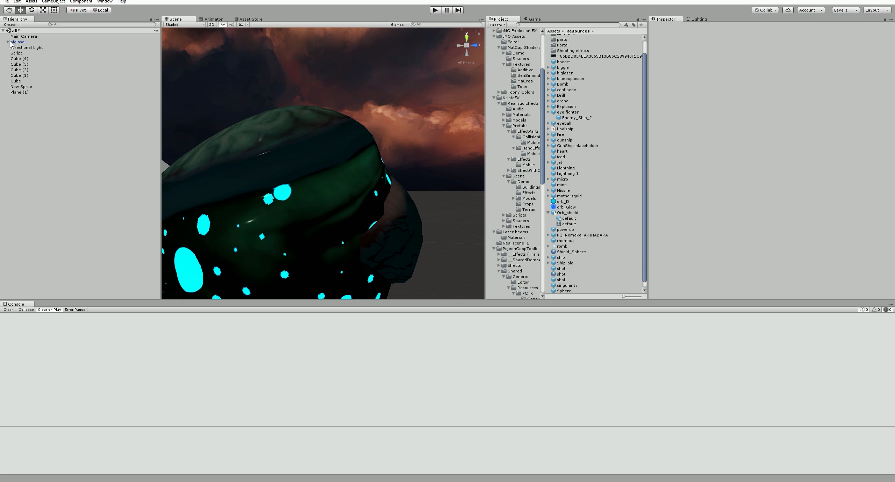
{"action": "left_click", "coordinate": [17, 42]}
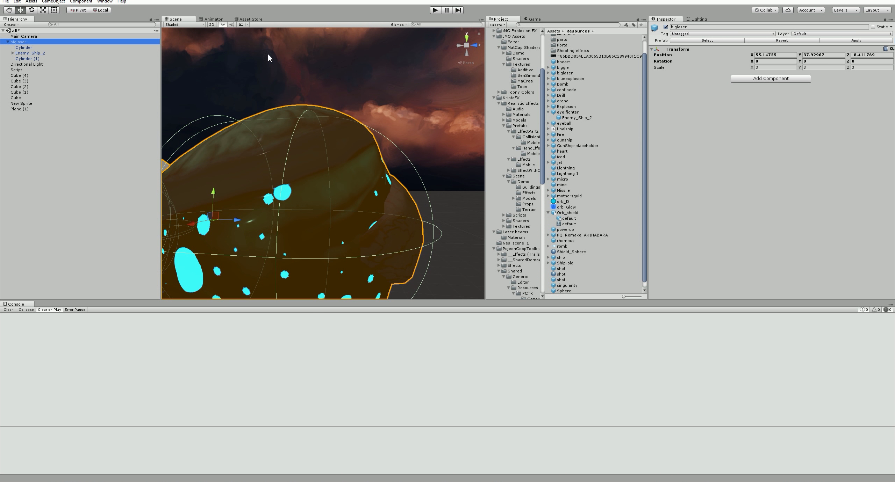
{"action": "left_click", "coordinate": [29, 53]}
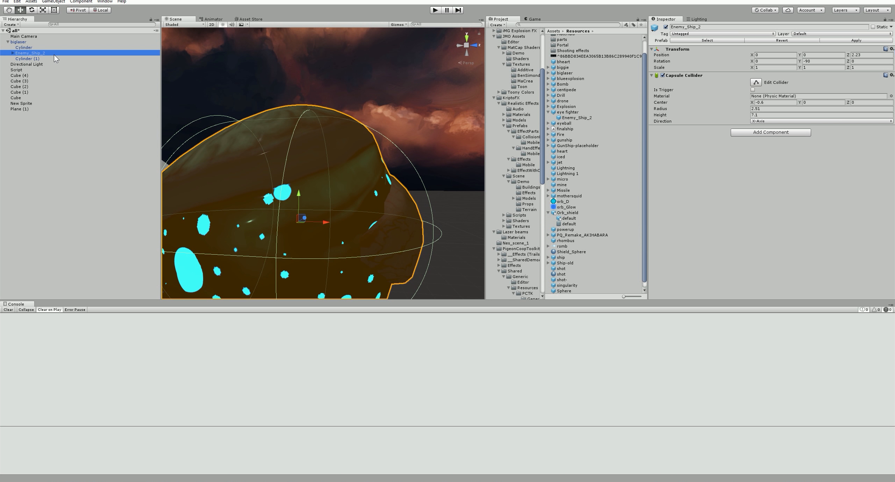
{"action": "mouse_move", "coordinate": [19, 59]}
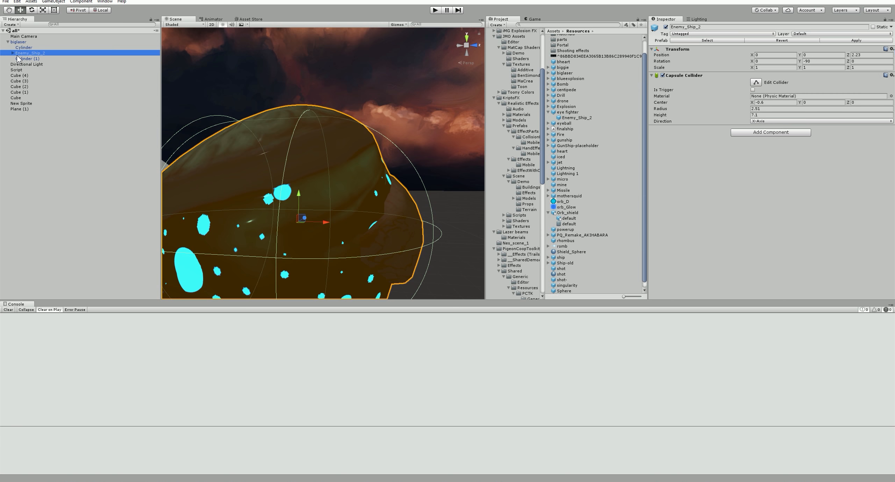
{"action": "left_click", "coordinate": [31, 64]}
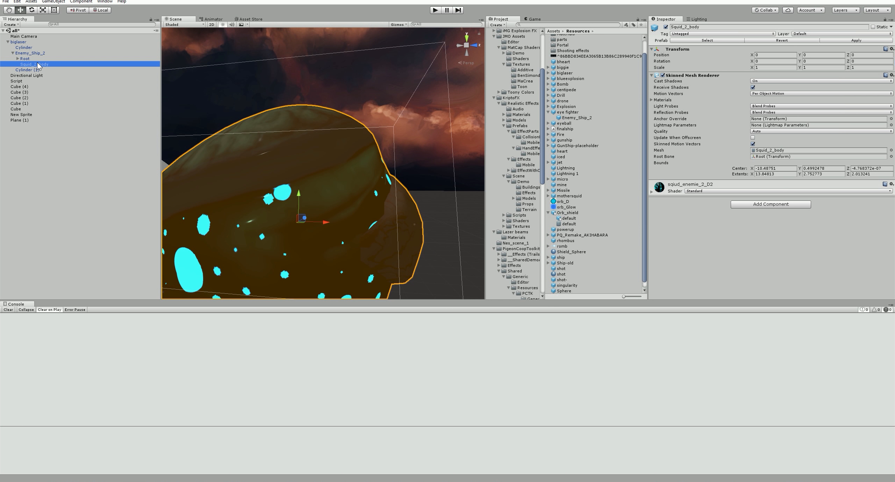
{"action": "left_click", "coordinate": [29, 52]}
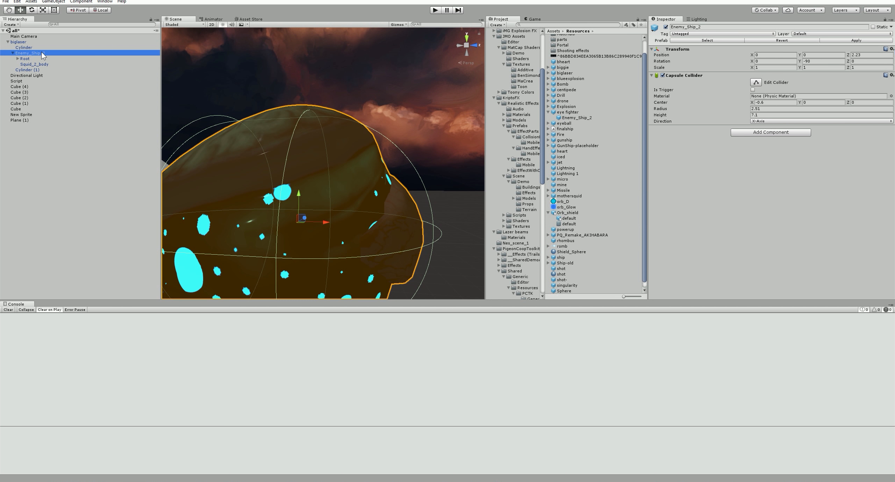
{"action": "left_click", "coordinate": [24, 58]}
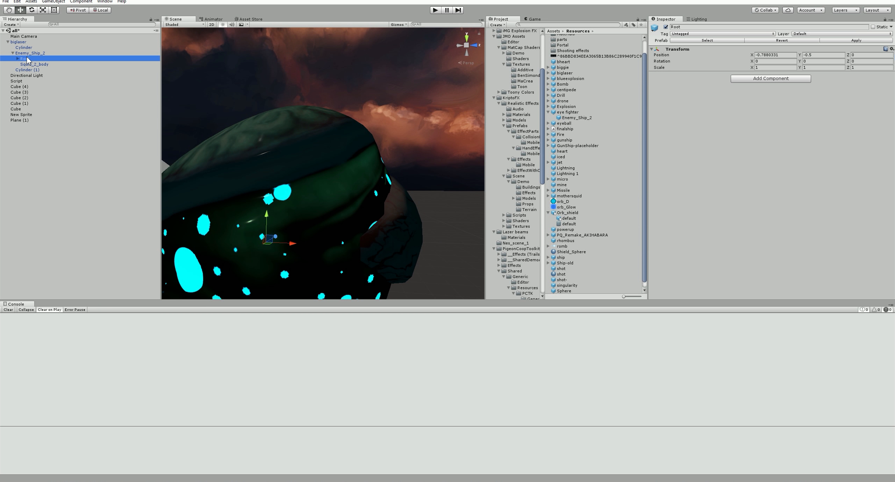
{"action": "left_click", "coordinate": [22, 59]}
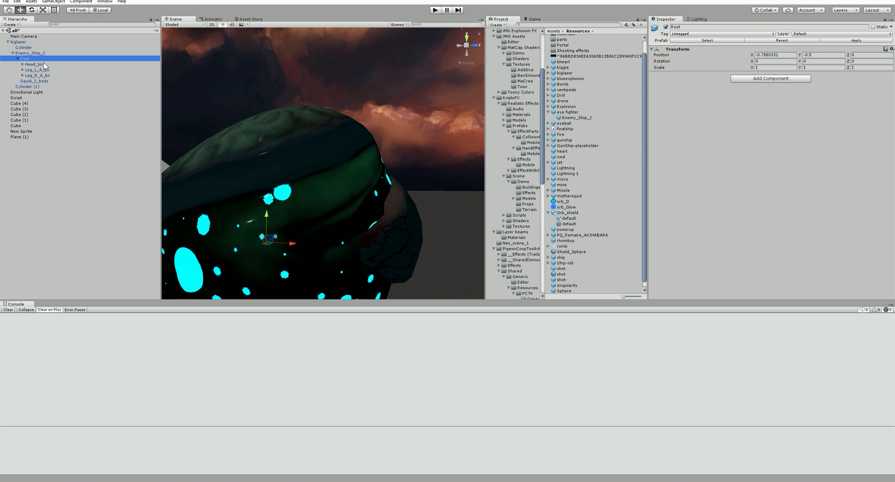
{"action": "left_click", "coordinate": [37, 75]}
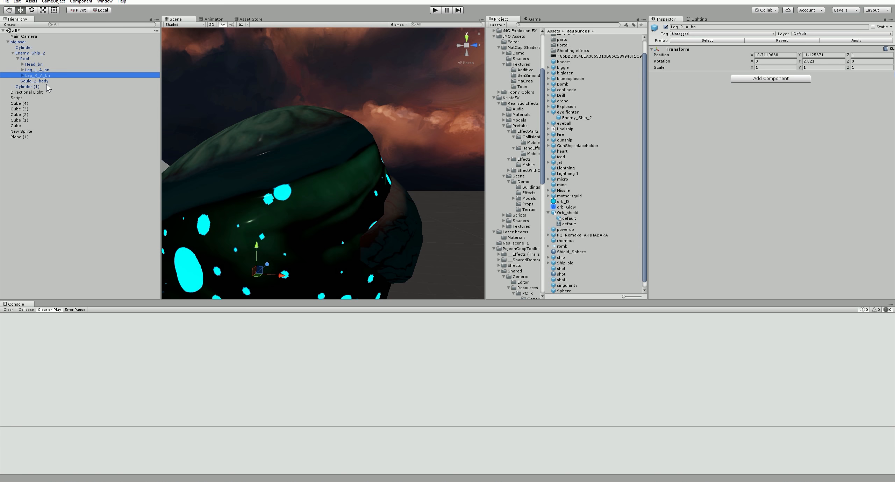
{"action": "left_click", "coordinate": [35, 80]}
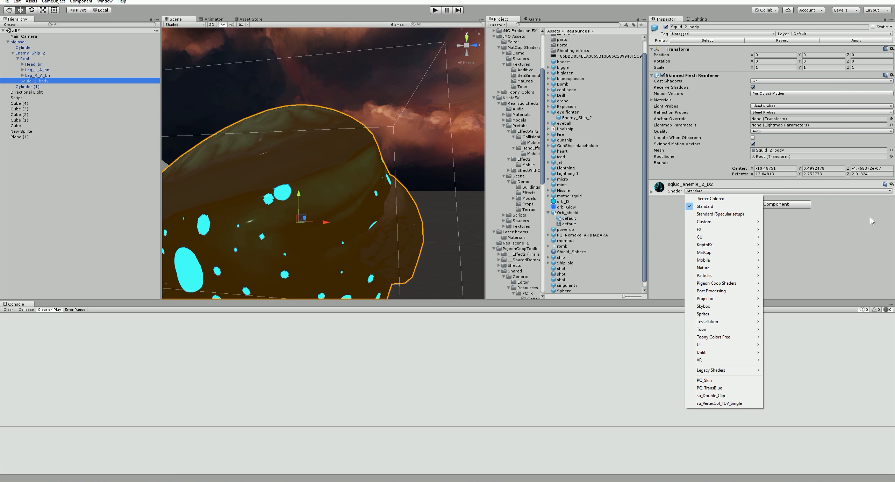
{"action": "left_click", "coordinate": [705, 207]}
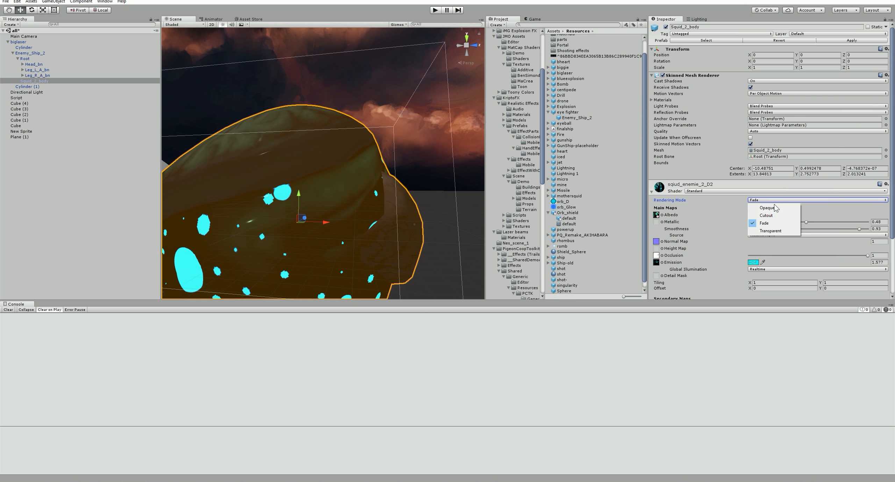
{"action": "left_click", "coordinate": [766, 208]}
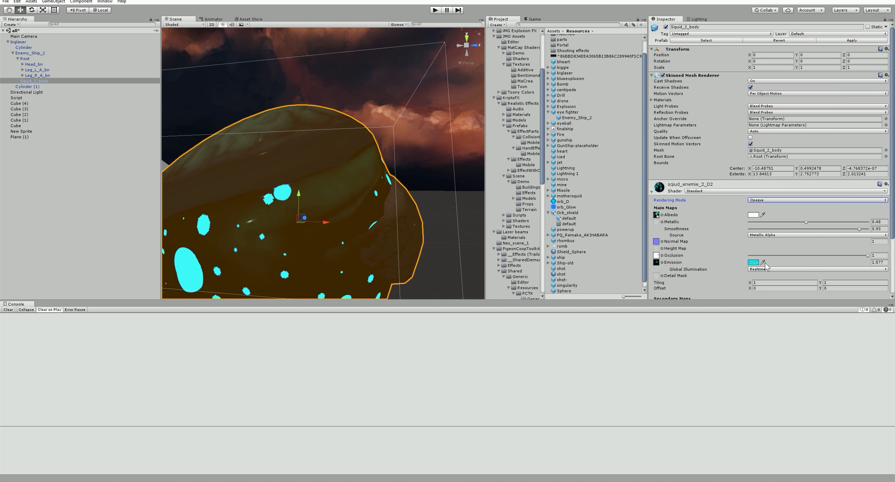
{"action": "left_click", "coordinate": [753, 263]}
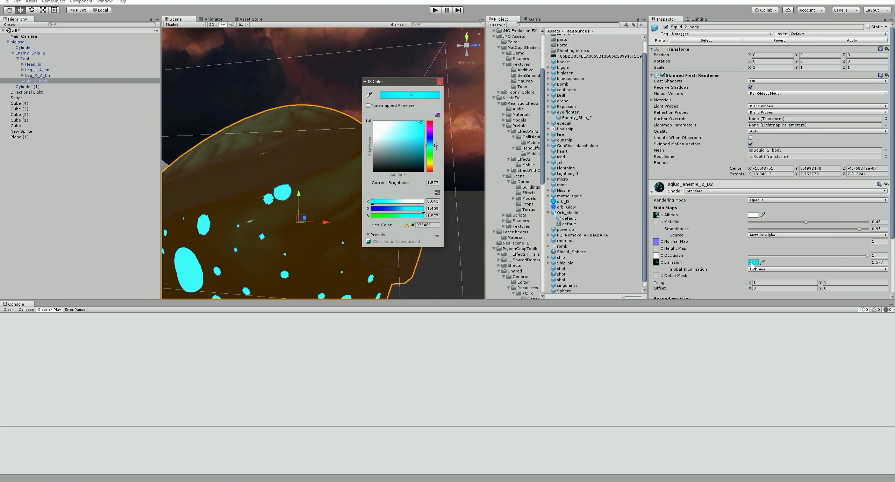
{"action": "left_click", "coordinate": [439, 81]}
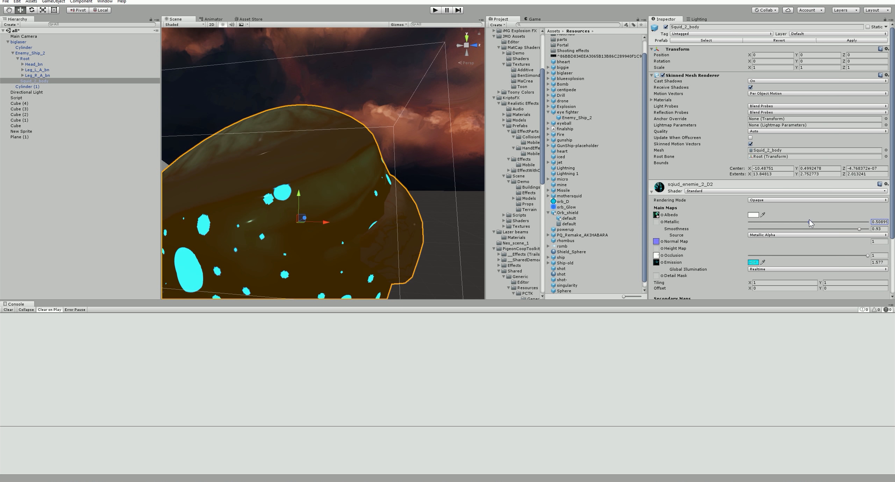
{"action": "left_click_drag", "start_coordinate": [834, 222], "coordinate": [789, 222]}
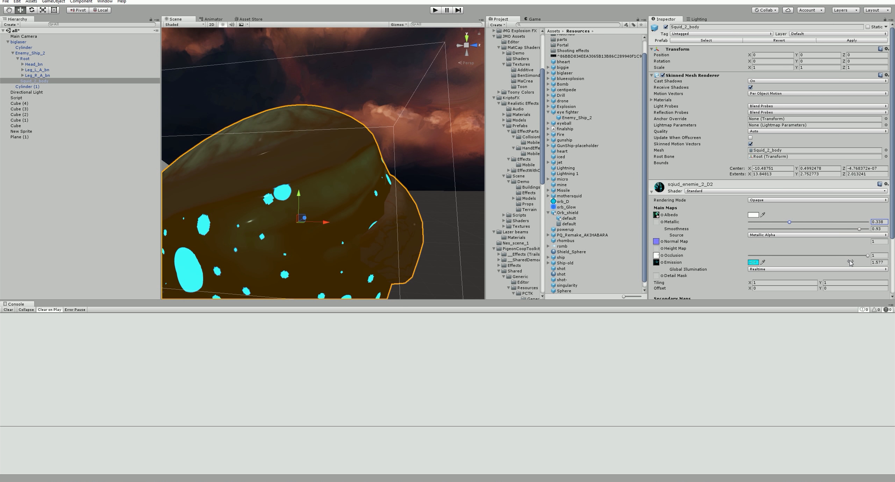
{"action": "mouse_move", "coordinate": [817, 252]}
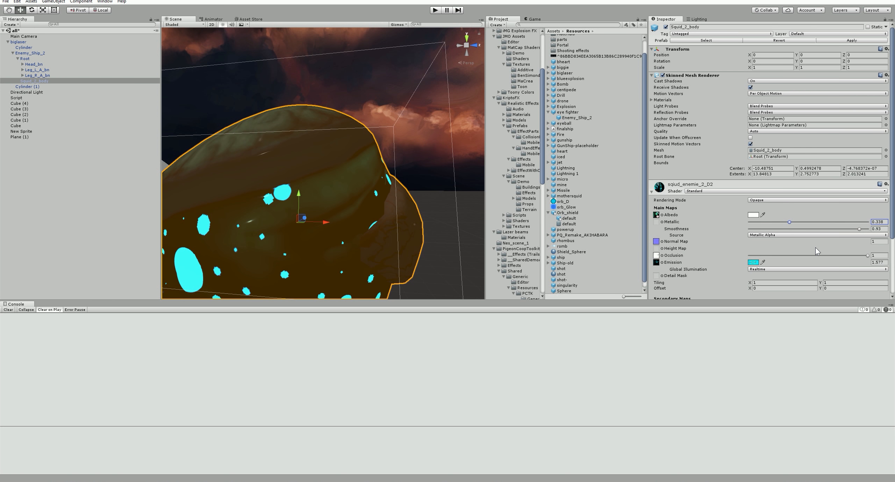
{"action": "scroll", "scroll_direction": "down", "scroll_amount": 3}
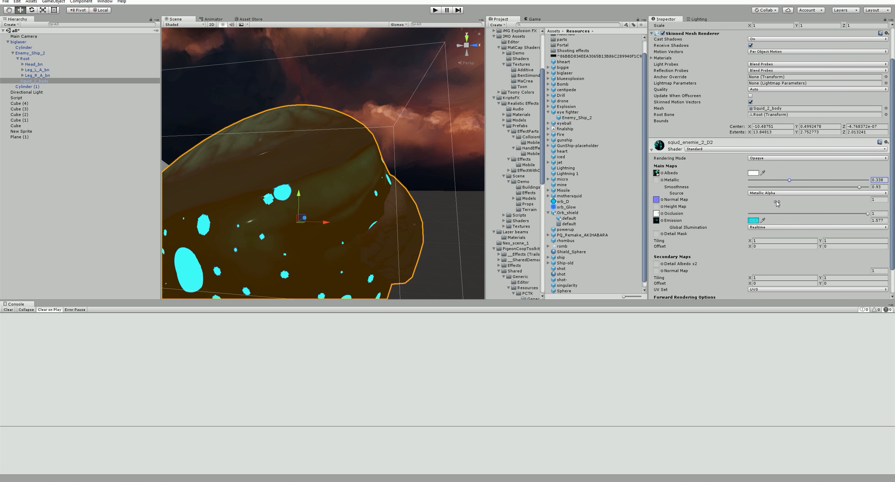
{"action": "mouse_move", "coordinate": [771, 191]}
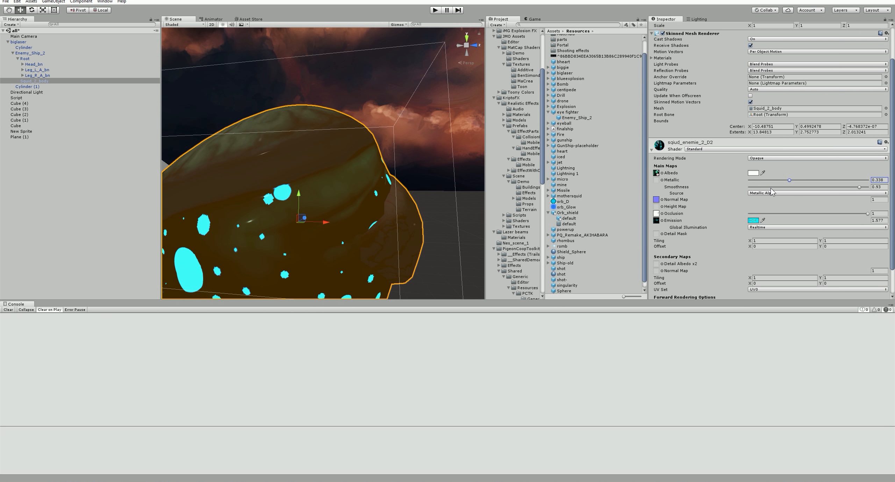
{"action": "scroll", "scroll_direction": "down", "scroll_amount": 3}
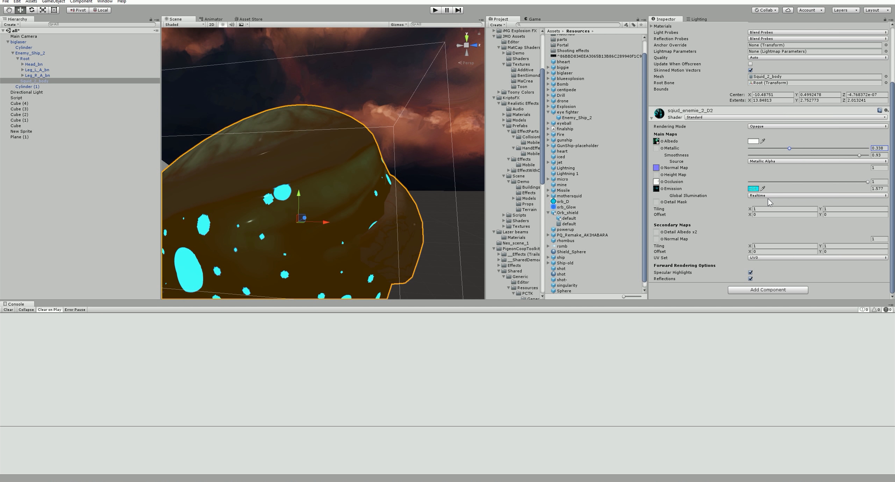
{"action": "mouse_move", "coordinate": [667, 190]}
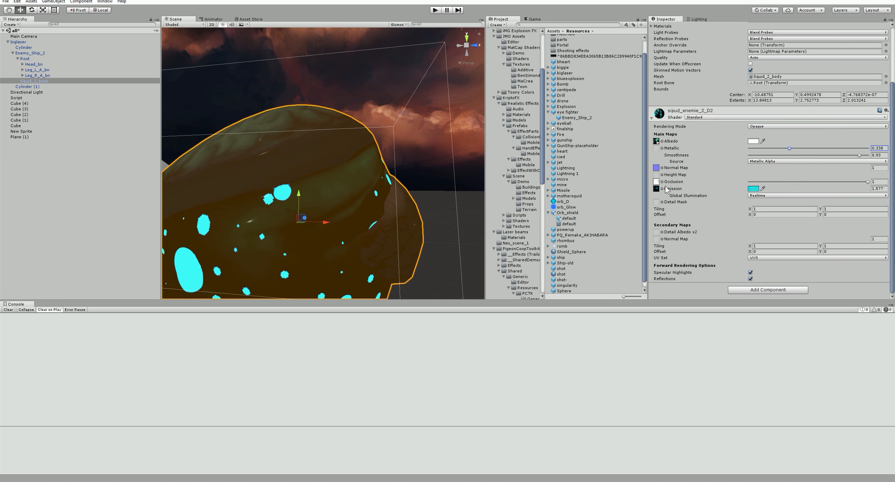
{"action": "mouse_move", "coordinate": [661, 146]}
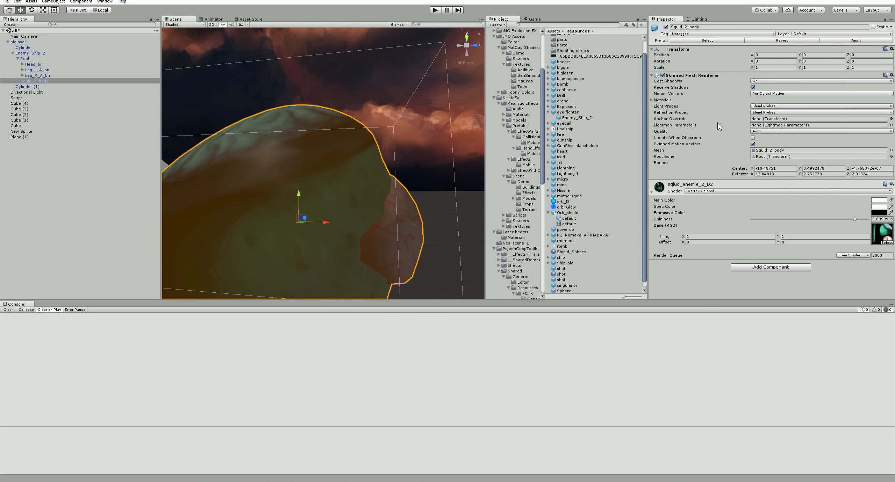
{"action": "mouse_move", "coordinate": [726, 208]}
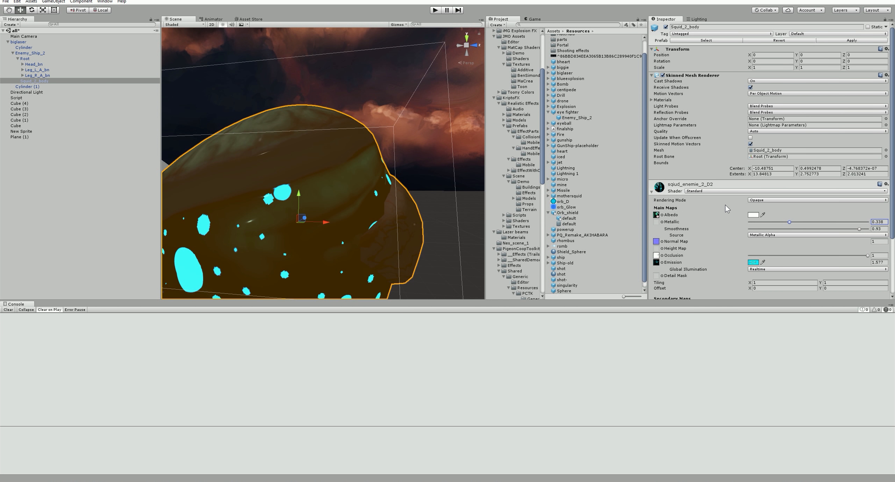
Step: Deselect the squid body, then zoom in and orbit around the glowing squid head
{"action": "left_click", "coordinate": [36, 75]}
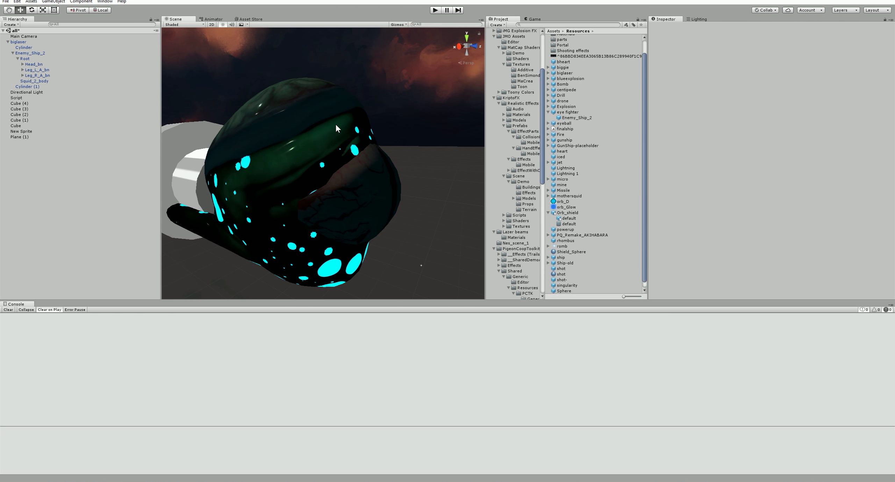
{"action": "left_click_drag", "start_coordinate": [337, 129], "coordinate": [331, 134]}
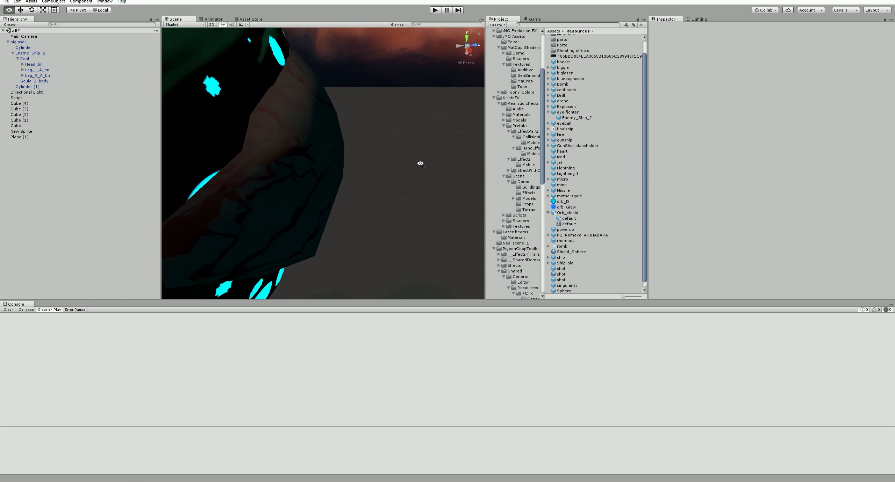
{"action": "left_click_drag", "start_coordinate": [421, 164], "coordinate": [393, 157]}
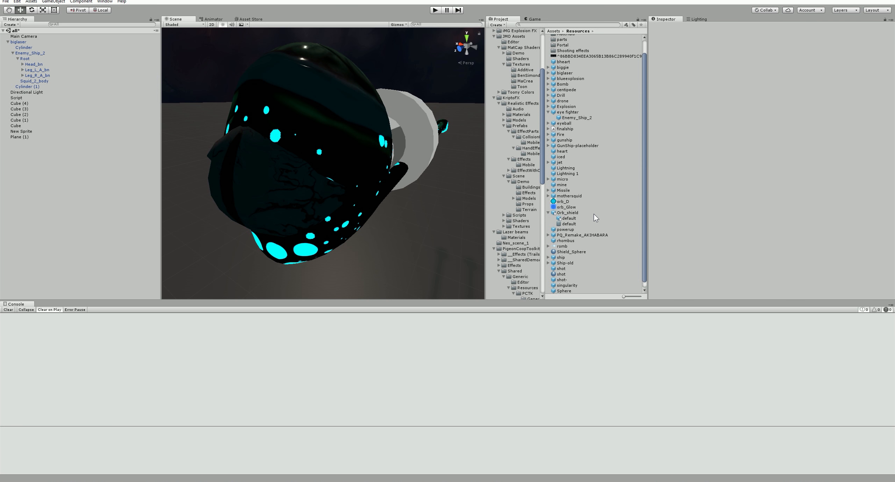
Step: Inspect the rhombus prefab, romb texture, and Lightning and Lightning 1 particle prefabs
{"action": "left_click", "coordinate": [565, 240]}
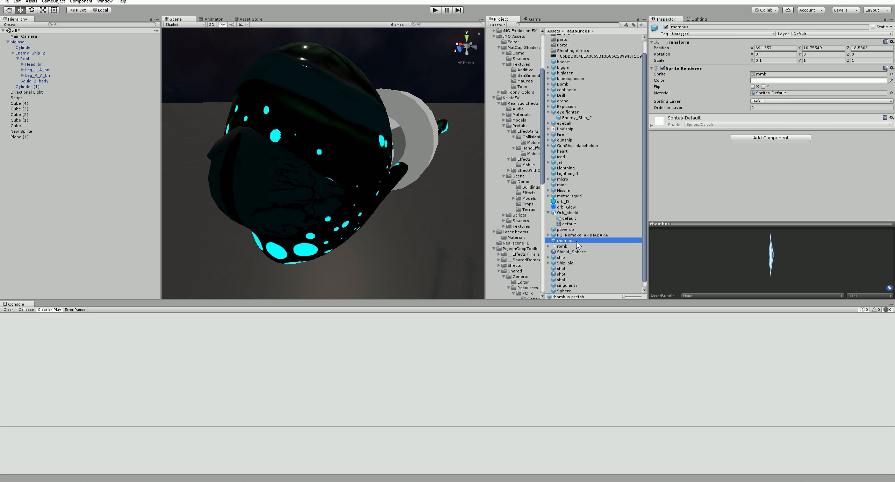
{"action": "left_click", "coordinate": [563, 246]}
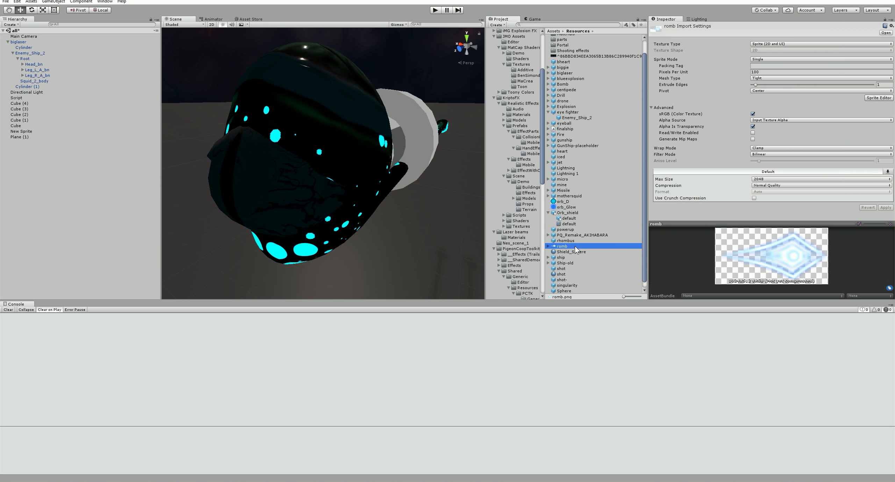
{"action": "left_click", "coordinate": [565, 168]}
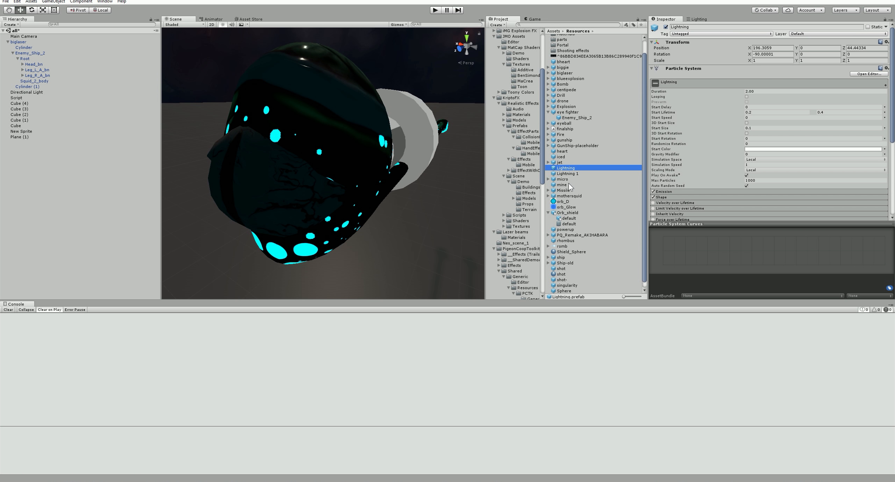
{"action": "left_click", "coordinate": [566, 174]}
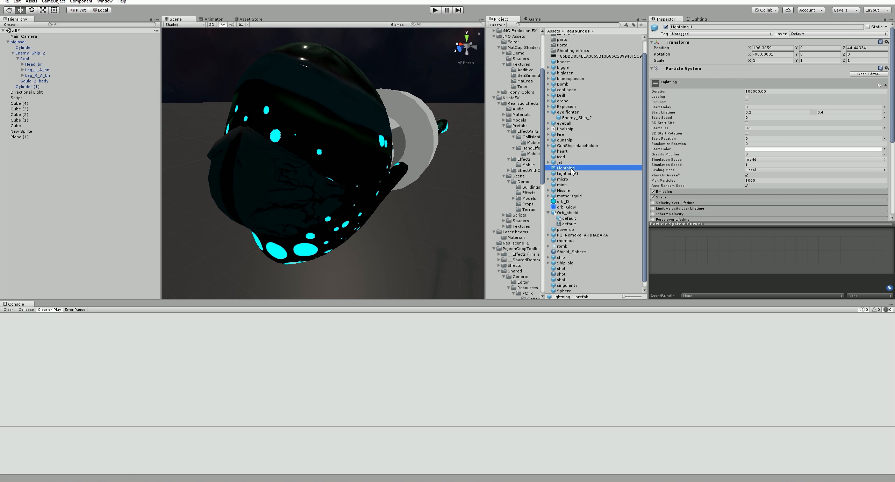
Step: Open the Nes_scene_1 scene from the Assets folder and start Play mode
{"action": "left_click", "coordinate": [565, 168]}
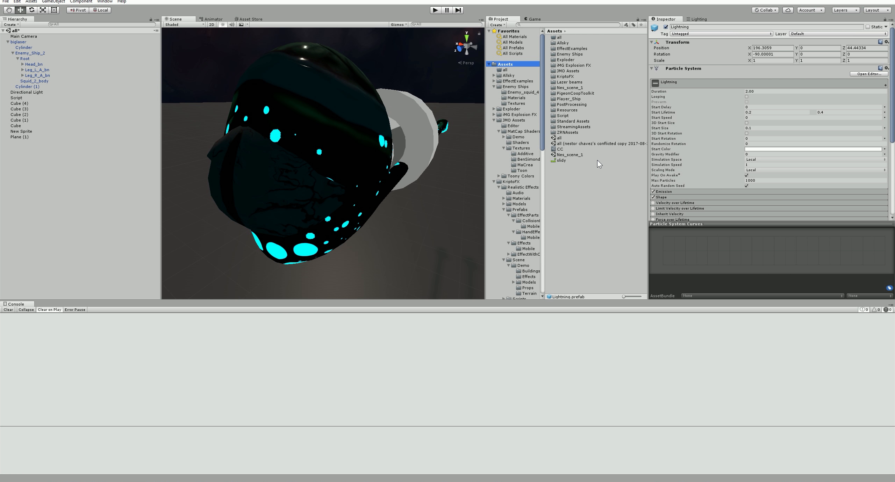
{"action": "double_click", "coordinate": [569, 155]}
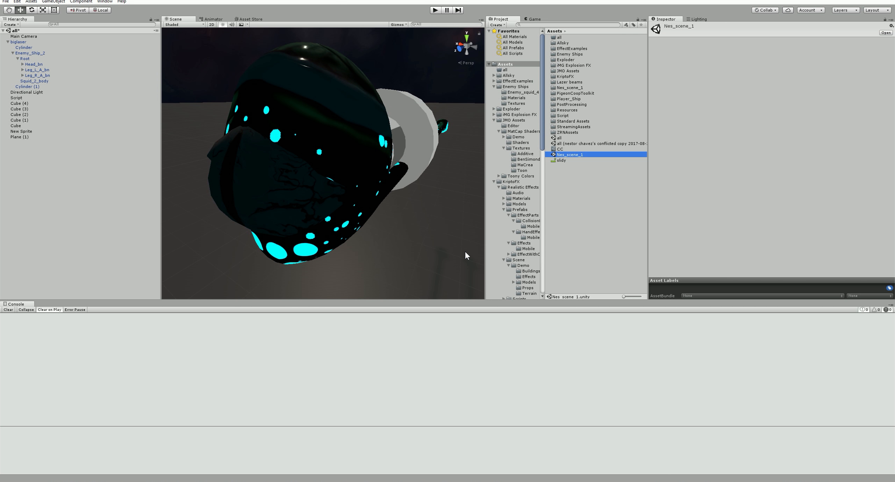
{"action": "left_click", "coordinate": [435, 10]}
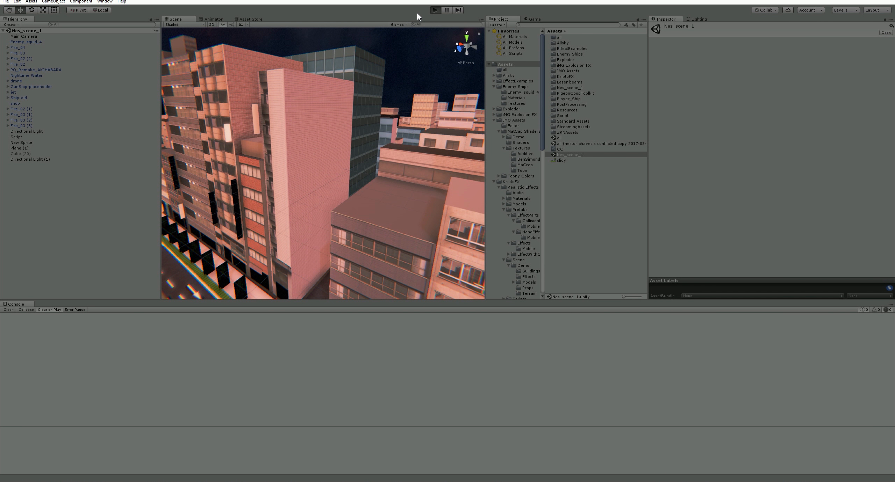
Step: Play the Nes_scene_1 city level against the BIGLASER squid boss
{"action": "left_click", "coordinate": [435, 10]}
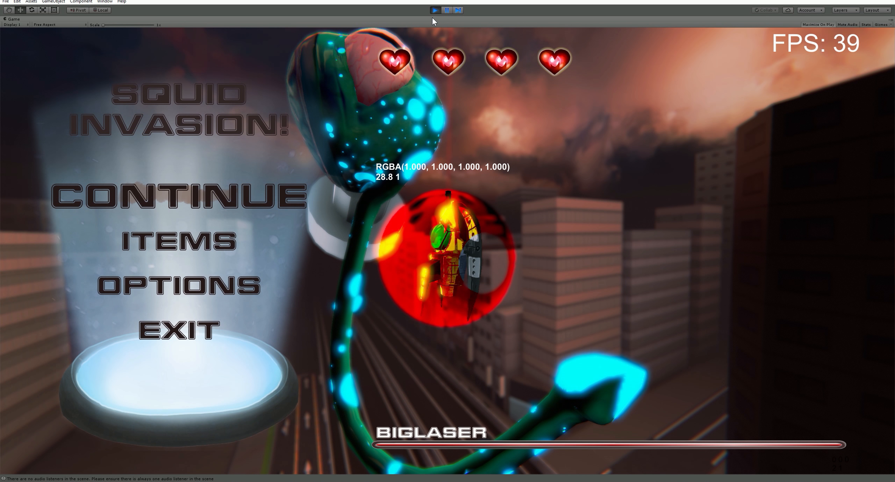
Step: Stop the playtest and set the Orb_shield default material's Rendering Mode to Transparent
{"action": "left_click", "coordinate": [448, 10]}
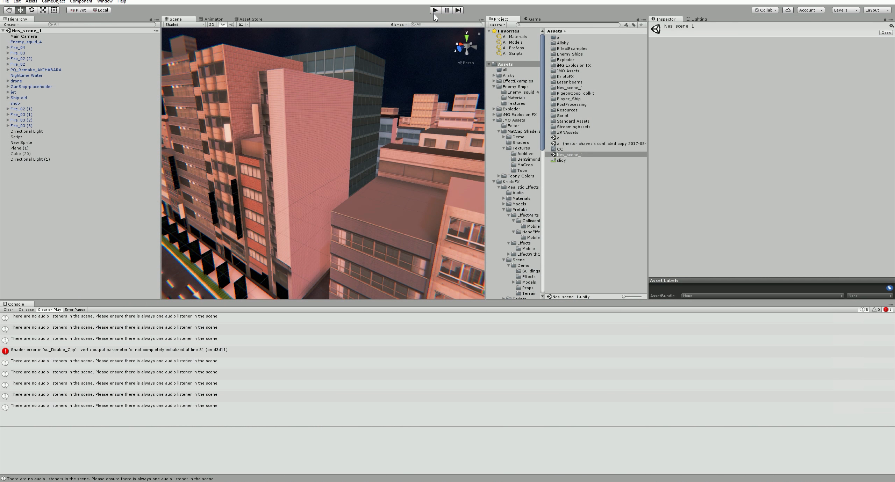
{"action": "scroll", "scroll_direction": "down", "scroll_amount": 3}
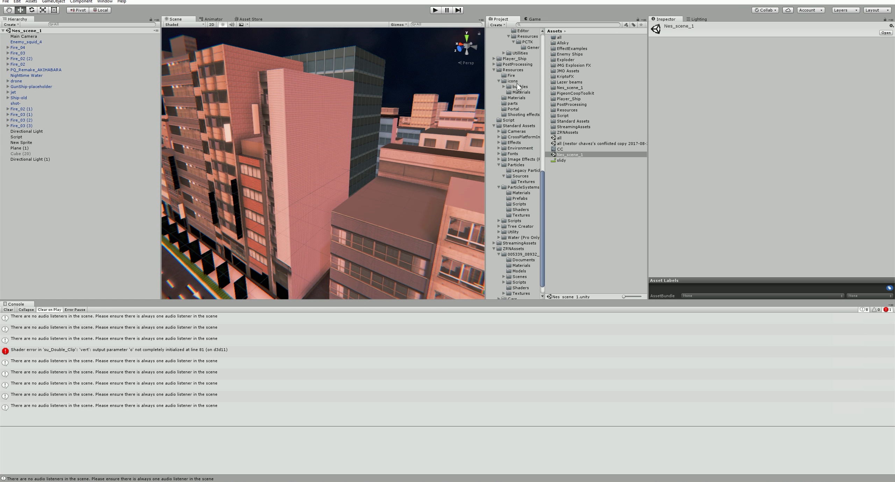
{"action": "left_click", "coordinate": [513, 69]}
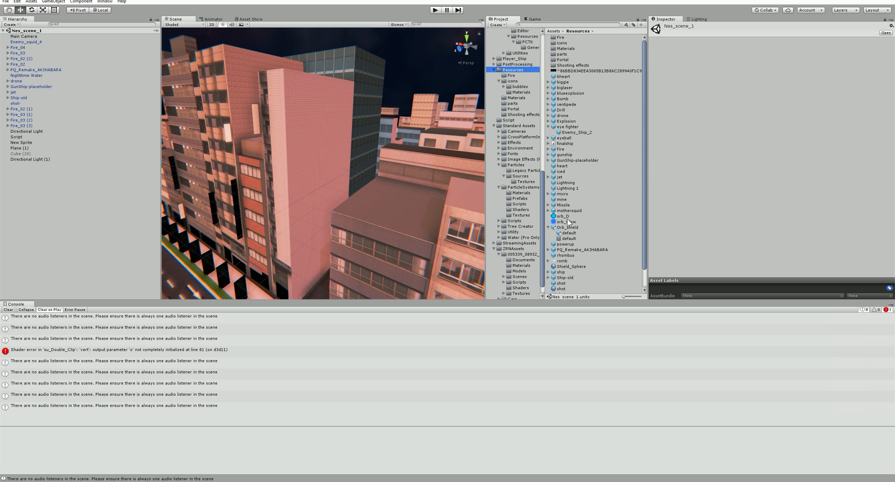
{"action": "left_click", "coordinate": [564, 217]}
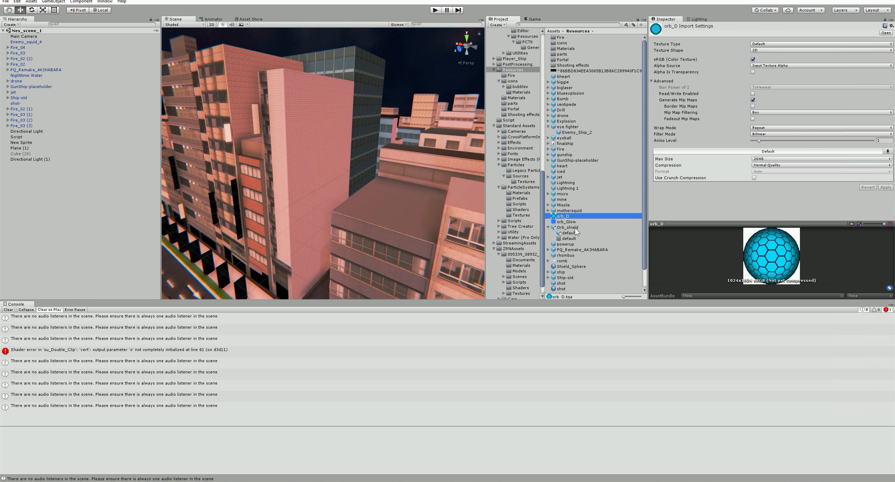
{"action": "left_click", "coordinate": [568, 233]}
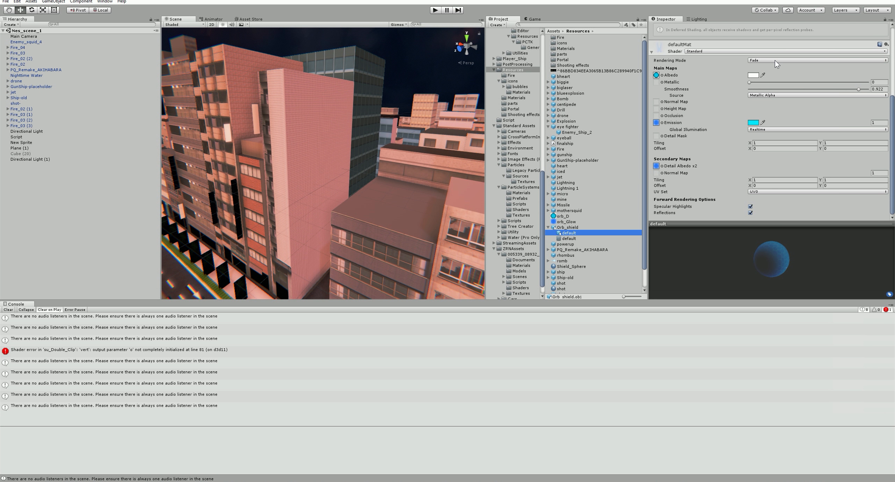
{"action": "left_click", "coordinate": [816, 60]}
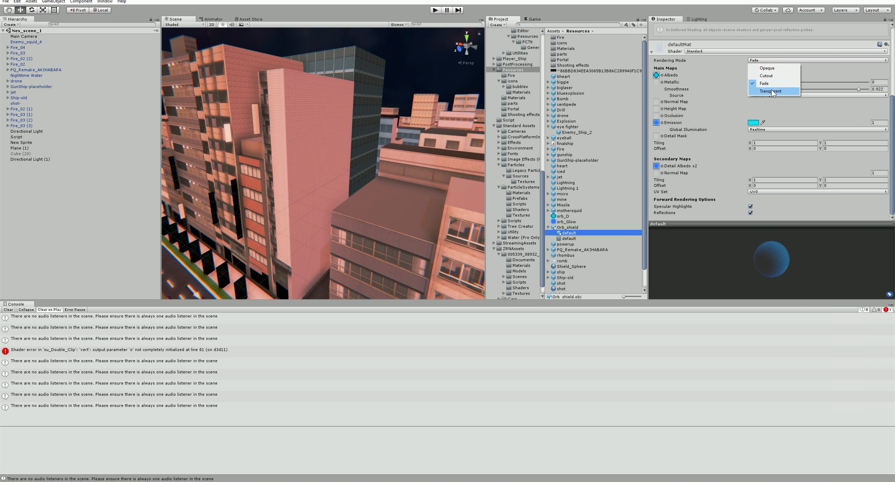
{"action": "left_click", "coordinate": [771, 91]}
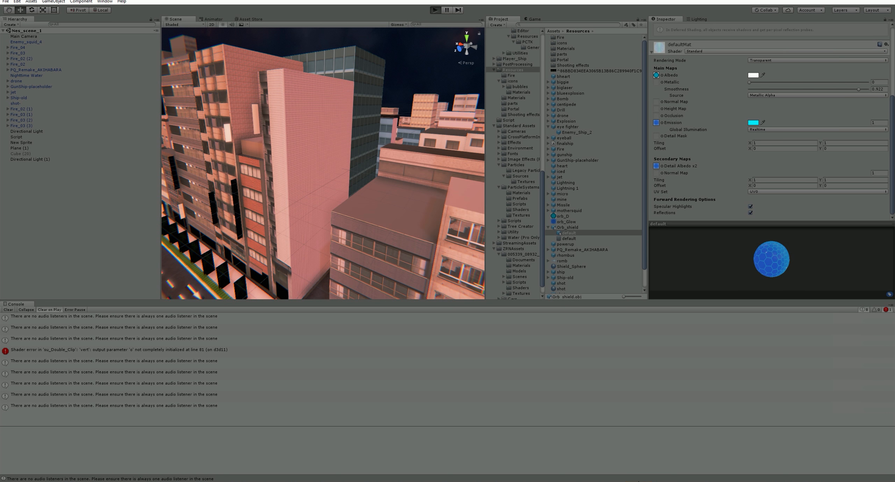
Step: Open the shared Amplify Motion Asset Store link from the Skype chat
{"action": "left_click", "coordinate": [435, 9]}
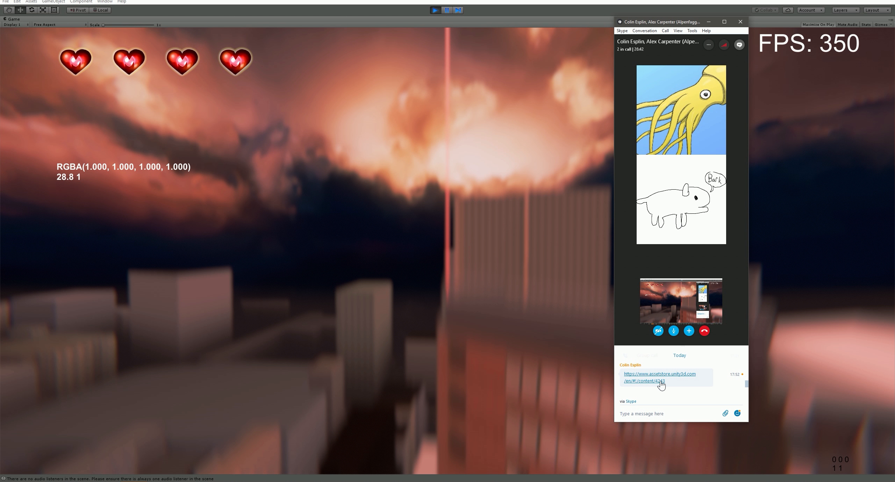
{"action": "left_click", "coordinate": [660, 378]}
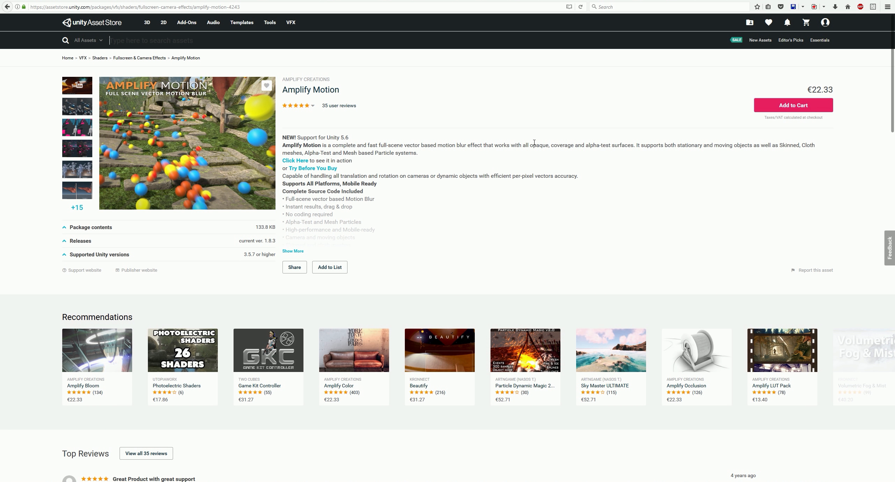
{"action": "mouse_move", "coordinate": [483, 122]}
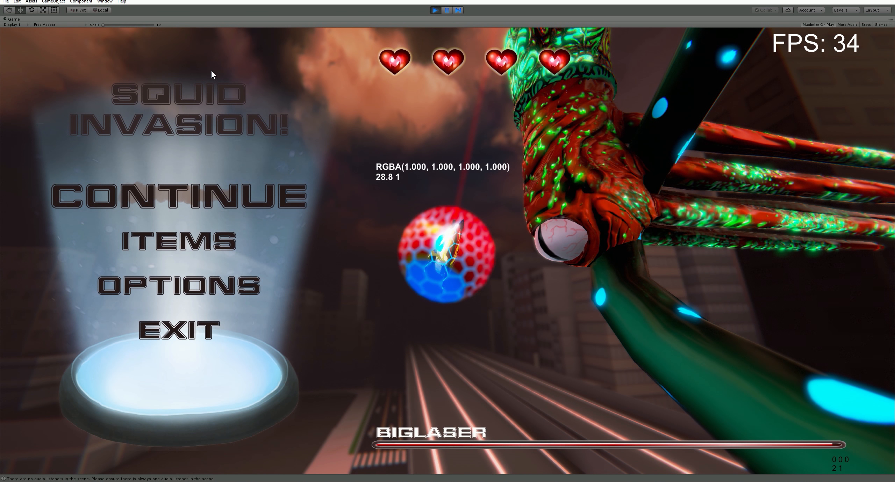
{"action": "mouse_move", "coordinate": [633, 184]}
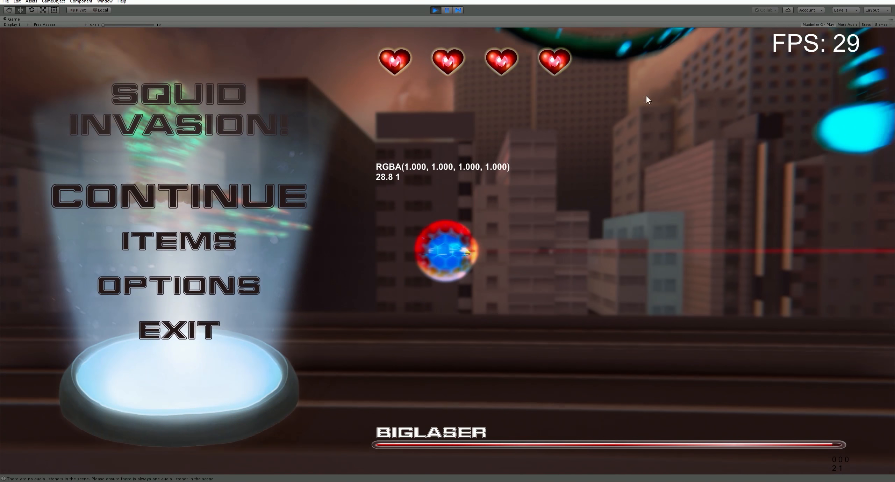
{"action": "mouse_move", "coordinate": [428, 24]}
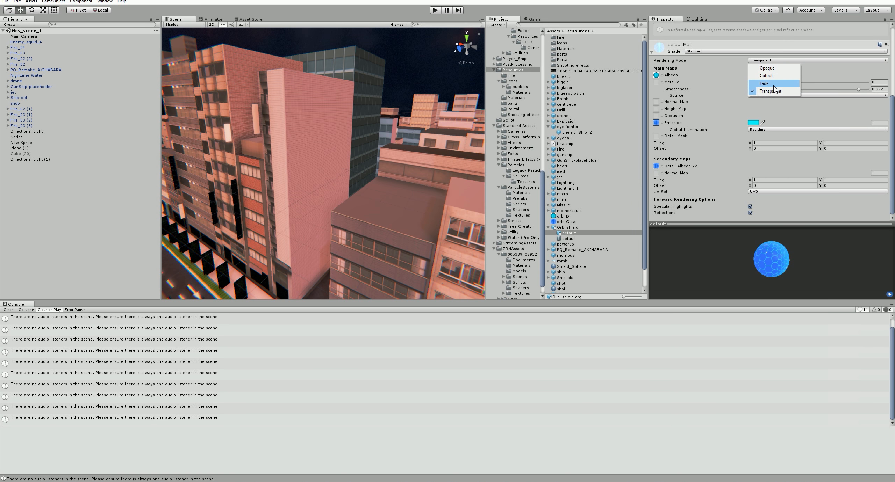
Step: Switch the shield material back to Fade and collapse Resources in the Project tree
{"action": "left_click", "coordinate": [764, 83]}
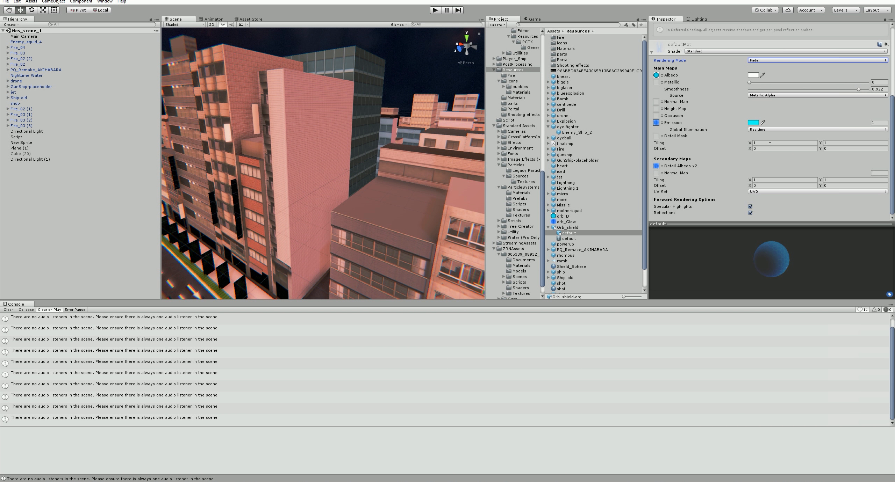
{"action": "mouse_move", "coordinate": [740, 81]}
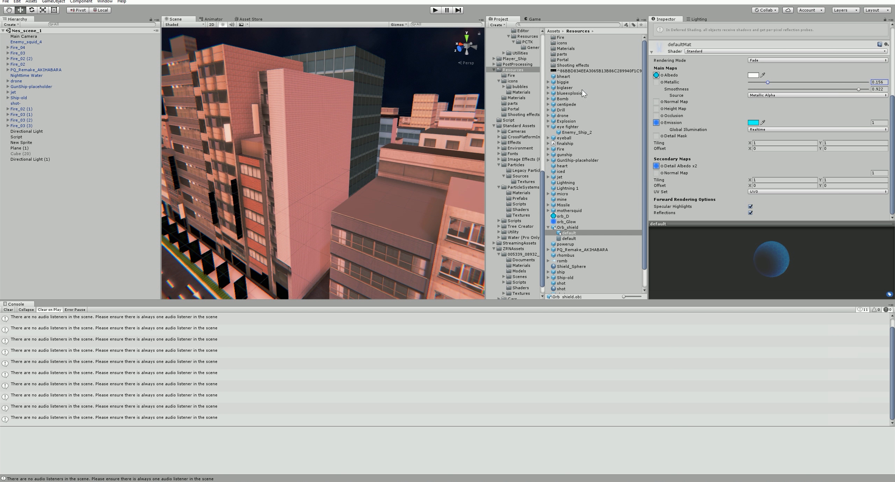
{"action": "mouse_move", "coordinate": [706, 61]}
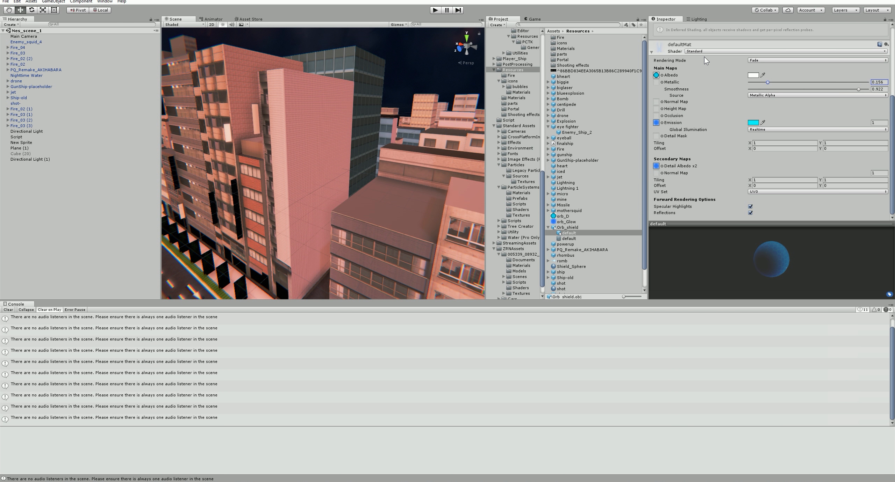
{"action": "mouse_move", "coordinate": [585, 198]}
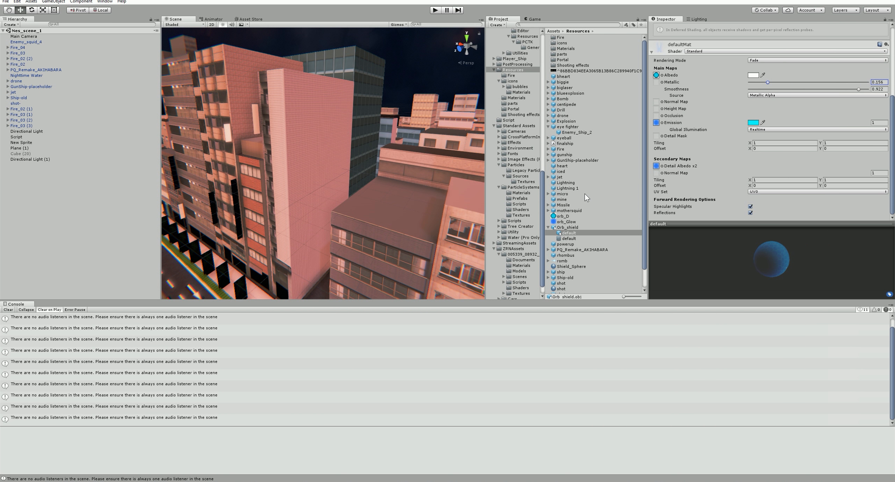
{"action": "left_click", "coordinate": [566, 207]}
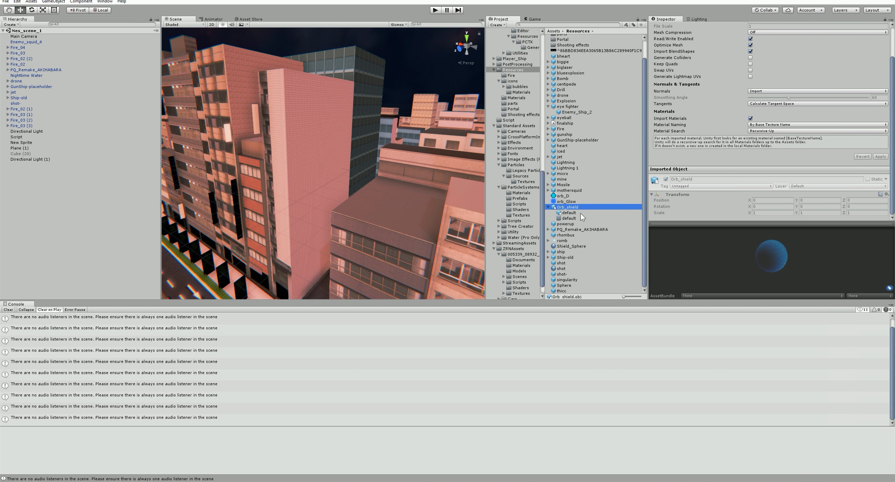
{"action": "mouse_move", "coordinate": [522, 155]}
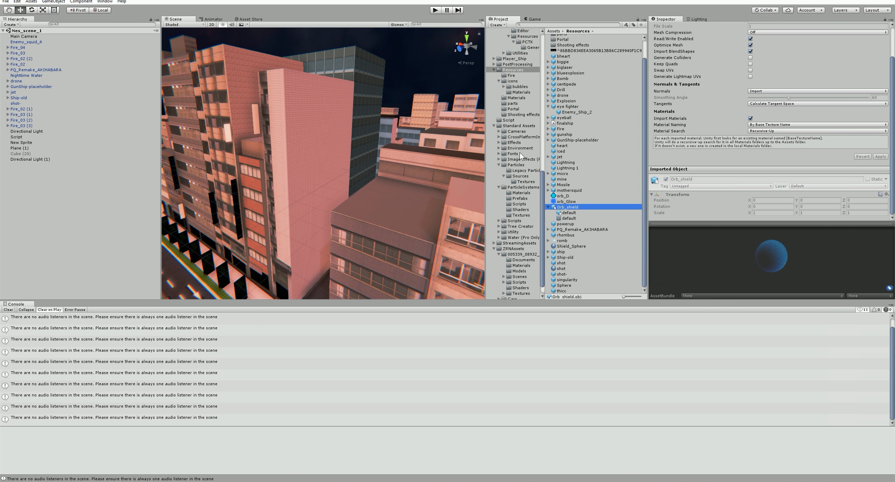
{"action": "scroll", "scroll_direction": "up", "scroll_amount": 3}
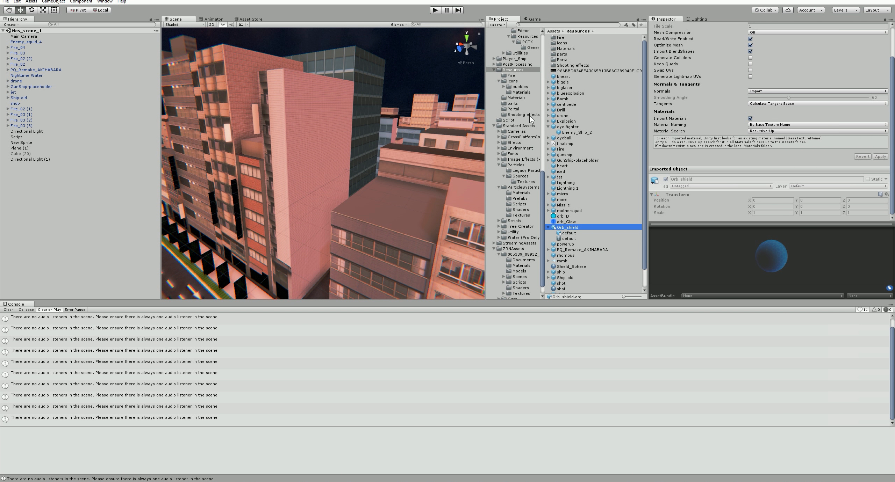
{"action": "left_click", "coordinate": [513, 206]}
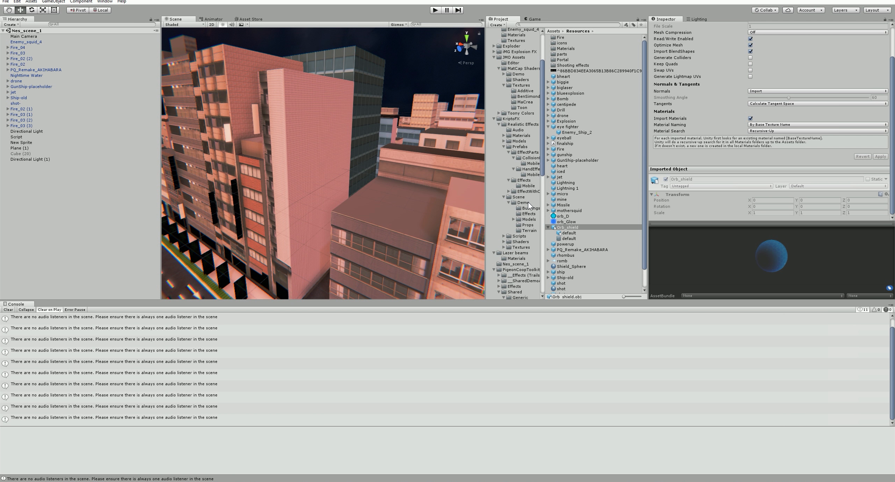
Step: Show the Enemy_squid_4 folder's materials and orbit the Scene view down the street
{"action": "left_click", "coordinate": [505, 69]}
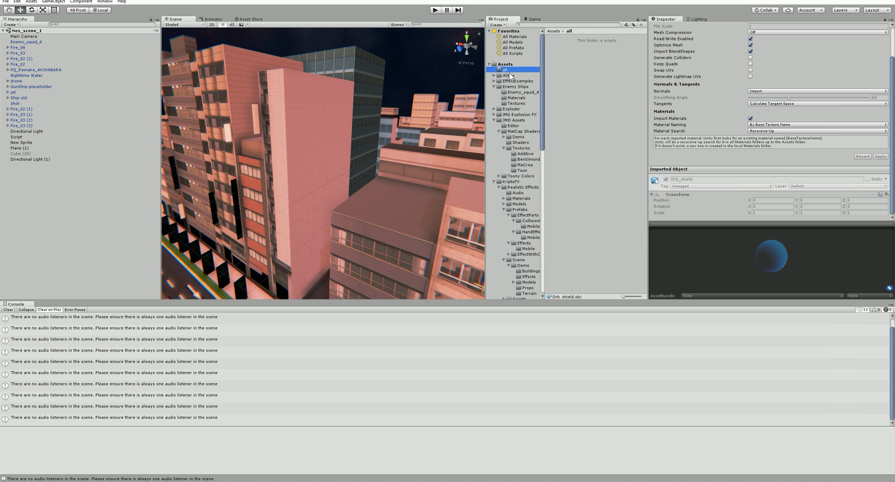
{"action": "left_click", "coordinate": [522, 92]}
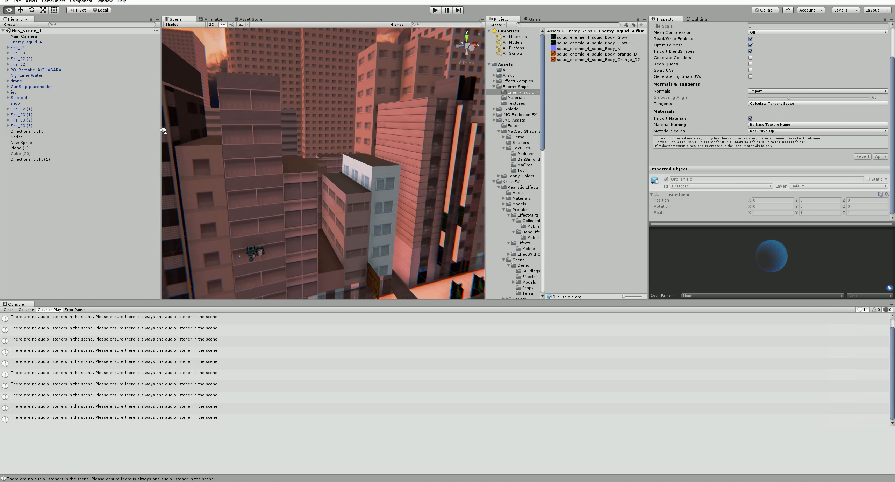
{"action": "left_click_drag", "start_coordinate": [319, 159], "coordinate": [320, 115]}
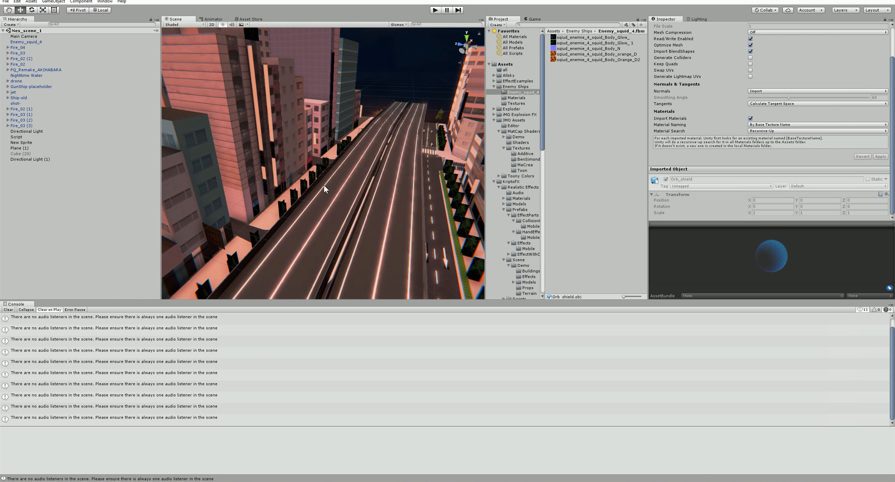
{"action": "scroll", "scroll_direction": "down", "scroll_amount": 3}
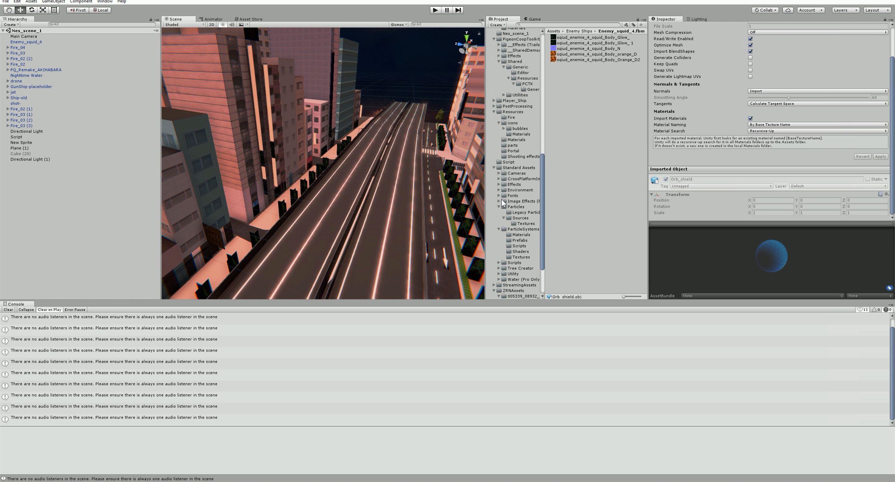
{"action": "scroll", "scroll_direction": "down", "scroll_amount": 3}
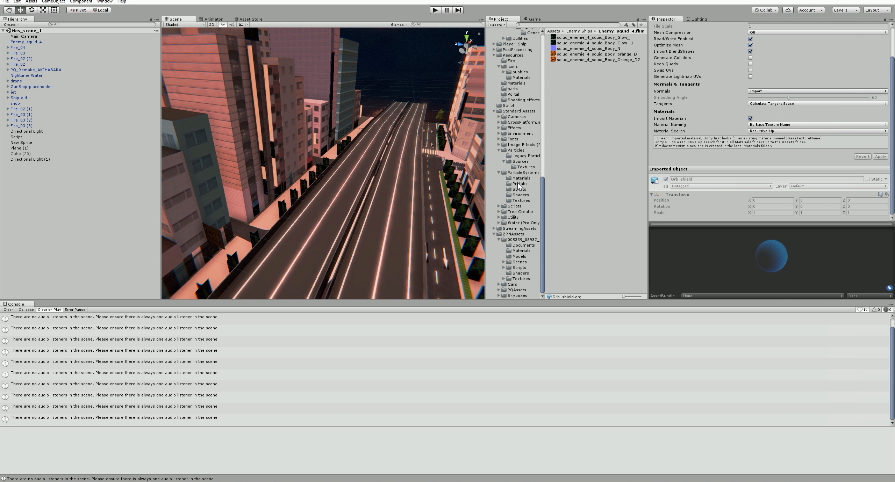
{"action": "scroll", "scroll_direction": "up", "scroll_amount": 3}
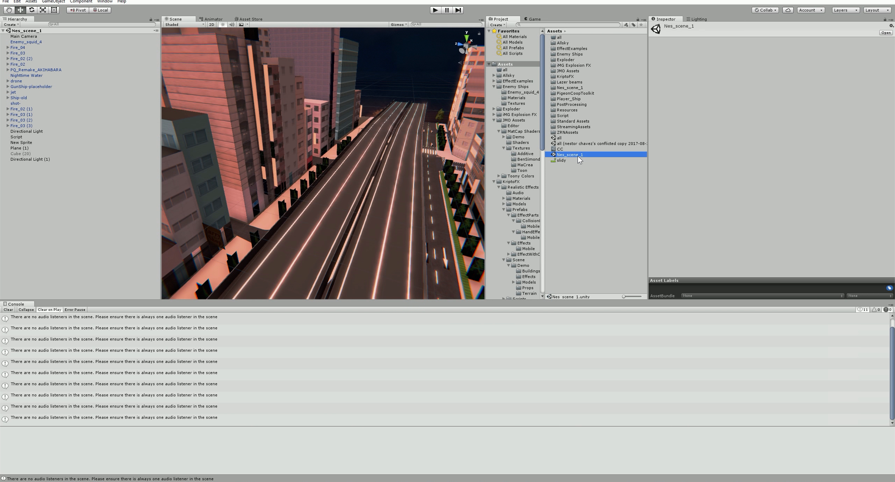
{"action": "mouse_move", "coordinate": [568, 149]}
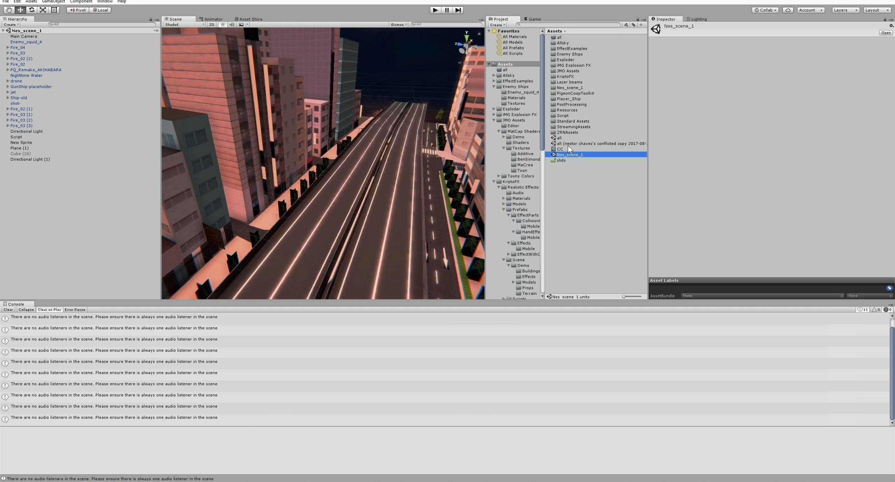
{"action": "mouse_move", "coordinate": [562, 207]}
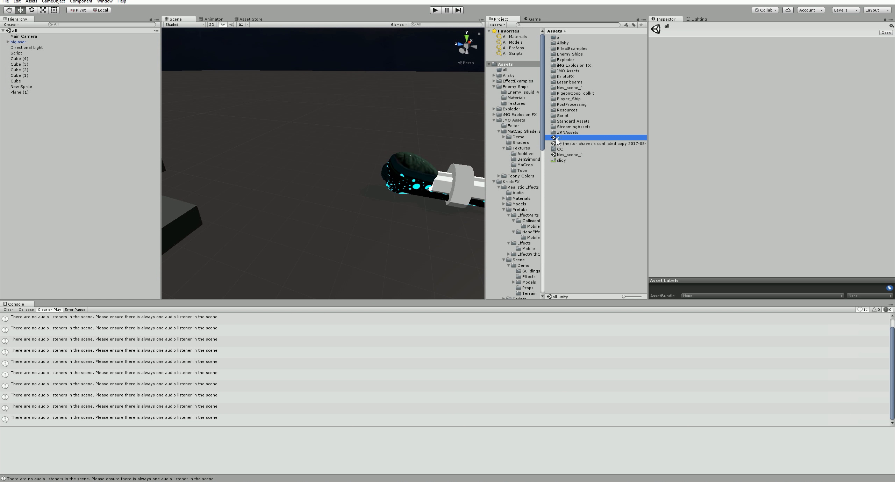
{"action": "mouse_move", "coordinate": [436, 133]}
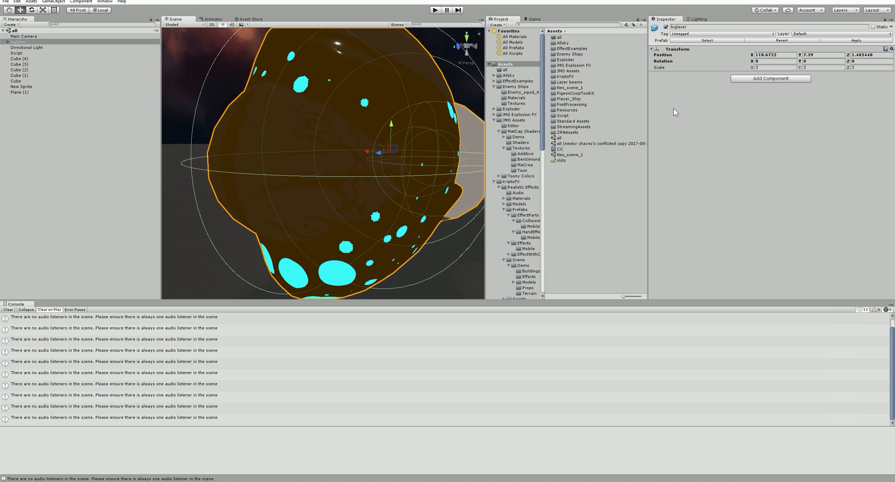
{"action": "mouse_move", "coordinate": [329, 110]}
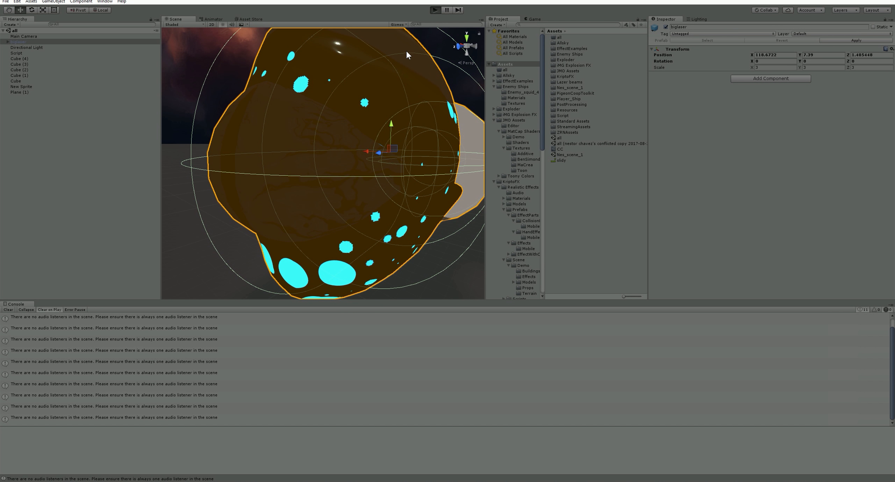
Step: Run and stop a BIGLASER boss playtest, then deselect the biglaser object
{"action": "left_click", "coordinate": [435, 10]}
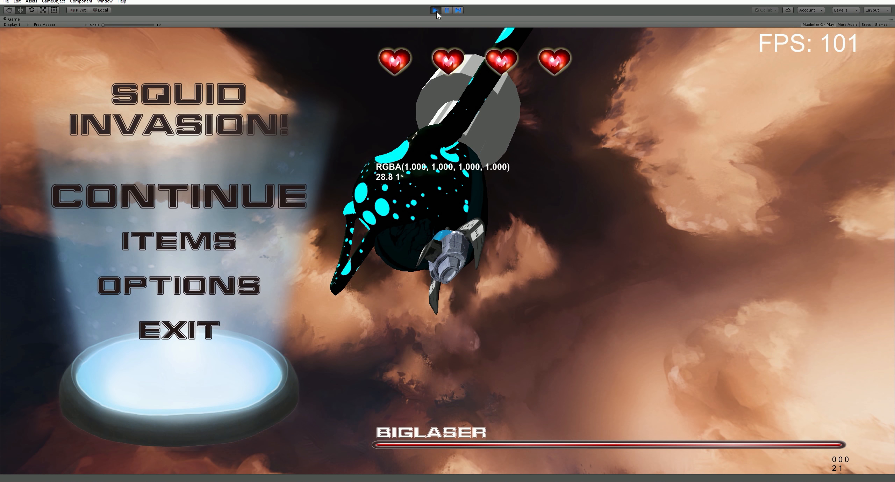
{"action": "left_click", "coordinate": [434, 10]}
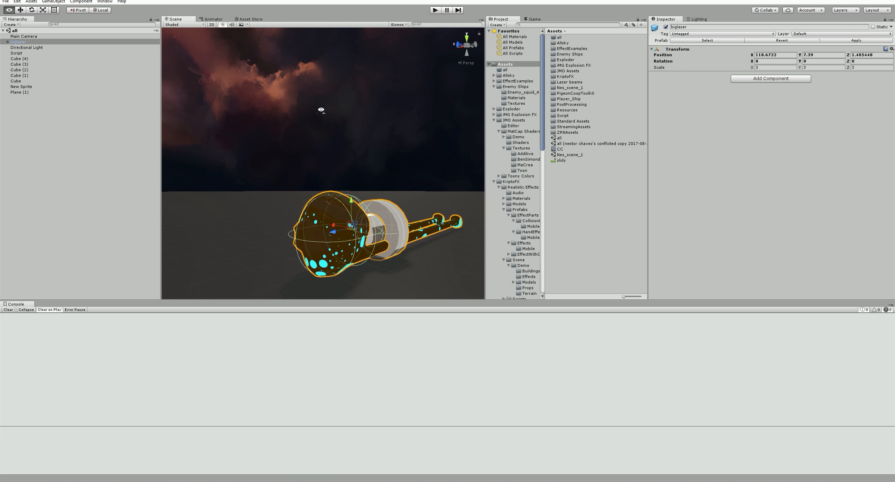
{"action": "left_click", "coordinate": [364, 94]}
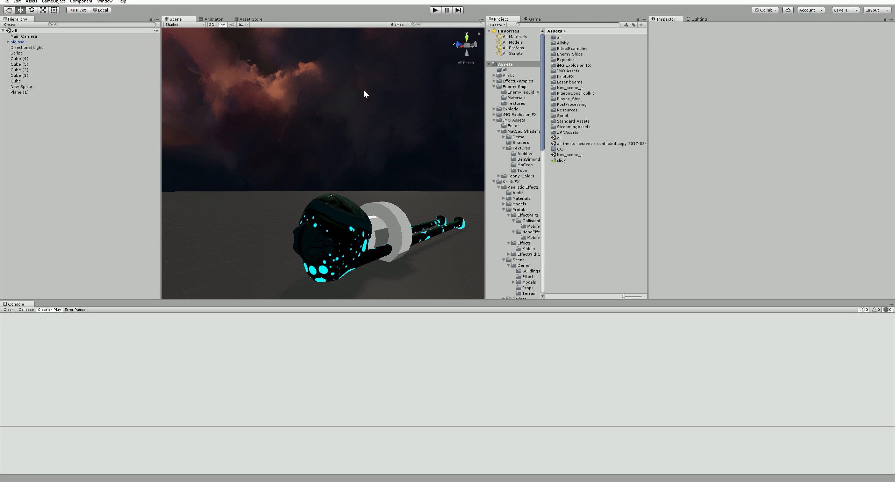
{"action": "mouse_move", "coordinate": [365, 94]}
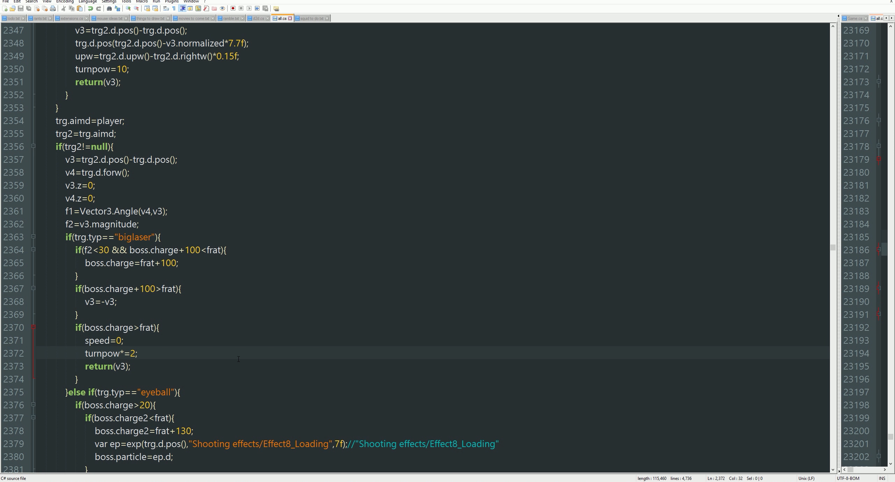
{"action": "mouse_move", "coordinate": [160, 481]}
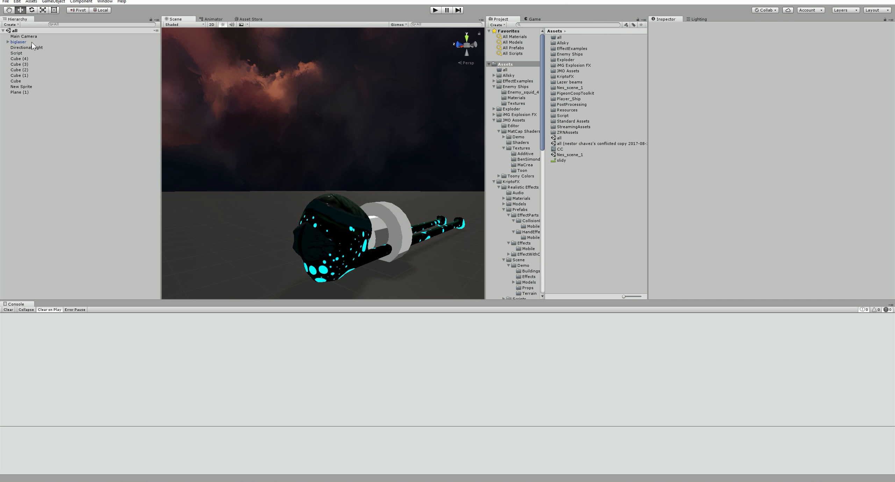
Step: Raise the Directional Light intensity to 1.5 and playtest the boss under it
{"action": "left_click", "coordinate": [26, 47]}
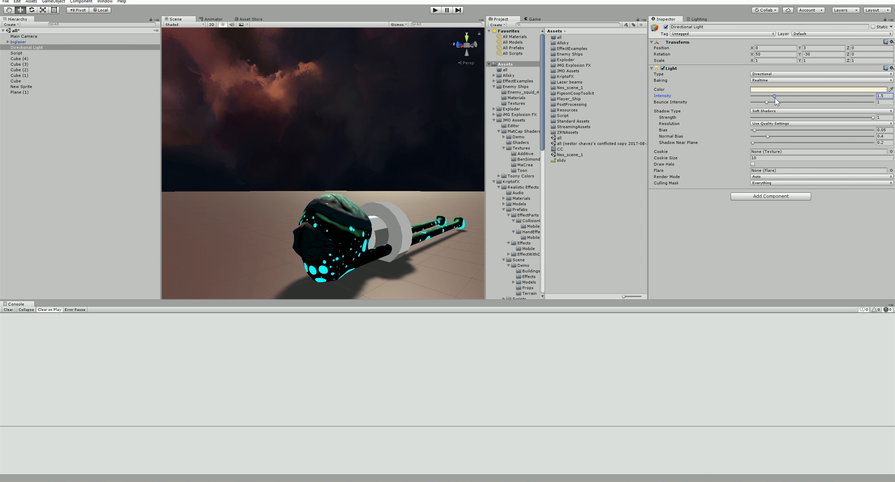
{"action": "left_click", "coordinate": [435, 10]}
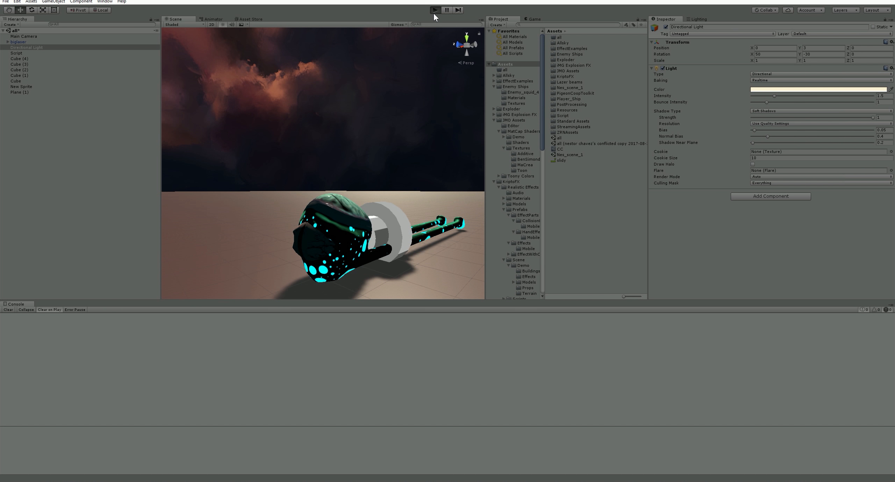
{"action": "left_click", "coordinate": [434, 10]}
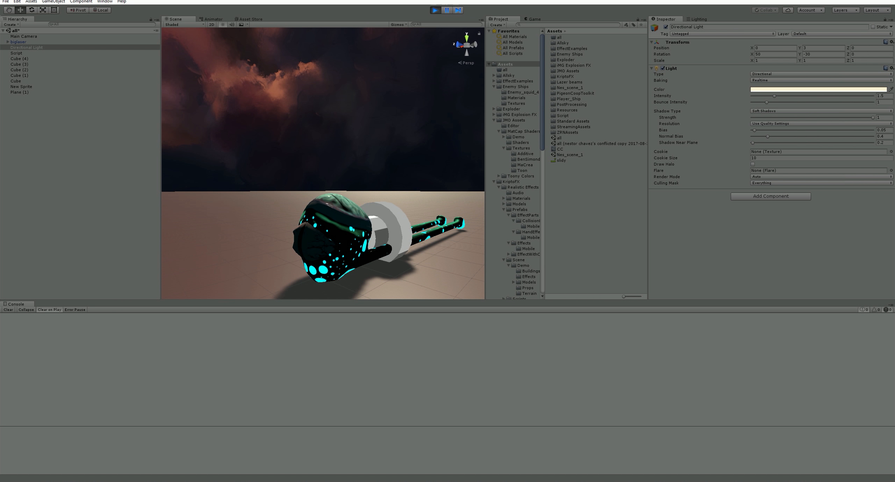
{"action": "left_click", "coordinate": [435, 10]}
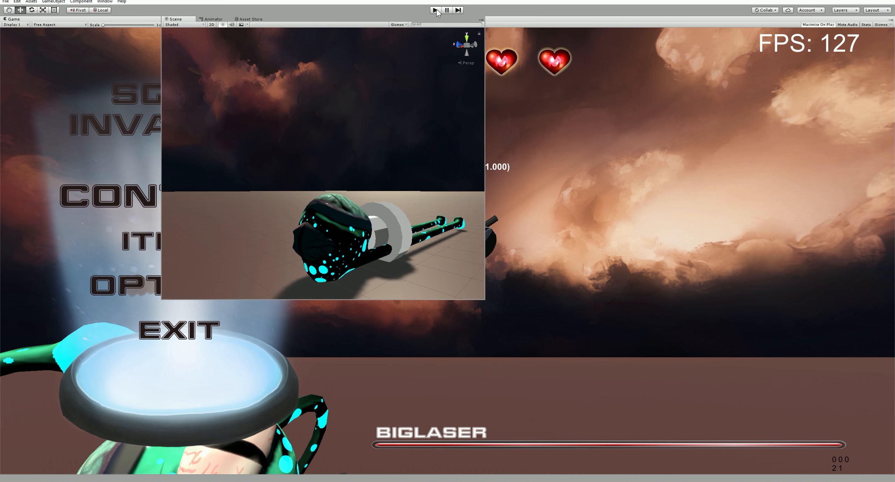
{"action": "left_click", "coordinate": [435, 10]}
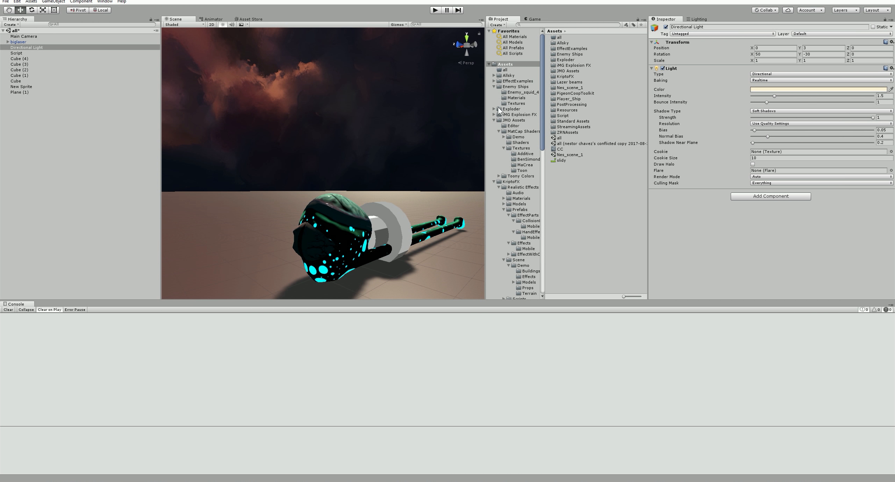
{"action": "mouse_move", "coordinate": [481, 57]}
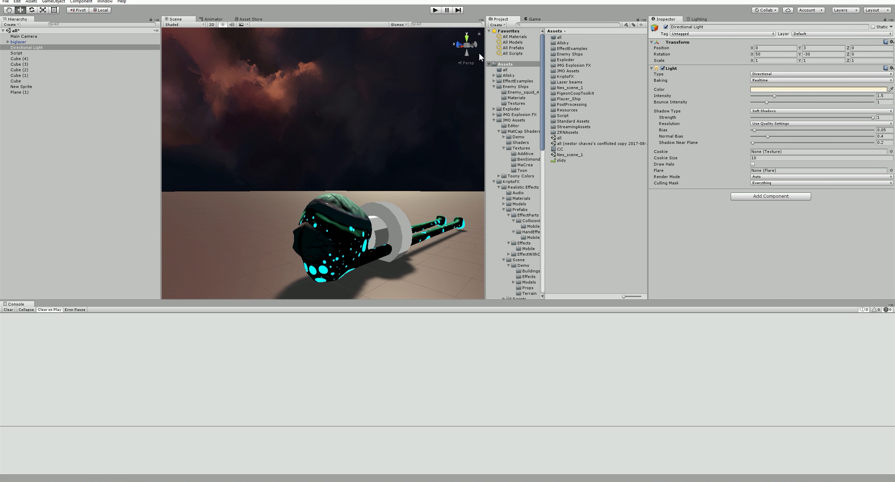
{"action": "mouse_move", "coordinate": [678, 130]}
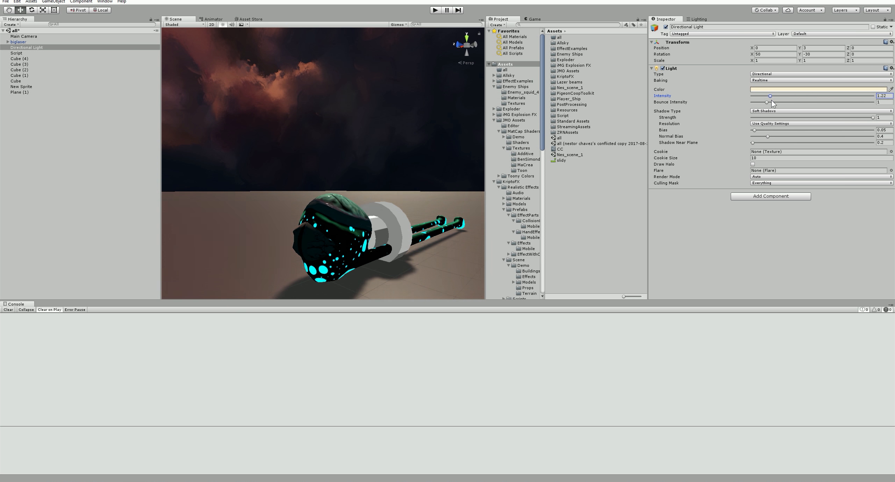
Step: In the Lighting settings, try a Color ambient source, then revert to Skybox
{"action": "left_click", "coordinate": [699, 19]}
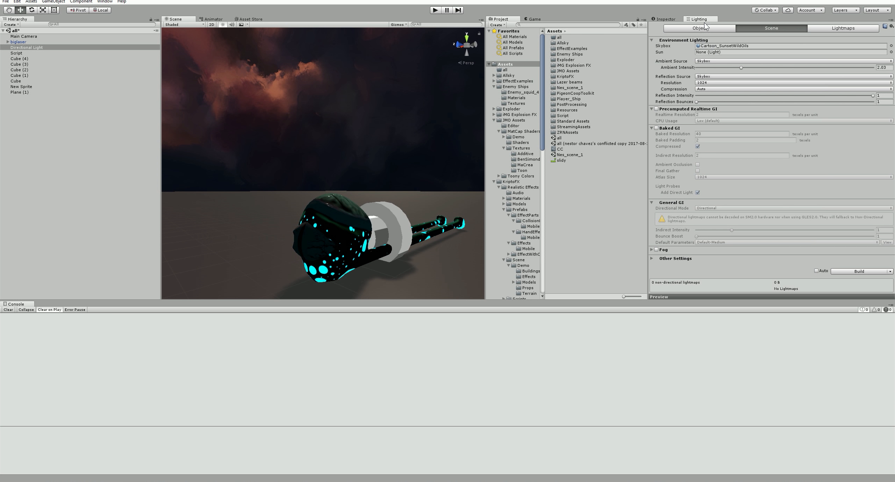
{"action": "mouse_move", "coordinate": [722, 65]}
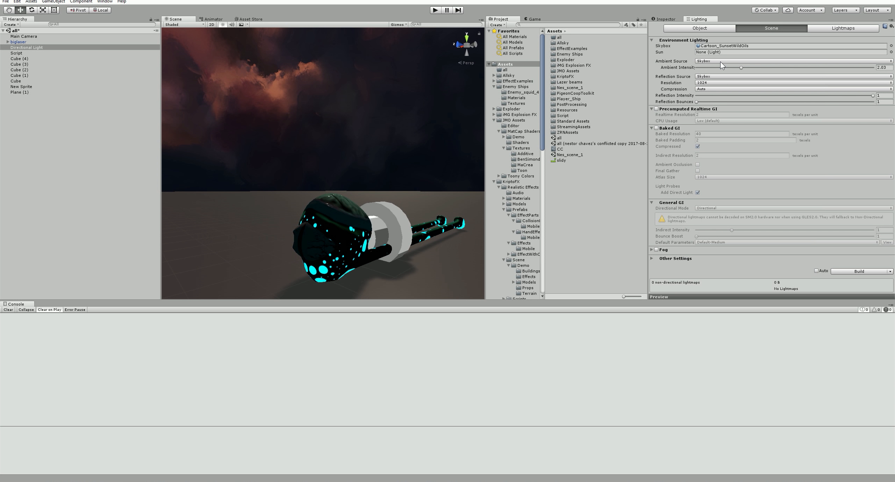
{"action": "mouse_move", "coordinate": [739, 74]}
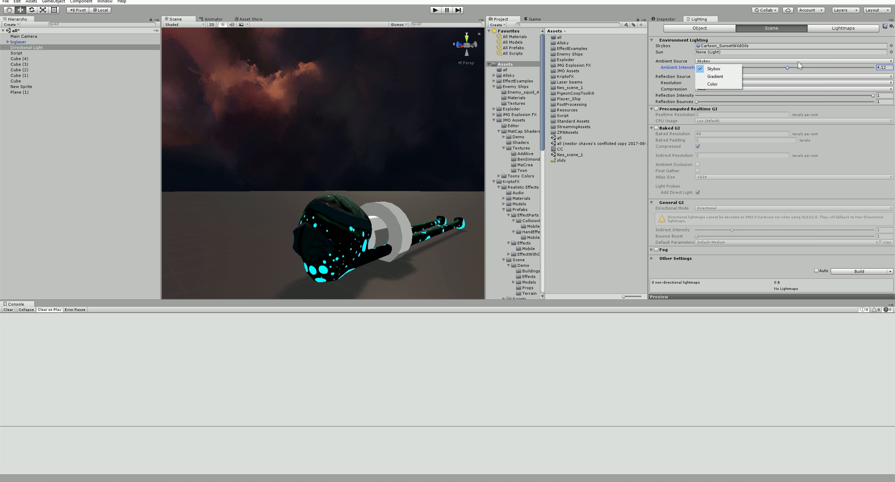
{"action": "left_click", "coordinate": [712, 85]}
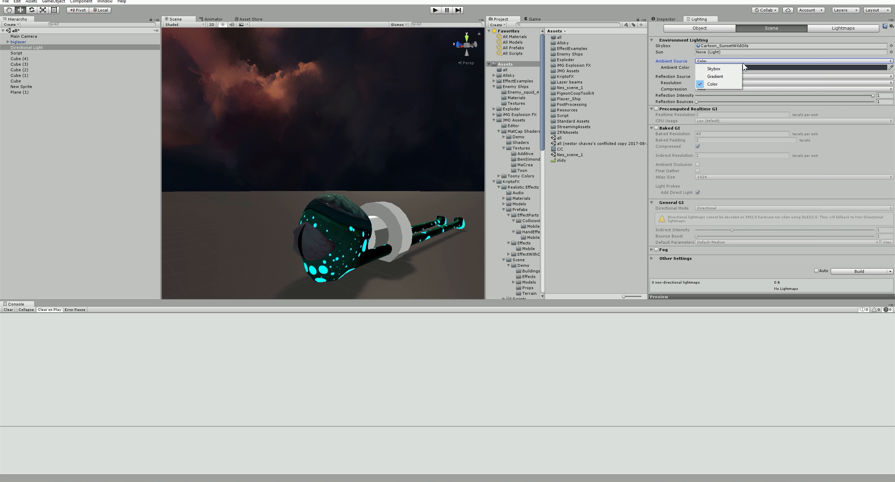
{"action": "left_click", "coordinate": [712, 69]}
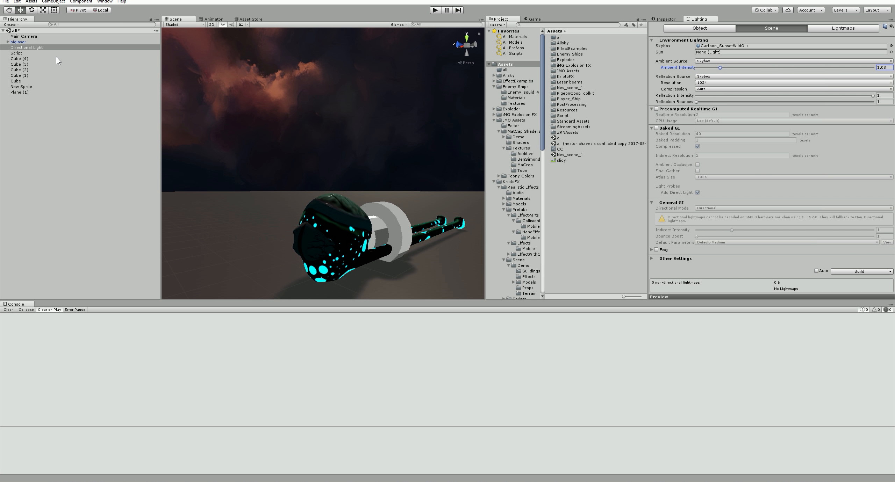
Step: Select the Directional Light and return to the empty Inspector tab
{"action": "left_click", "coordinate": [20, 59]}
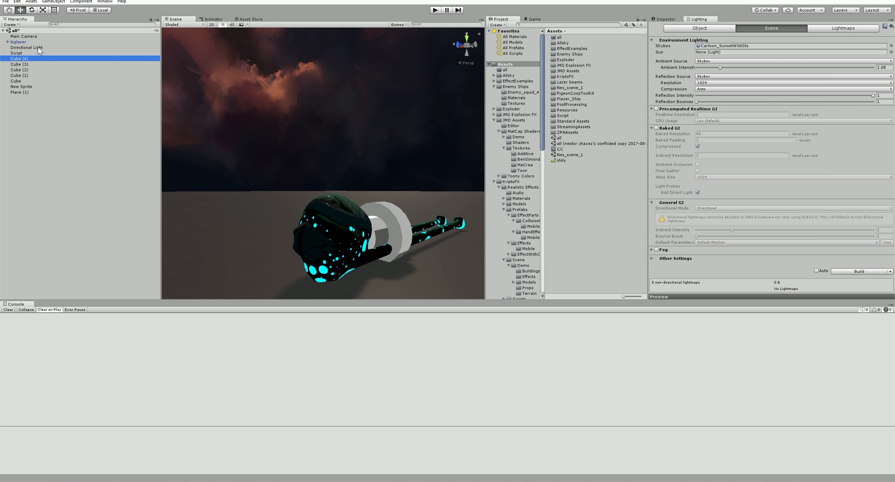
{"action": "left_click", "coordinate": [26, 48]}
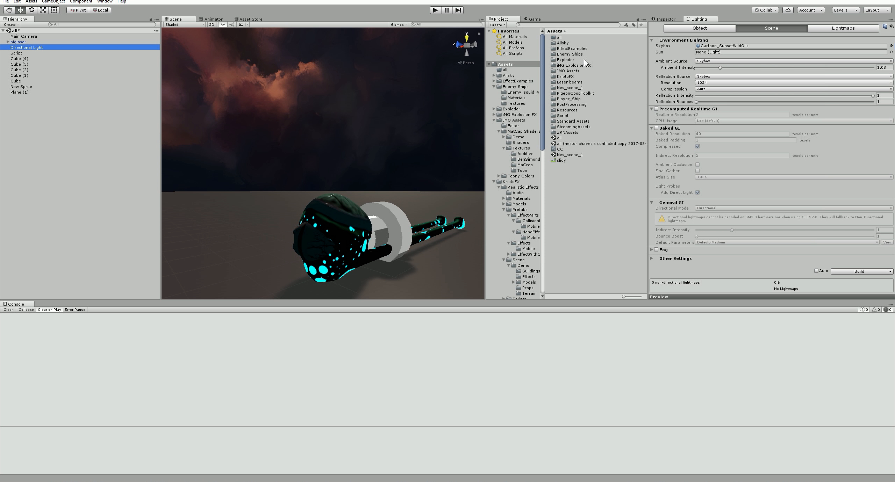
{"action": "left_click", "coordinate": [26, 47]}
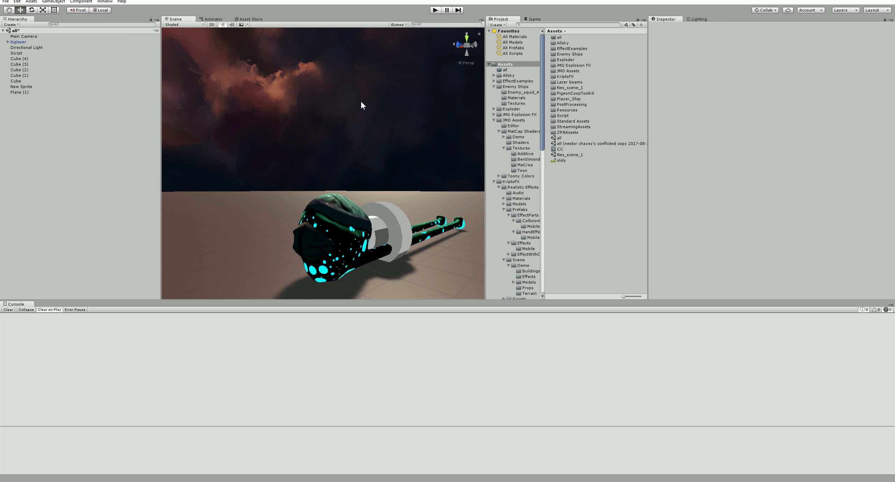
{"action": "mouse_move", "coordinate": [394, 142]}
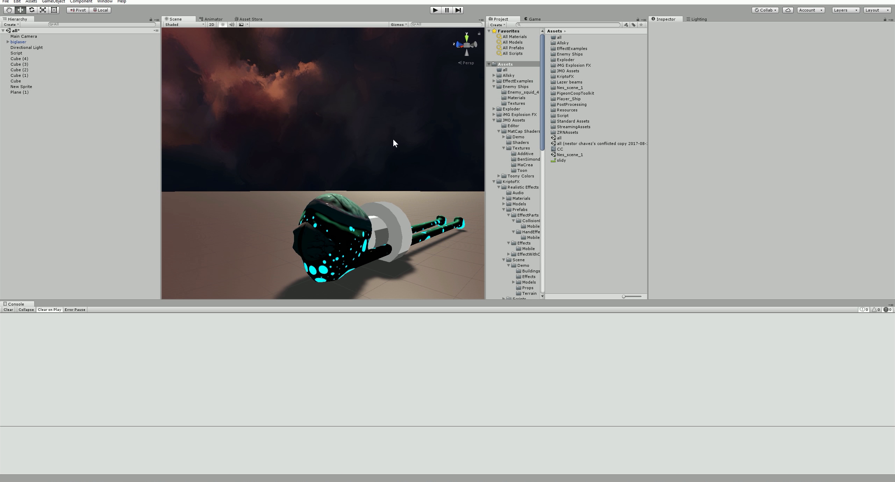
{"action": "mouse_move", "coordinate": [393, 73]}
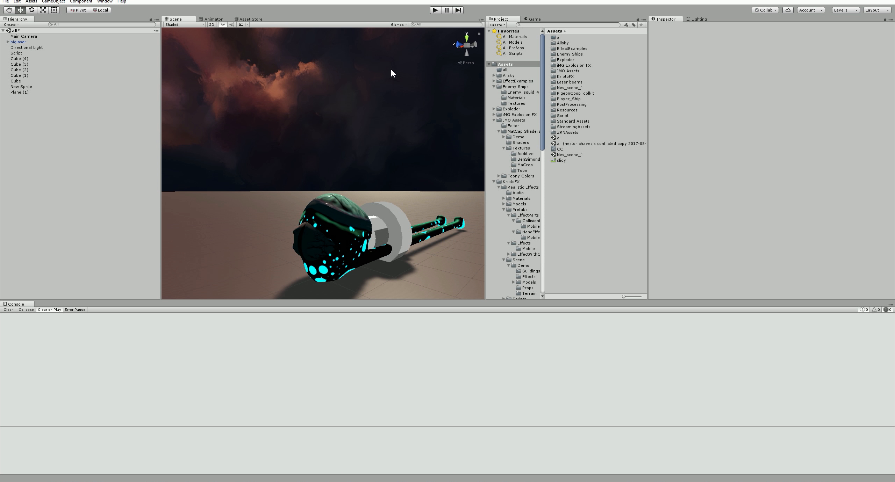
Step: Run the biglaser squid boss scene in Play mode, watch the fight, then stop
{"action": "left_click", "coordinate": [435, 10]}
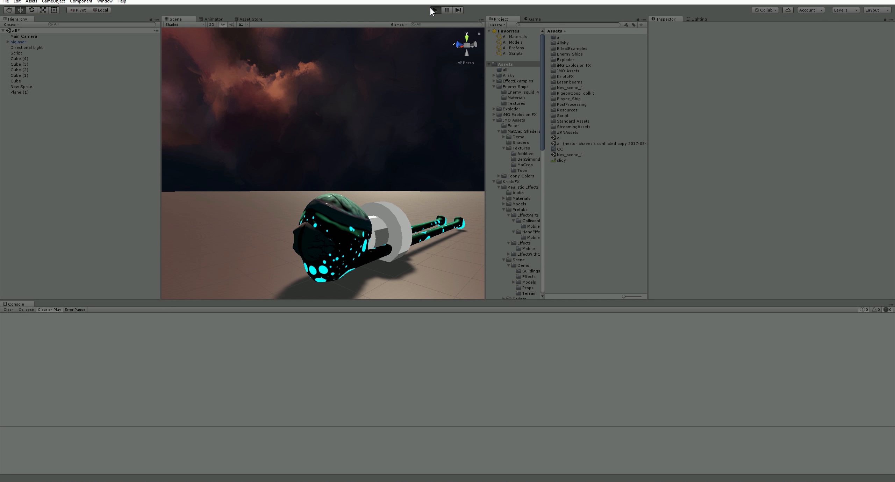
{"action": "left_click", "coordinate": [435, 10]}
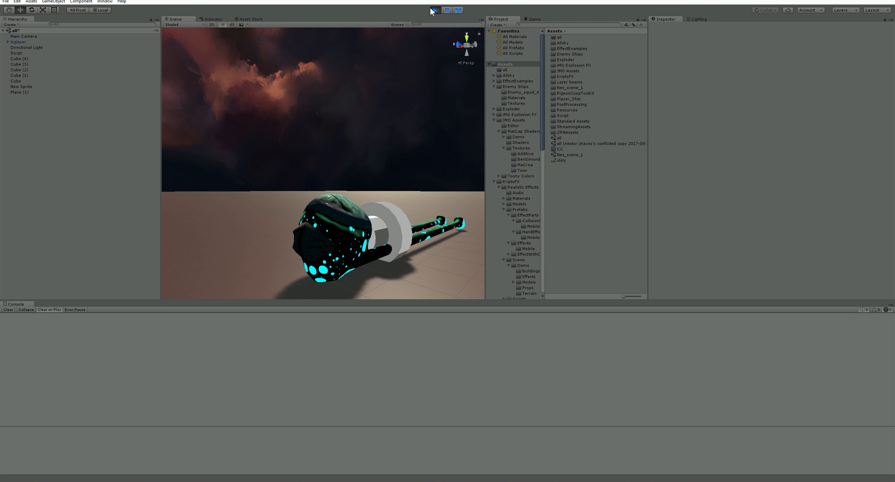
{"action": "left_click", "coordinate": [433, 10]}
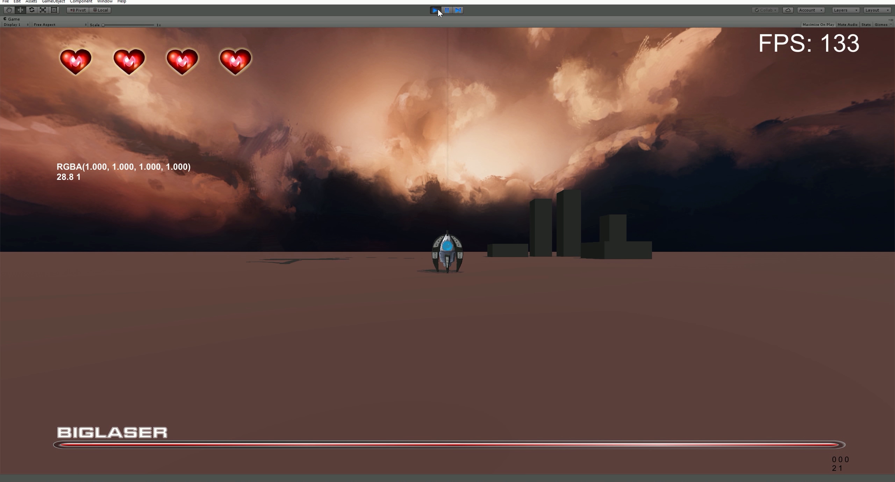
{"action": "left_click", "coordinate": [435, 10]}
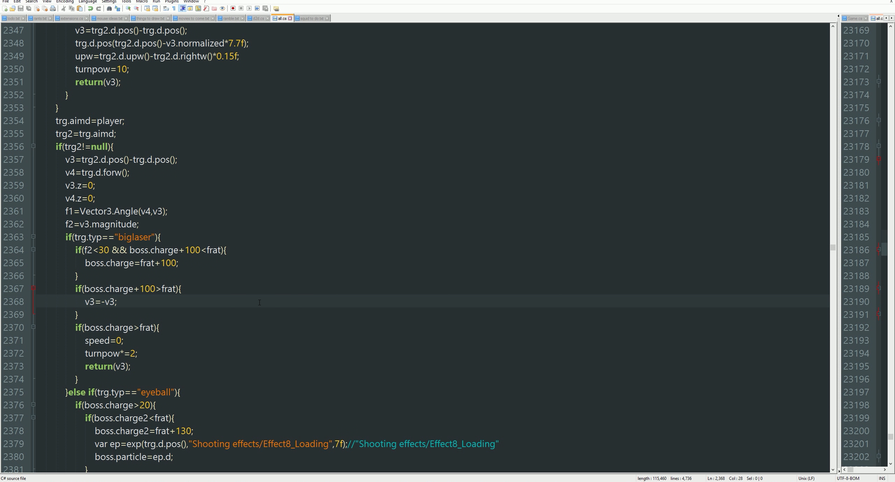
Step: Place the cursor on the v3 reversal line in all.cs's biglaser branch
{"action": "left_click", "coordinate": [116, 302]}
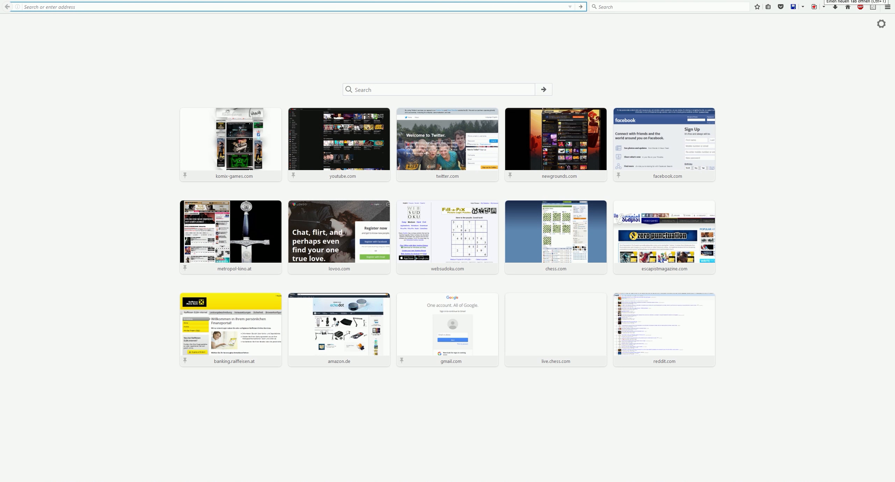
Step: Open twitter.com, scroll the home feed, and start searching 'col' for the composer
{"action": "left_click", "coordinate": [446, 139]}
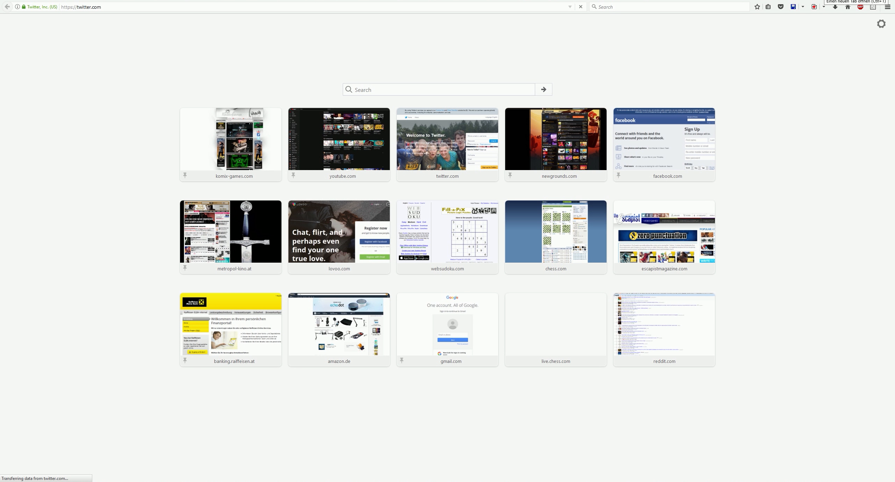
{"action": "left_click", "coordinate": [447, 139]}
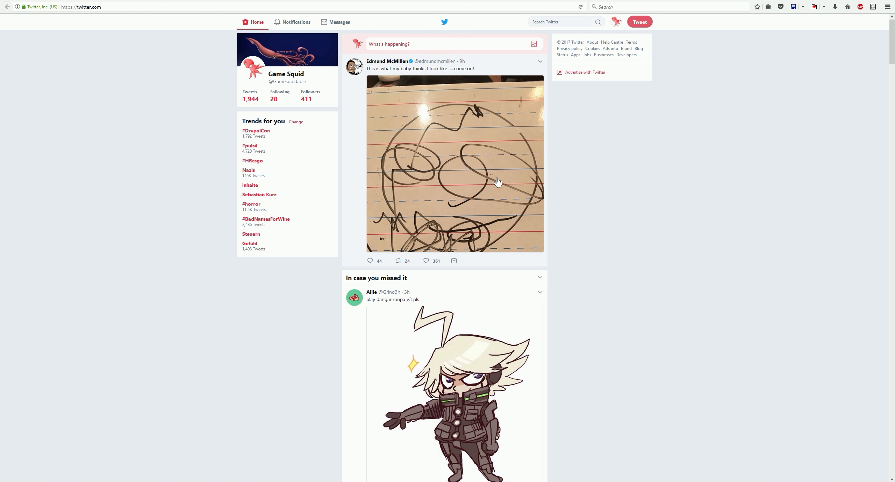
{"action": "mouse_move", "coordinate": [505, 182]}
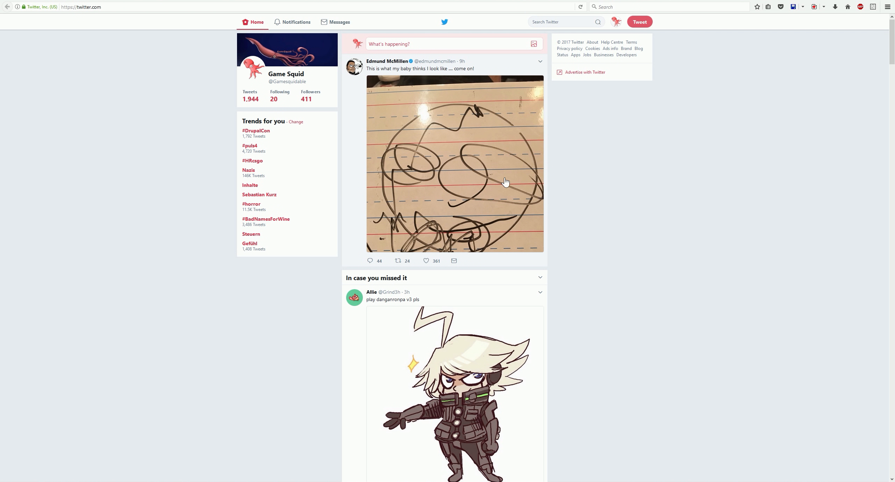
{"action": "mouse_move", "coordinate": [611, 188]}
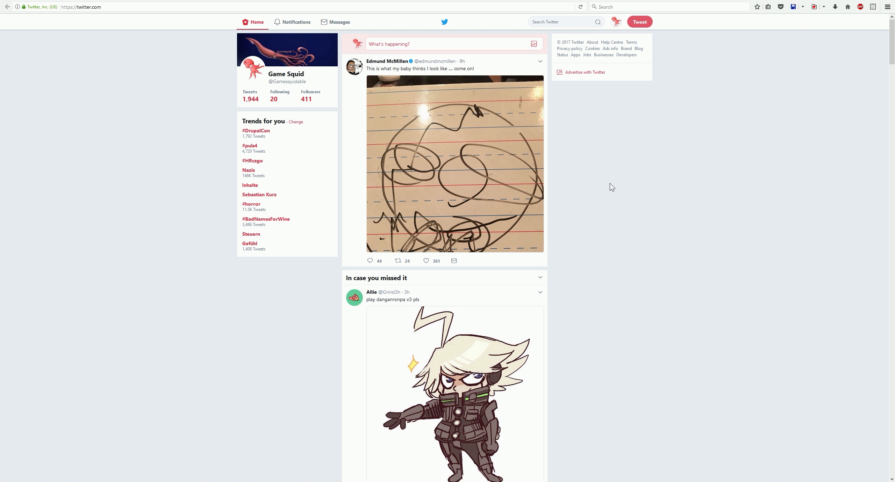
{"action": "scroll", "scroll_direction": "down", "scroll_amount": 3}
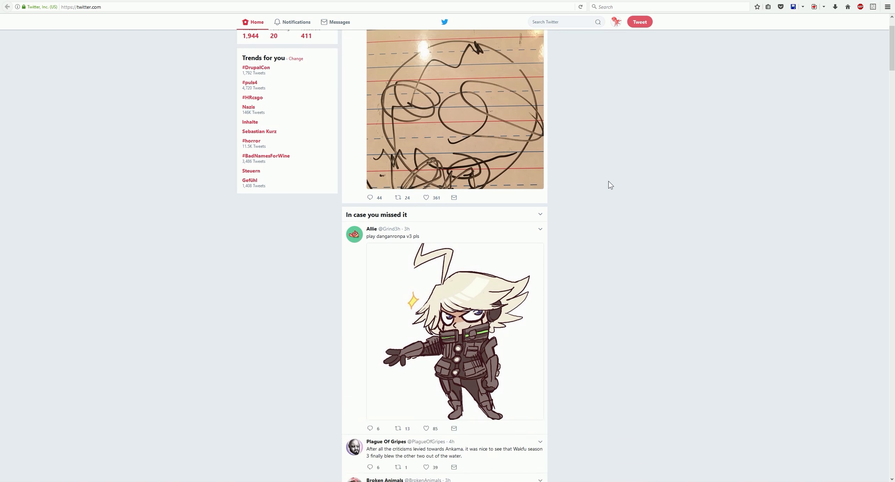
{"action": "scroll", "scroll_direction": "down", "scroll_amount": 3}
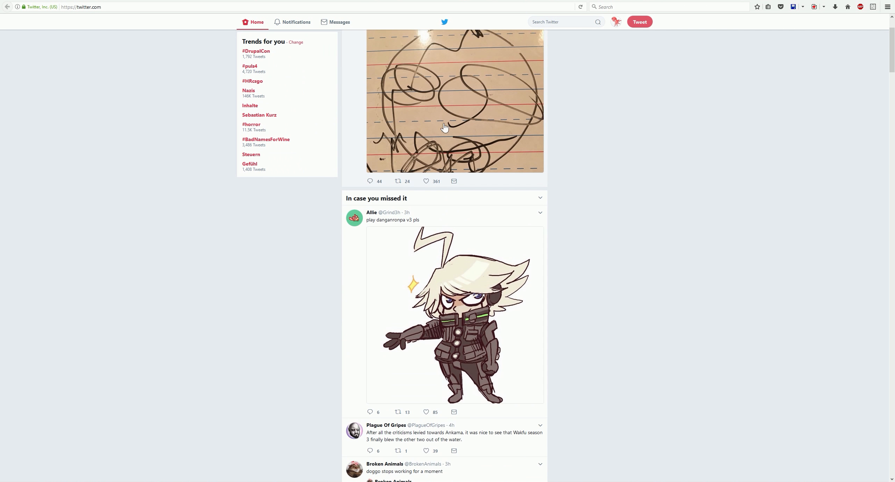
{"action": "scroll", "scroll_direction": "up", "scroll_amount": 3}
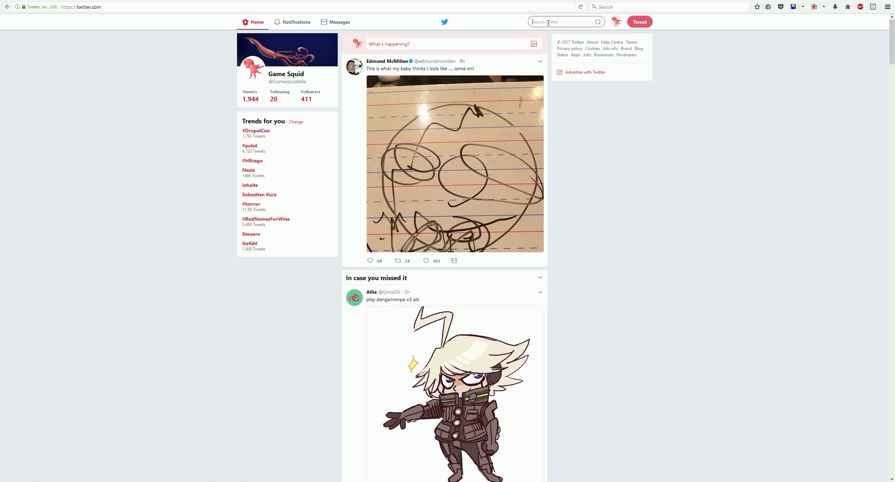
{"action": "type", "text": "col"}
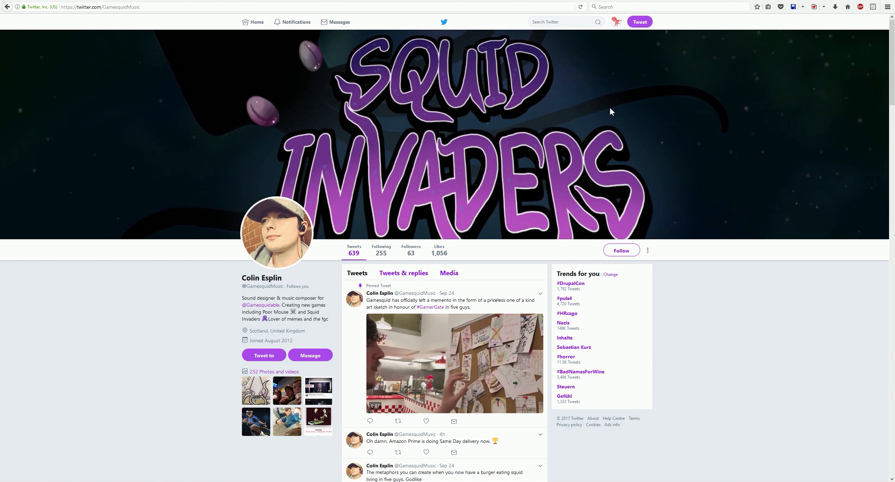
Step: Play and pause the pinned tweet video, then scroll down the timeline
{"action": "left_click", "coordinate": [453, 363]}
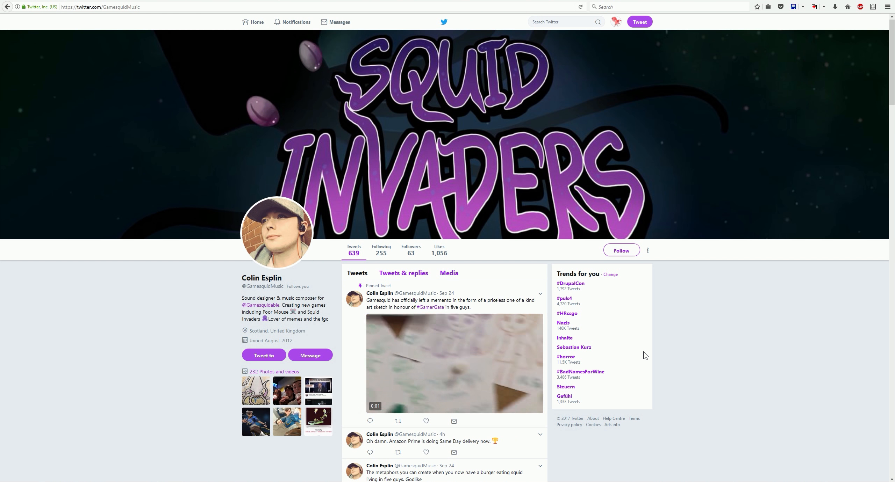
{"action": "left_click", "coordinate": [455, 363]}
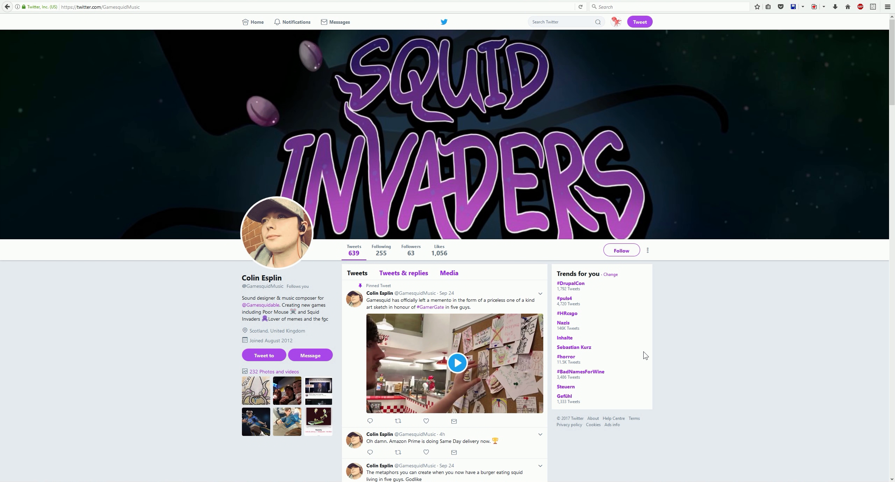
{"action": "scroll", "scroll_direction": "down", "scroll_amount": 3}
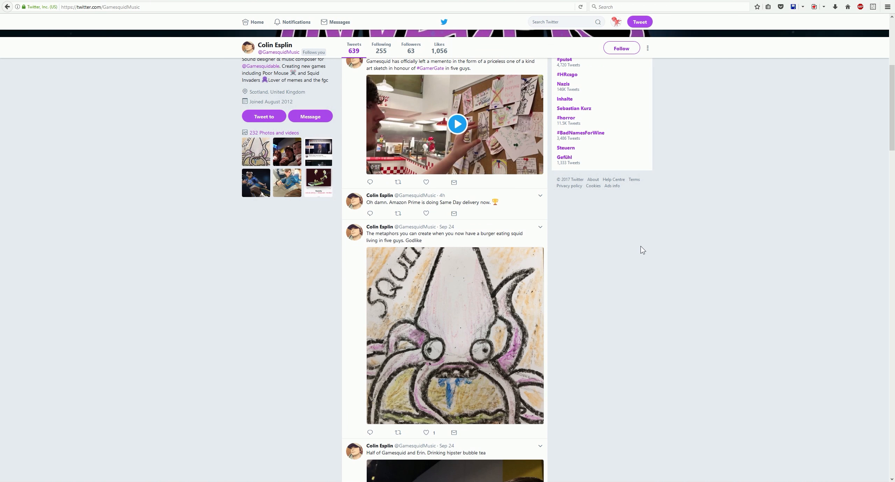
{"action": "scroll", "scroll_direction": "down", "scroll_amount": 3}
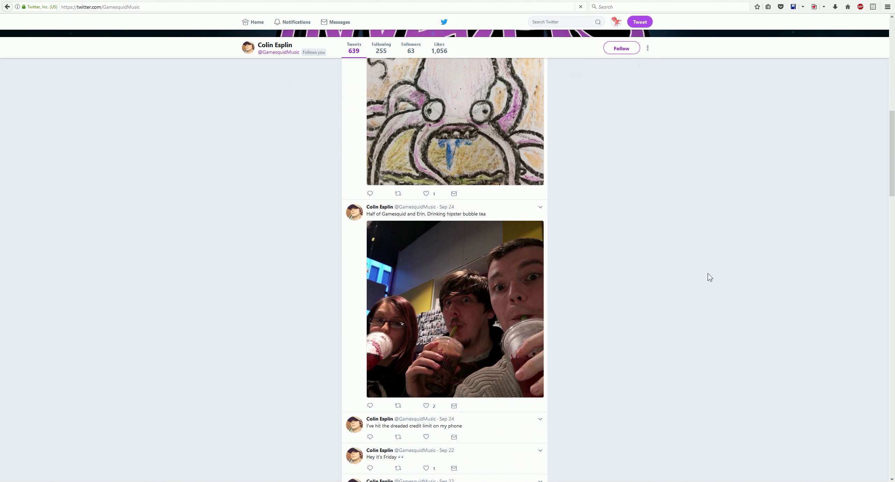
{"action": "mouse_move", "coordinate": [640, 196]}
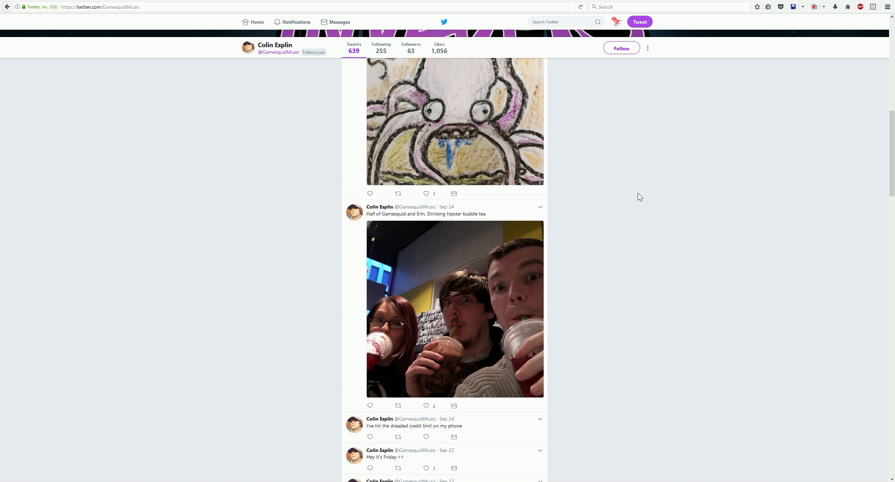
Step: View the bubble tea photo and the retweeted game screenshot enlarged, closing each
{"action": "left_click", "coordinate": [455, 309]}
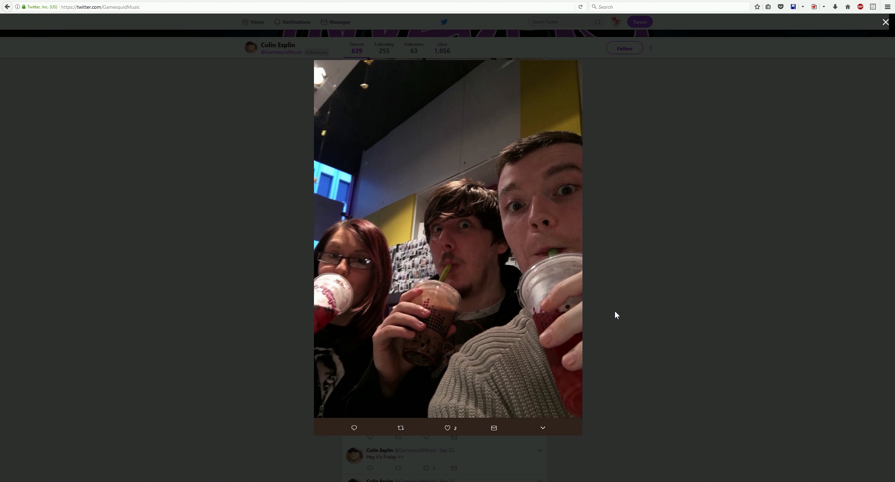
{"action": "mouse_move", "coordinate": [748, 294]}
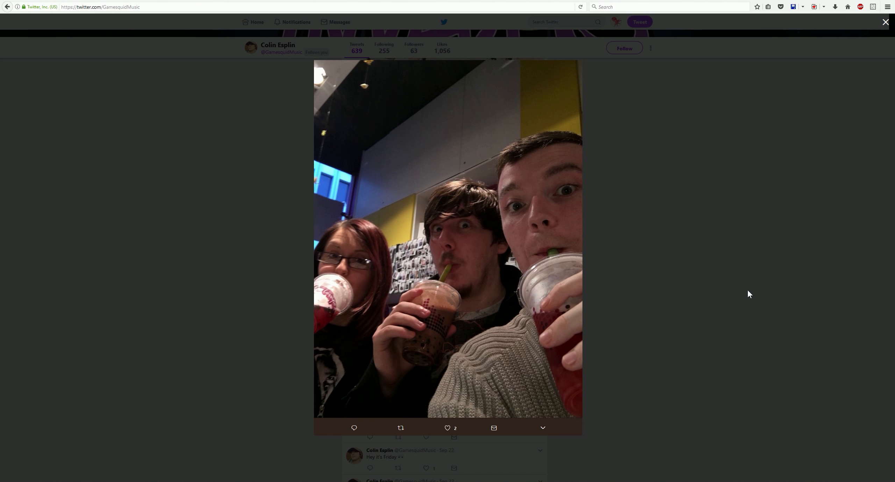
{"action": "mouse_move", "coordinate": [803, 235]}
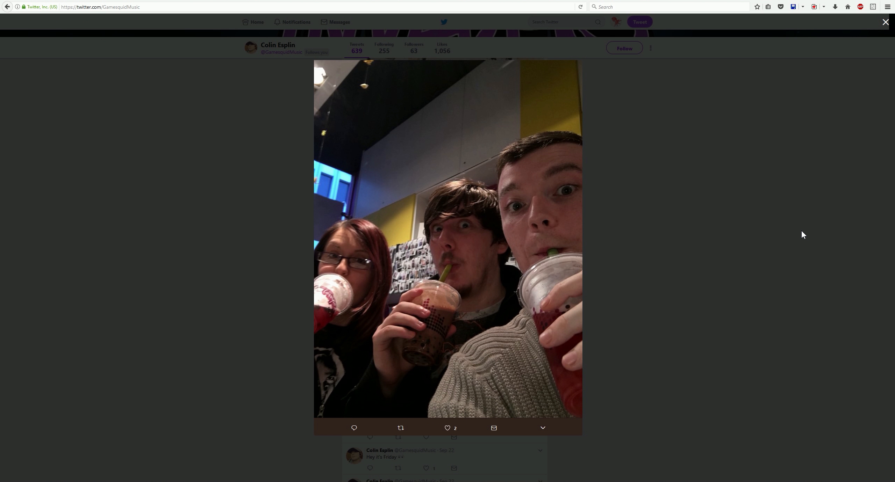
{"action": "left_click", "coordinate": [885, 21]}
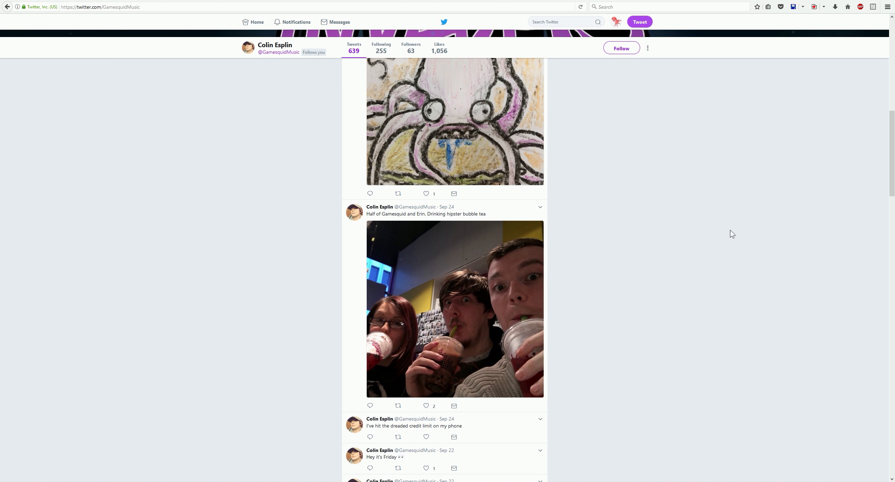
{"action": "scroll", "scroll_direction": "down", "scroll_amount": 3}
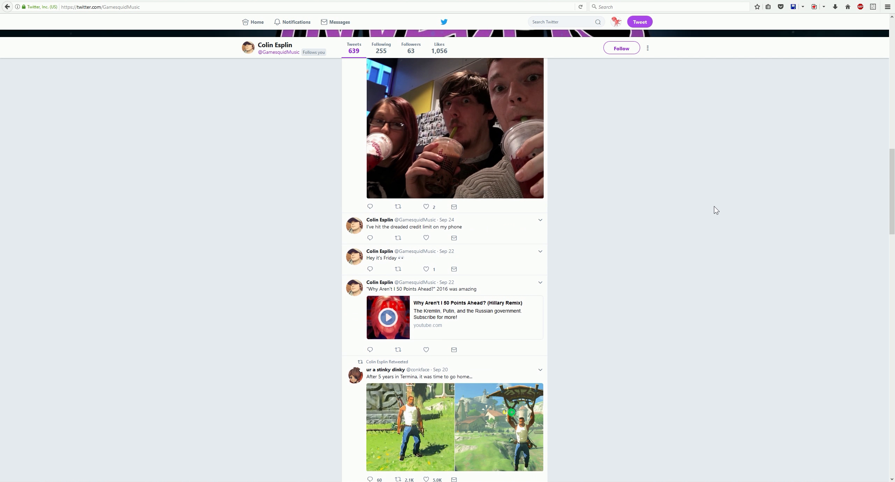
{"action": "mouse_move", "coordinate": [494, 442]}
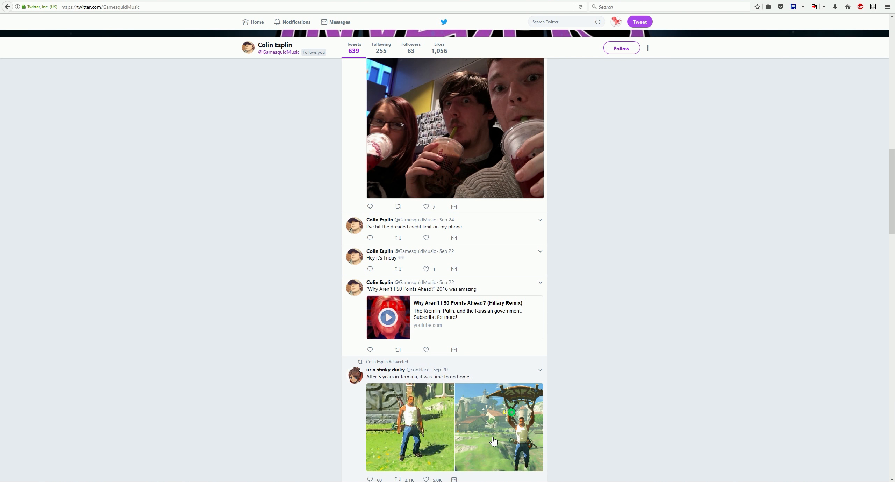
{"action": "left_click", "coordinate": [410, 427]}
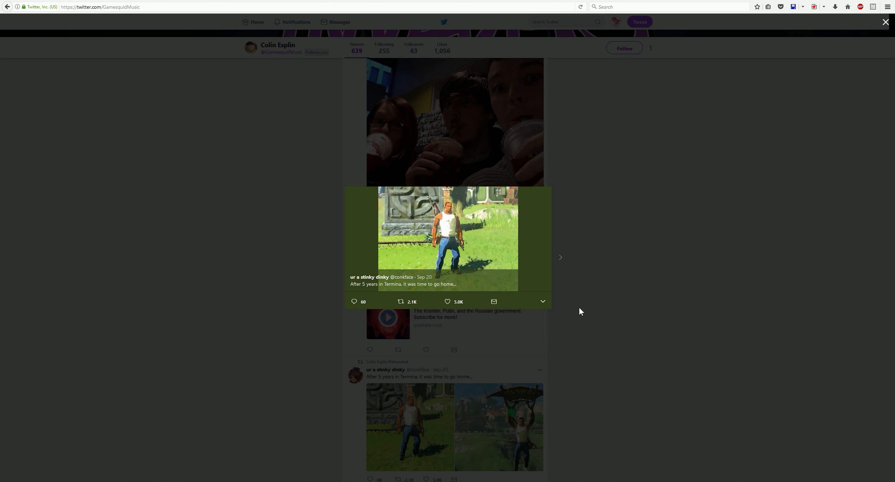
{"action": "left_click", "coordinate": [885, 22]}
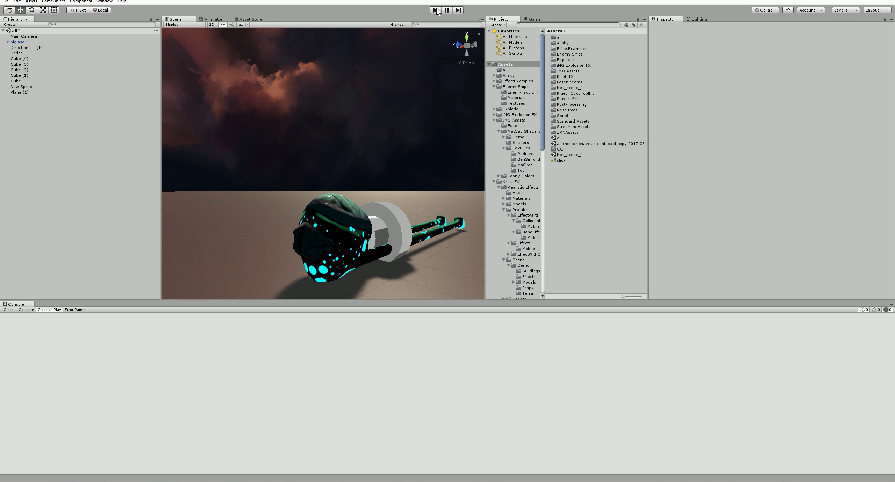
Step: Toggle Play mode in Unity Editor on the biglaser squid scene
{"action": "left_click", "coordinate": [435, 9]}
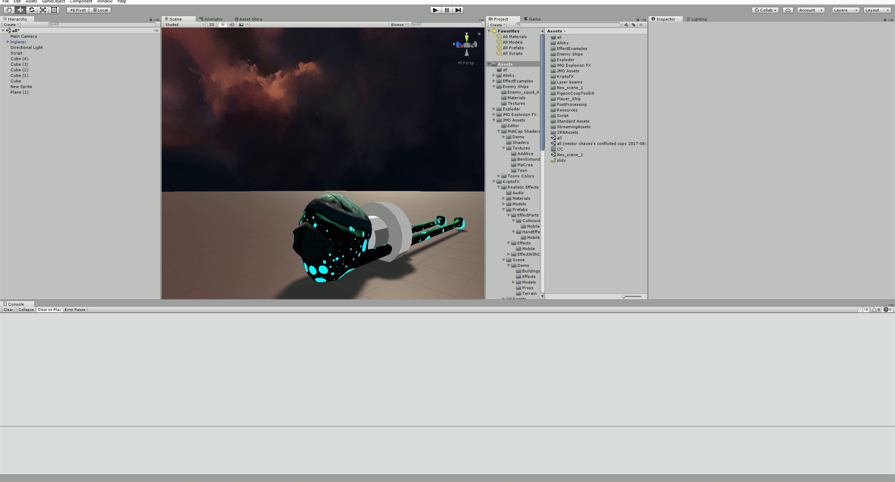
{"action": "mouse_move", "coordinate": [444, 3]}
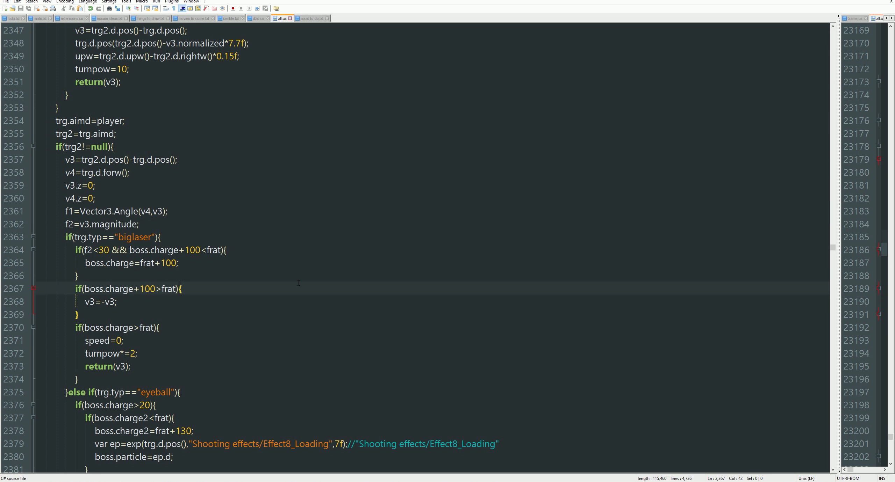
{"action": "mouse_move", "coordinate": [297, 346]}
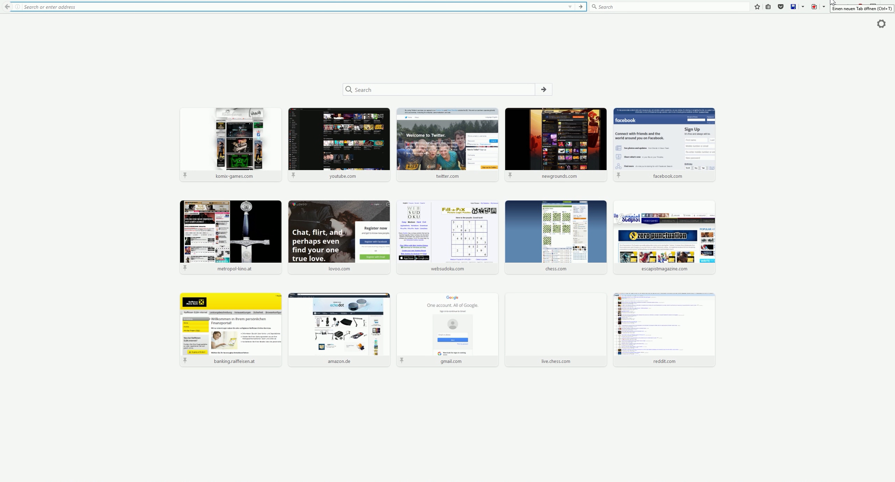
{"action": "mouse_move", "coordinate": [766, 48]}
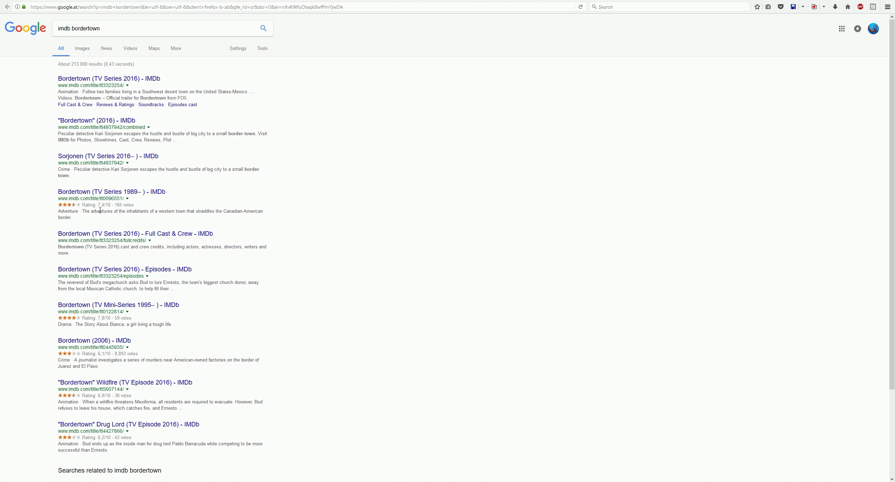
{"action": "mouse_move", "coordinate": [140, 63]}
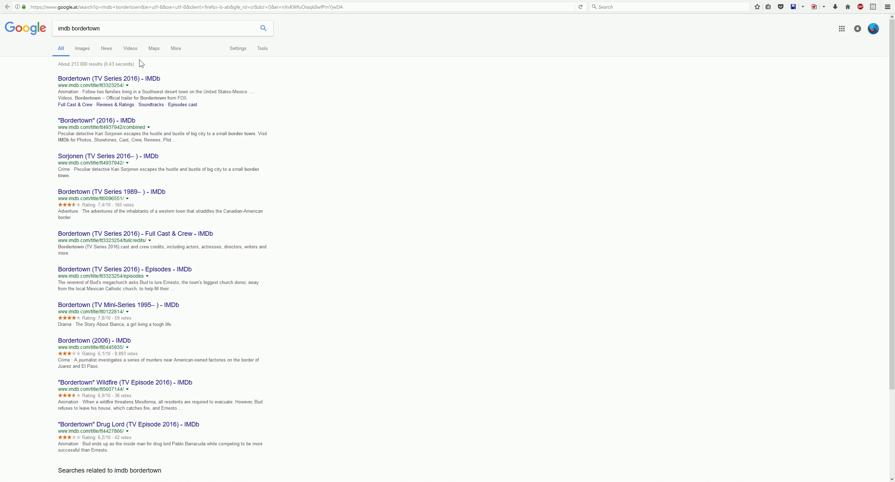
{"action": "mouse_move", "coordinate": [112, 192]}
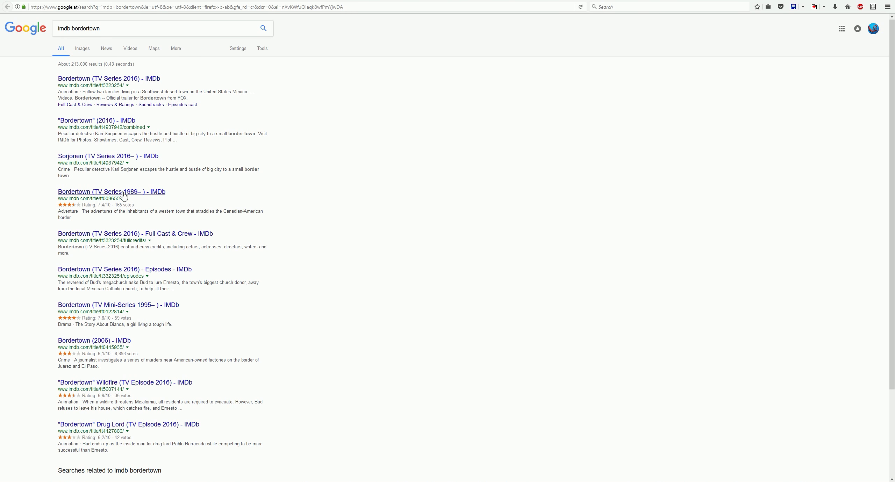
Step: Open the Bordertown (TV Series 2016) IMDb result from Google
{"action": "left_click", "coordinate": [111, 191]}
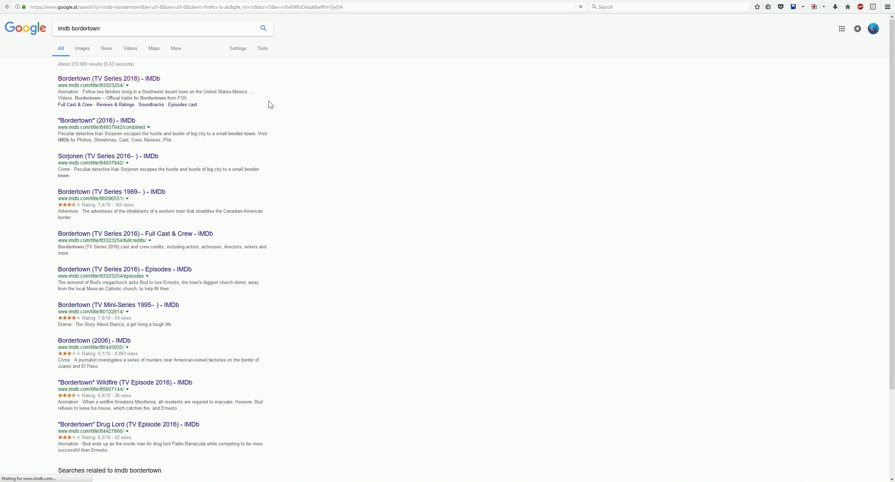
Step: Enlarge the Bordertown (2016) poster in the media viewer, then close it
{"action": "left_click", "coordinate": [108, 78]}
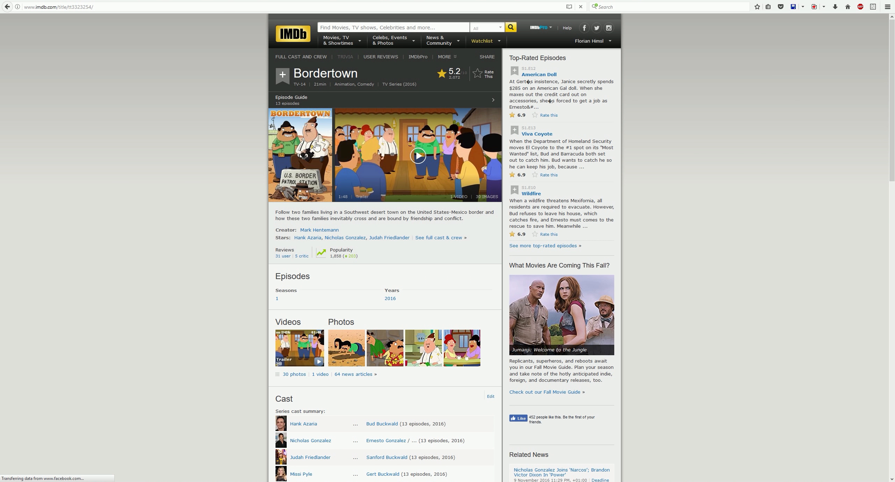
{"action": "mouse_move", "coordinate": [439, 237]}
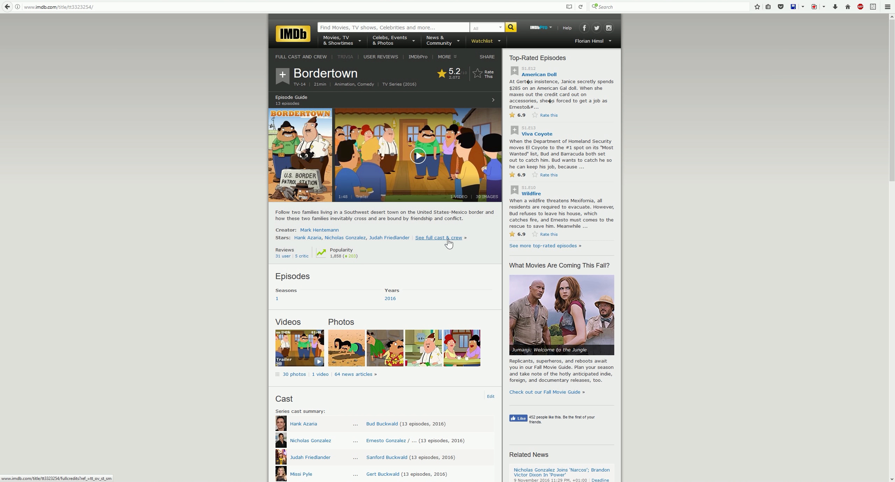
{"action": "mouse_move", "coordinate": [657, 180]}
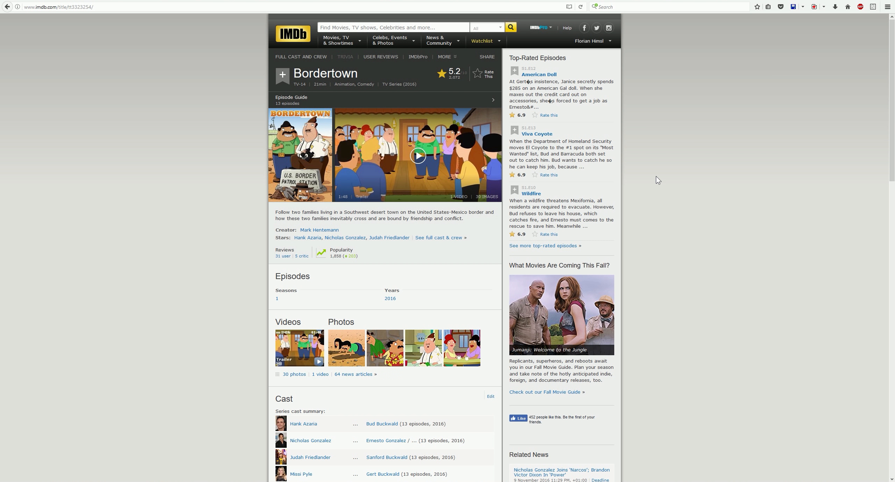
{"action": "mouse_move", "coordinate": [513, 201]}
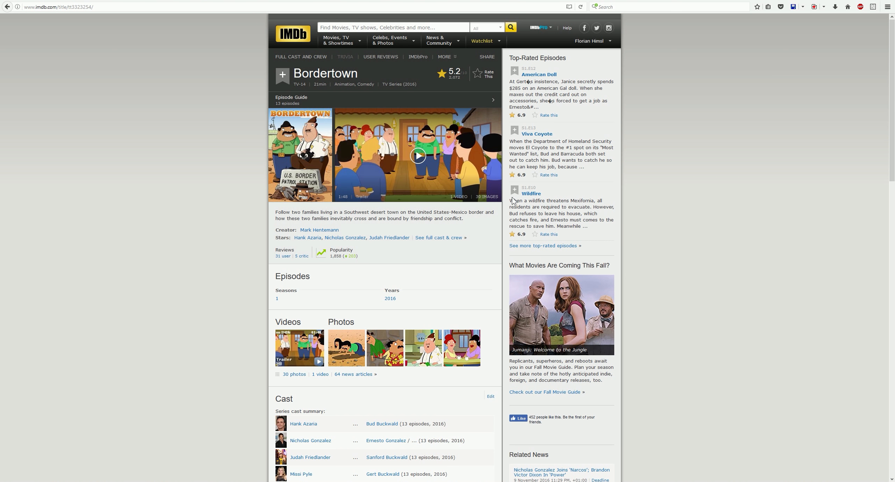
{"action": "mouse_move", "coordinate": [350, 186]}
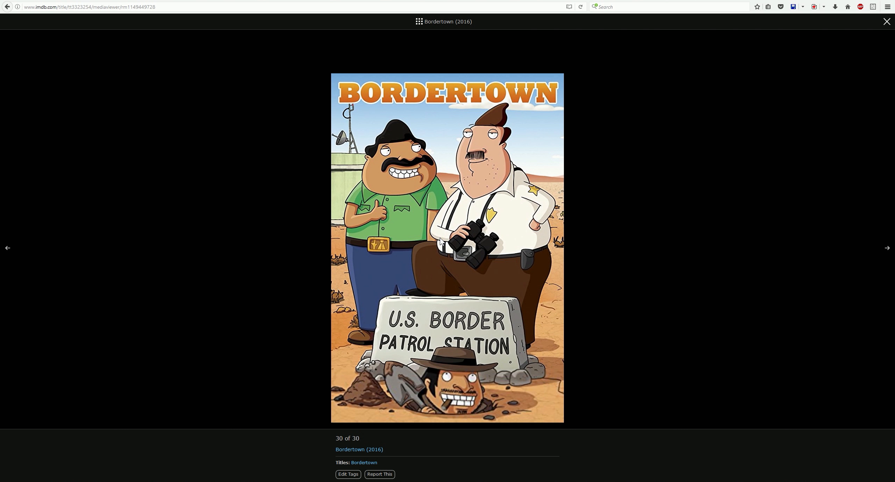
{"action": "mouse_move", "coordinate": [427, 292]}
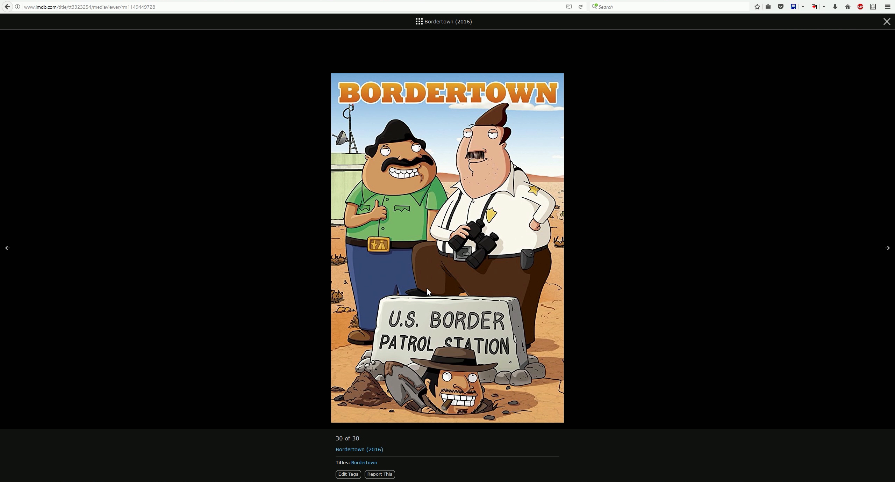
{"action": "mouse_move", "coordinate": [744, 107]}
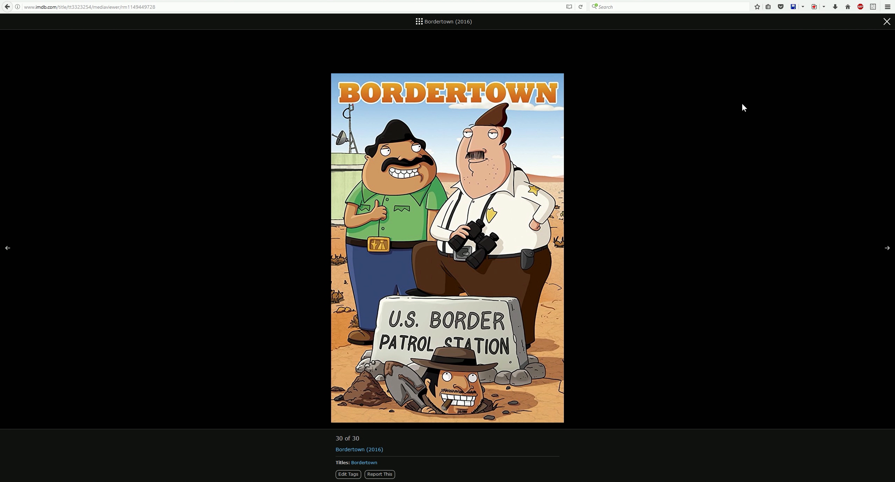
{"action": "mouse_move", "coordinate": [881, 56]}
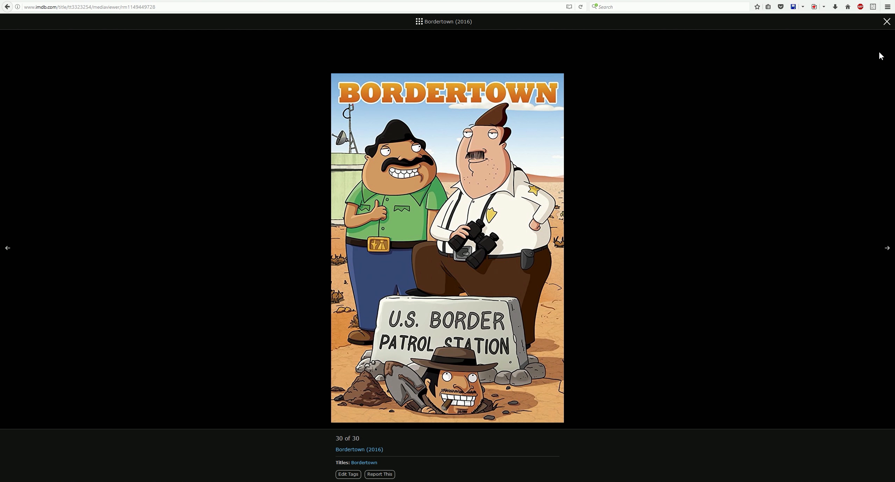
{"action": "left_click", "coordinate": [886, 21]}
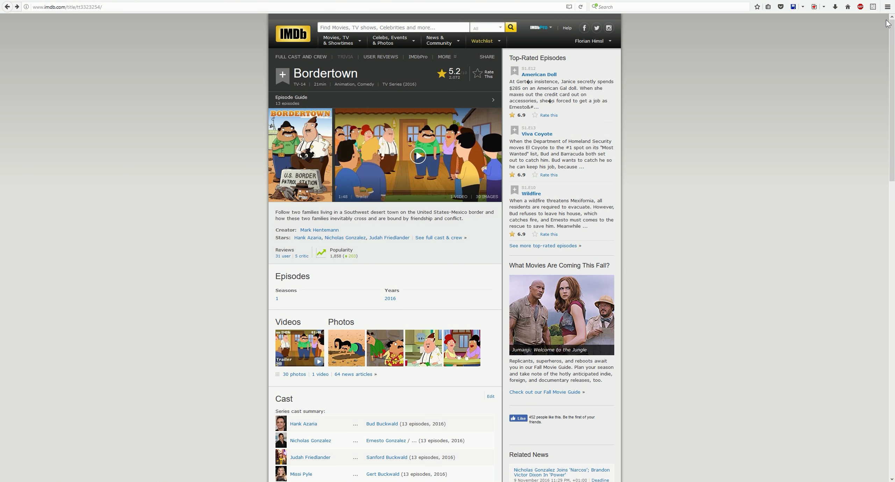
{"action": "mouse_move", "coordinate": [761, 84]}
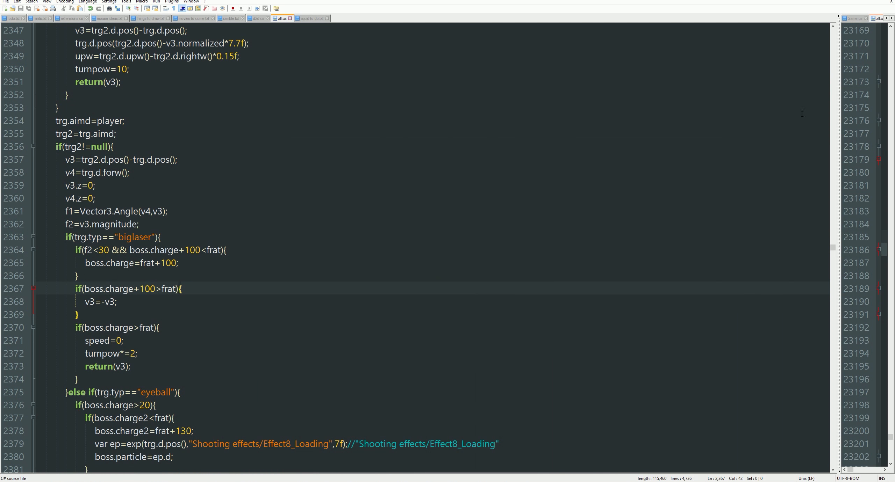
{"action": "left_click", "coordinate": [129, 173]}
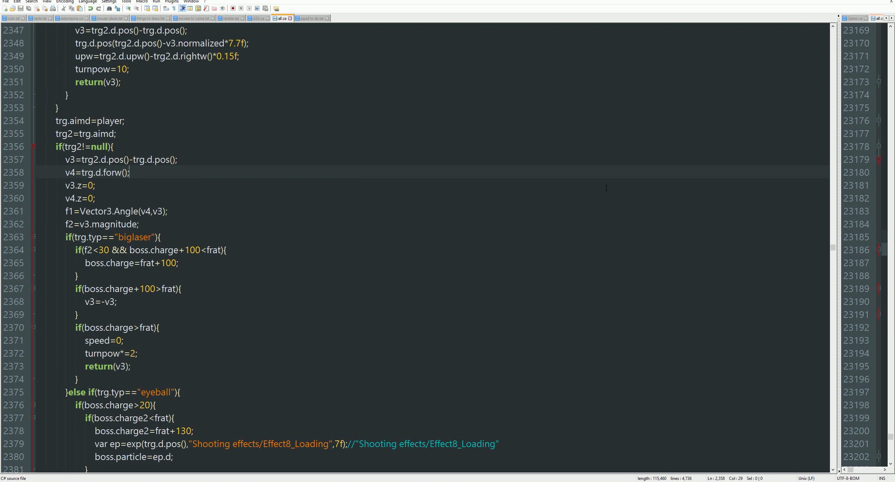
{"action": "mouse_move", "coordinate": [613, 170]}
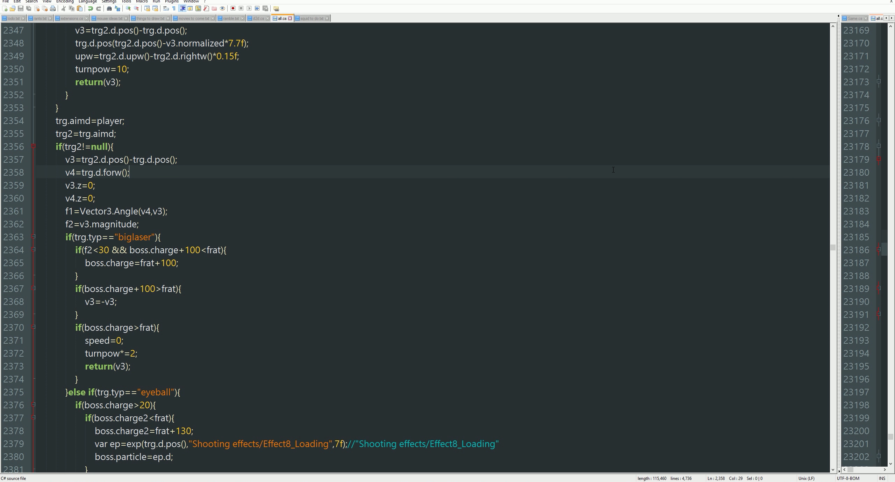
{"action": "mouse_move", "coordinate": [265, 249]}
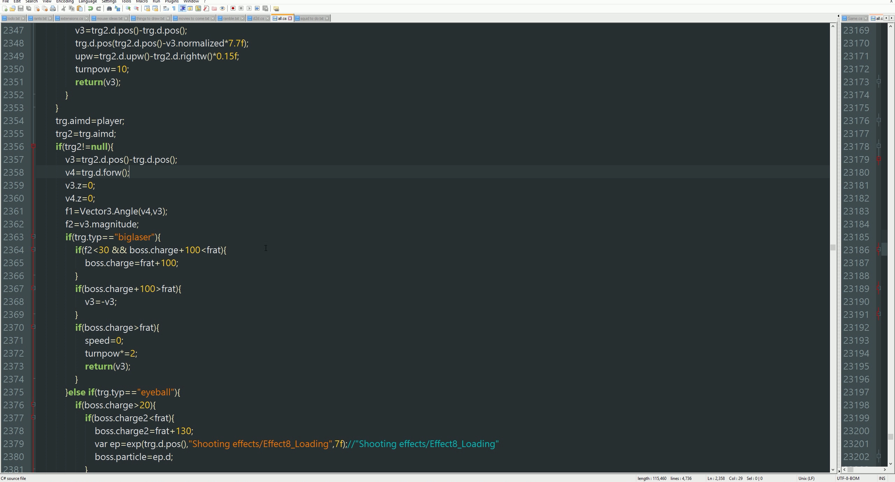
{"action": "left_click", "coordinate": [162, 237]}
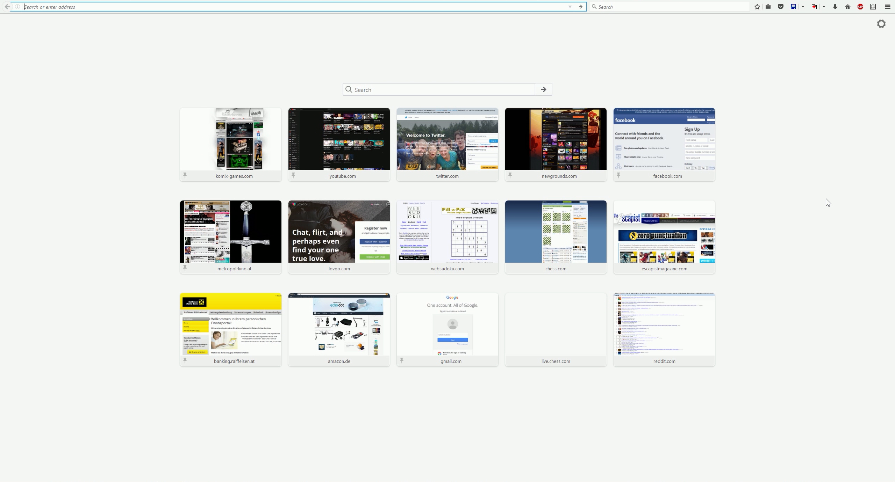
Step: Search the web for 'imdb family guy' and open the Family Guy IMDb page
{"action": "type", "text": "imdb"}
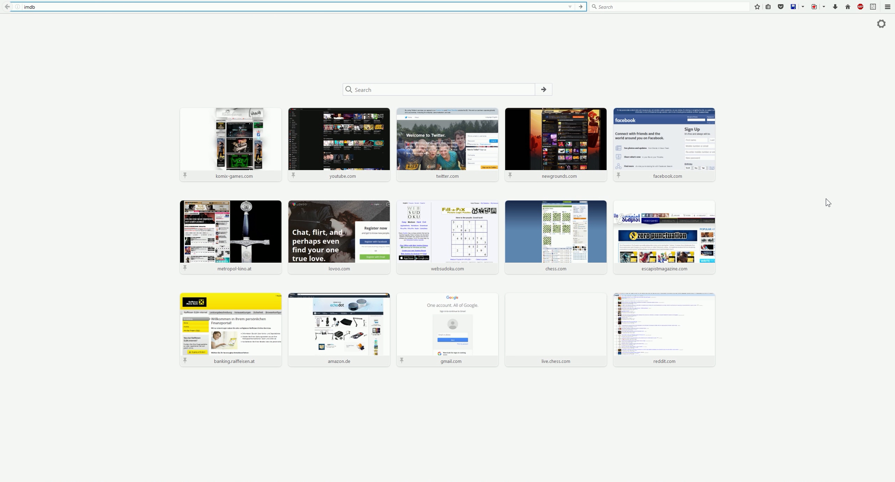
{"action": "type", "text": "famil"}
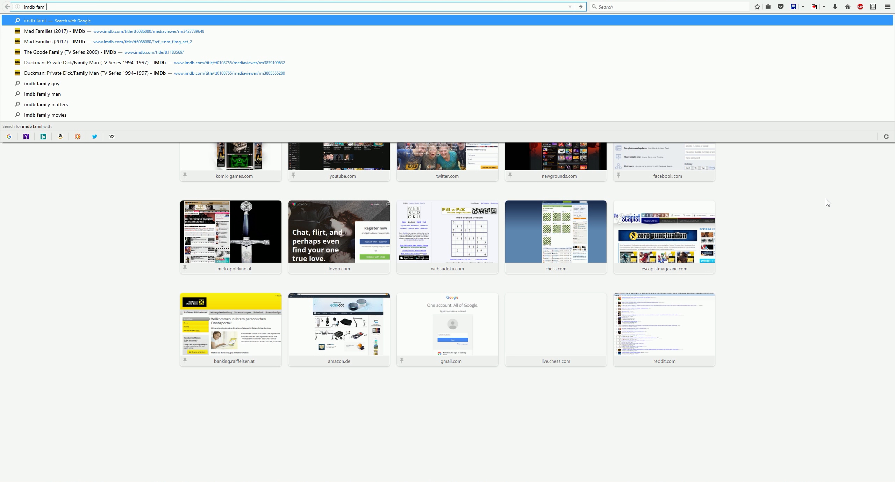
{"action": "left_click", "coordinate": [42, 94]}
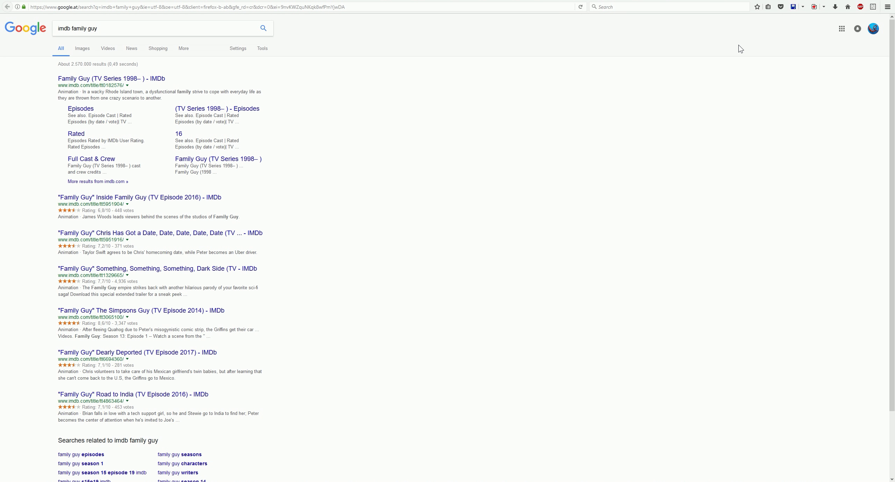
{"action": "mouse_move", "coordinate": [158, 91]}
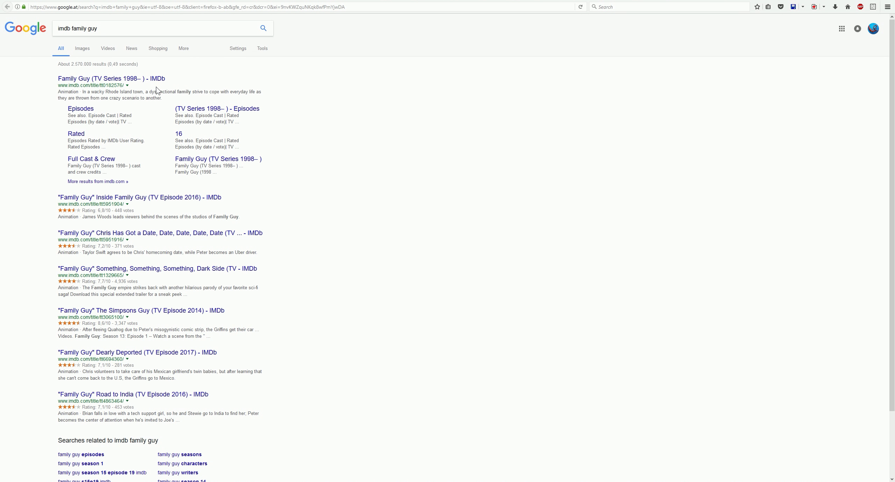
{"action": "mouse_move", "coordinate": [147, 207]}
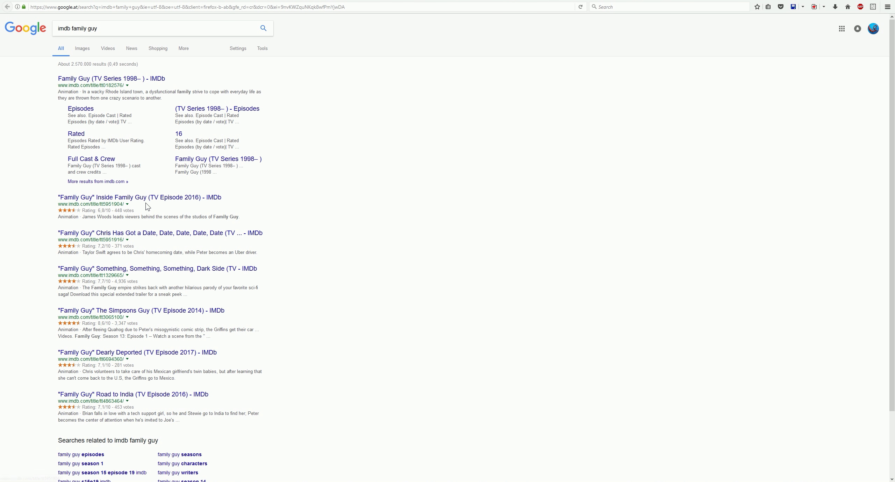
{"action": "left_click", "coordinate": [111, 79]}
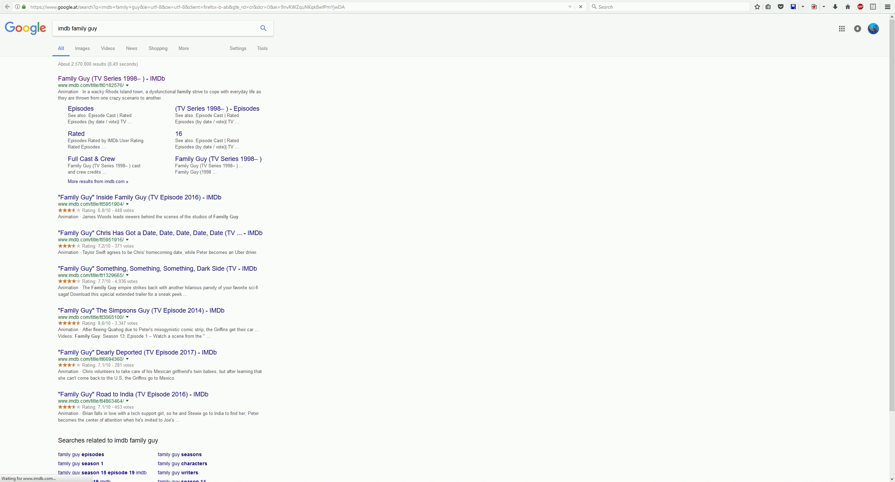
{"action": "left_click", "coordinate": [111, 78]}
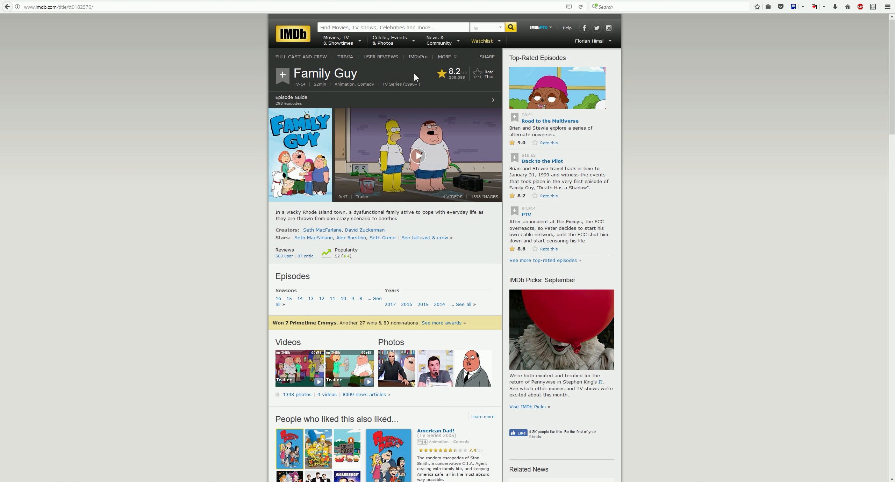
{"action": "mouse_move", "coordinate": [706, 105]}
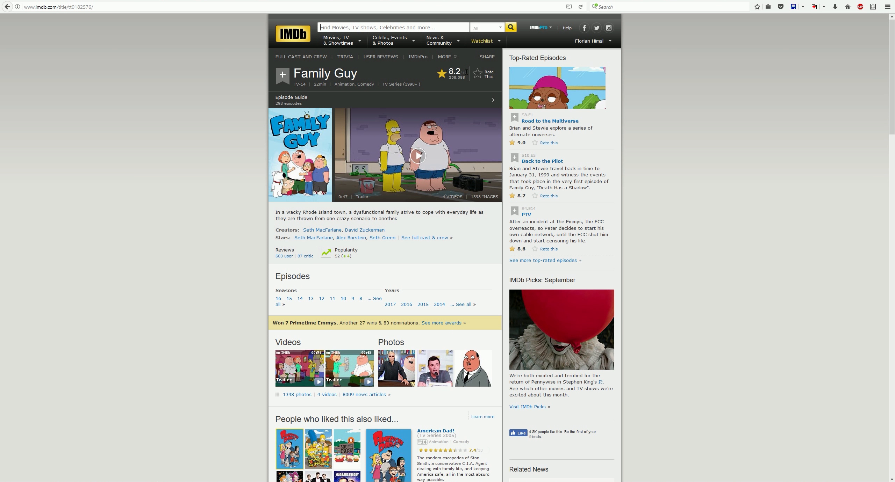
{"action": "type", "text": "sout park"}
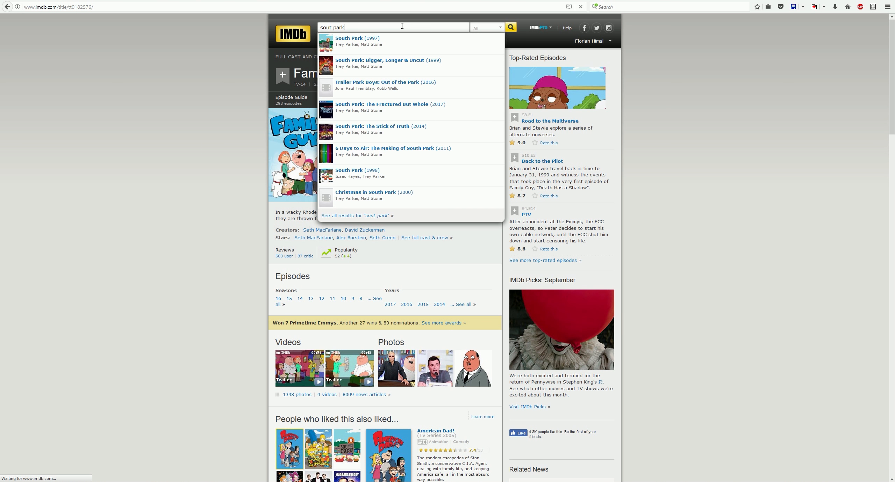
{"action": "left_click", "coordinate": [509, 27]}
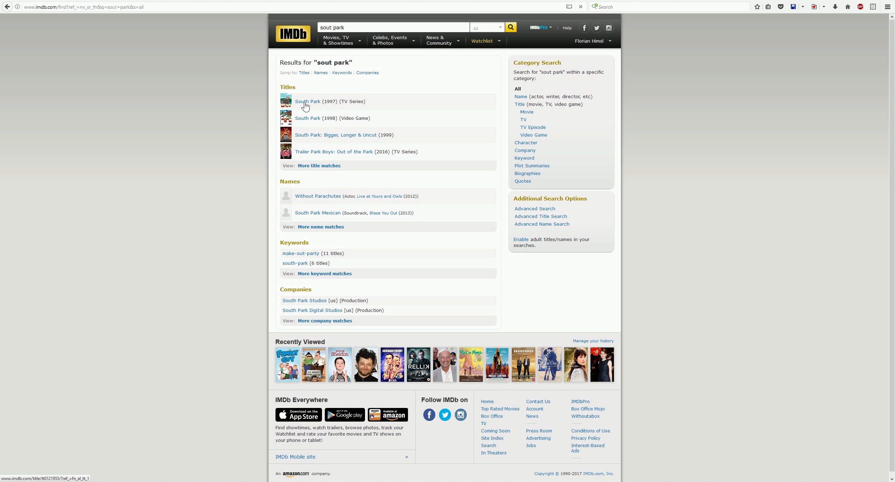
{"action": "left_click", "coordinate": [307, 101]}
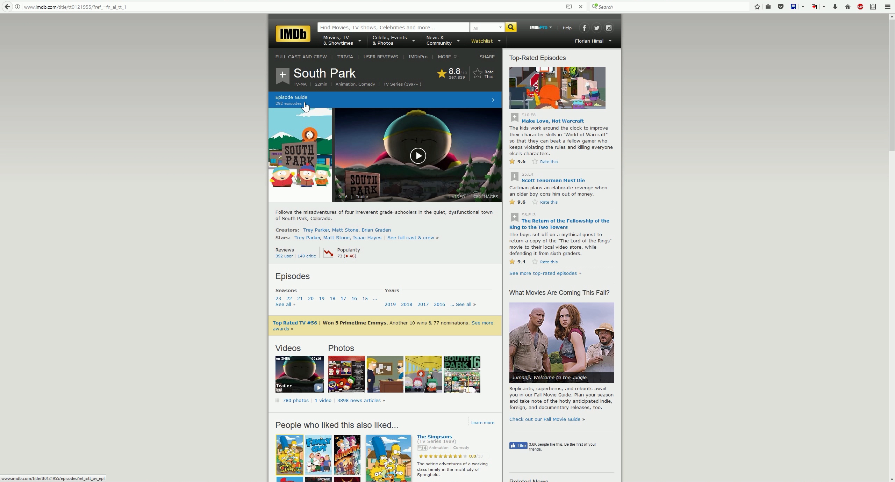
{"action": "mouse_move", "coordinate": [756, 216]}
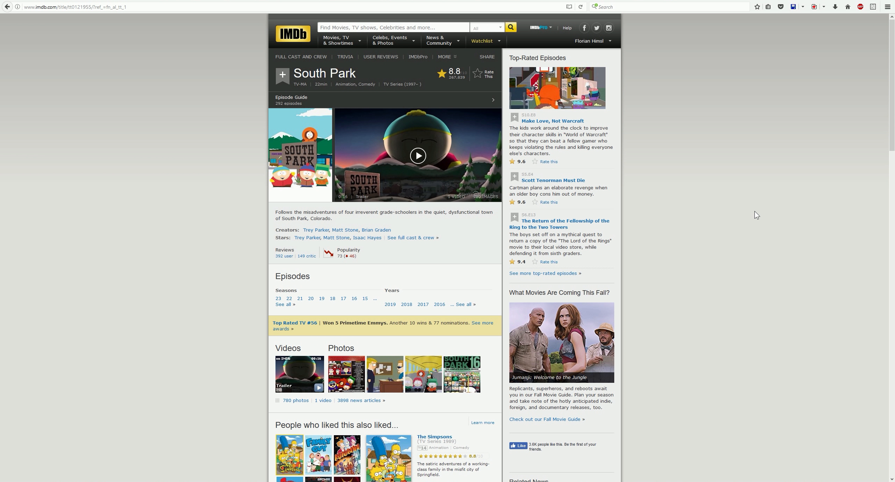
{"action": "mouse_move", "coordinate": [484, 73]}
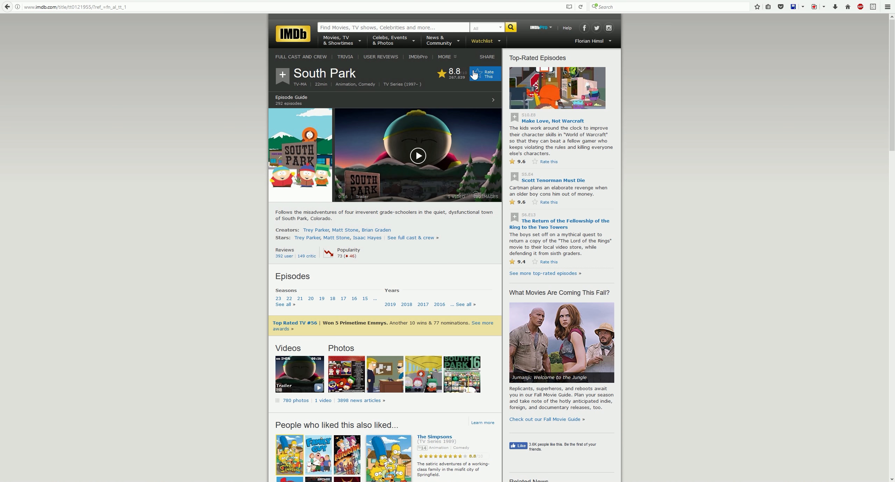
{"action": "mouse_move", "coordinate": [711, 88]}
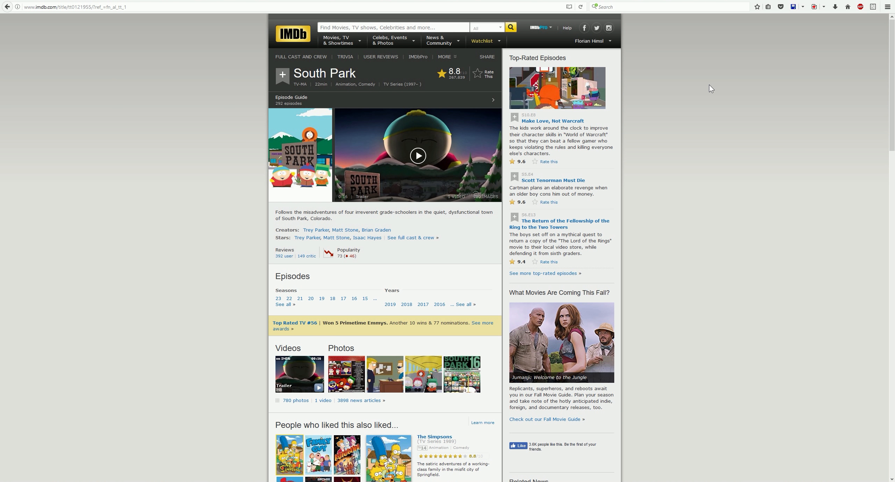
{"action": "mouse_move", "coordinate": [413, 81]}
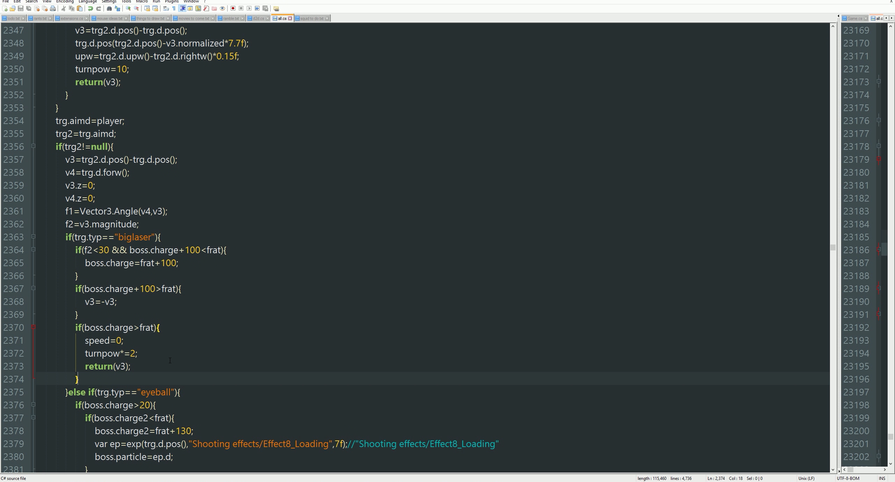
Step: After v3=-v3; type v1-=v3.normalized*0.3f, correcting the multiplier typos along the way
{"action": "left_click", "coordinate": [161, 327]}
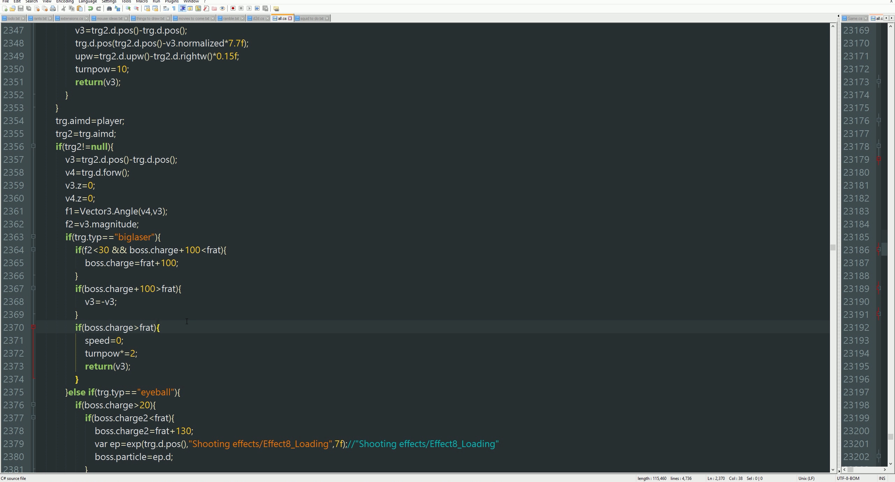
{"action": "left_click", "coordinate": [123, 341]}
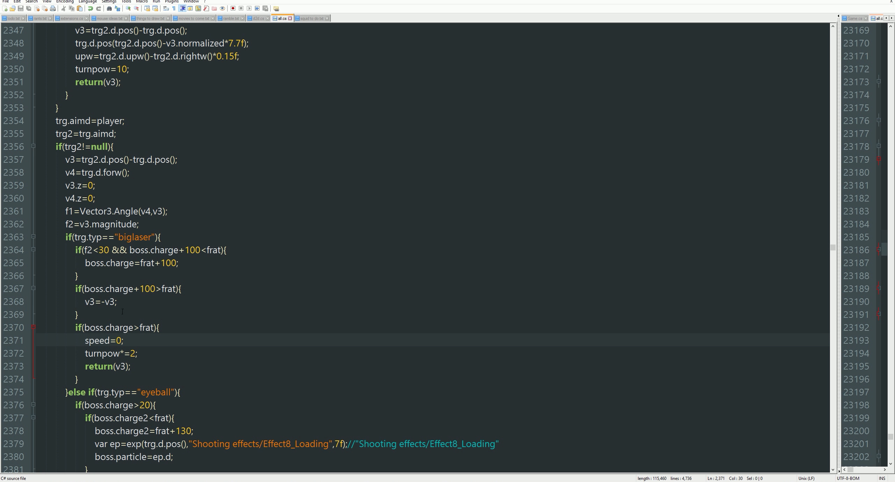
{"action": "left_click", "coordinate": [117, 301]}
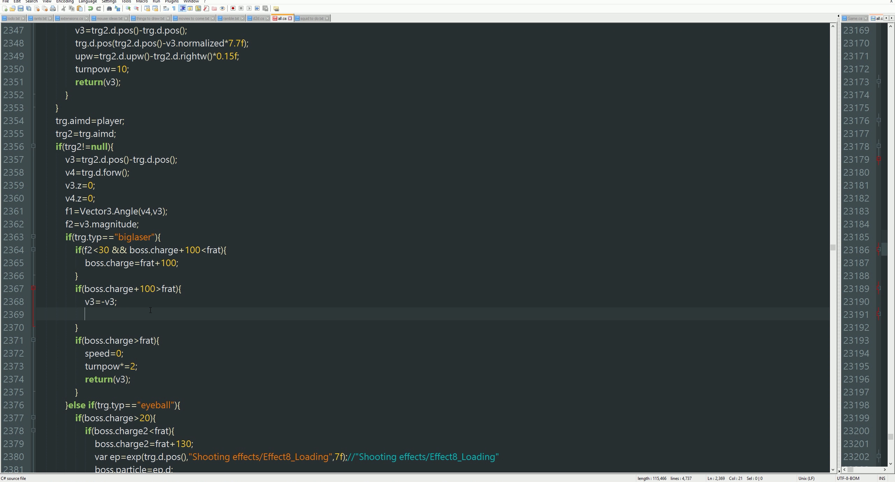
{"action": "type", "text": "v1-="}
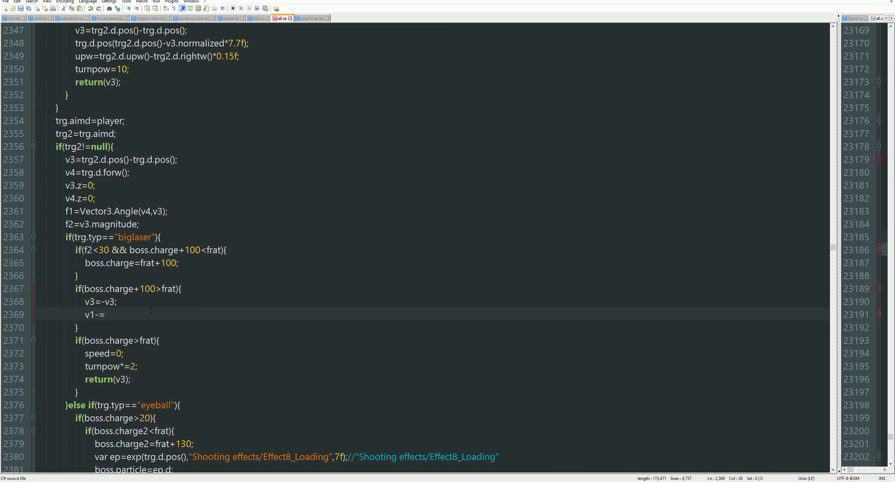
{"action": "type", "text": "v3"}
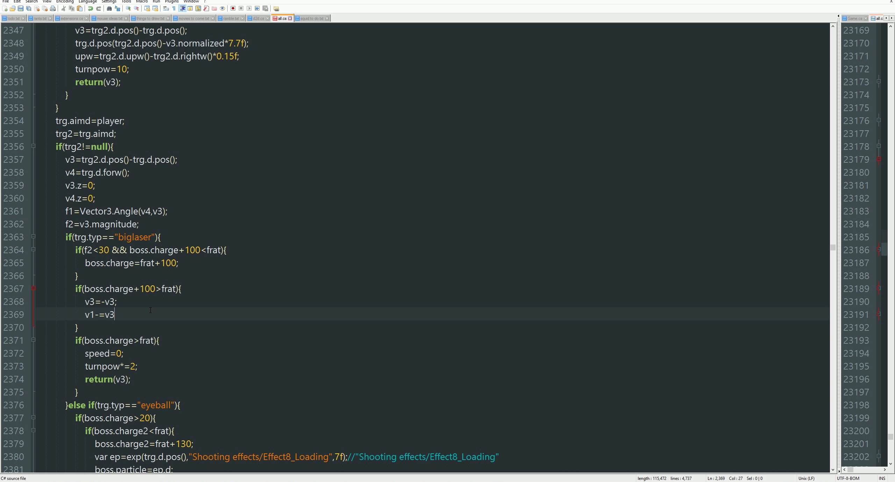
{"action": "type", "text": "*0.1"}
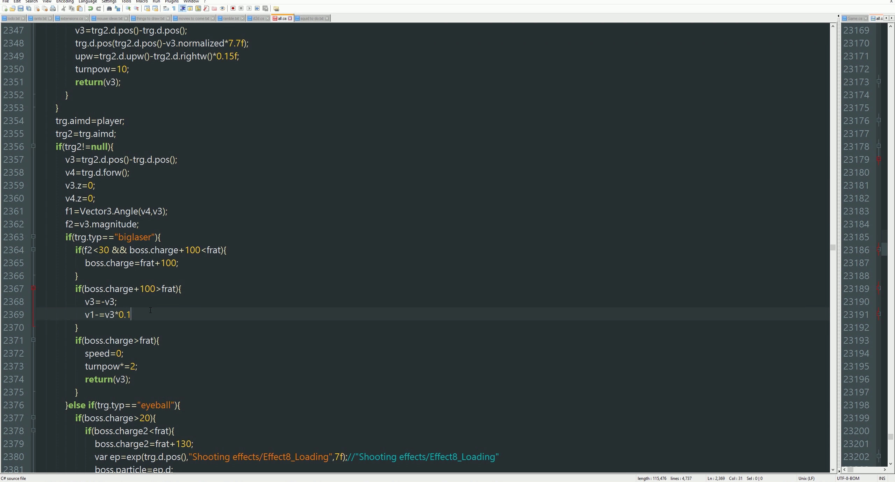
{"action": "key", "text": "BackSpace"}
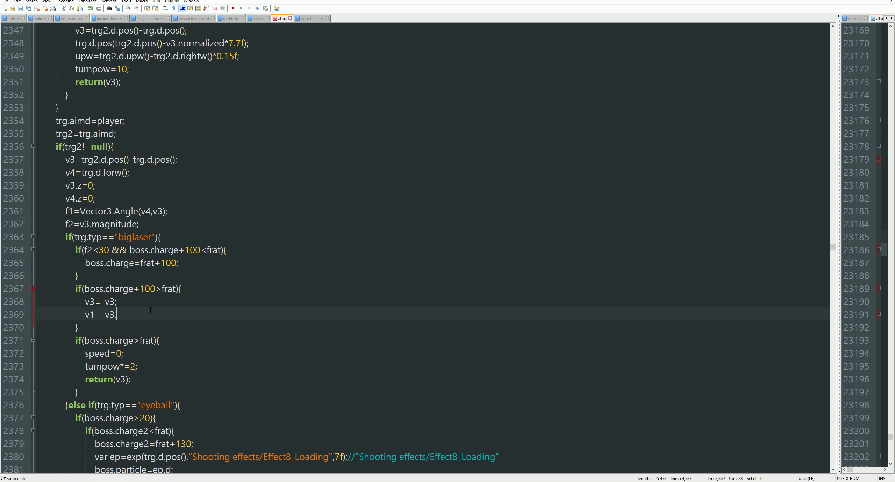
{"action": "type", "text": "normalizedÜ"}
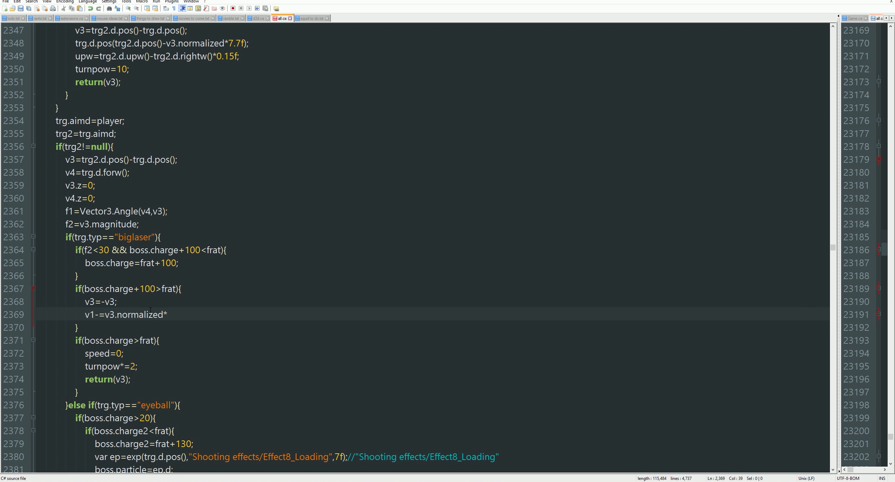
{"action": "type", "text": "0.5f"}
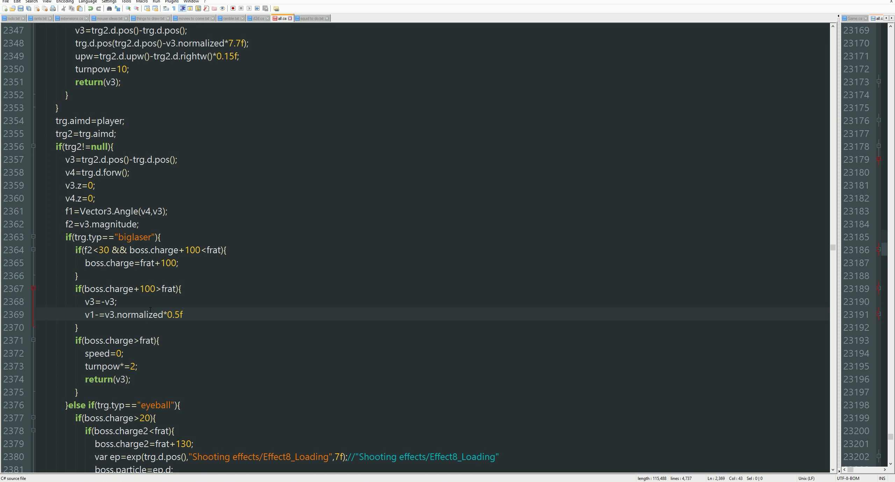
{"action": "key", "text": "BackSpace"}
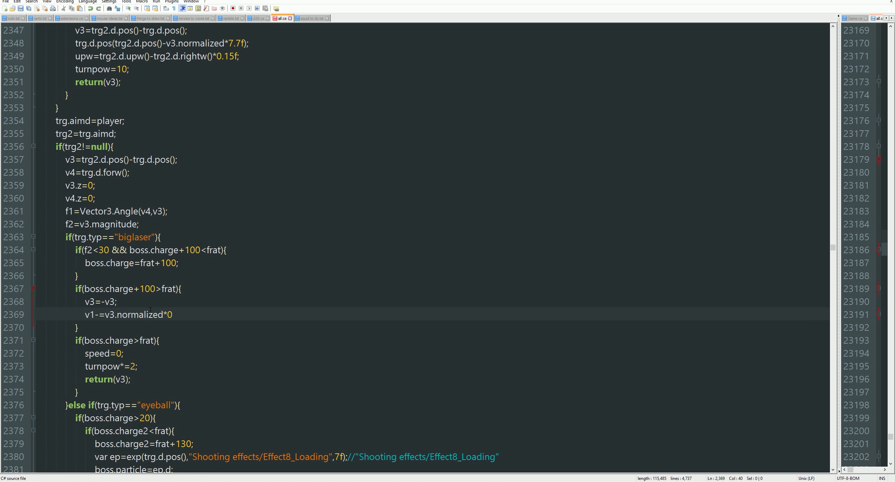
{"action": "type", "text": ".3"}
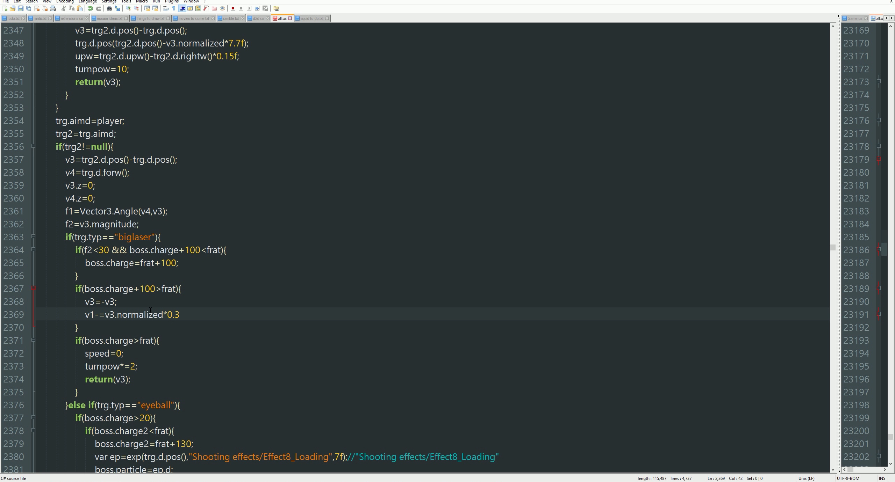
{"action": "type", "text": "f"}
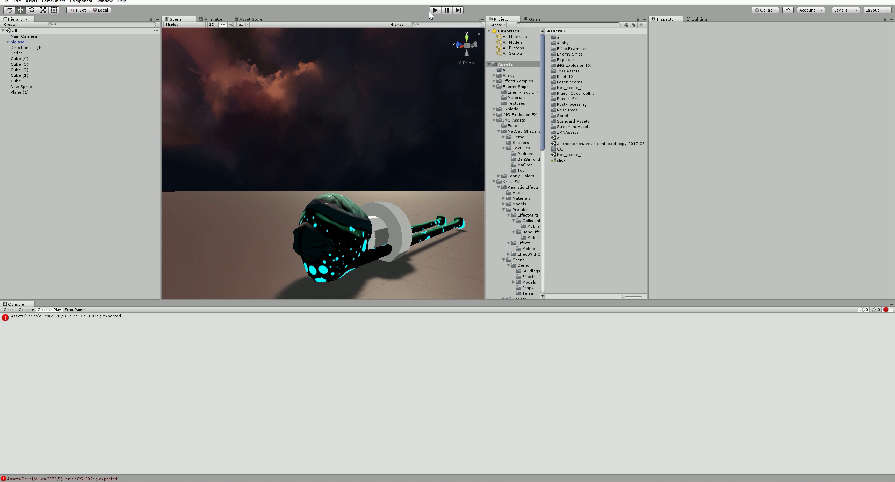
Step: Add the missing semicolon to the v1 line 2369, then run and stop a biglaser squid playtest
{"action": "left_click", "coordinate": [434, 10]}
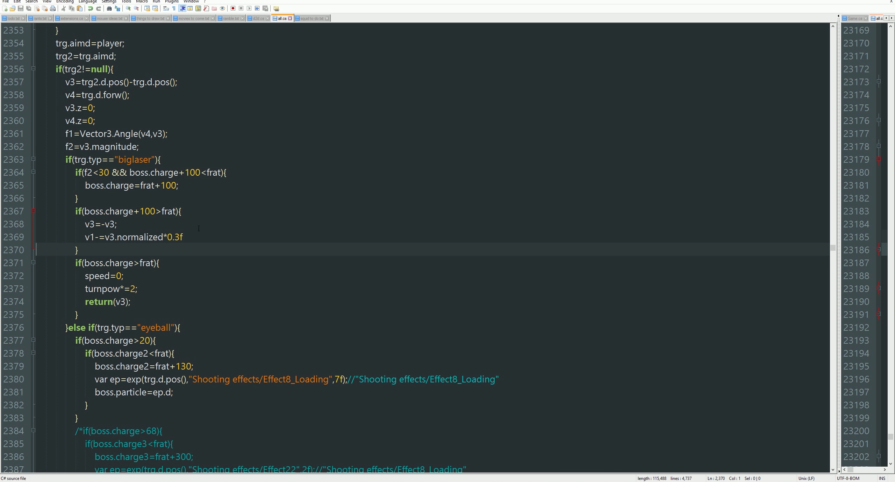
{"action": "left_click", "coordinate": [186, 237]}
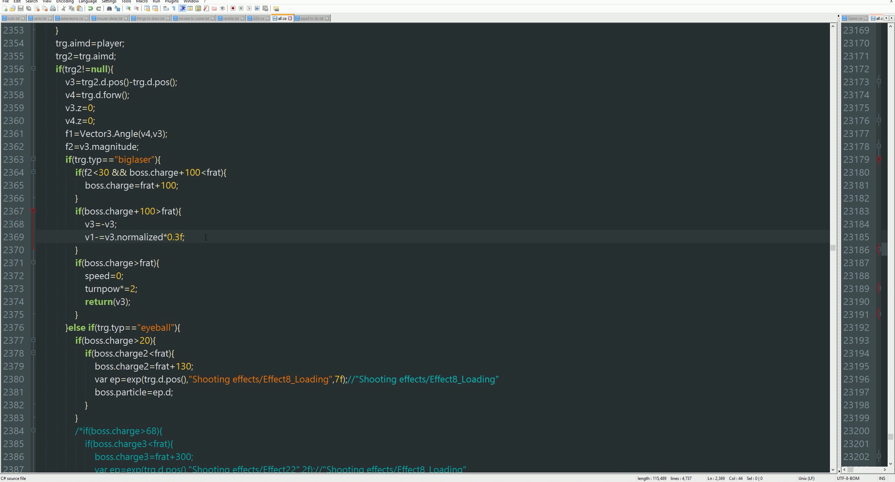
{"action": "mouse_move", "coordinate": [152, 479]}
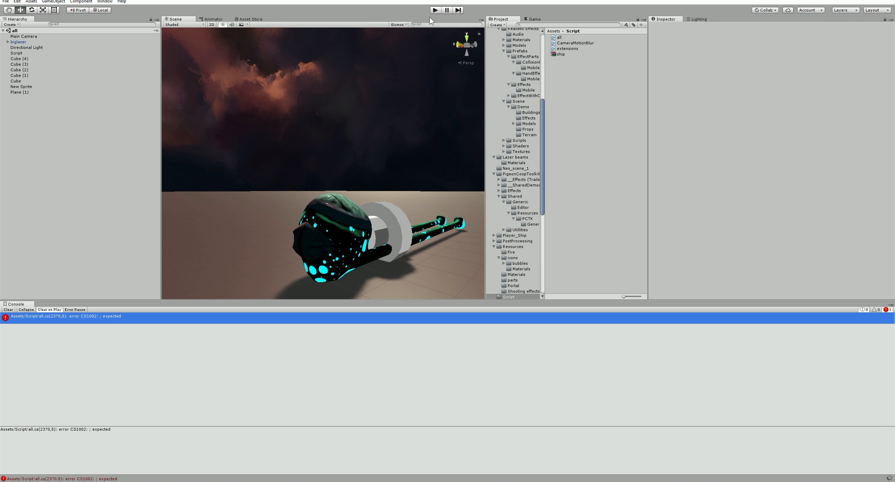
{"action": "left_click", "coordinate": [434, 10]}
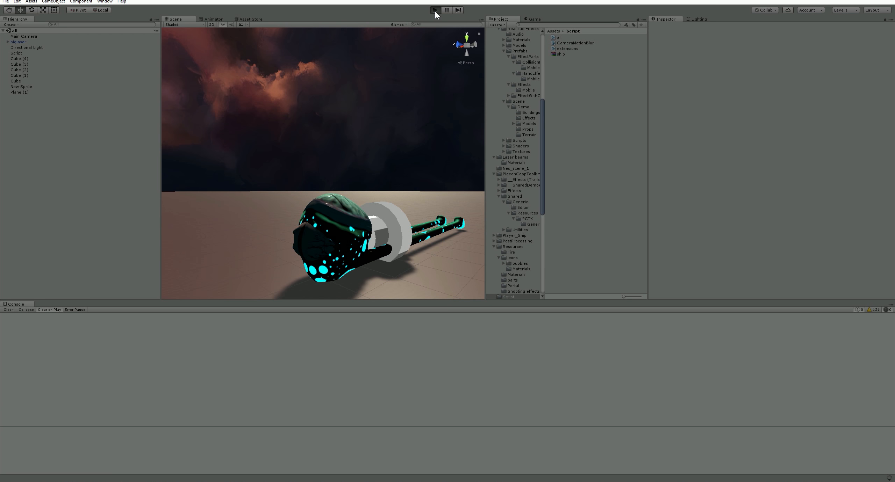
{"action": "left_click", "coordinate": [434, 10]}
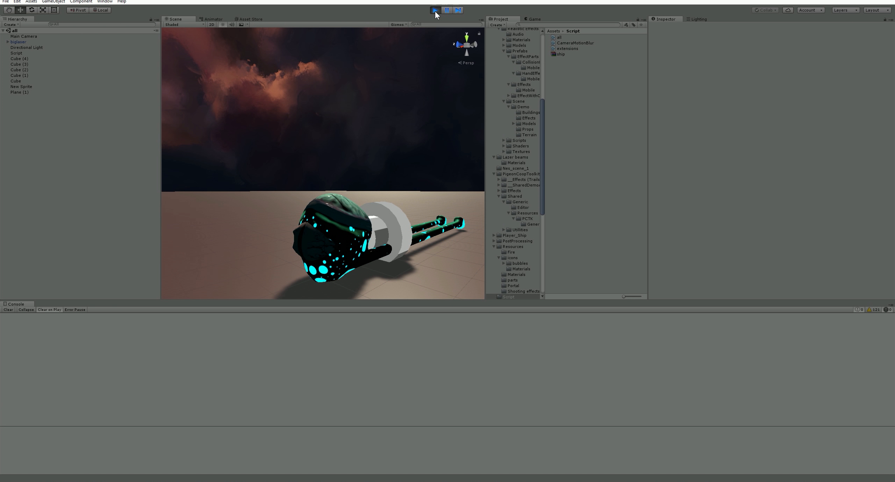
{"action": "left_click", "coordinate": [435, 10]}
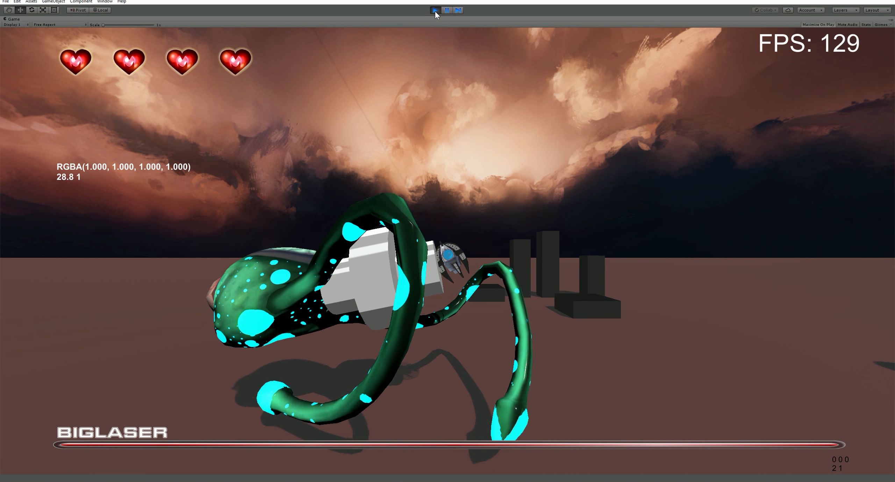
{"action": "left_click", "coordinate": [434, 10]}
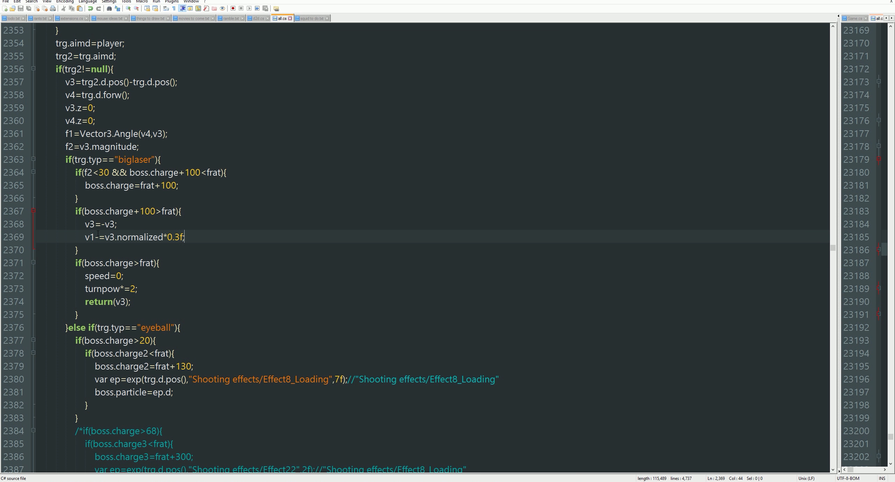
Step: Change '-=' to '+=' on line 2369 and playtest the boss again
{"action": "type", "text": "+"}
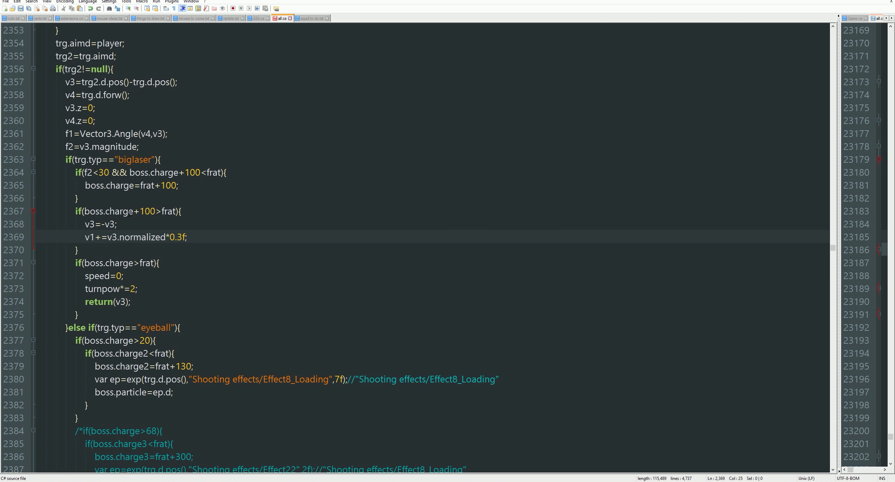
{"action": "left_click", "coordinate": [175, 237]}
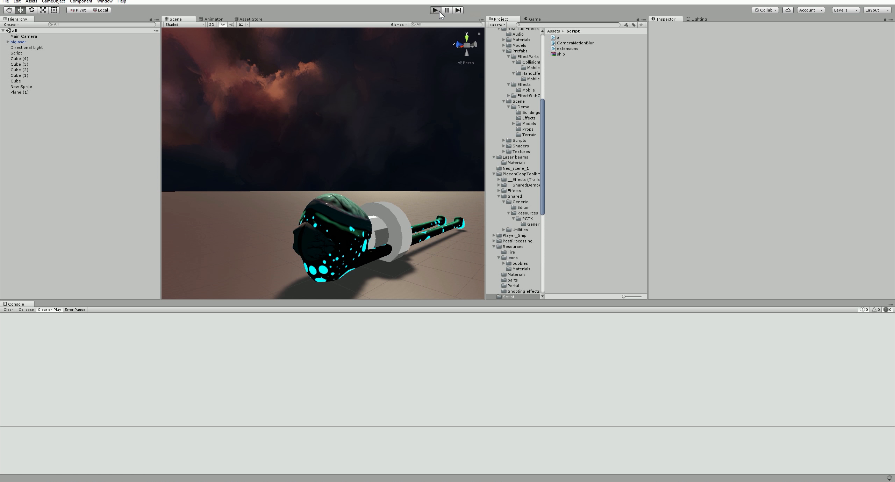
{"action": "left_click", "coordinate": [433, 10]}
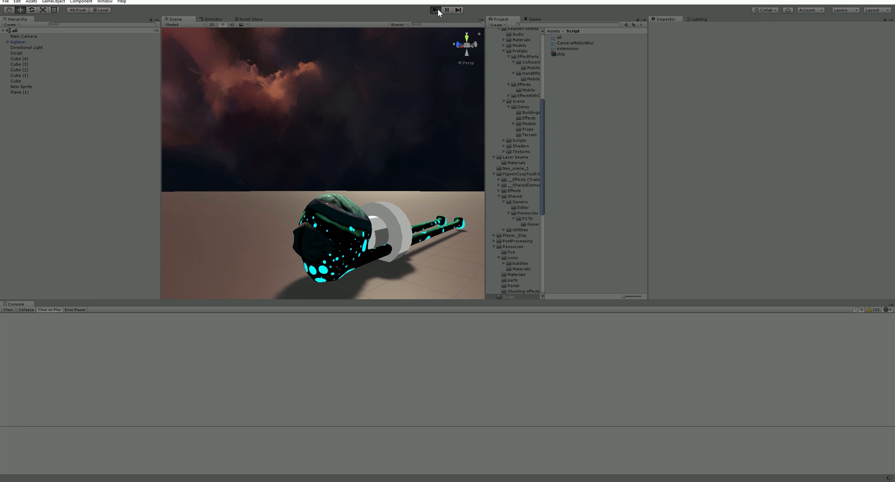
{"action": "left_click", "coordinate": [438, 10]}
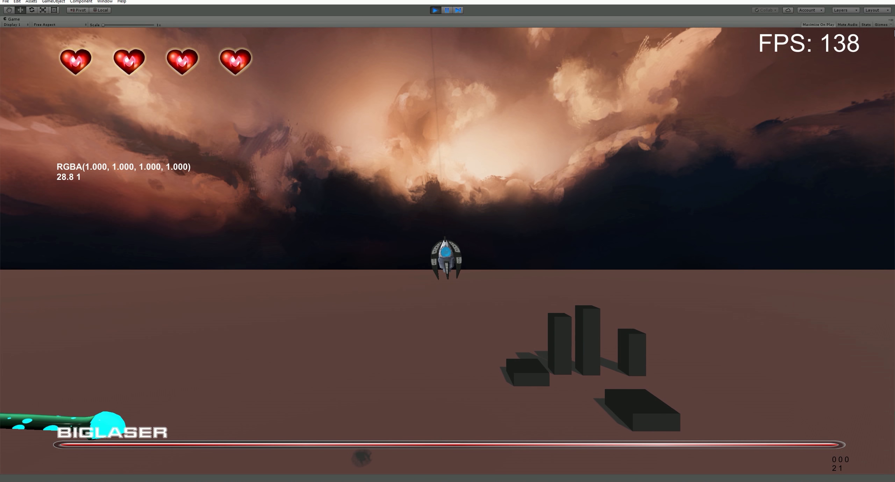
{"action": "left_click", "coordinate": [447, 10]}
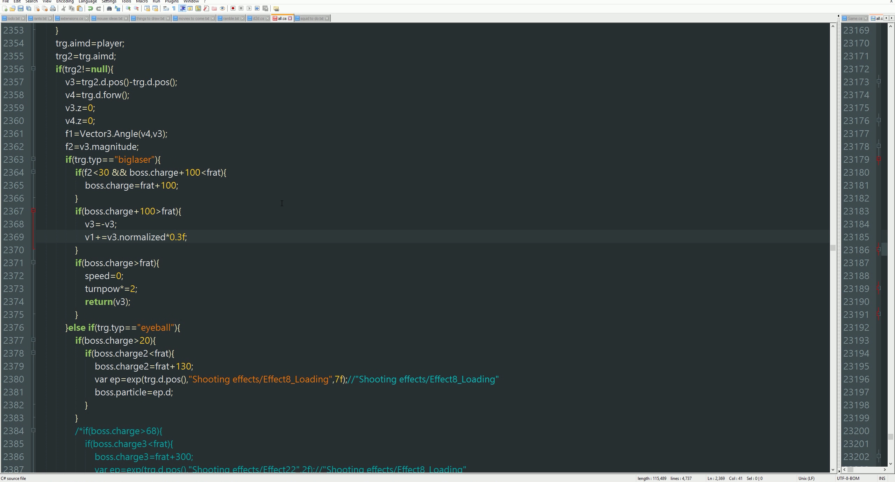
Step: Make the v1 line simply add v3, then run and stop another playtest
{"action": "type", "text": "7"}
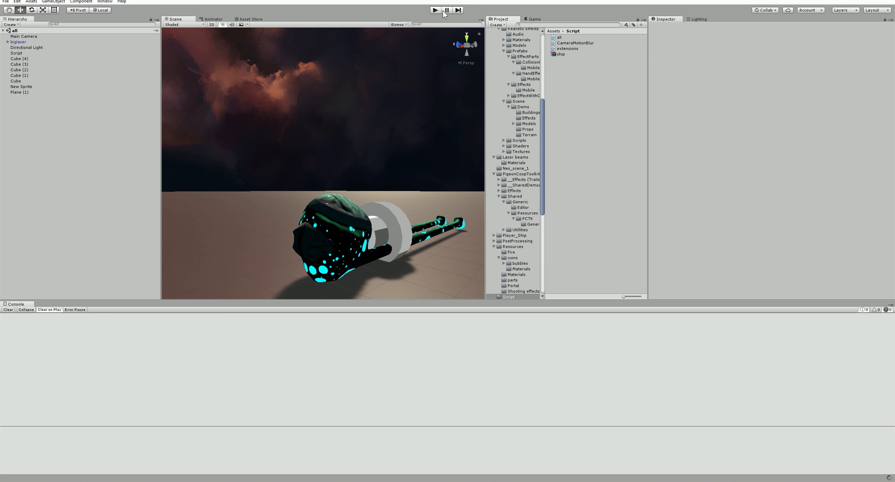
{"action": "left_click", "coordinate": [435, 10]}
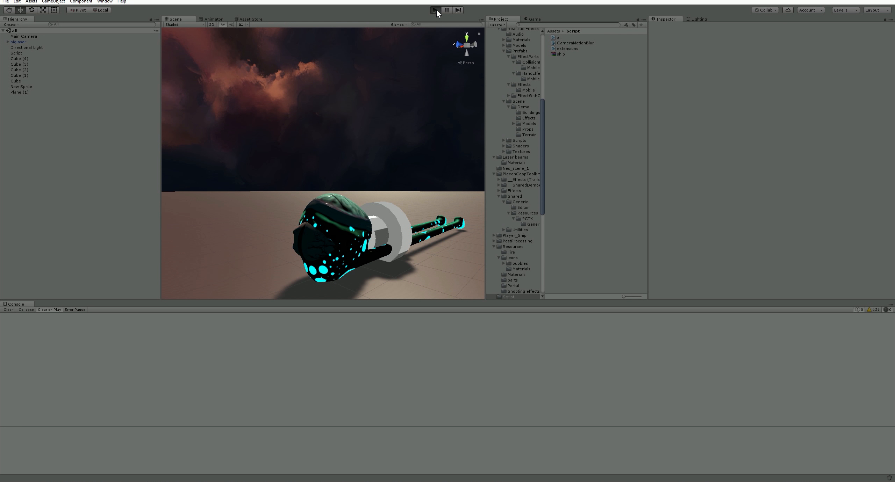
{"action": "left_click", "coordinate": [435, 10]}
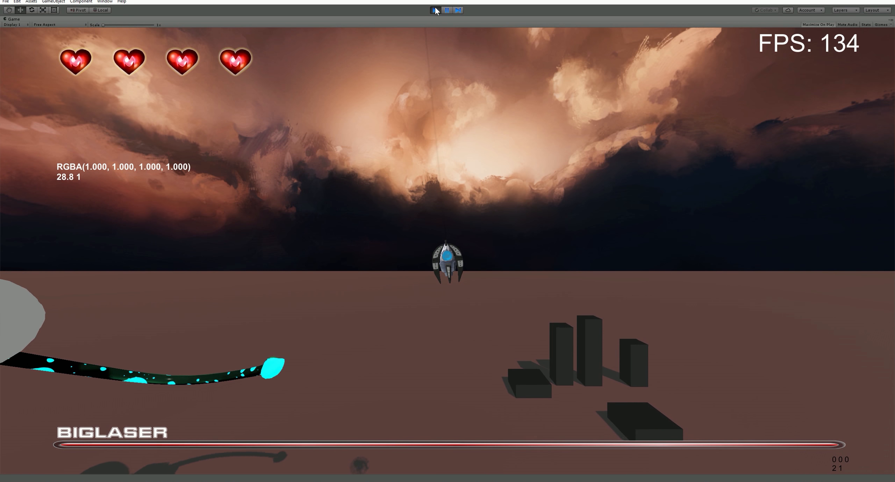
{"action": "left_click", "coordinate": [447, 10]}
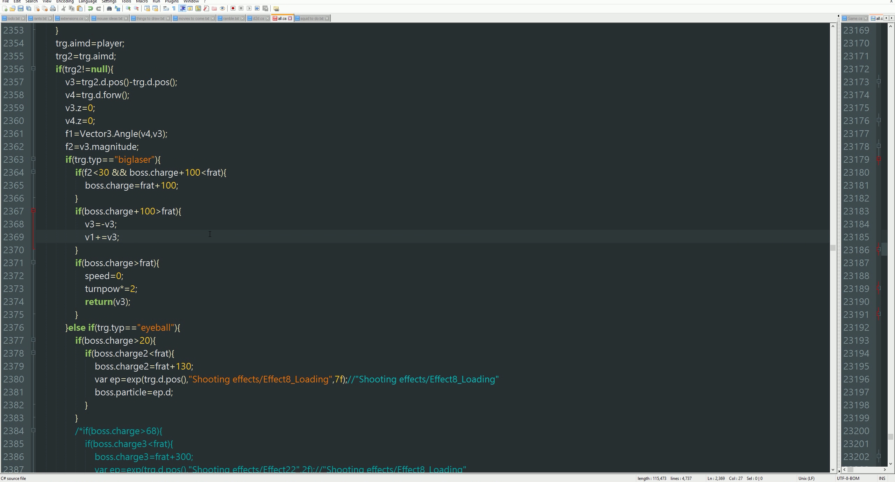
Step: Rewrite the line 2369 push toward v1+=v3*(50-f3), trying several scaling factors
{"action": "type", "text": "*()"}
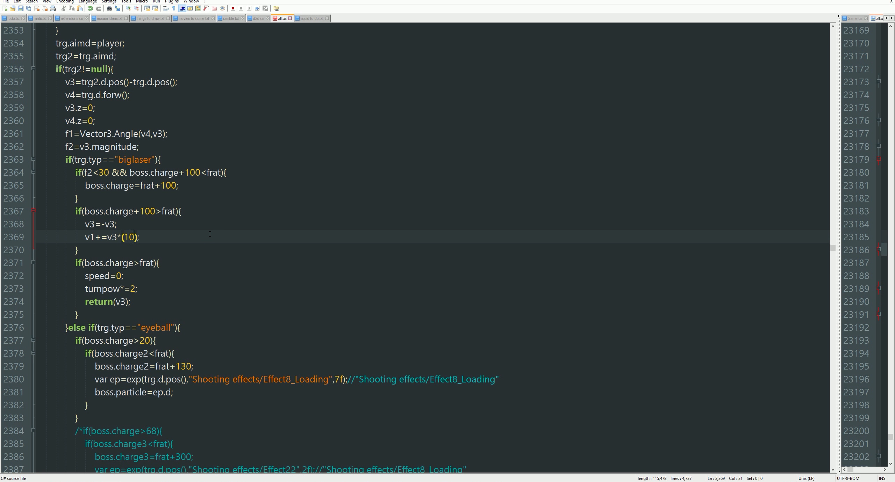
{"action": "type", "text": "5"}
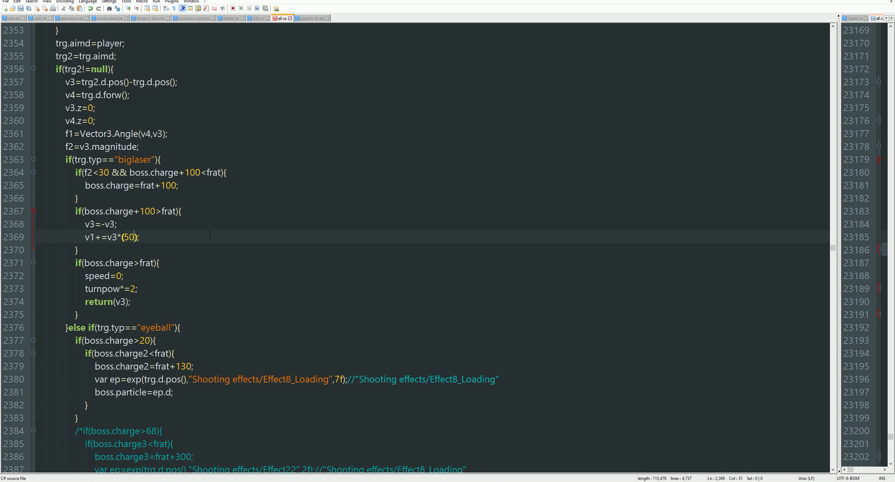
{"action": "type", "text": "-"}
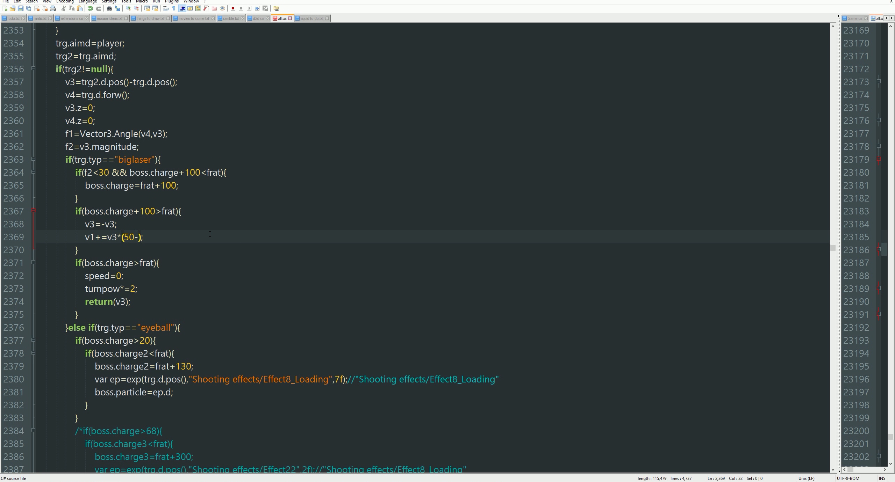
{"action": "type", "text": "f3"}
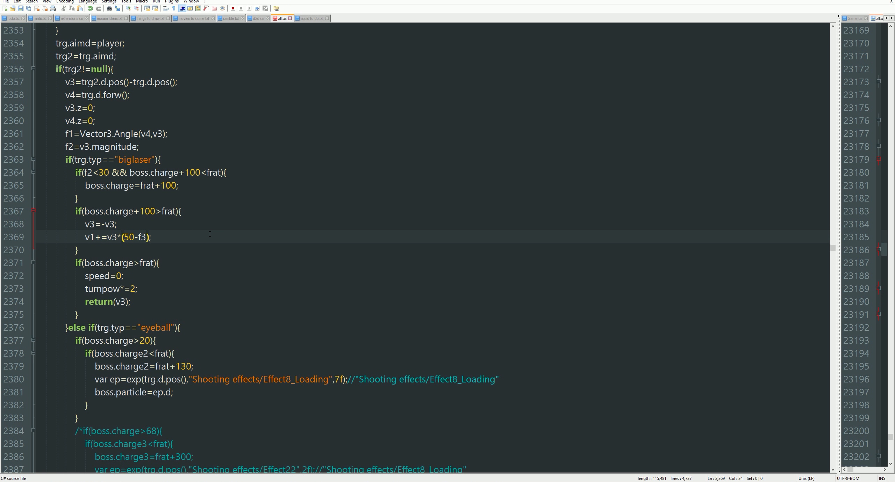
{"action": "key", "text": "BackSpace"}
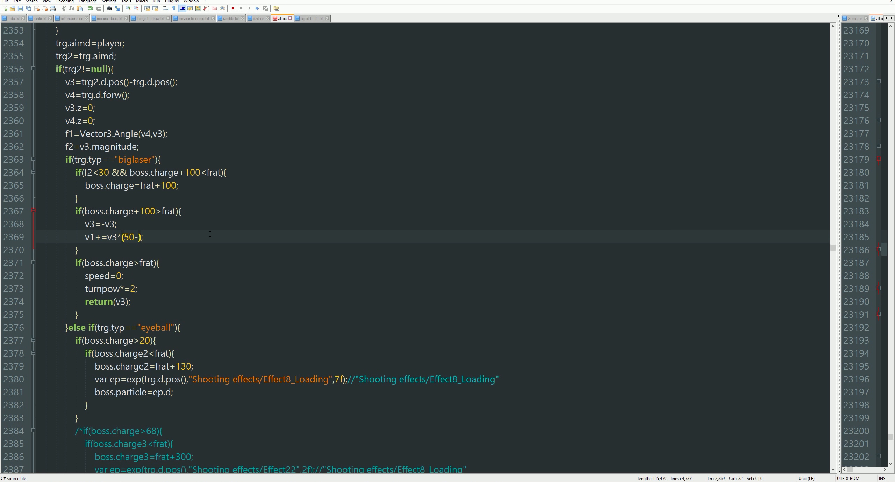
Step: Change the push expression to v1+=v3*(50-f2)/f2*0.1f
{"action": "type", "text": "f3"}
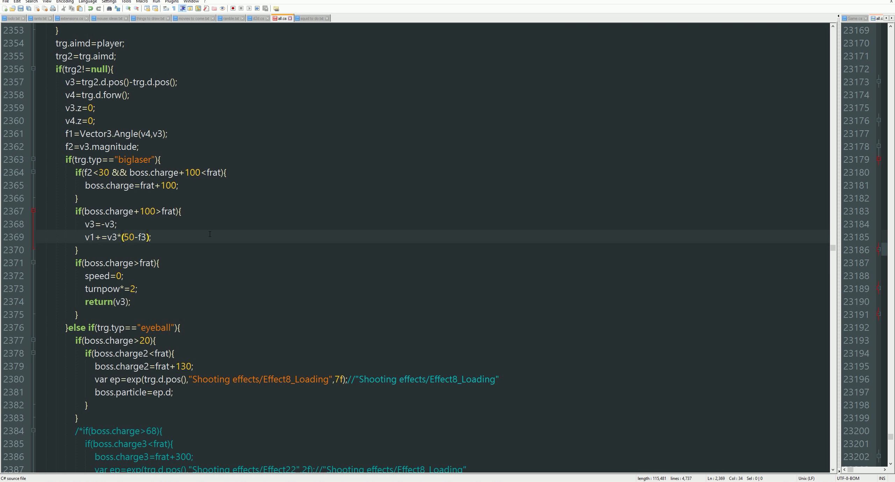
{"action": "type", "text": "2"}
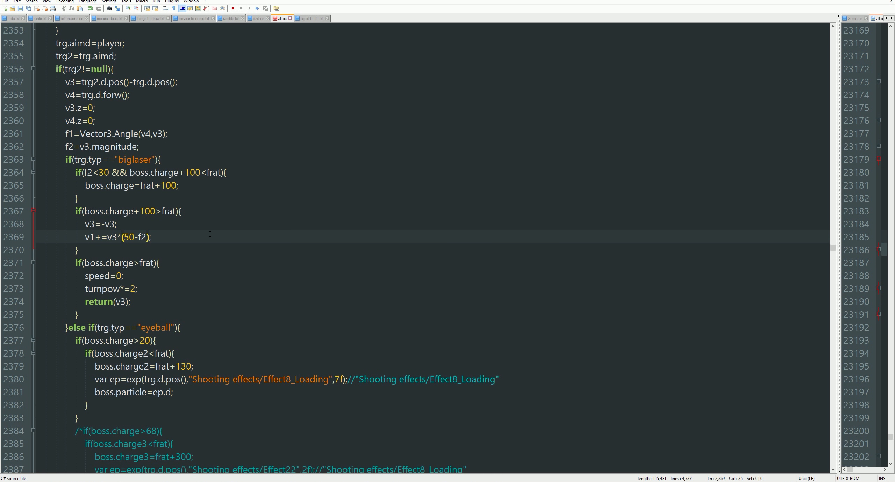
{"action": "type", "text": "/f2"}
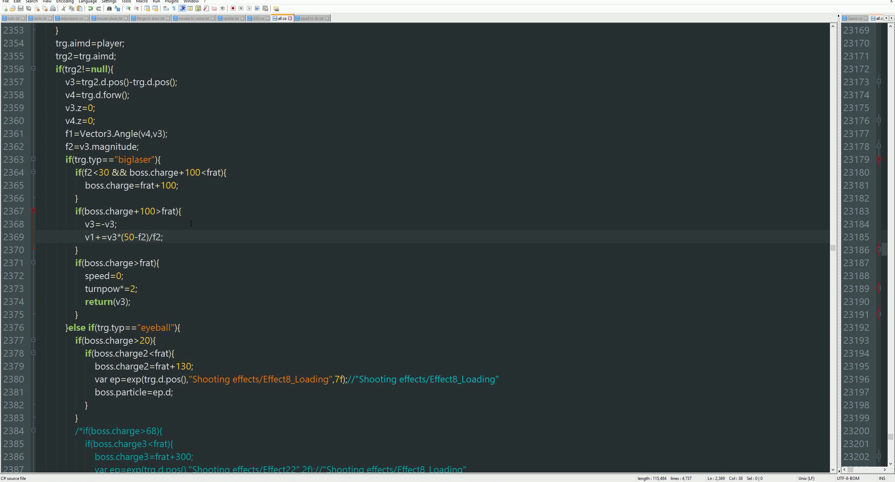
{"action": "type", "text": "*0.1"}
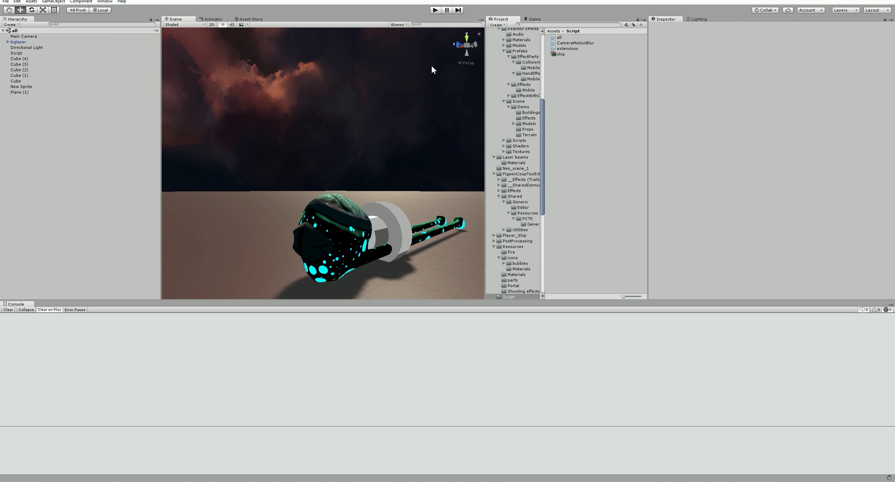
Step: Run and stop a playtest of the distance-based push against the BIGLASER squid
{"action": "left_click", "coordinate": [435, 10]}
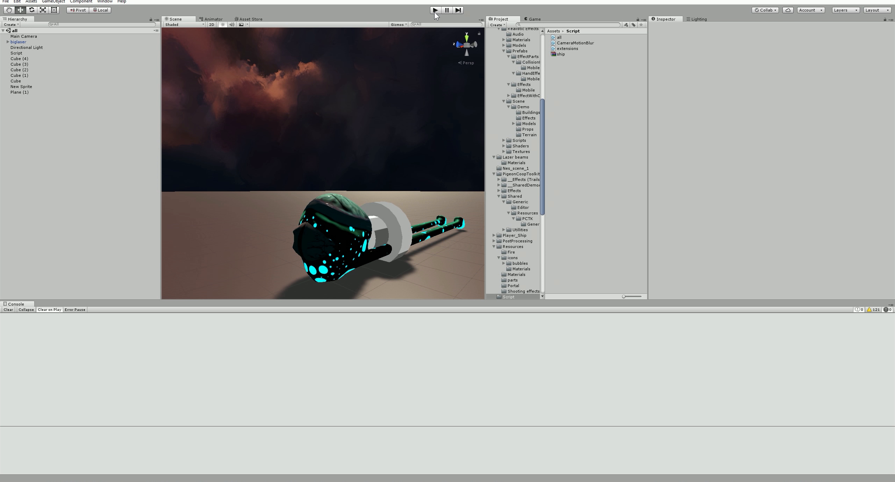
{"action": "left_click", "coordinate": [434, 9]}
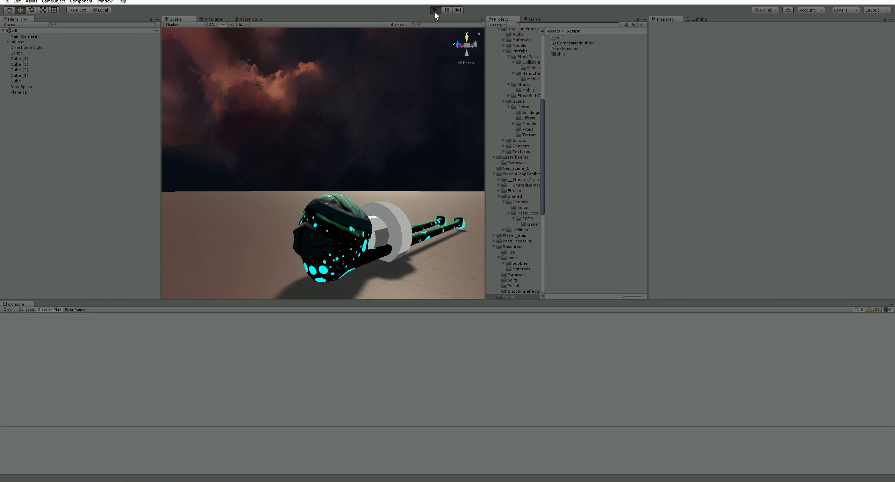
{"action": "left_click", "coordinate": [434, 10]}
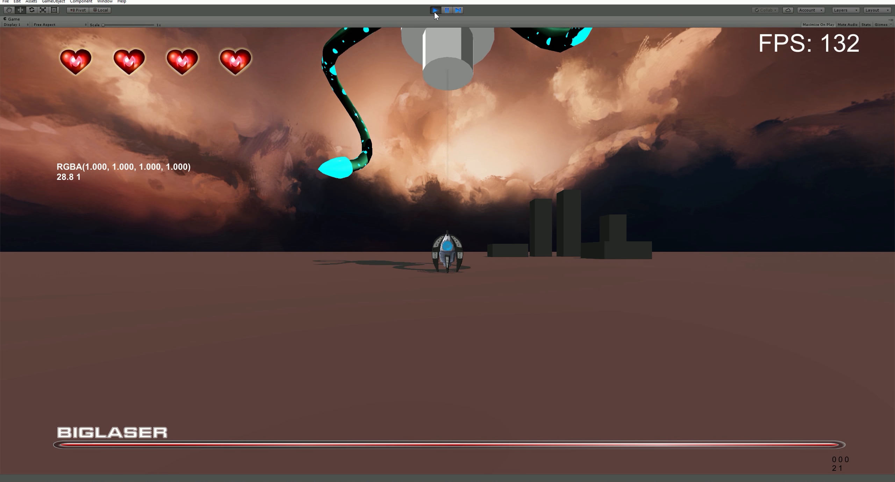
{"action": "left_click", "coordinate": [435, 10]}
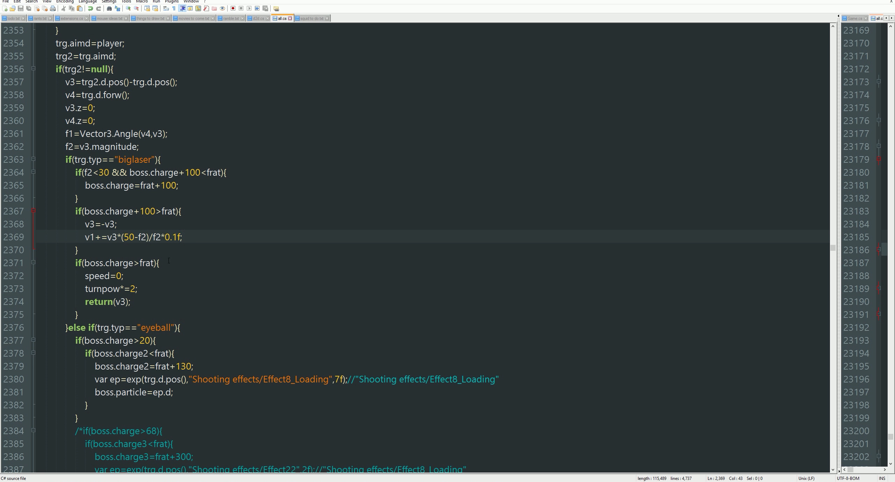
Step: Insert a 0 into the 0.1f multiplier on line 2369
{"action": "left_click", "coordinate": [177, 237]}
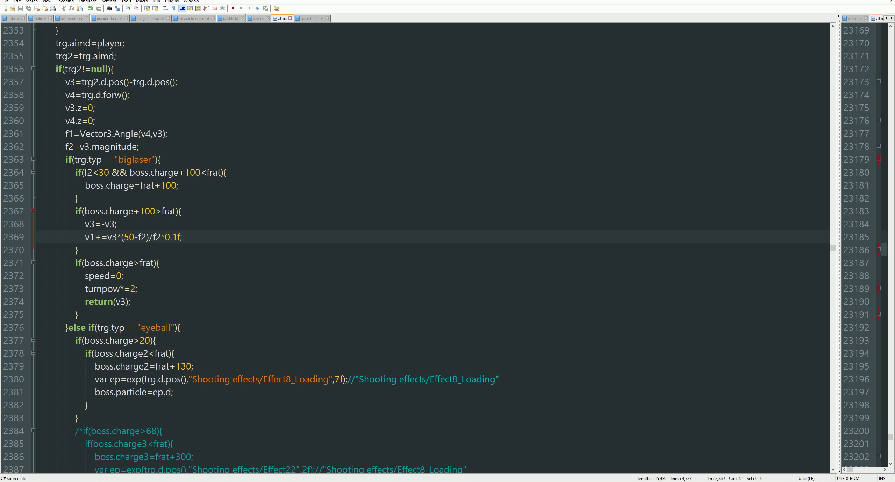
{"action": "type", "text": "0"}
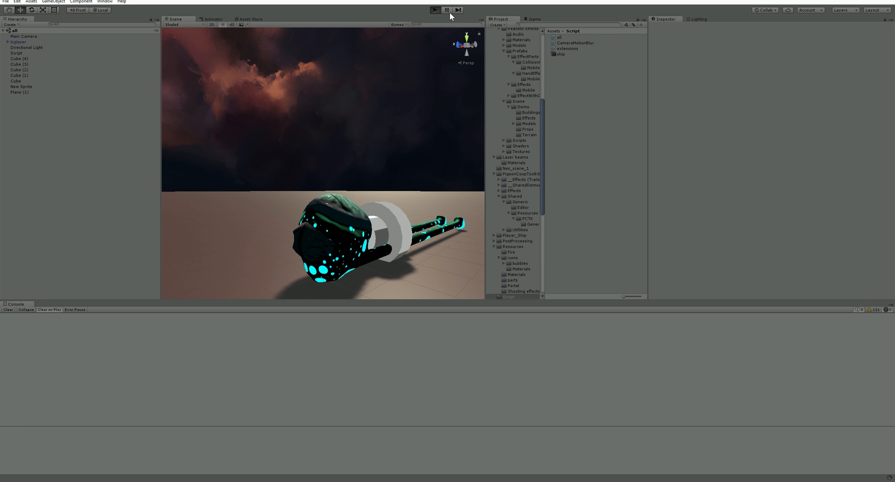
Step: Enter Play mode to test the retuned push against the BIGLASER squid
{"action": "left_click", "coordinate": [433, 10]}
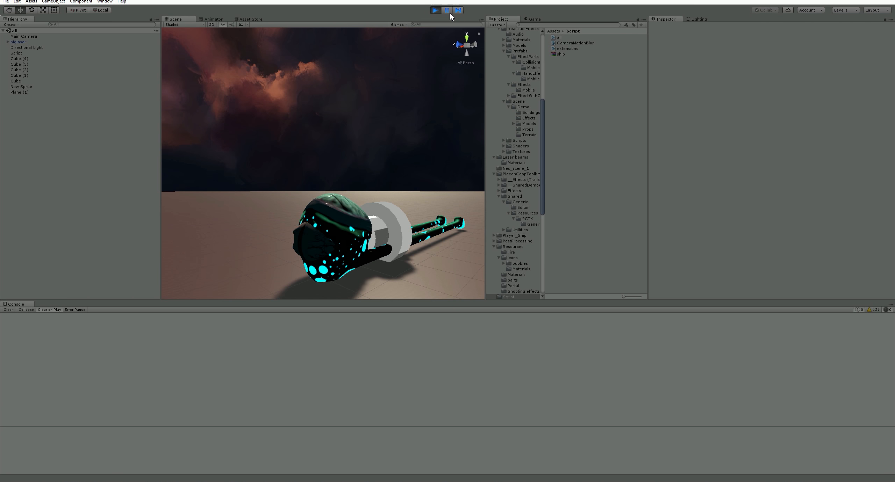
{"action": "left_click", "coordinate": [434, 10]}
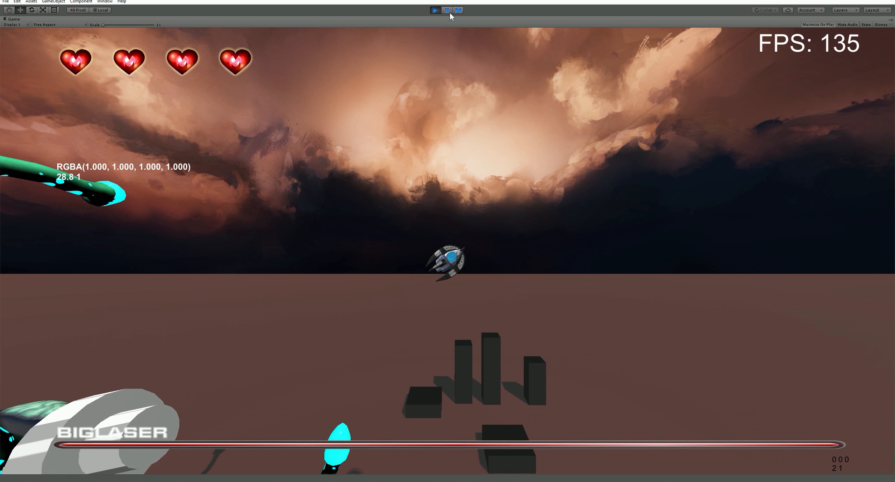
{"action": "mouse_move", "coordinate": [456, 72]}
{"action": "type", "text": "power"}
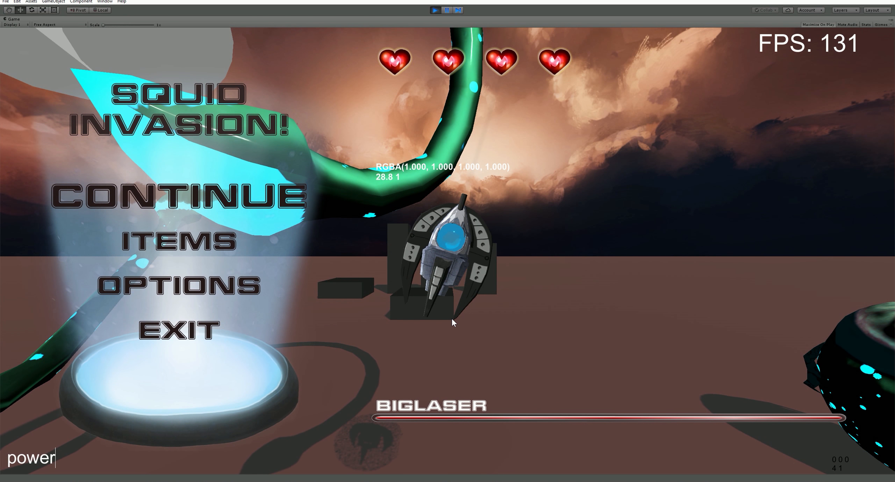
Step: Type 'up' during the running Biglaser squid playtest
{"action": "type", "text": "up"}
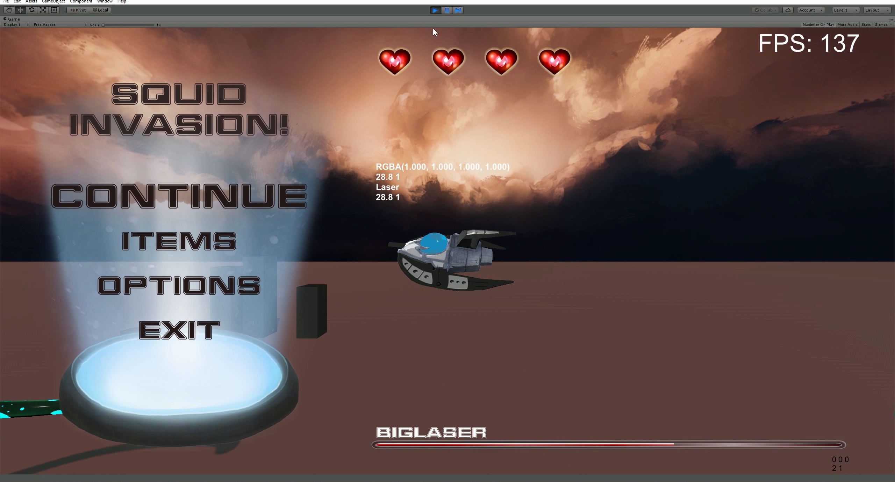
Step: Insert a 0 into the line 2369 steering multiplier to make it 0.001f
{"action": "left_click", "coordinate": [447, 10]}
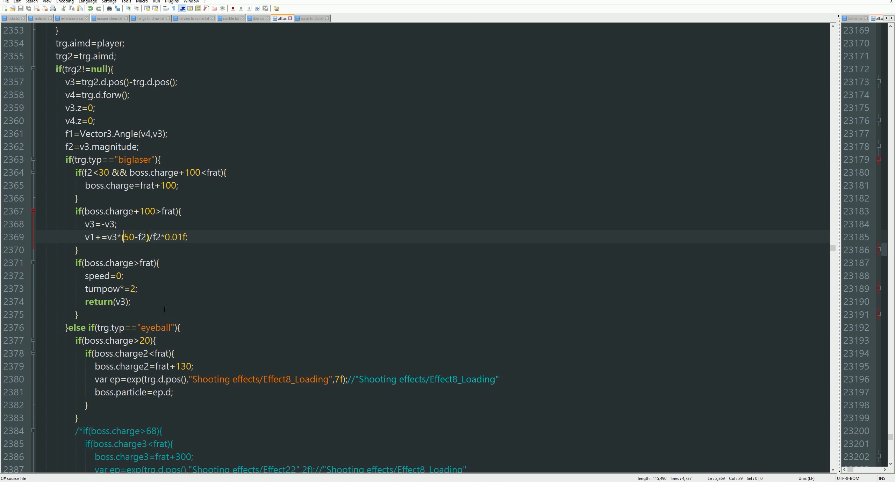
{"action": "left_click", "coordinate": [188, 237]}
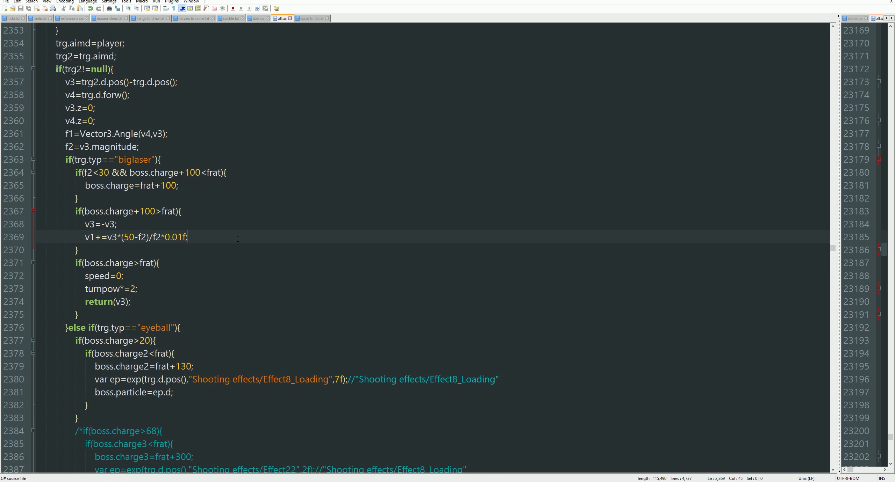
{"action": "left_click", "coordinate": [179, 237]}
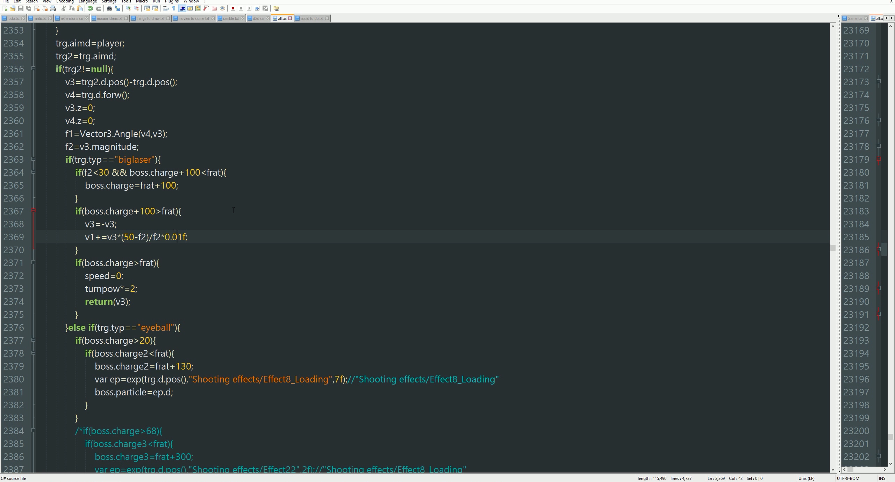
{"action": "type", "text": "0"}
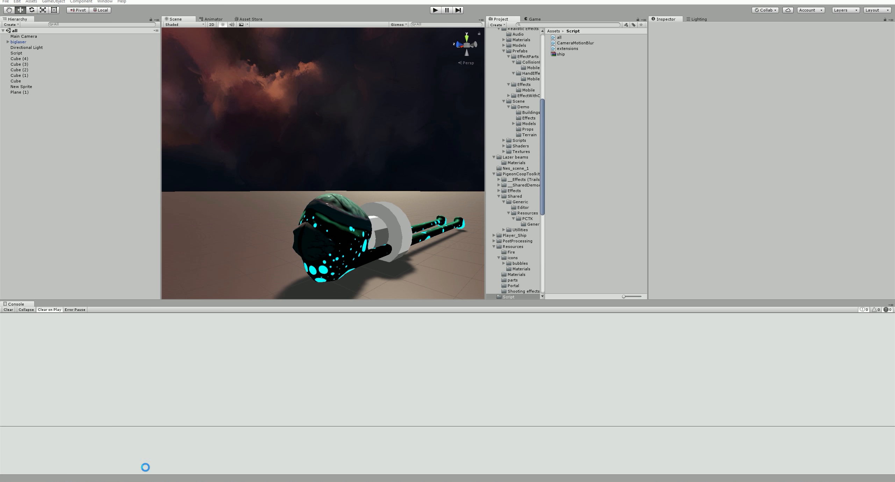
Step: Playtest the Biglaser boss with the 0.001f push multiplier, then stop play mode
{"action": "left_click", "coordinate": [435, 10]}
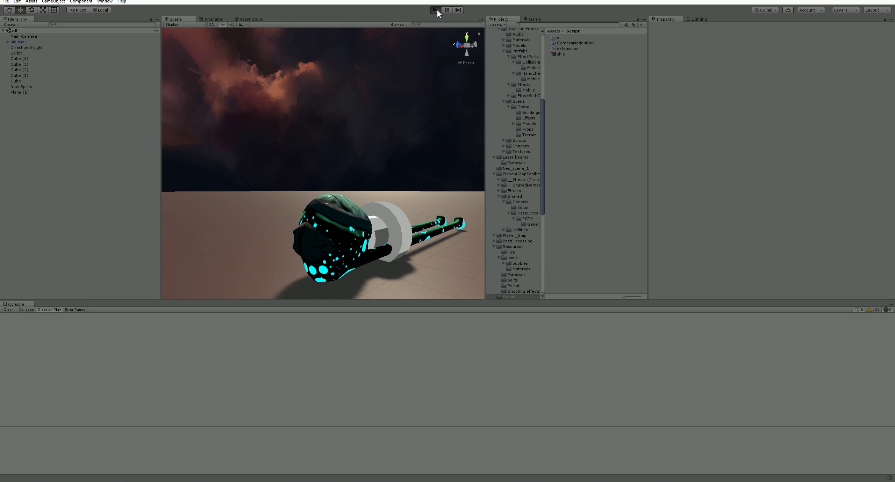
{"action": "left_click", "coordinate": [435, 10]}
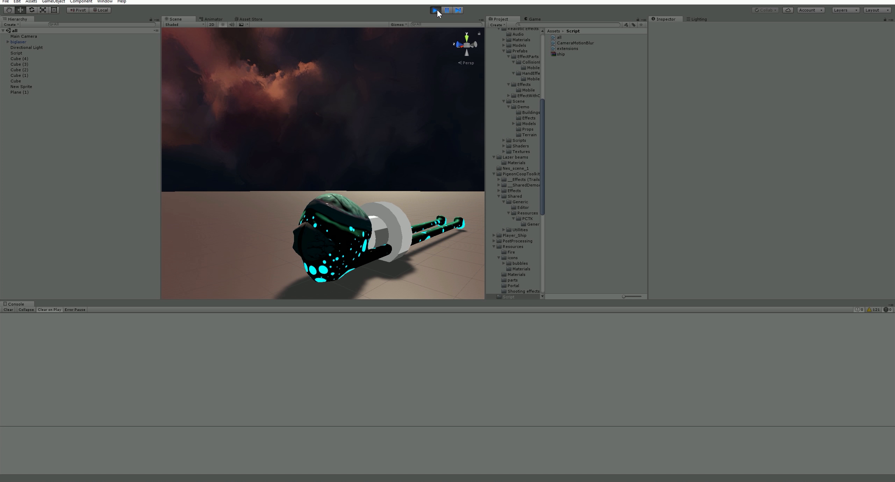
{"action": "left_click", "coordinate": [436, 10]}
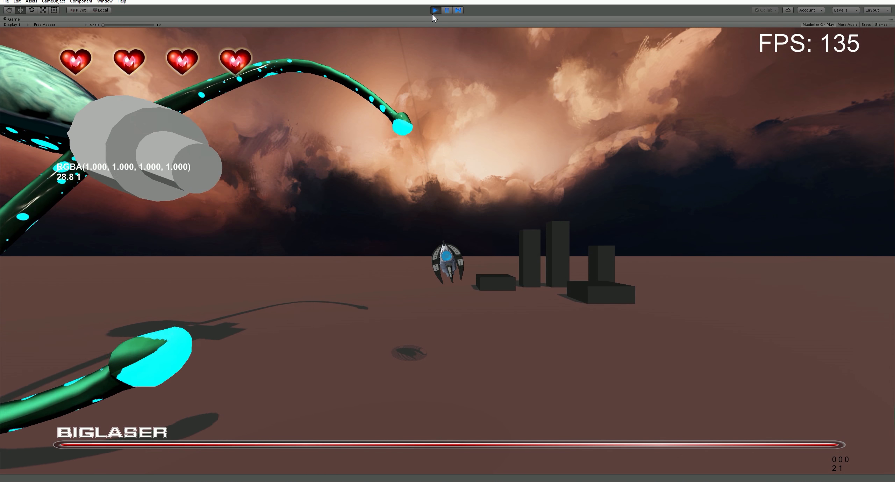
{"action": "left_click", "coordinate": [435, 9]}
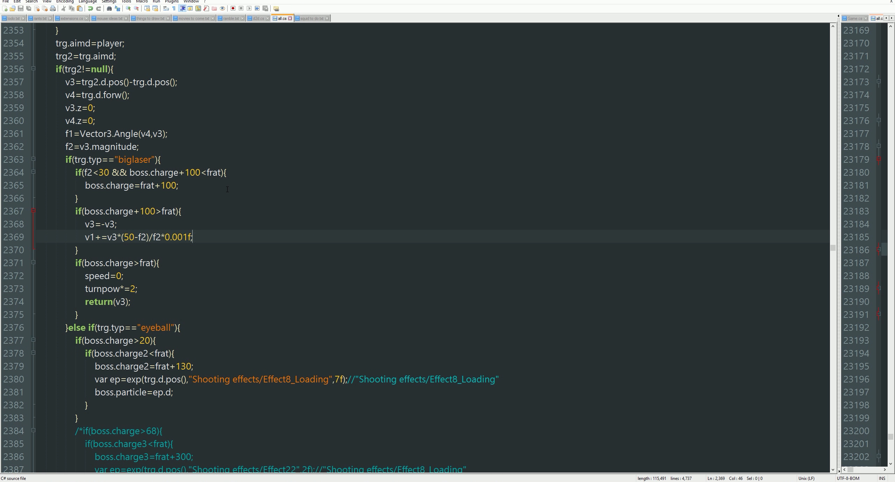
{"action": "type", "text": "if(f"}
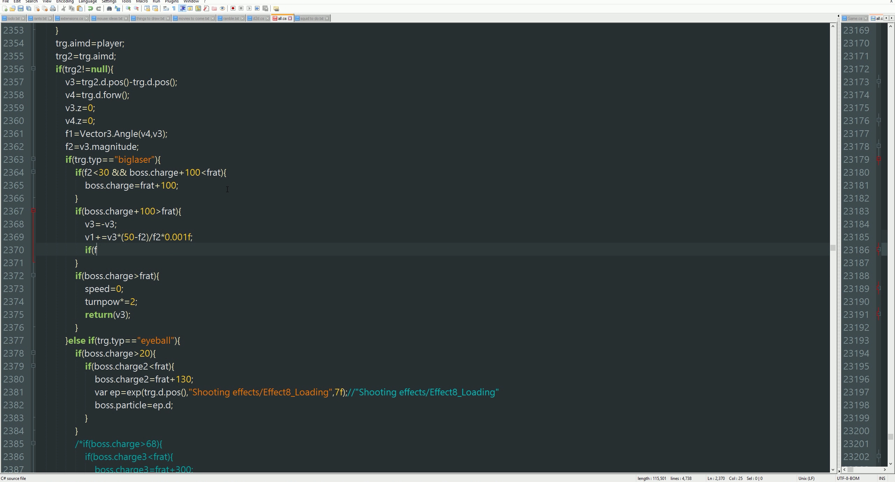
{"action": "type", "text": "1<"}
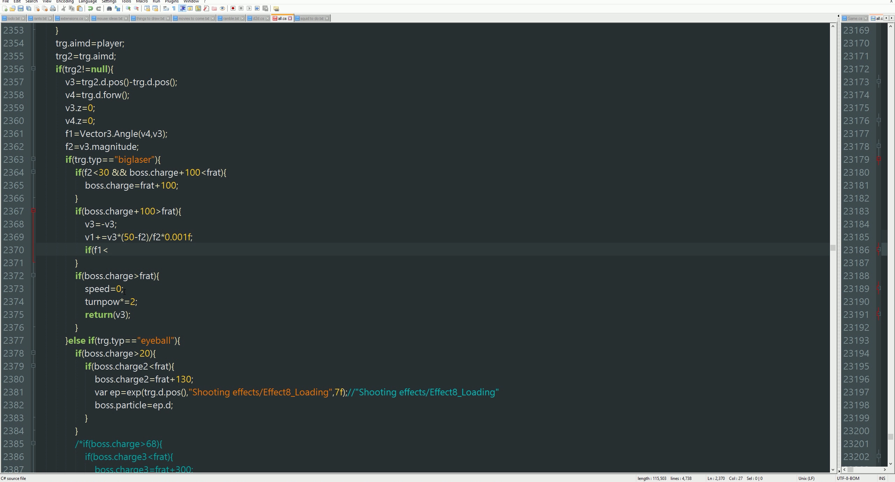
{"action": "left_click", "coordinate": [130, 289]}
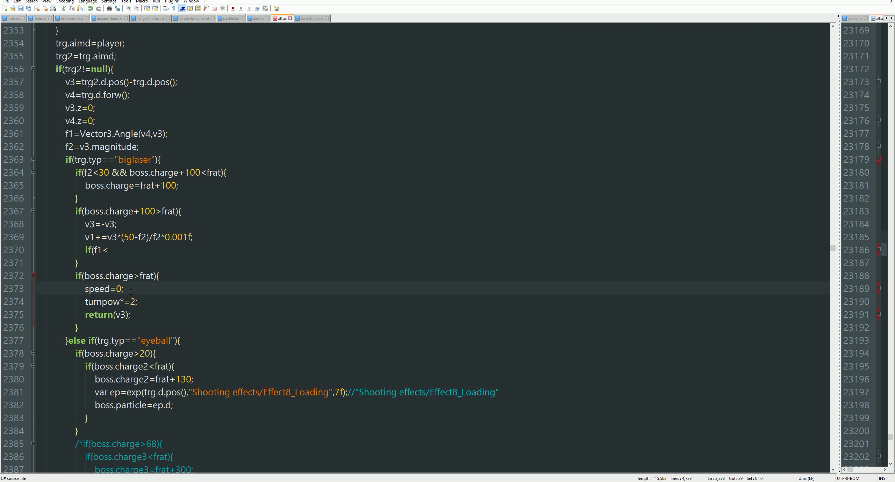
{"action": "left_click", "coordinate": [125, 288]}
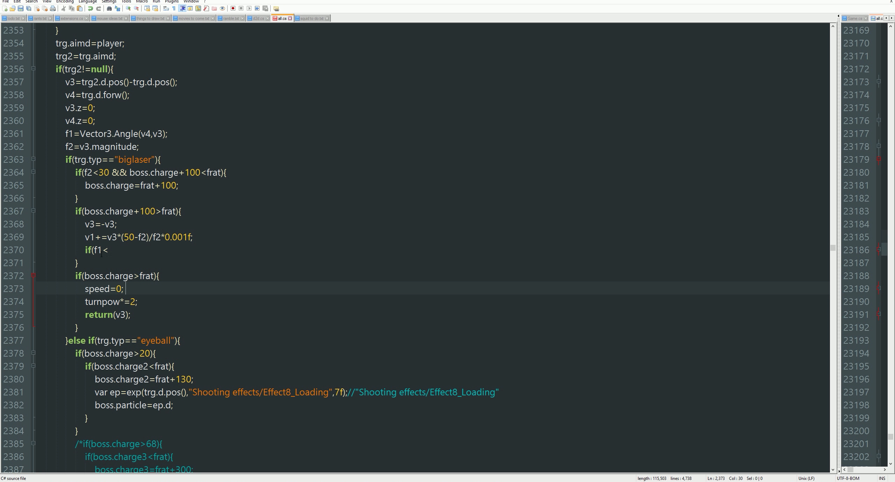
Step: Complete the check as if(f1<60) and type boss.charge=frat inside, removing stray 'frat+'
{"action": "left_click", "coordinate": [107, 250]}
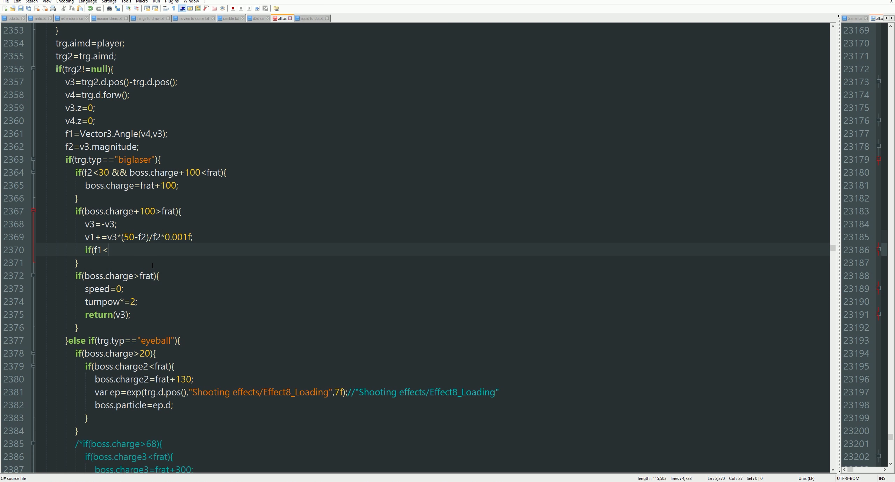
{"action": "type", "text": "60){"}
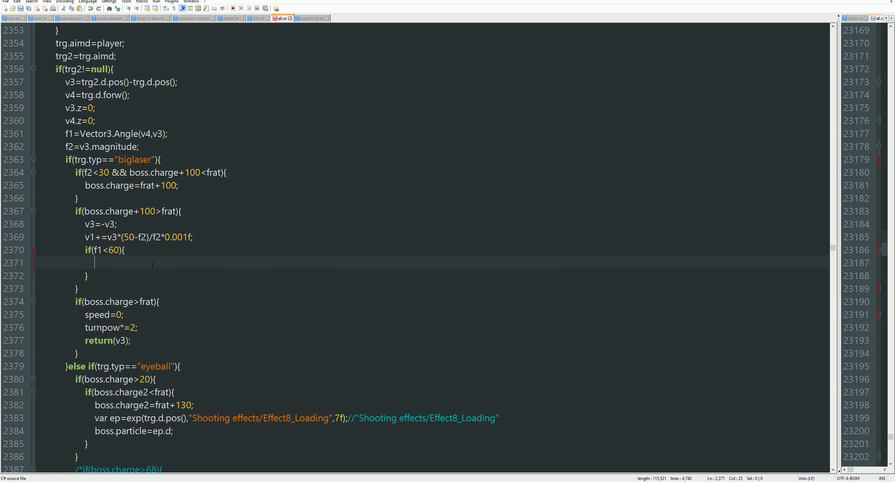
{"action": "type", "text": "boss."}
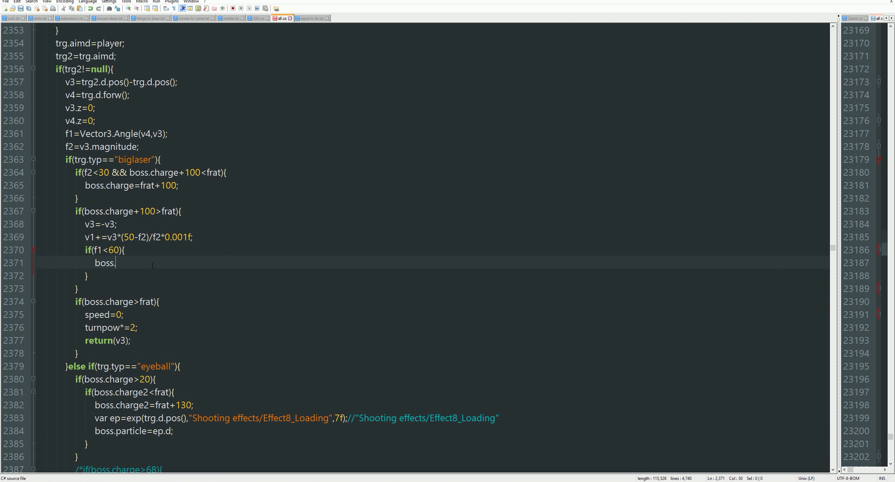
{"action": "type", "text": "charge"}
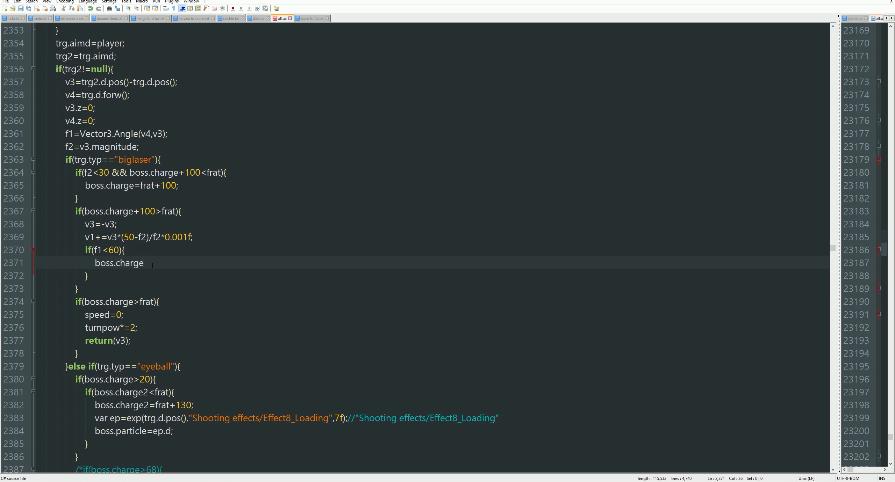
{"action": "type", "text": "="}
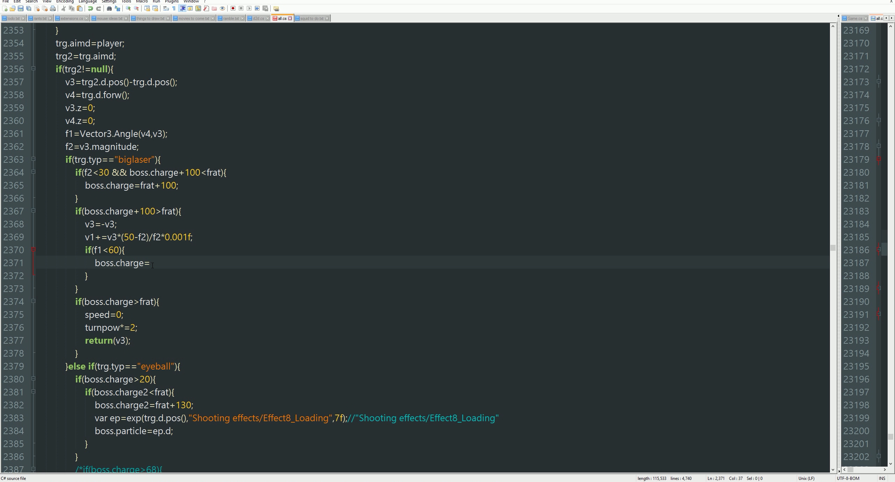
{"action": "type", "text": "frat"}
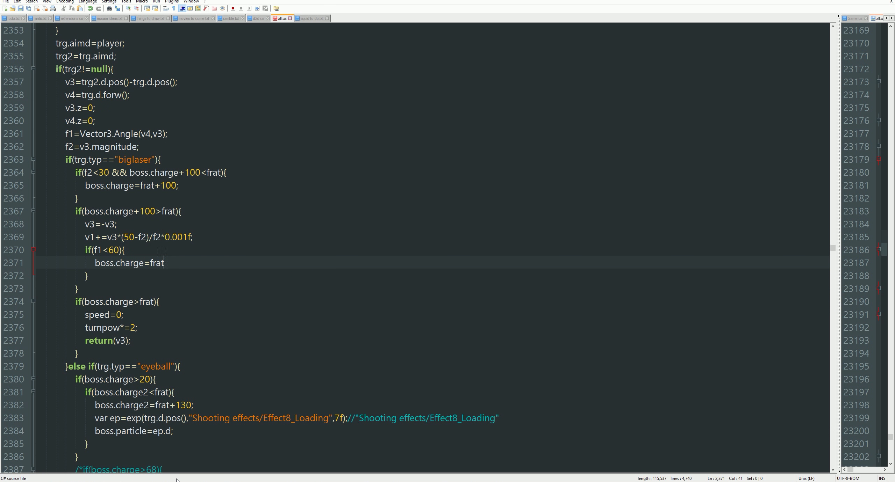
{"action": "type", "text": "frat+"}
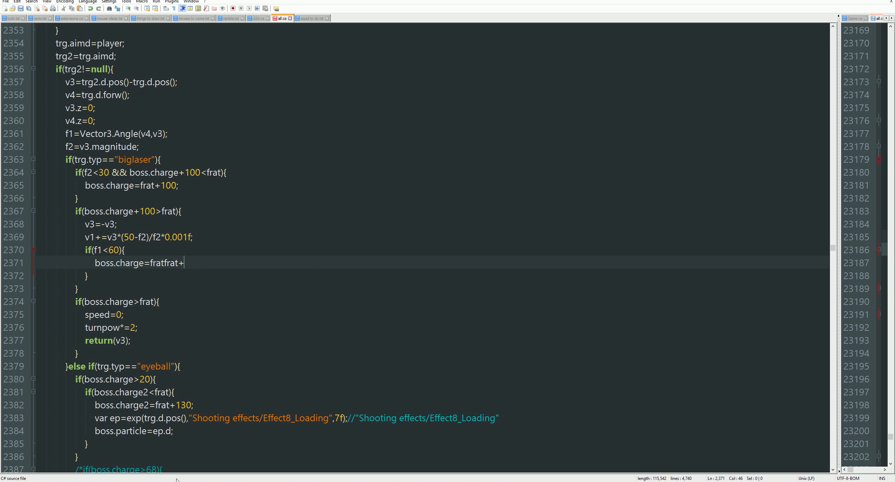
{"action": "key", "text": "BackSpace"}
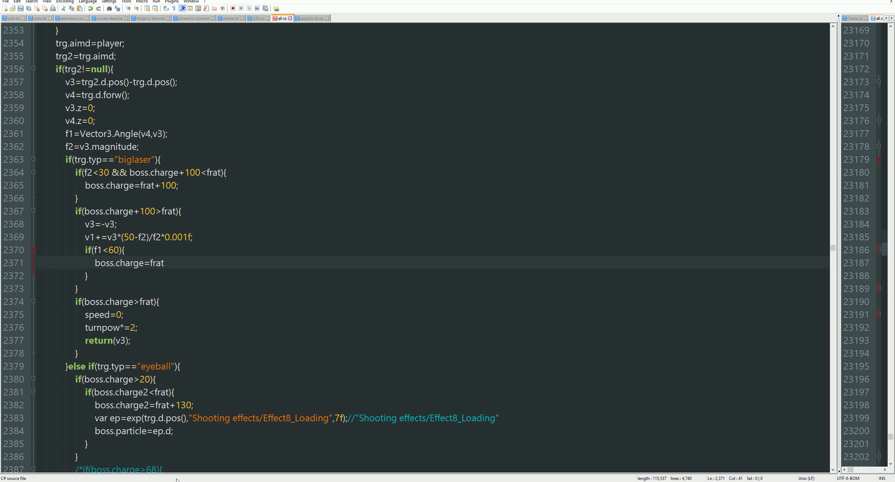
{"action": "left_click", "coordinate": [164, 263]}
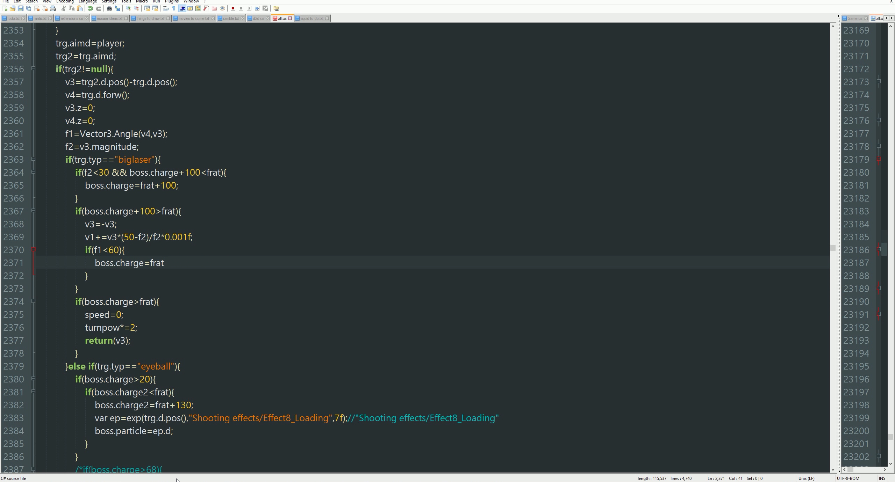
{"action": "left_click", "coordinate": [164, 263]}
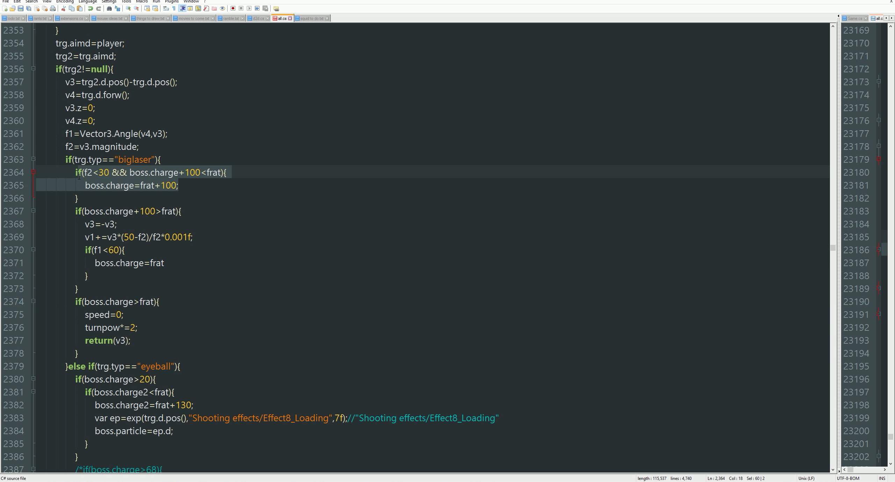
{"action": "left_click", "coordinate": [166, 186]}
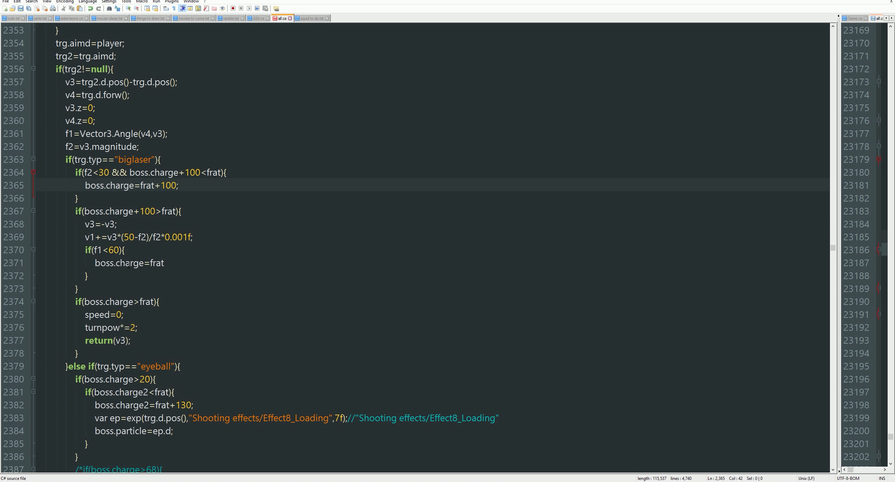
{"action": "left_click", "coordinate": [127, 314]}
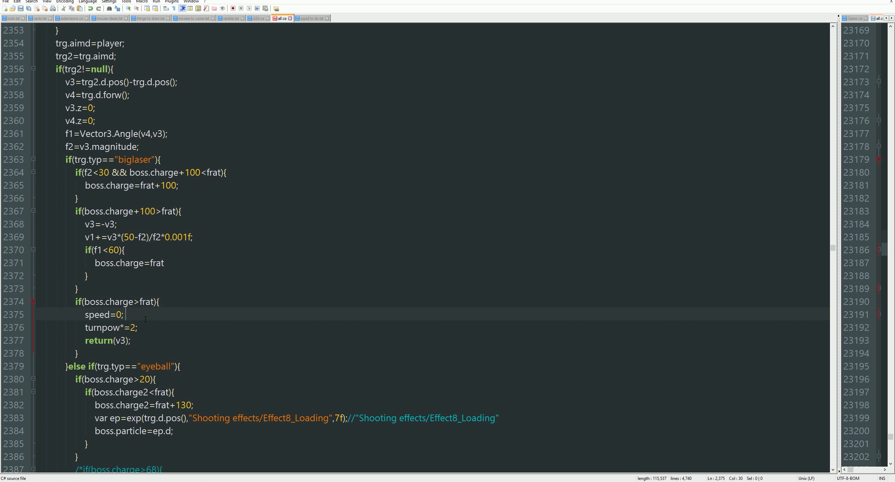
{"action": "left_click", "coordinate": [165, 264]}
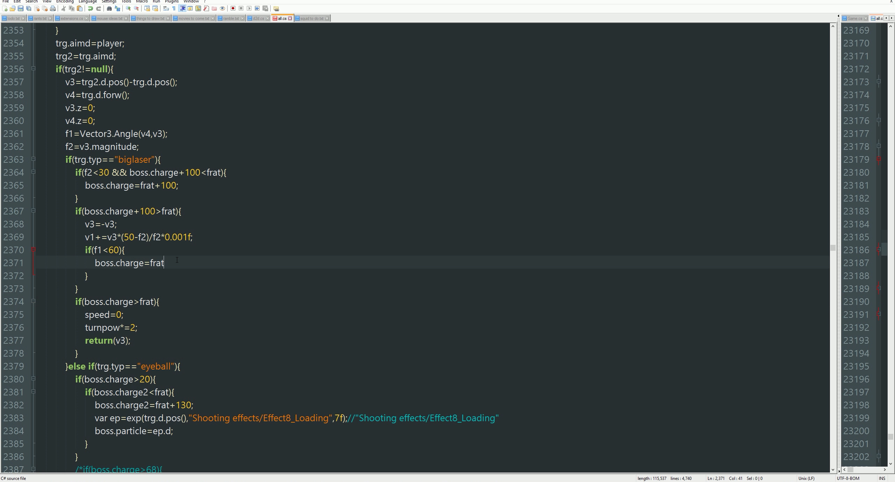
Step: Change the assignment to boss.charge=Mathf.Max(frat,boss.charge);
{"action": "key", "text": "left"}
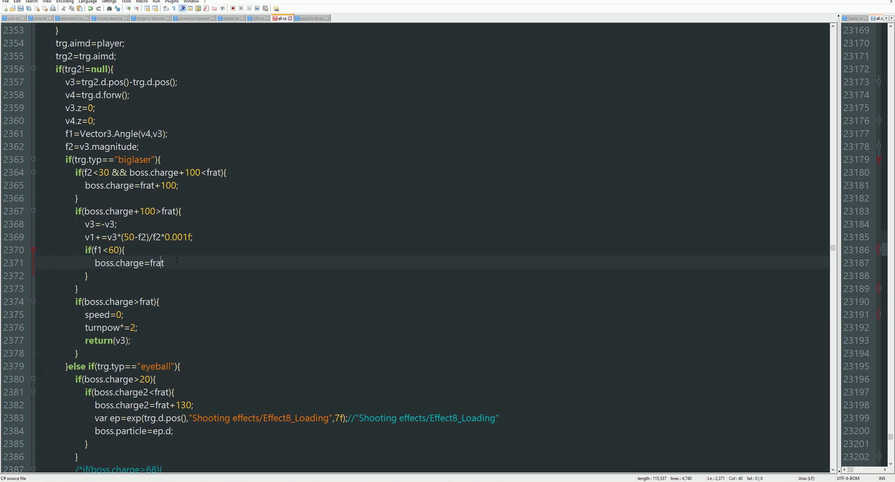
{"action": "type", "text": "Mathf."}
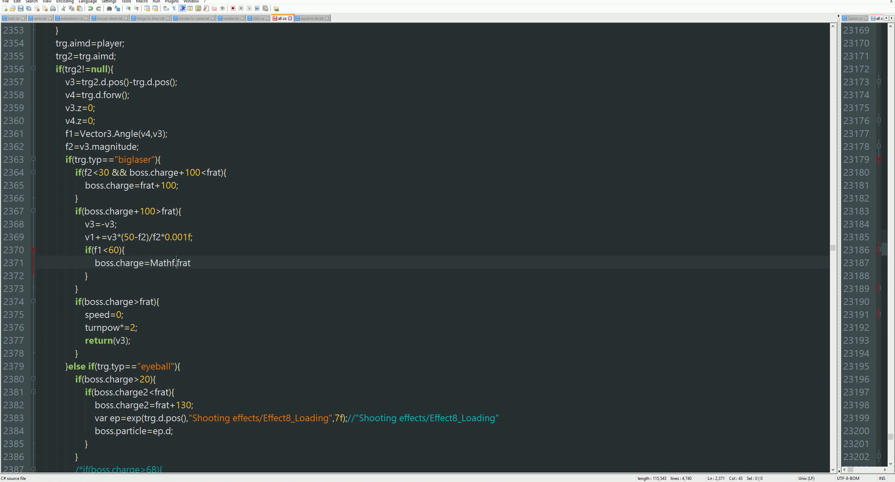
{"action": "type", "text": "Max("}
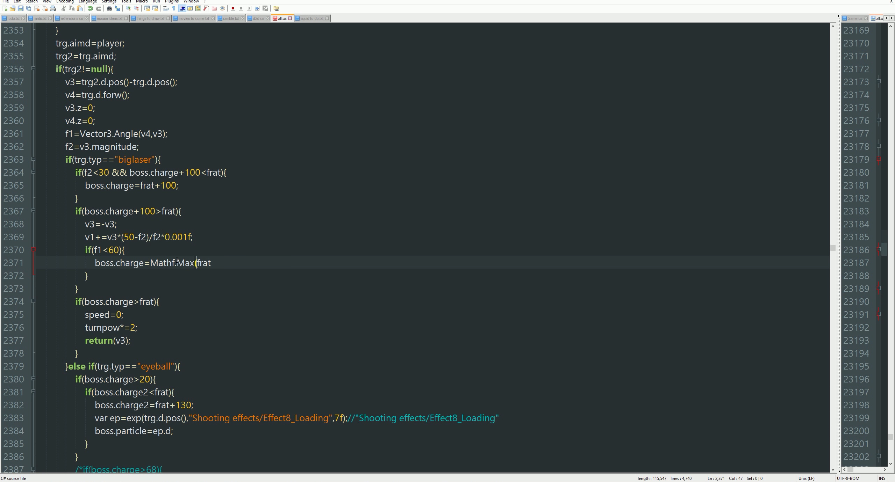
{"action": "type", "text": ");"}
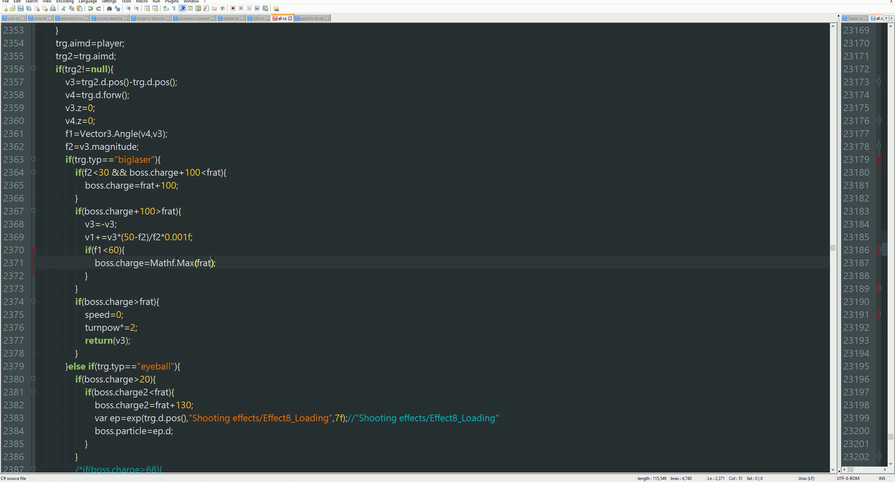
{"action": "type", "text": "boss.charge"}
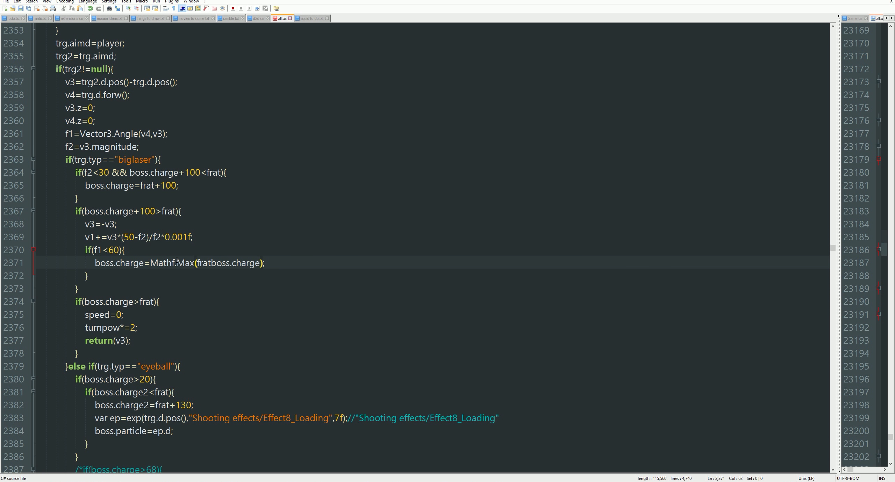
{"action": "left_click", "coordinate": [210, 264]}
{"action": "type", "text": ","}
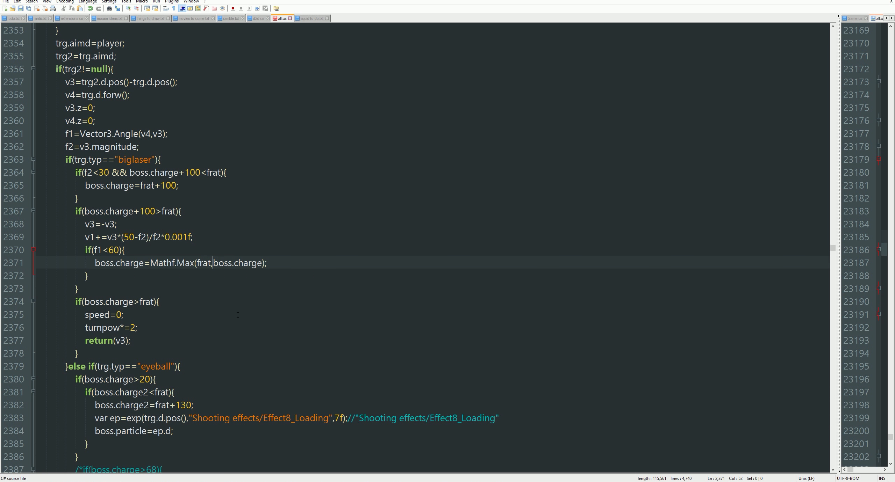
{"action": "left_click", "coordinate": [232, 314]}
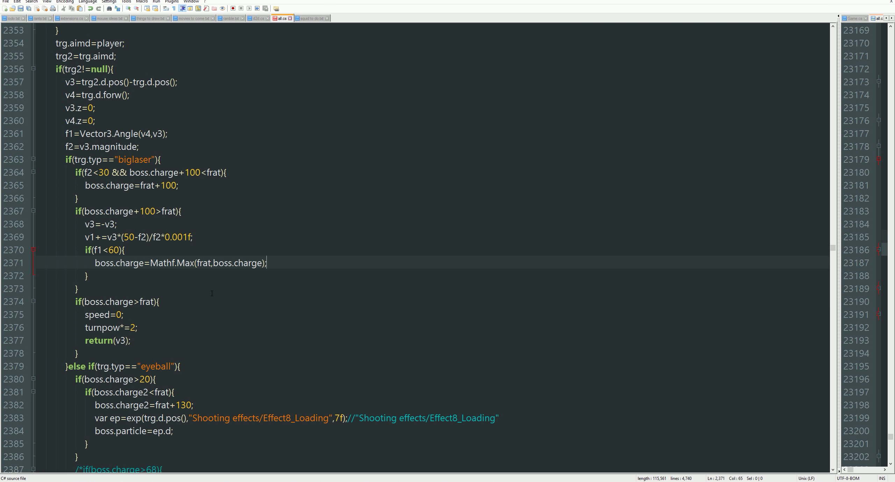
Step: Replace the charging speed value 0 with -2
{"action": "left_click", "coordinate": [137, 327]}
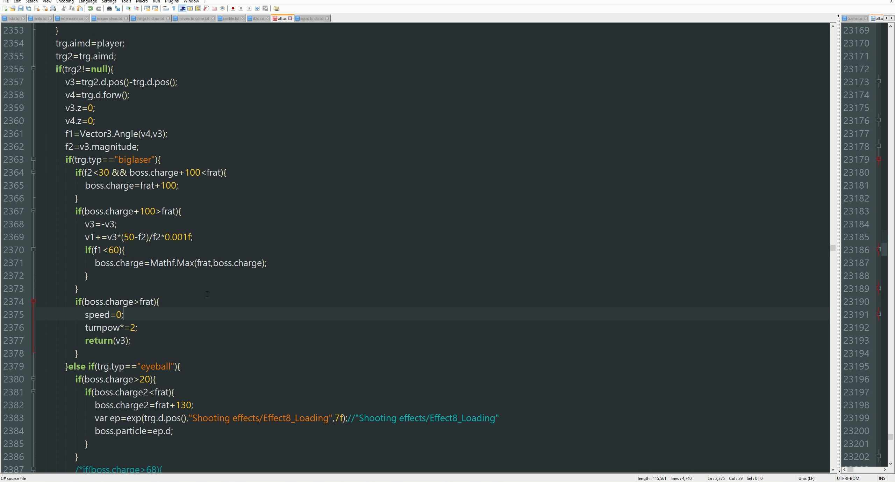
{"action": "left_click", "coordinate": [120, 315]}
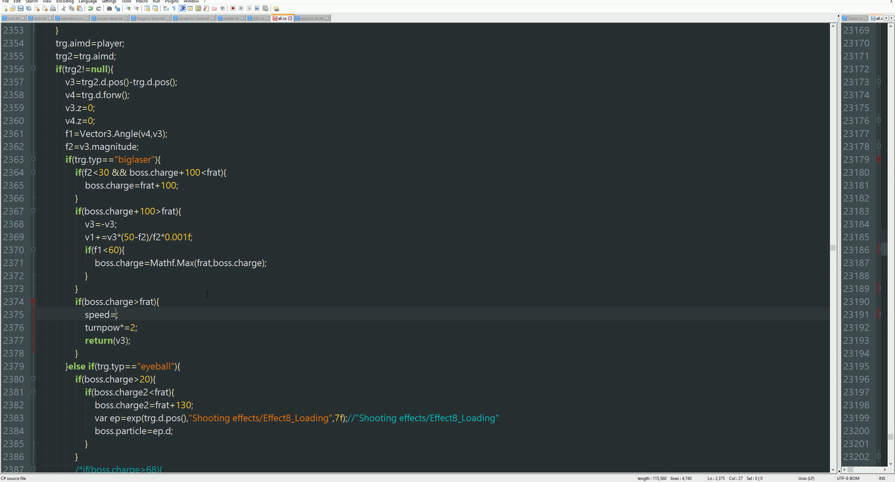
{"action": "type", "text": "-2"}
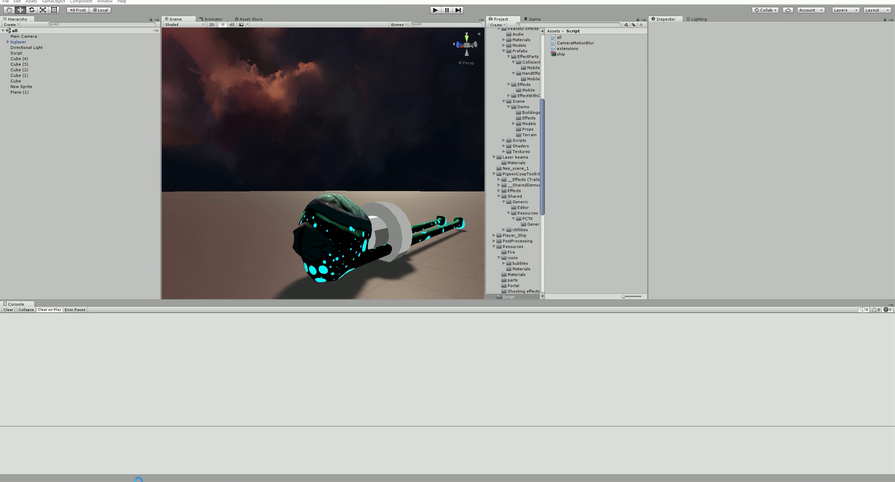
Step: Run a brief play-mode test of the boss with speed=-2 and Mathf.Max charge
{"action": "left_click", "coordinate": [435, 10]}
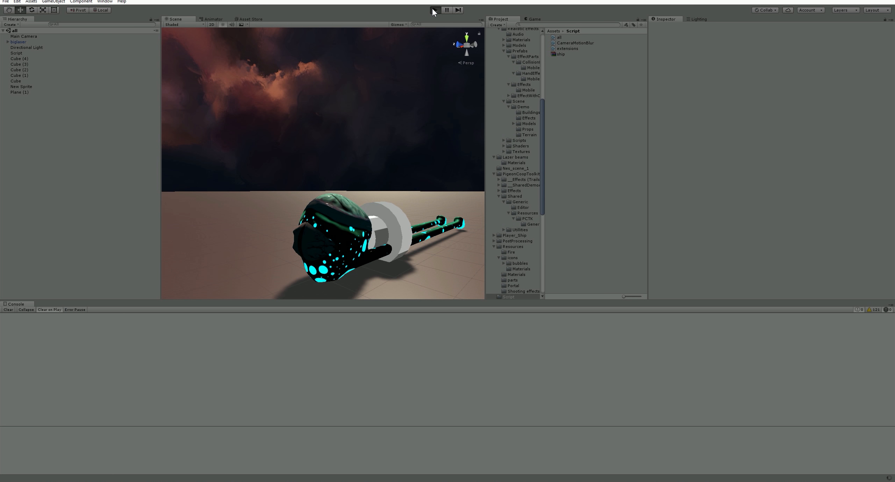
{"action": "left_click", "coordinate": [434, 10]}
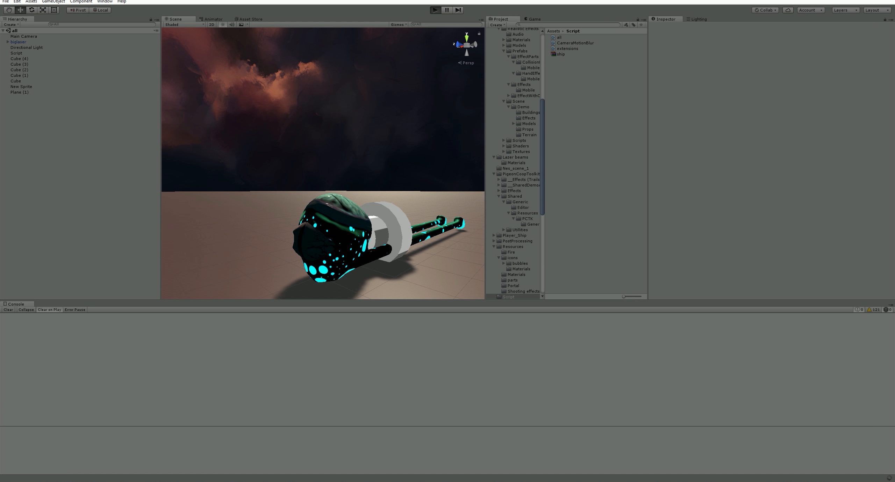
{"action": "left_click", "coordinate": [434, 10]}
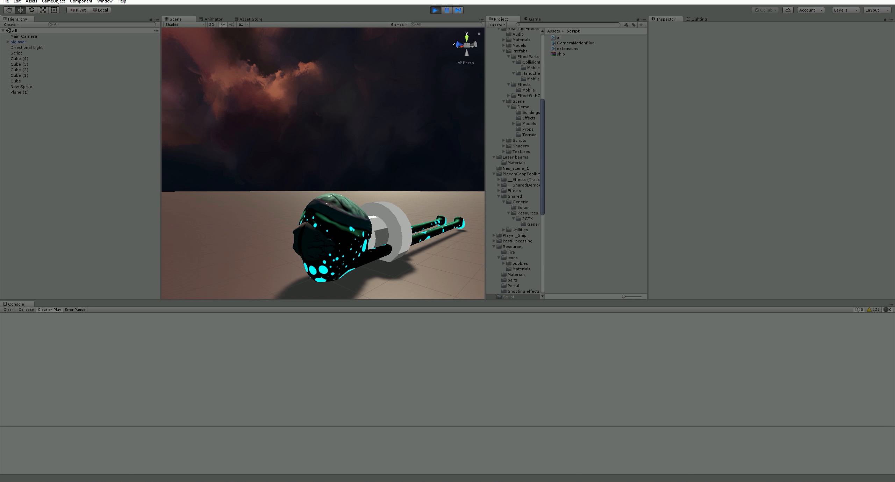
{"action": "left_click", "coordinate": [436, 10]}
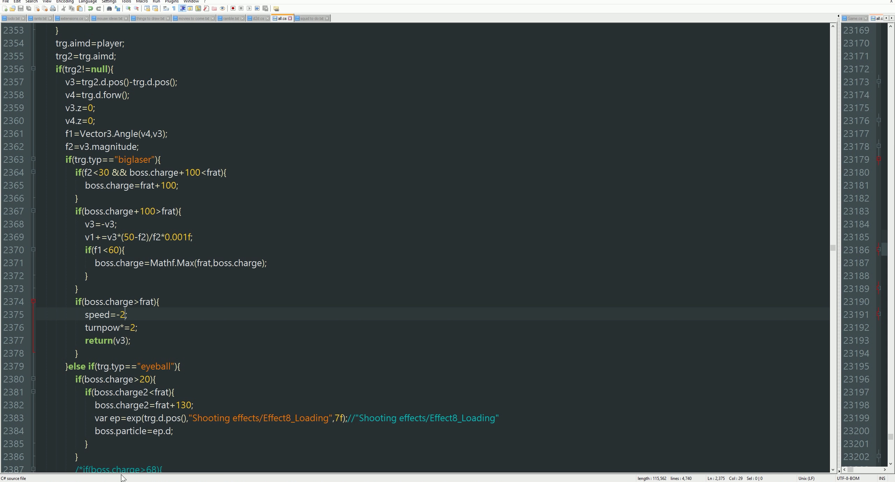
Step: Narrow the biglaser angle check from f1<60 to f1<35
{"action": "left_click", "coordinate": [116, 314]}
{"action": "type", "text": "3"}
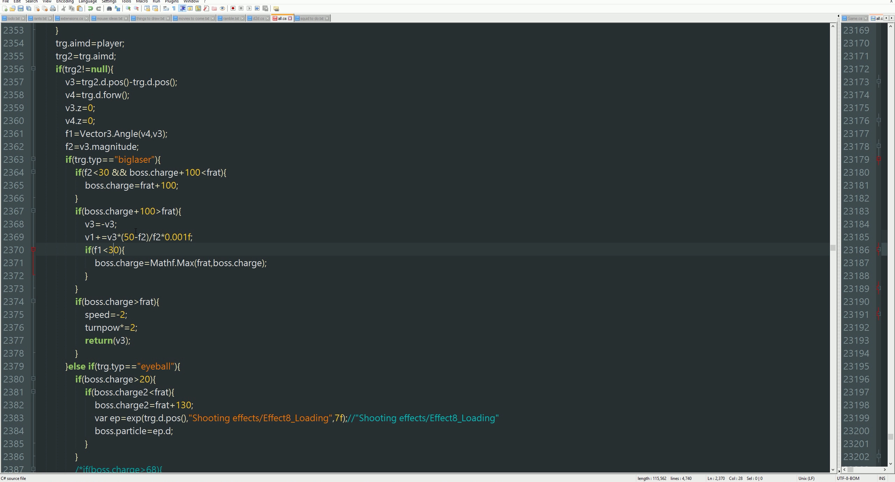
{"action": "type", "text": "5"}
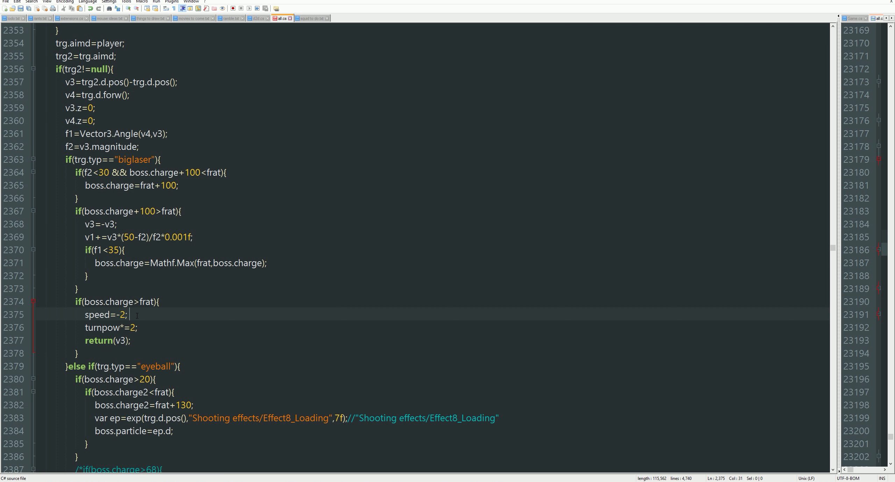
{"action": "mouse_move", "coordinate": [227, 294]}
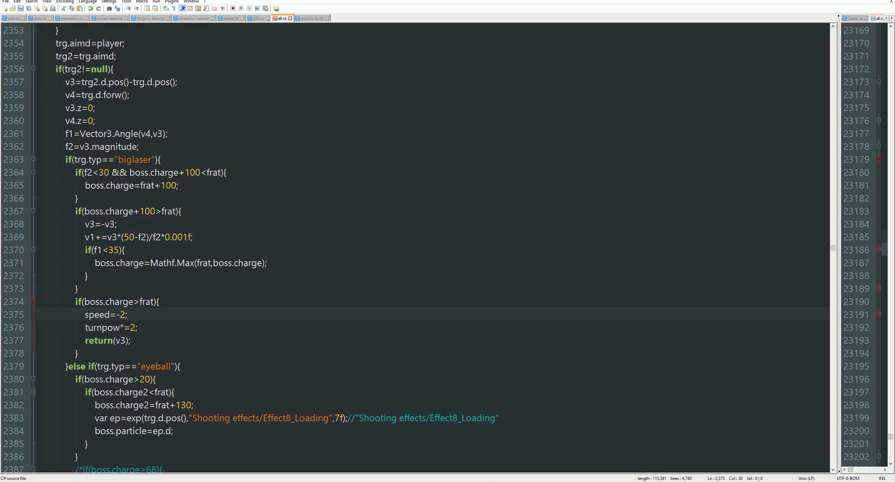
{"action": "mouse_move", "coordinate": [144, 278]}
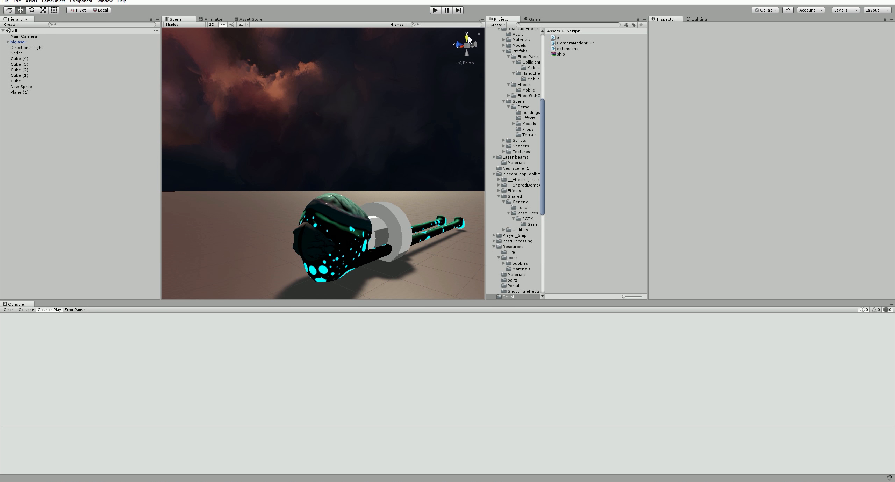
Step: Playtest the BIGLASER boss with the f1<35 angle check, then stop the run
{"action": "left_click", "coordinate": [434, 9]}
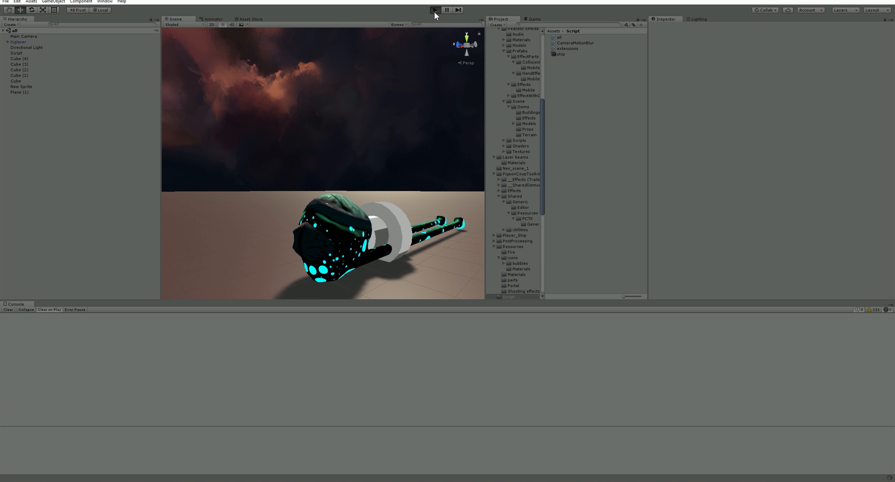
{"action": "left_click", "coordinate": [434, 10]}
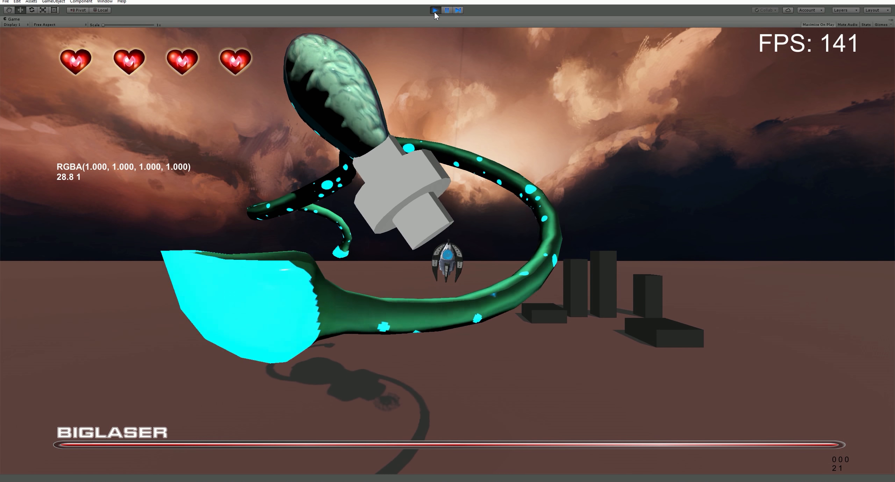
{"action": "left_click", "coordinate": [447, 10]}
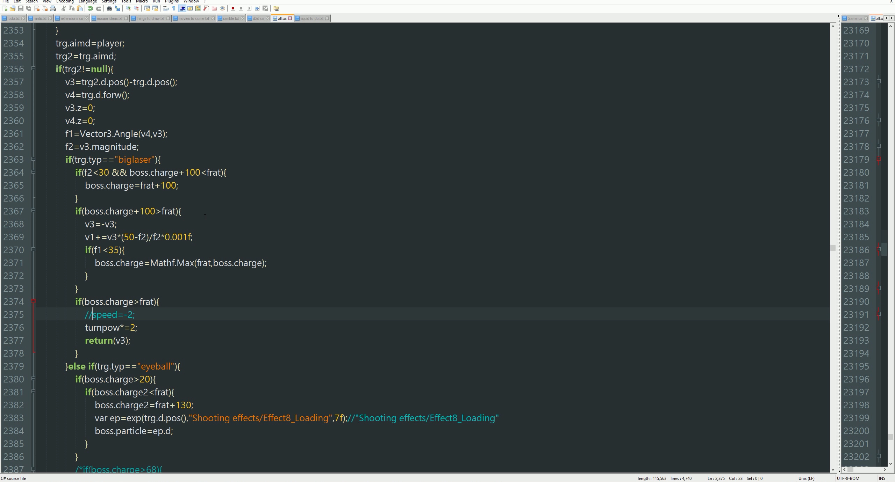
Step: Add speed=0; as the first line of the charge+100>frat block
{"action": "type", "text": "speed"}
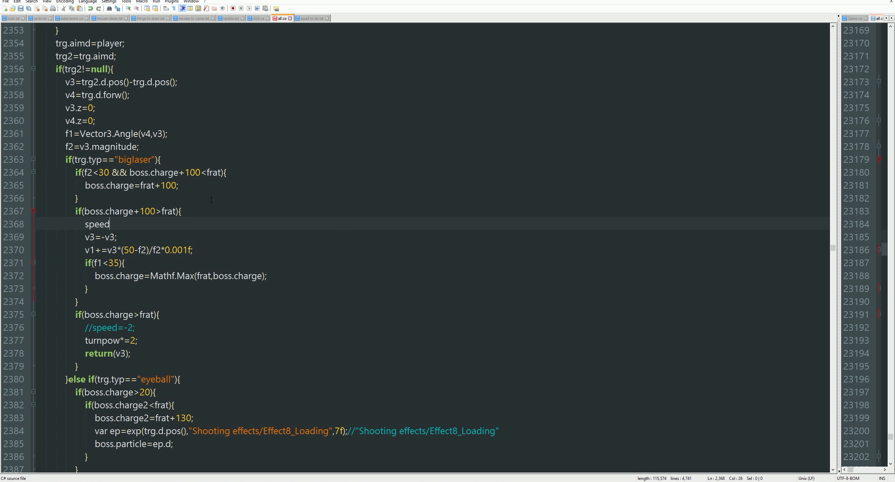
{"action": "type", "text": "="}
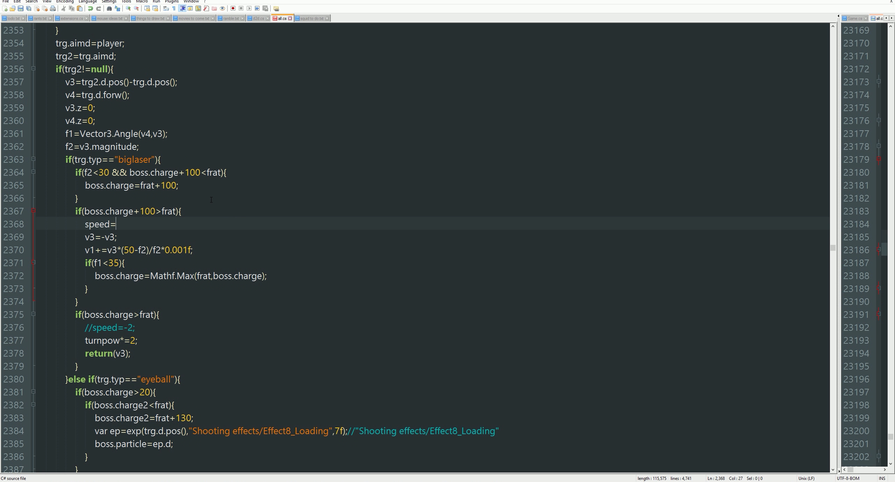
{"action": "type", "text": "0;"}
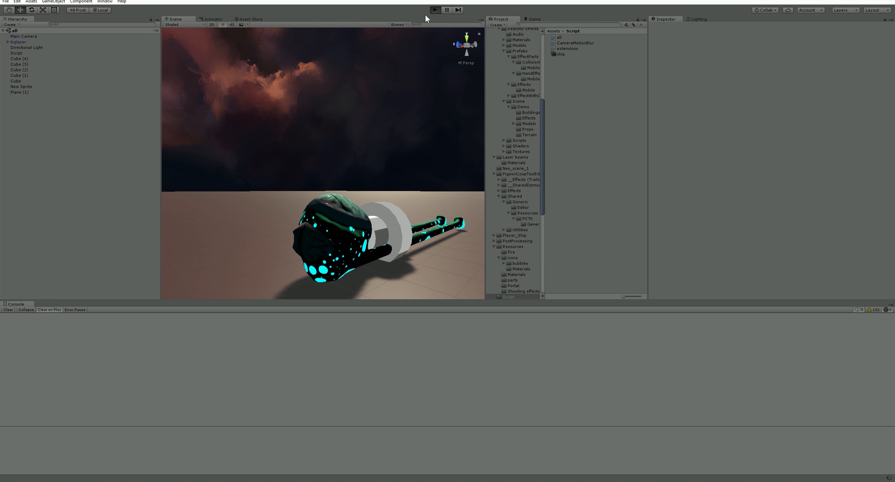
Step: Start and stop a quick playtest of the speed=0 change
{"action": "left_click", "coordinate": [434, 10]}
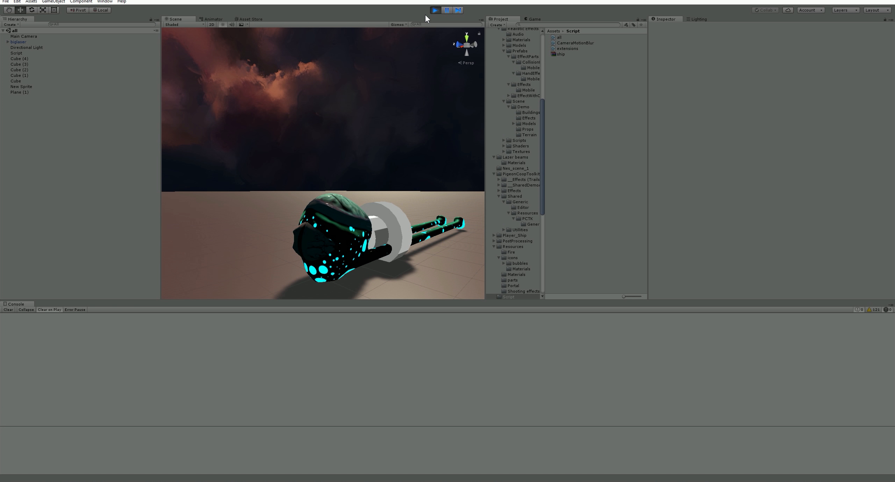
{"action": "left_click", "coordinate": [435, 9]}
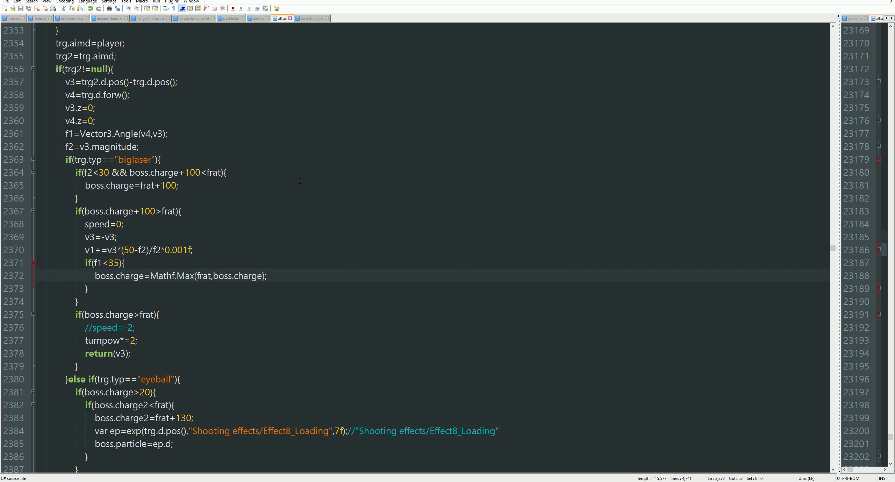
{"action": "mouse_move", "coordinate": [307, 118]}
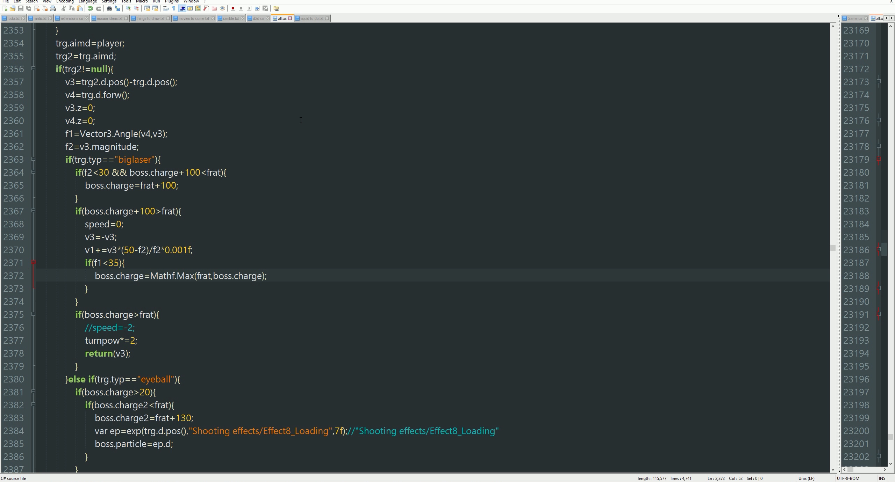
Step: Move the cursor to the end of the v1 adjustment line
{"action": "left_click", "coordinate": [209, 250]}
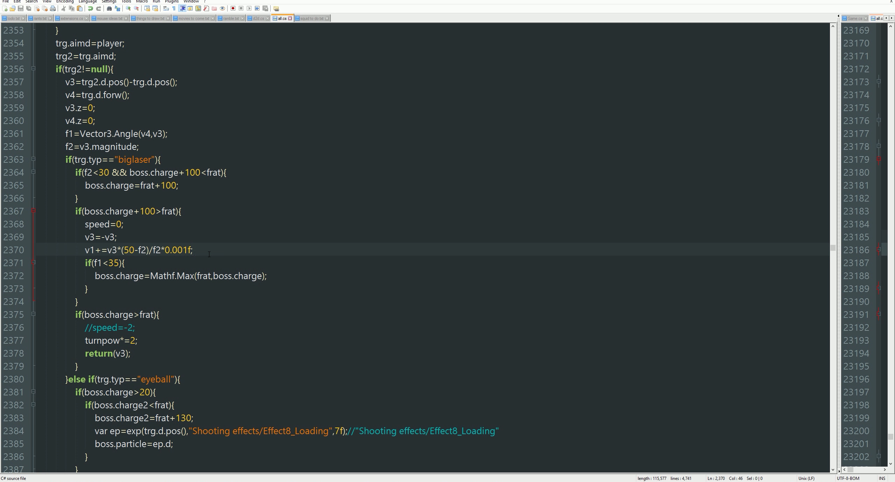
{"action": "mouse_move", "coordinate": [176, 225]}
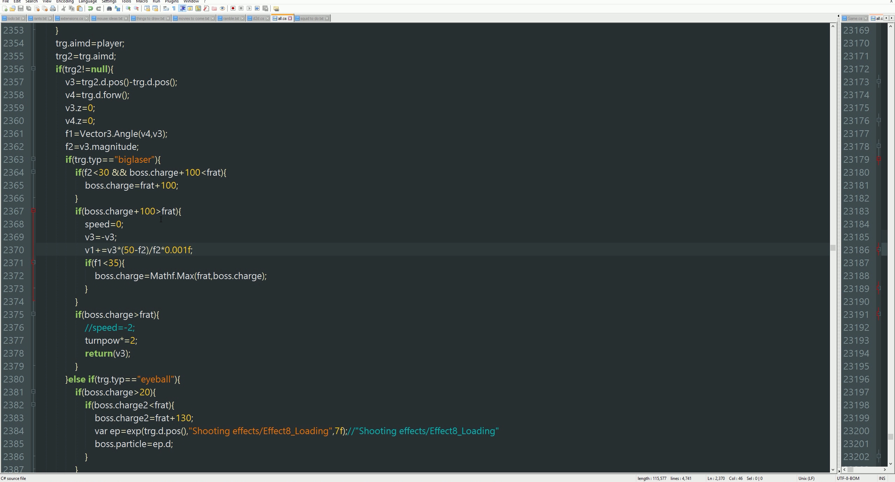
{"action": "mouse_move", "coordinate": [188, 313]}
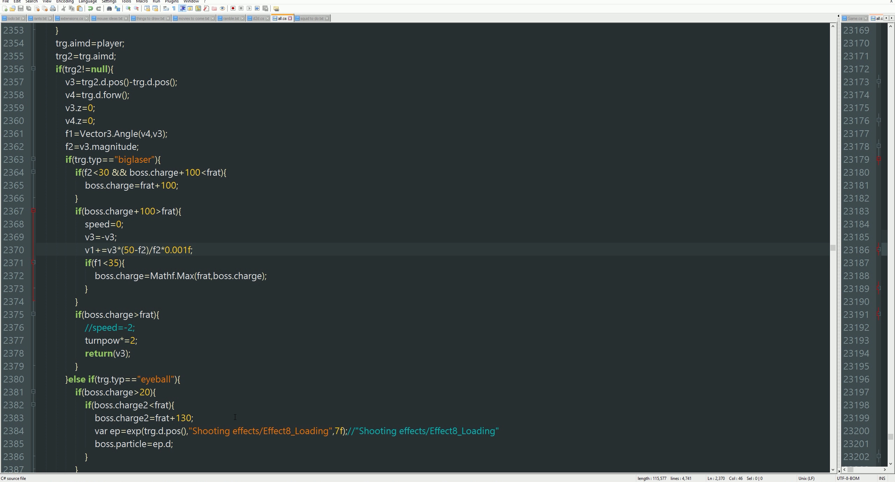
{"action": "mouse_move", "coordinate": [215, 357]}
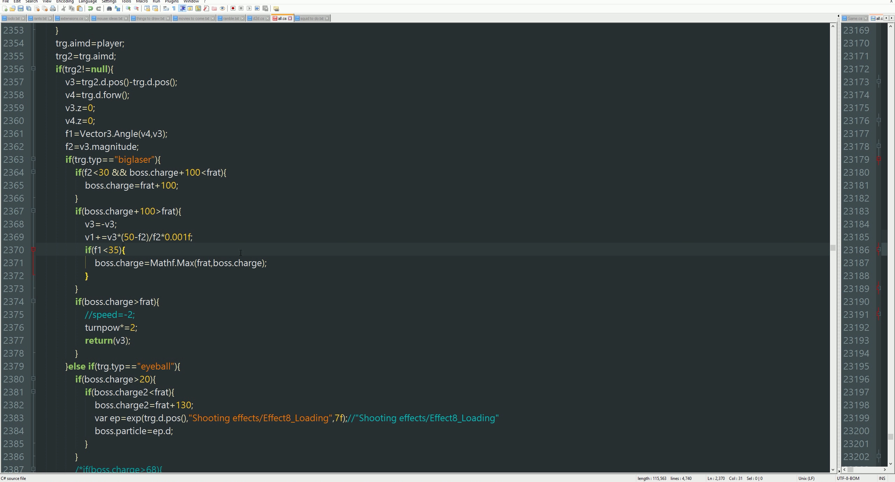
{"action": "type", "text": "e"}
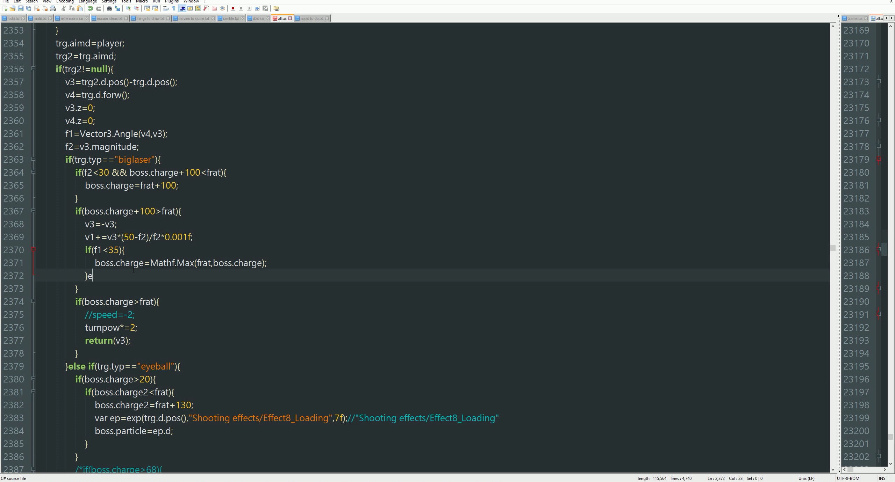
{"action": "type", "text": "lse if(){"}
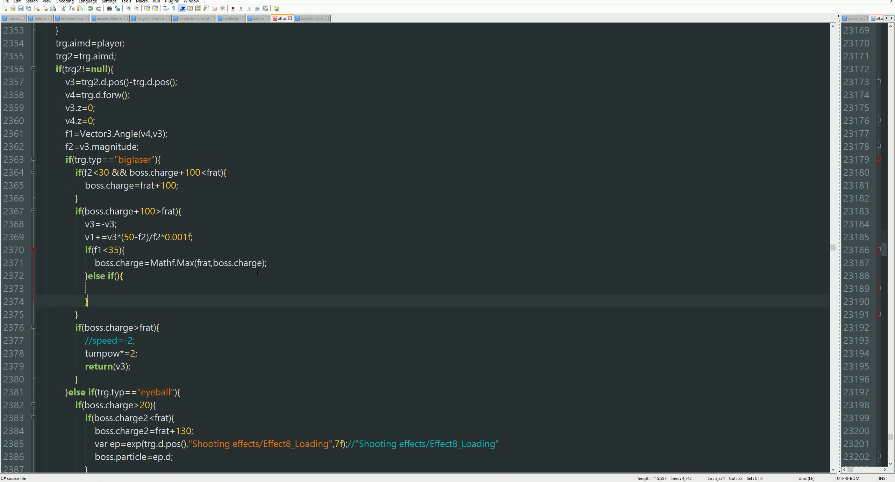
{"action": "left_click", "coordinate": [199, 264]}
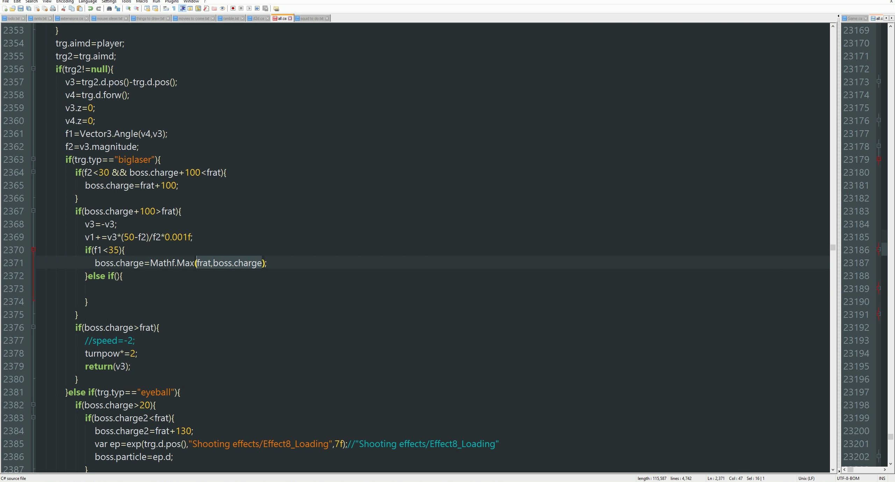
{"action": "type", "text": "frat,boss.charge"}
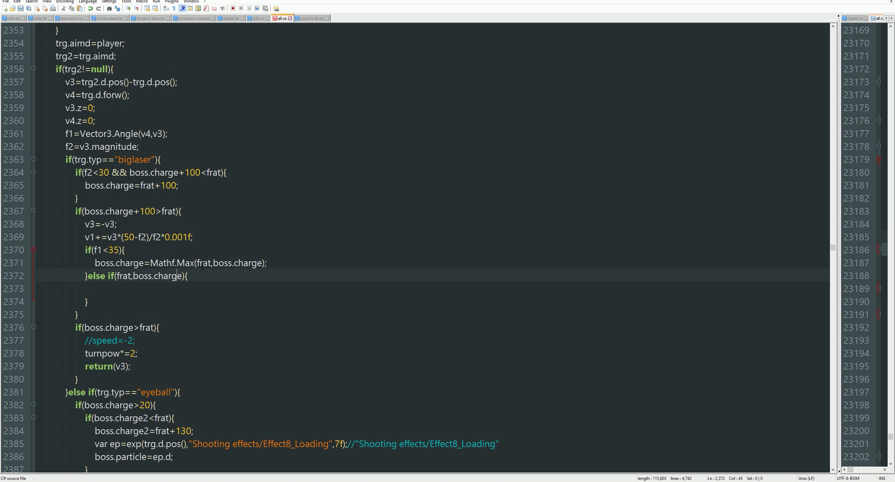
{"action": "left_click", "coordinate": [132, 276]}
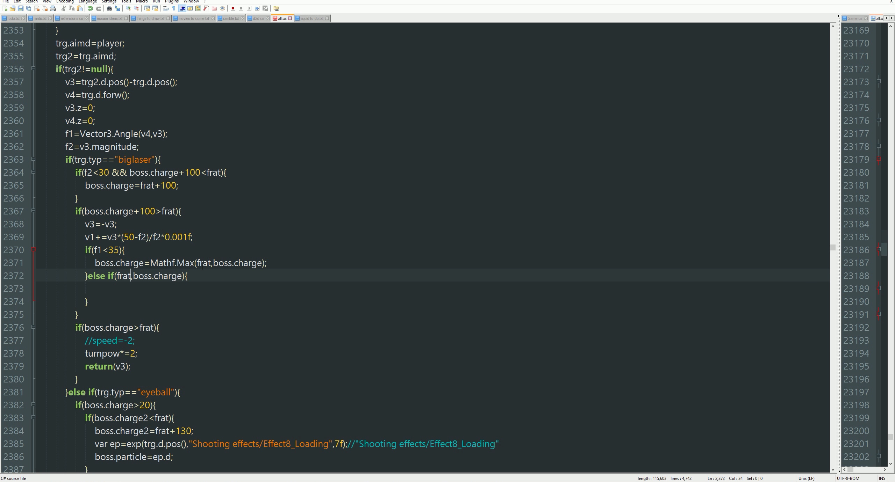
{"action": "type", "text": "<"}
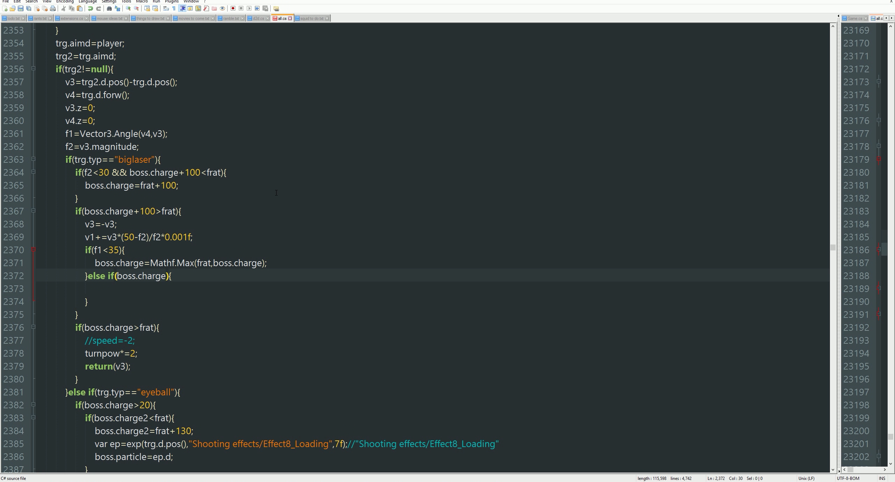
{"action": "left_click", "coordinate": [165, 275]}
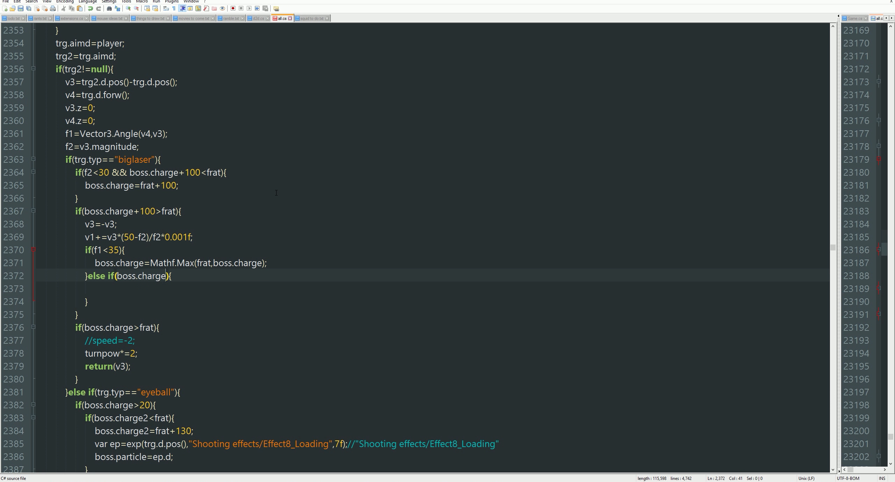
{"action": "type", "text": "<frat"}
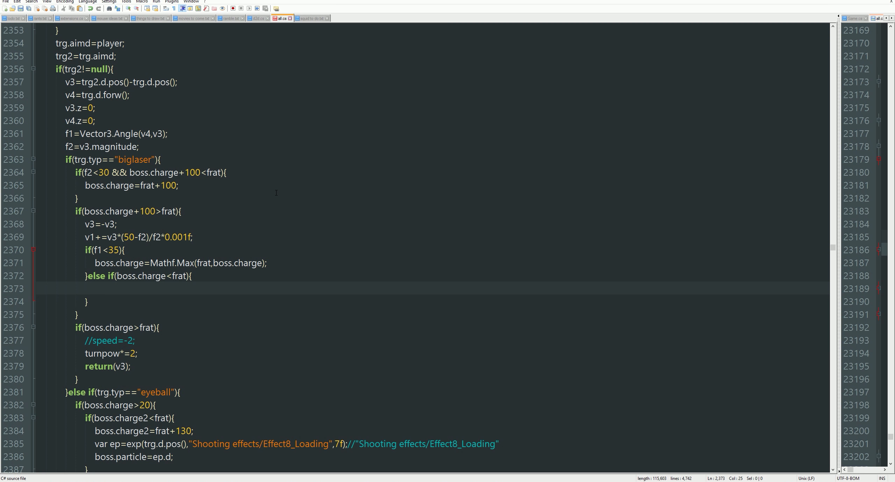
{"action": "left_click", "coordinate": [165, 237]}
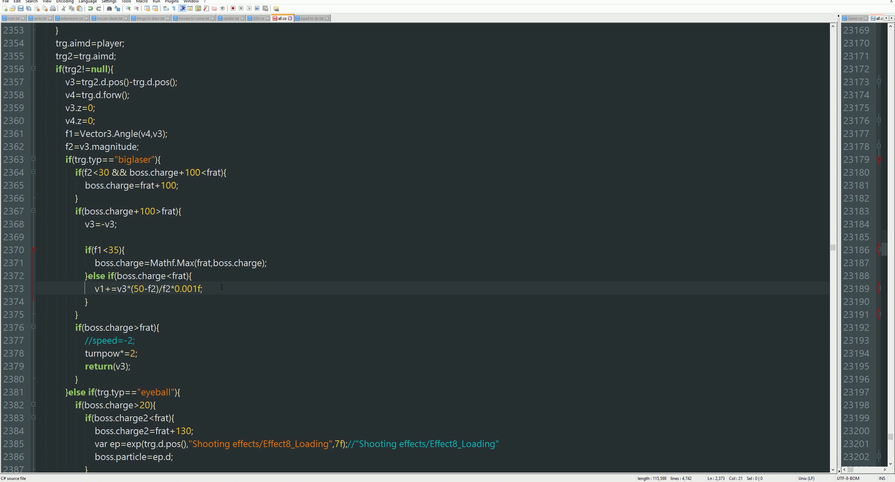
{"action": "type", "text": "speed"}
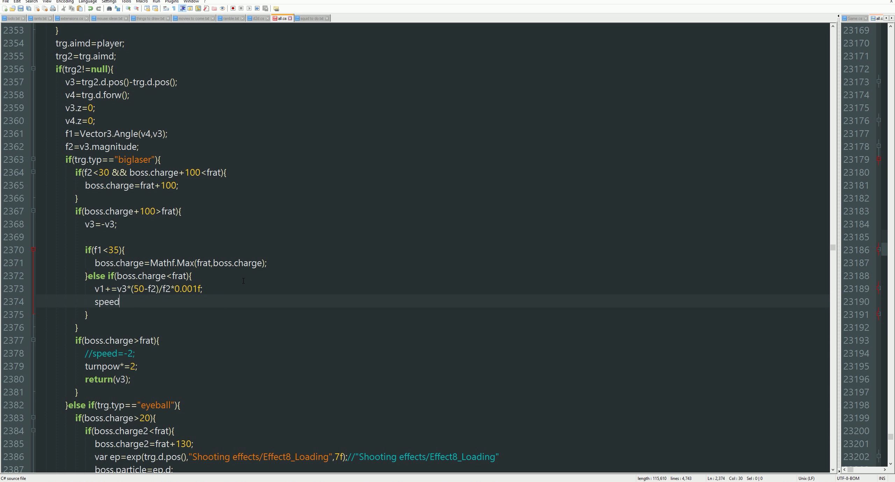
{"action": "type", "text": "=0,"}
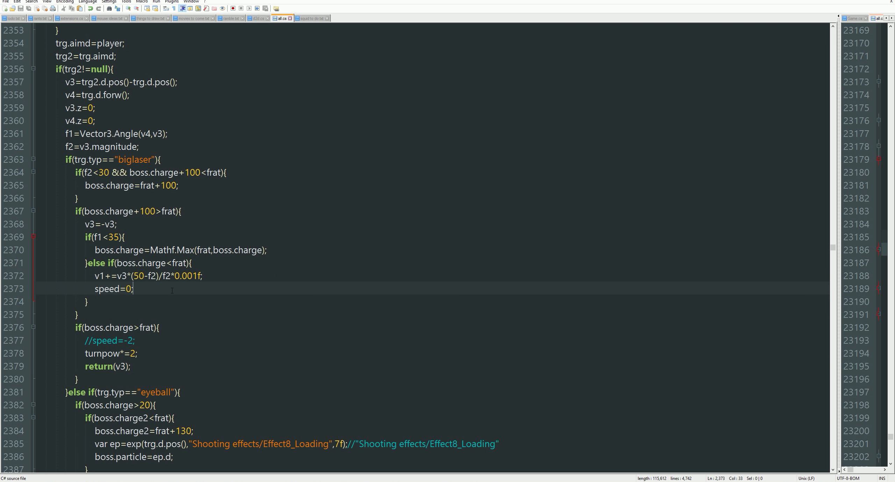
{"action": "mouse_move", "coordinate": [196, 327]}
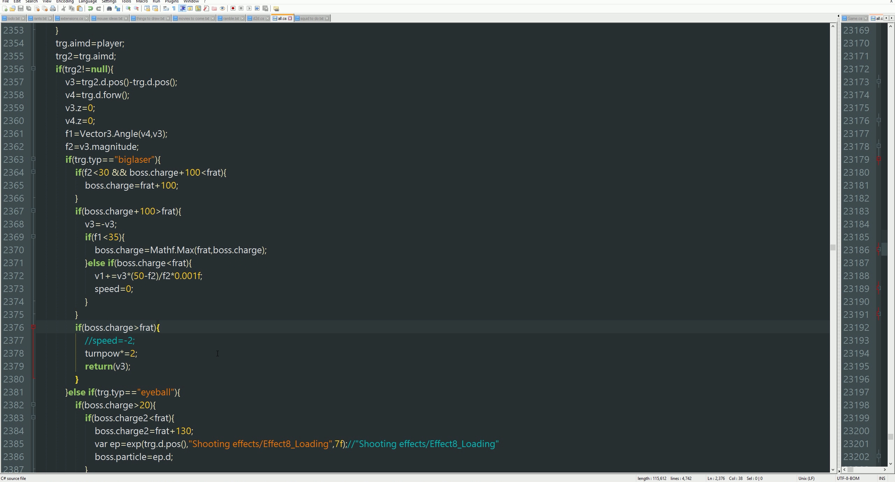
Step: Type FIRE() in the firing block, then search the file for existing fire and fshot calls
{"action": "type", "text": "FIRE()"}
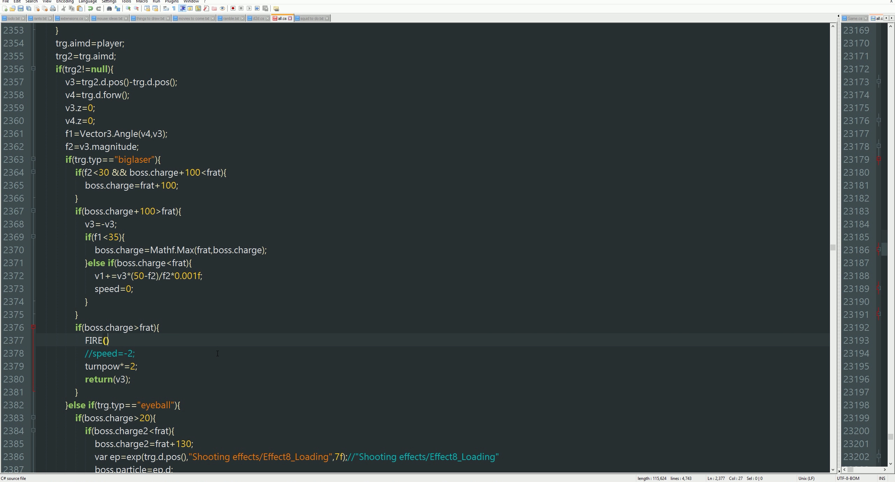
{"action": "key", "text": "capslock"}
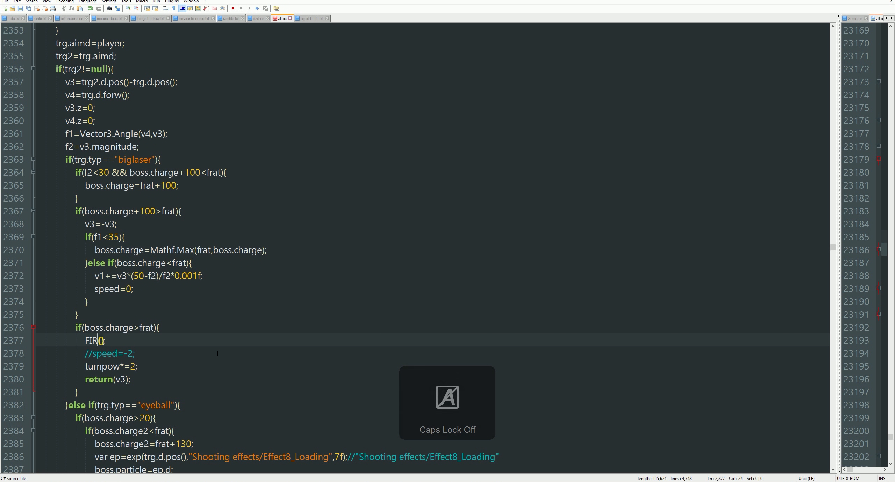
{"action": "key", "text": "ctrl+f"}
{"action": "type", "text": "fire("}
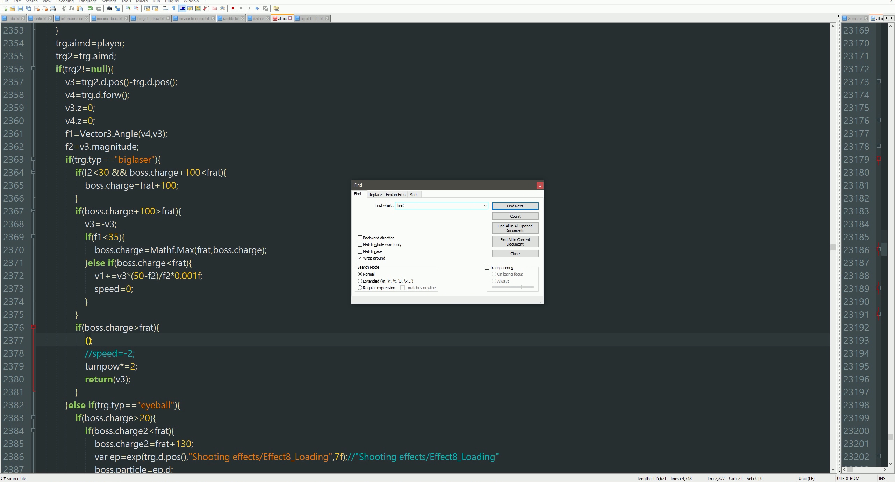
{"action": "left_click", "coordinate": [513, 206]}
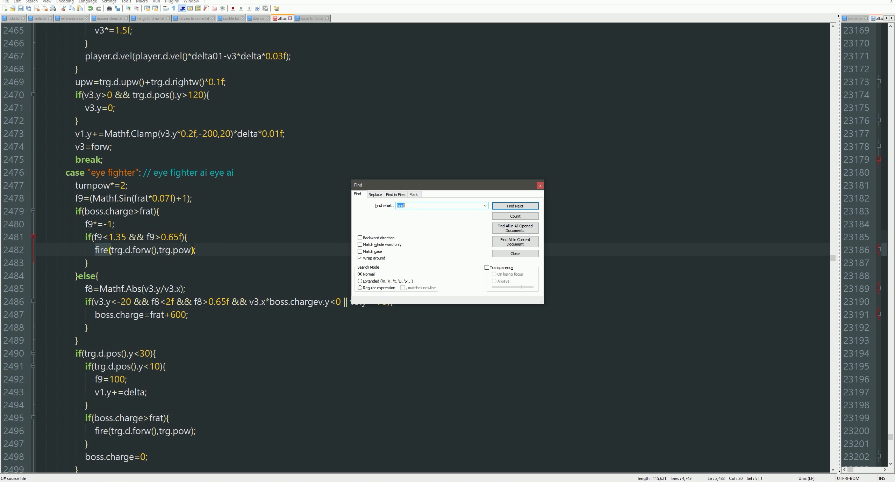
{"action": "left_click", "coordinate": [513, 253]}
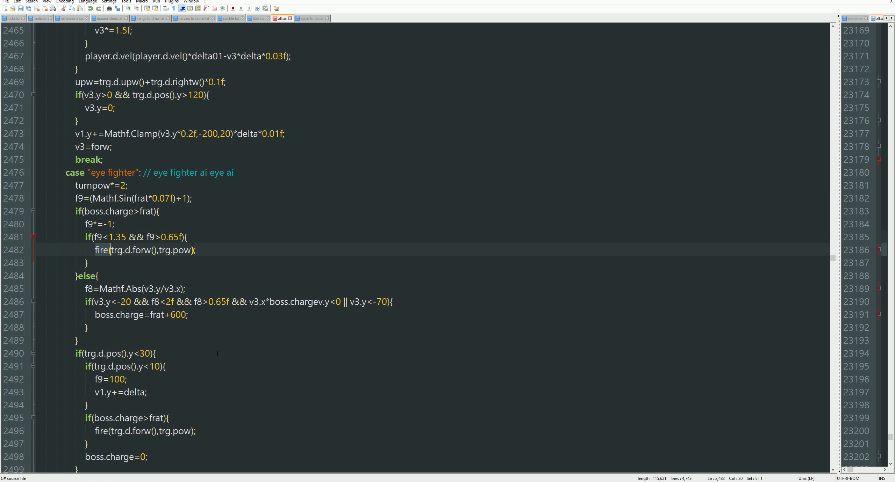
{"action": "key", "text": "ctrl+f"}
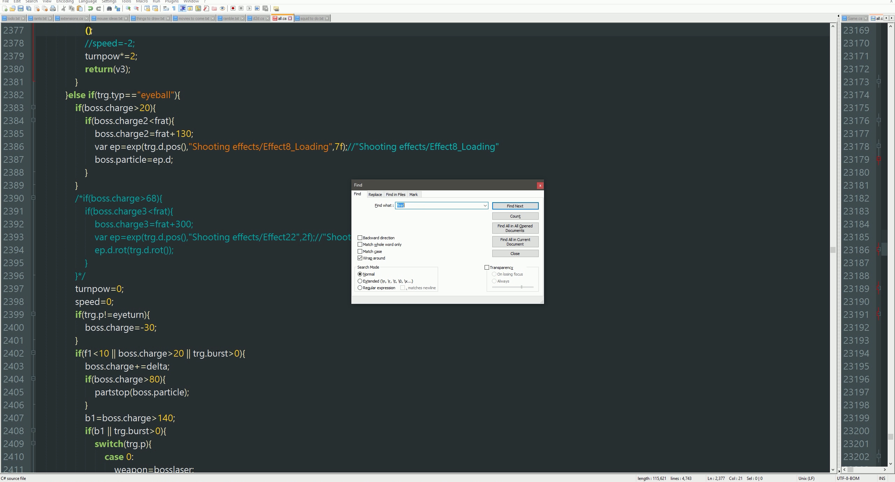
{"action": "left_click", "coordinate": [514, 206]}
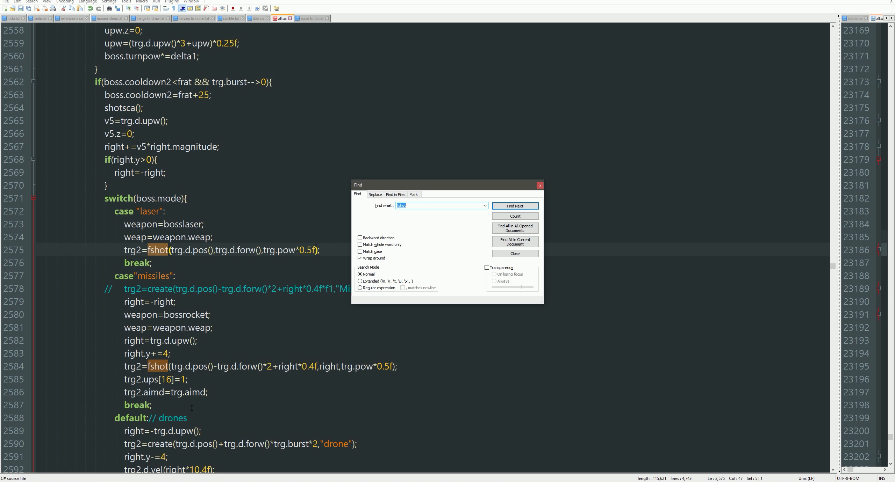
{"action": "left_click", "coordinate": [513, 253]}
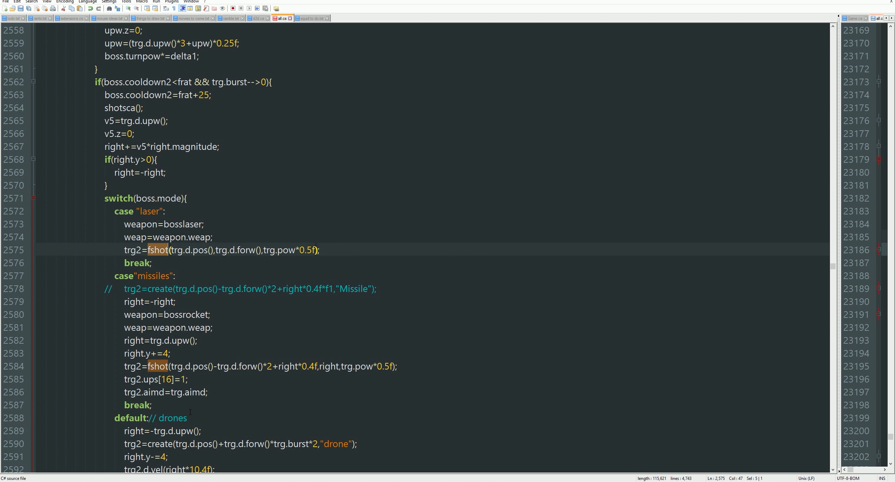
{"action": "mouse_move", "coordinate": [102, 310]}
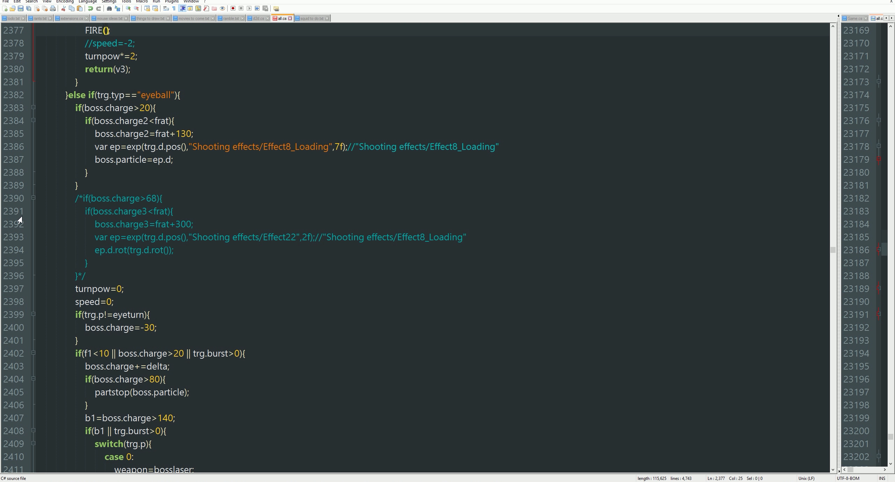
Step: In the charge>frat block, fire a bosslaser fshot, then set weapon=null and weap=-1
{"action": "scroll", "scroll_direction": "up", "scroll_amount": 3}
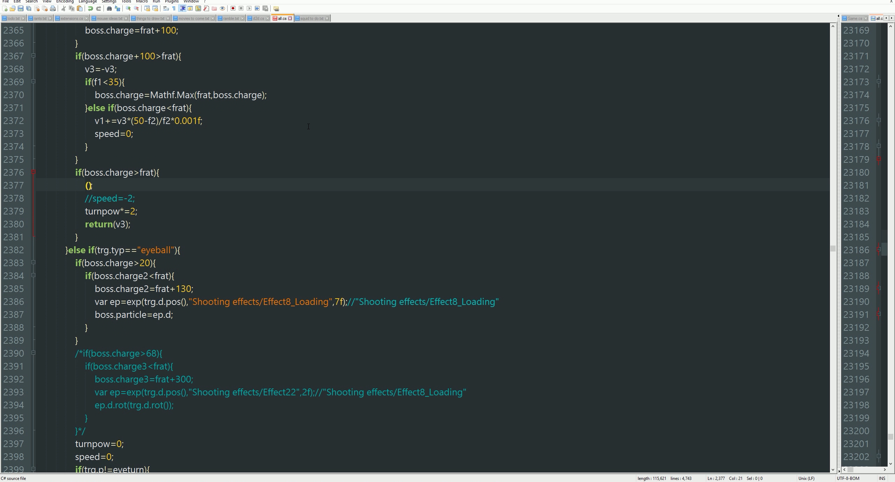
{"action": "type", "text": "weapon=bosslaser;"}
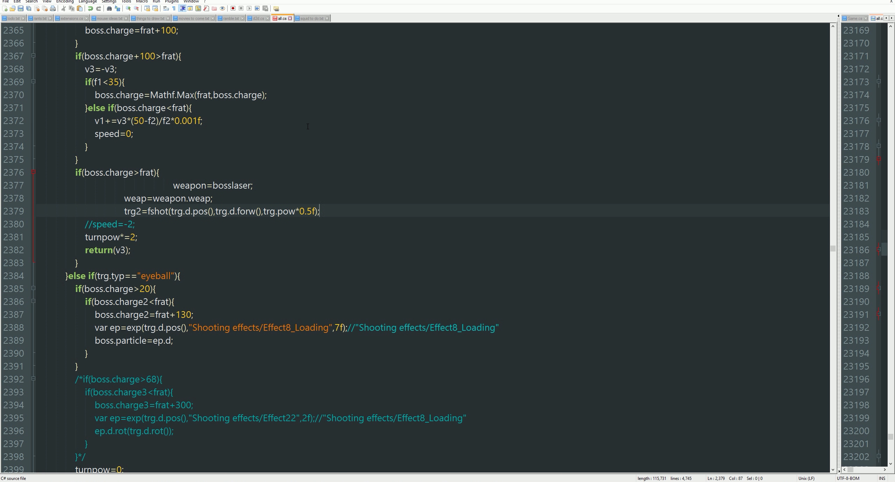
{"action": "type", "text": "weapo"}
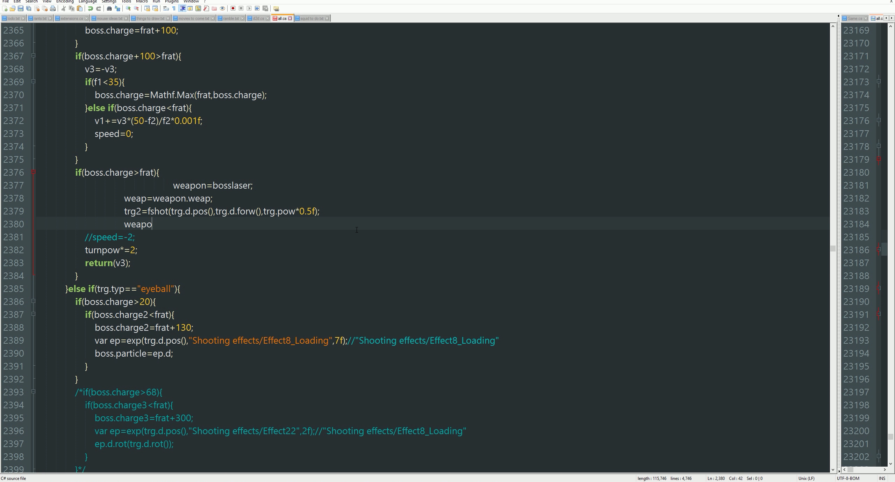
{"action": "type", "text": "n=null;"}
{"action": "type", "text": "weap="}
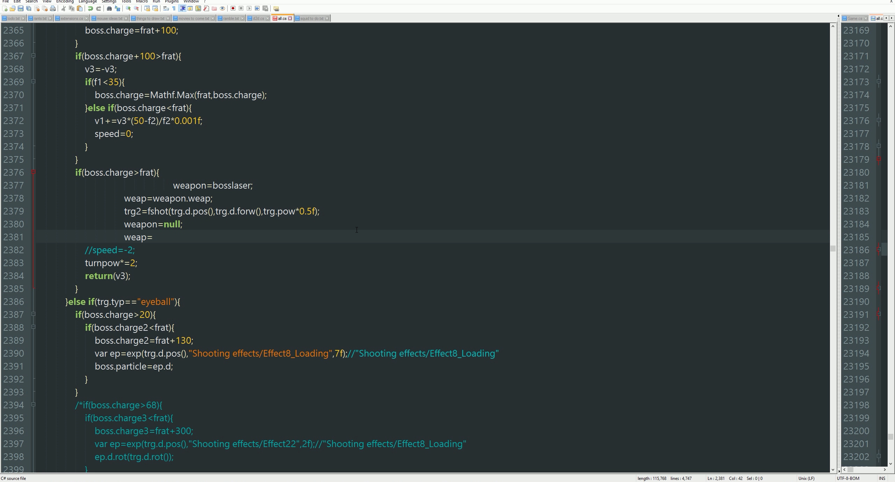
{"action": "type", "text": "-1;"}
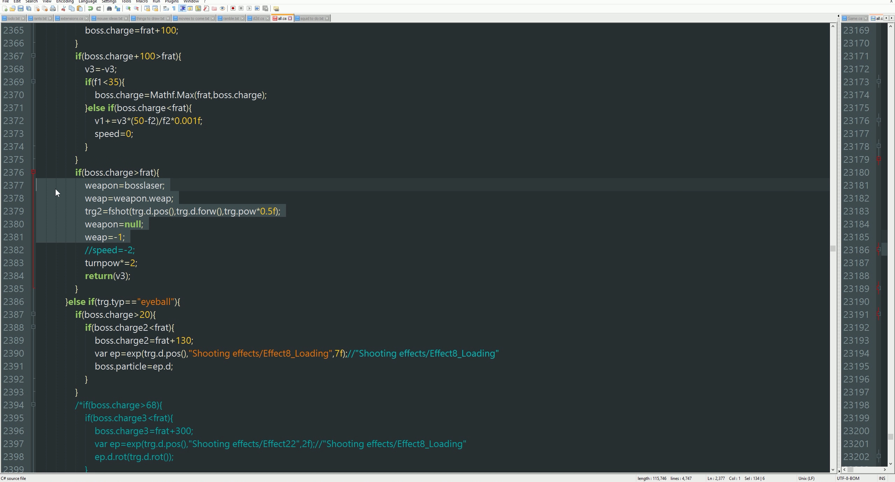
{"action": "left_click", "coordinate": [165, 186]}
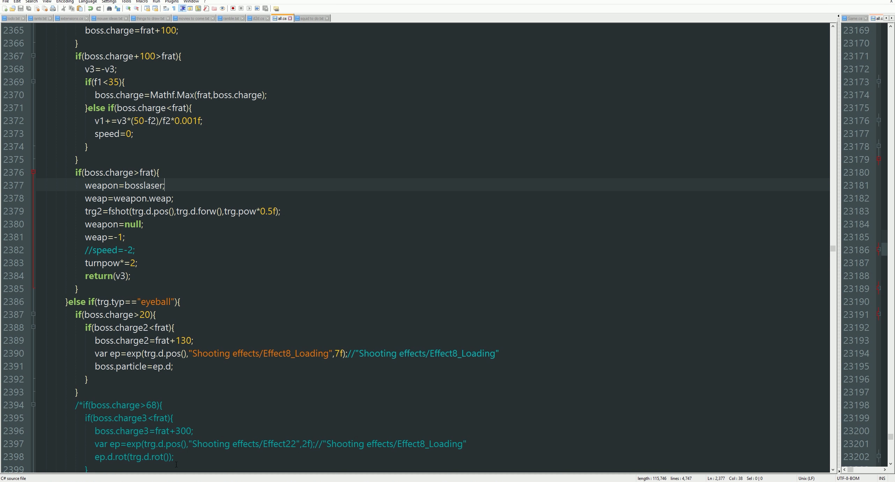
Step: Playtest the BIGLASER squid boss in Unity with the new bosslaser firing code
{"action": "left_click", "coordinate": [434, 10]}
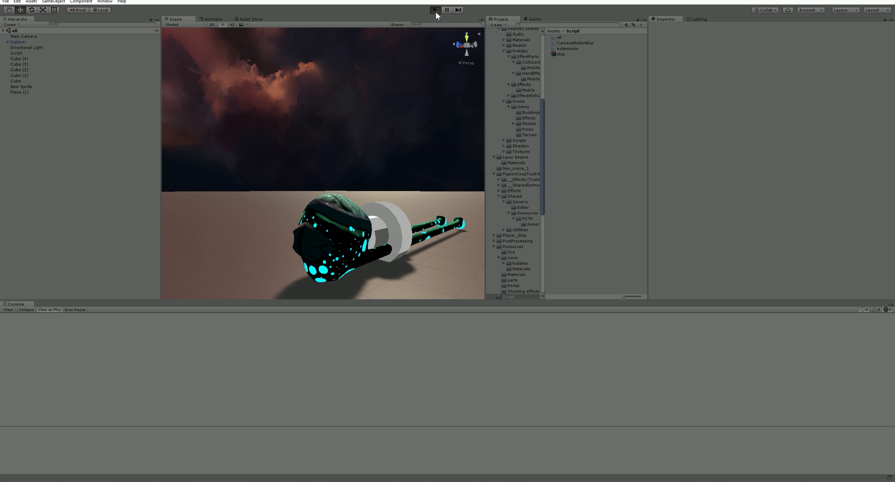
{"action": "left_click", "coordinate": [434, 10]}
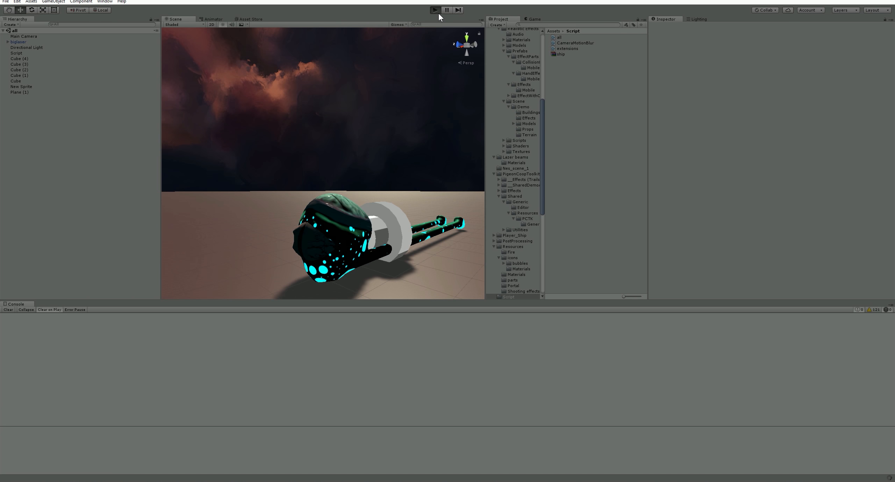
{"action": "left_click", "coordinate": [433, 10]}
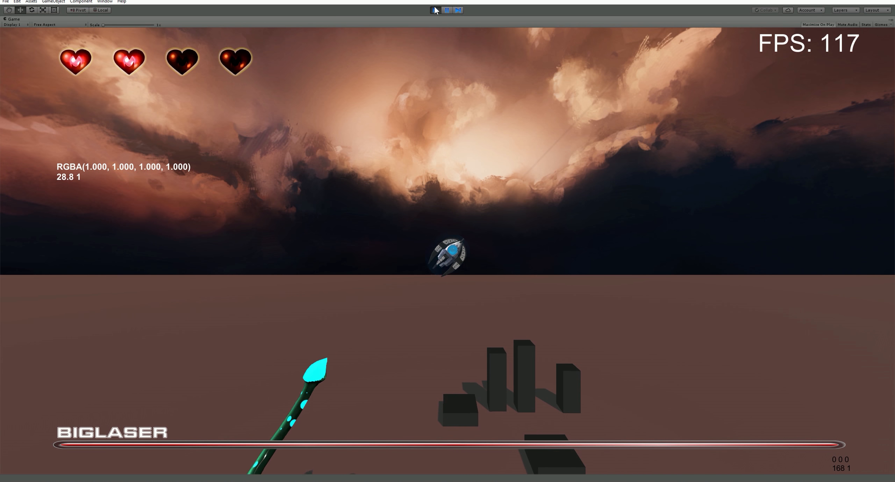
{"action": "left_click", "coordinate": [448, 10]}
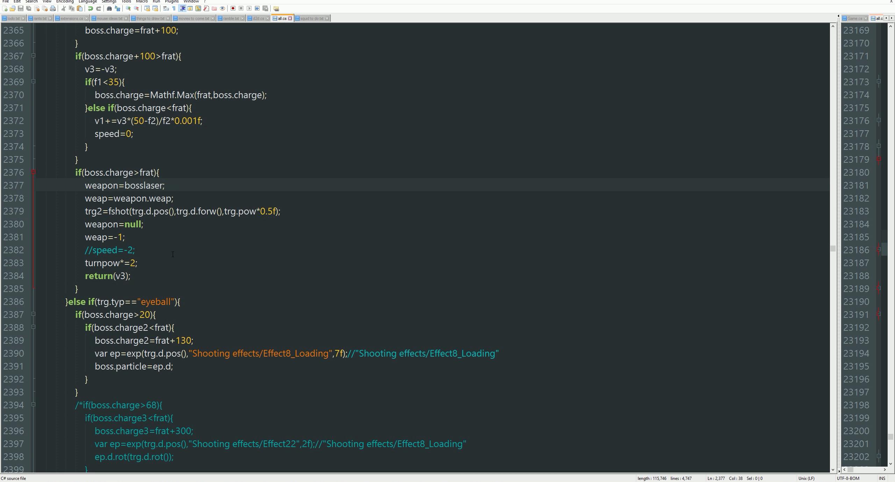
{"action": "mouse_move", "coordinate": [212, 185]}
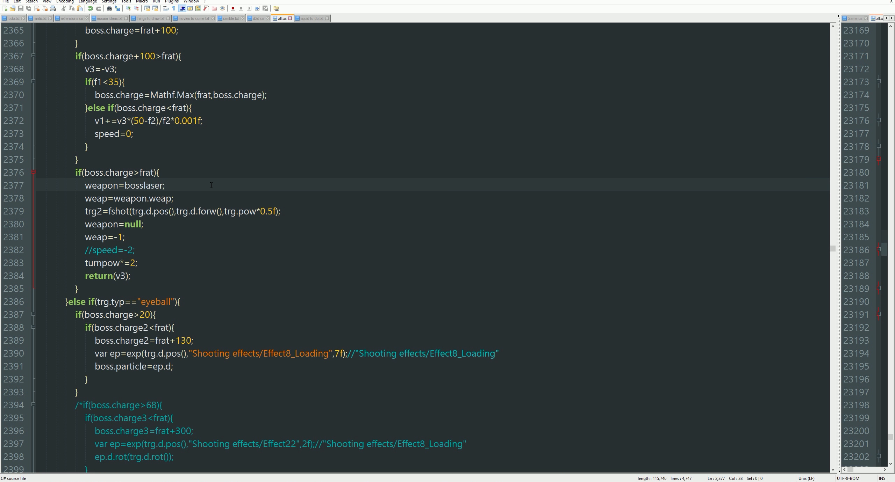
Step: Scroll around the biglaser charge>frat block to locate the five laser-firing lines
{"action": "scroll", "scroll_direction": "up", "scroll_amount": 3}
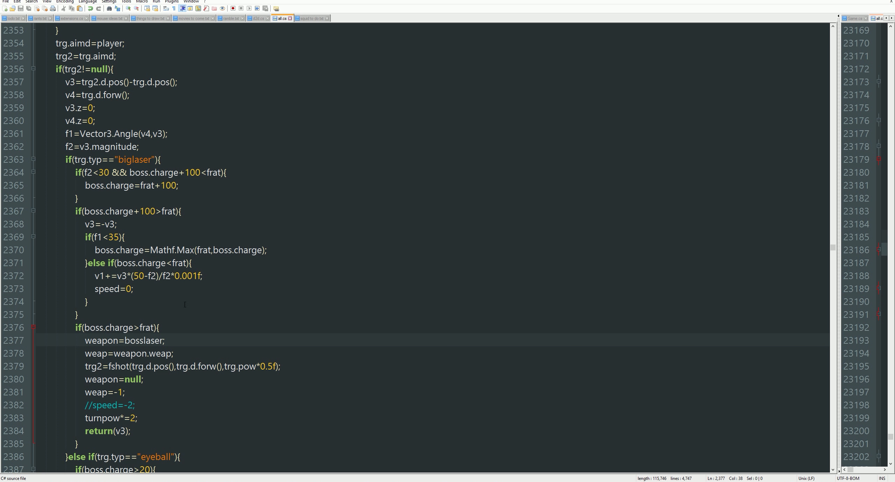
{"action": "mouse_move", "coordinate": [220, 345]}
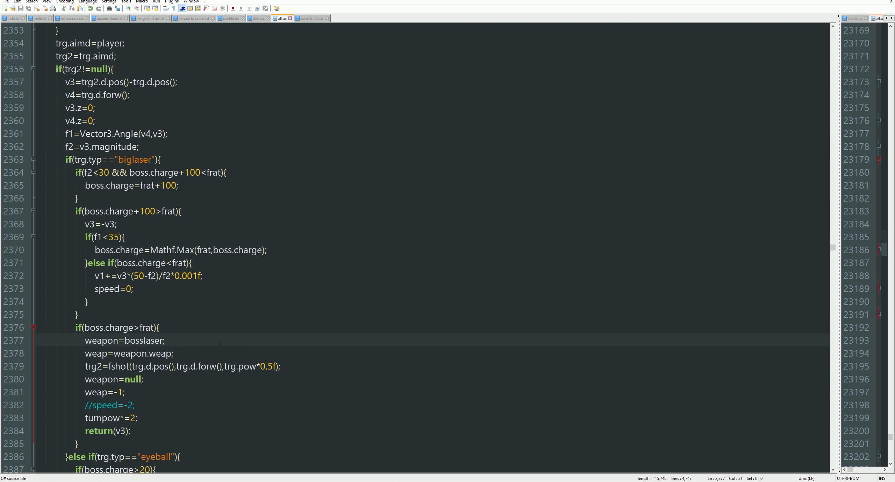
{"action": "scroll", "scroll_direction": "down", "scroll_amount": 3}
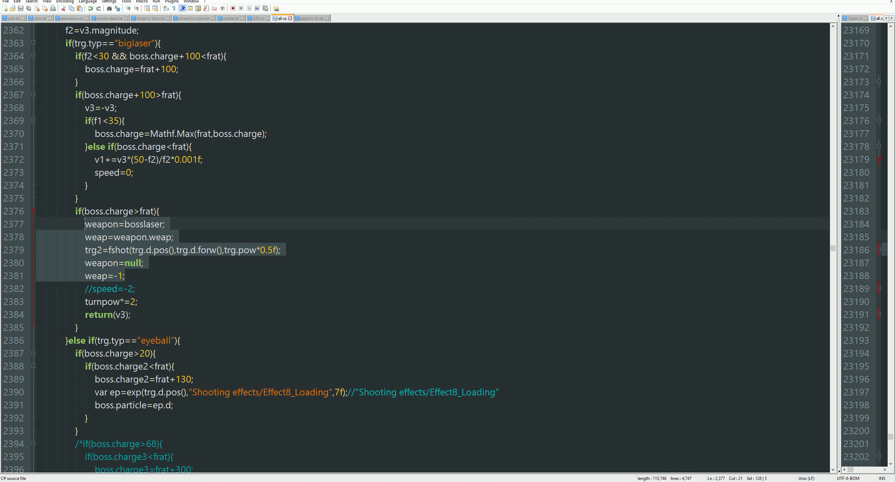
{"action": "mouse_move", "coordinate": [128, 252]}
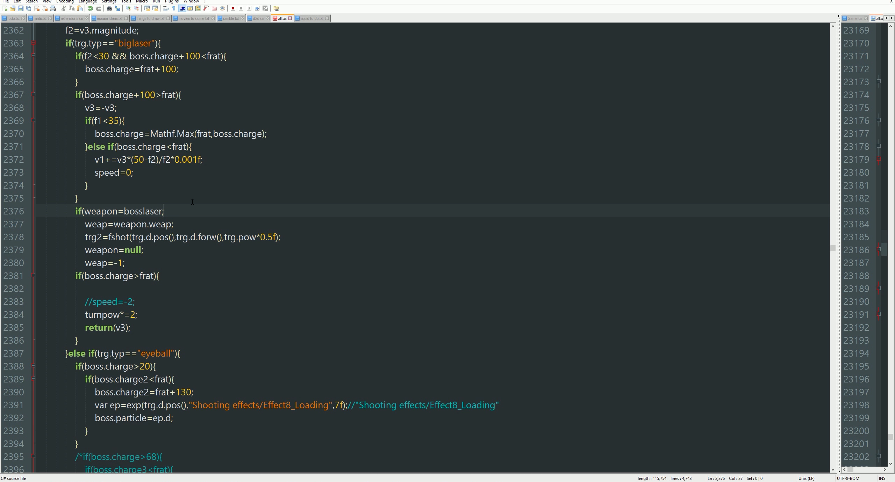
Step: Indent the five firing lines under a new if(boss.charge) check inside the charge block
{"action": "left_click", "coordinate": [145, 250]}
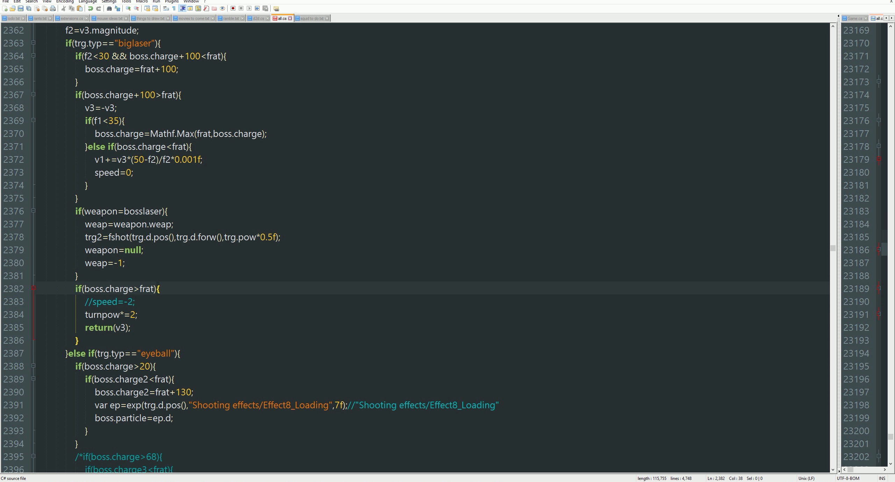
{"action": "left_click", "coordinate": [162, 211]}
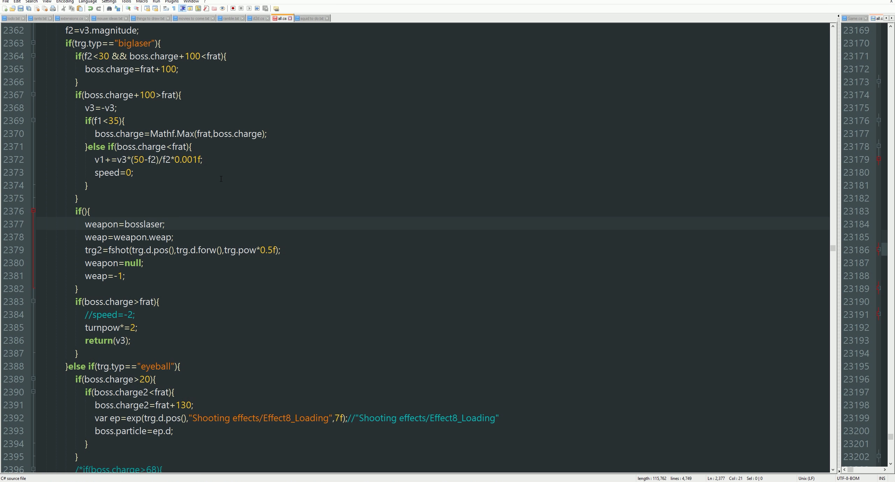
{"action": "left_click", "coordinate": [83, 211]}
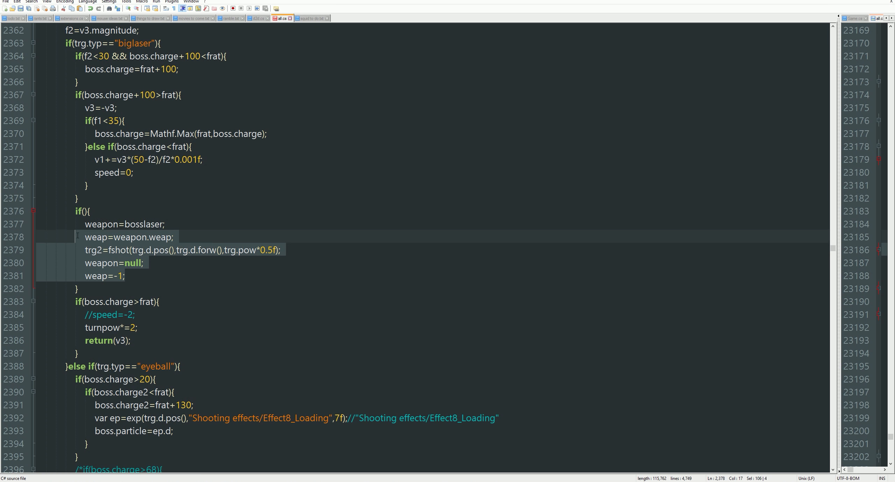
{"action": "left_click", "coordinate": [128, 224]}
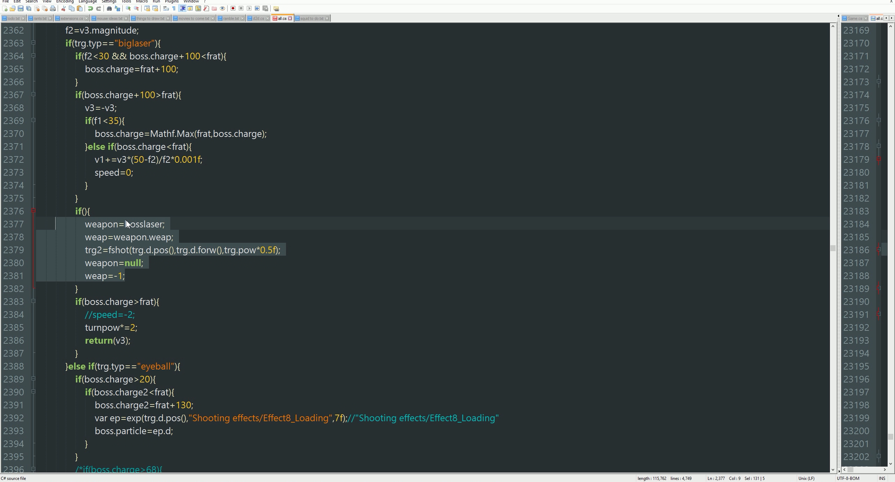
{"action": "mouse_move", "coordinate": [197, 202]}
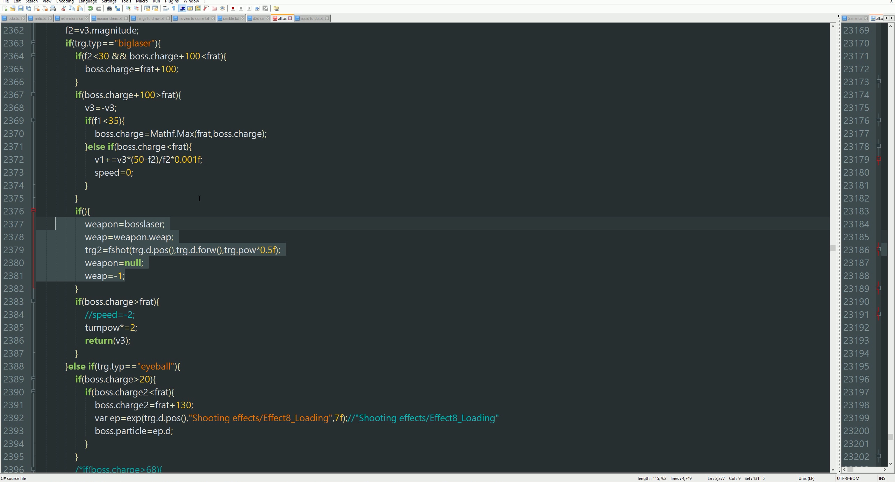
{"action": "mouse_move", "coordinate": [239, 177]}
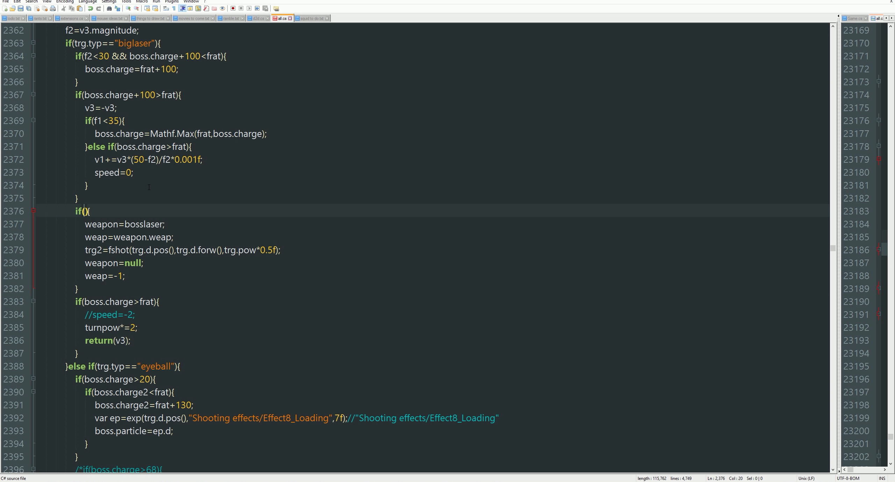
{"action": "type", "text": "boss."}
{"action": "type", "text": "}"}
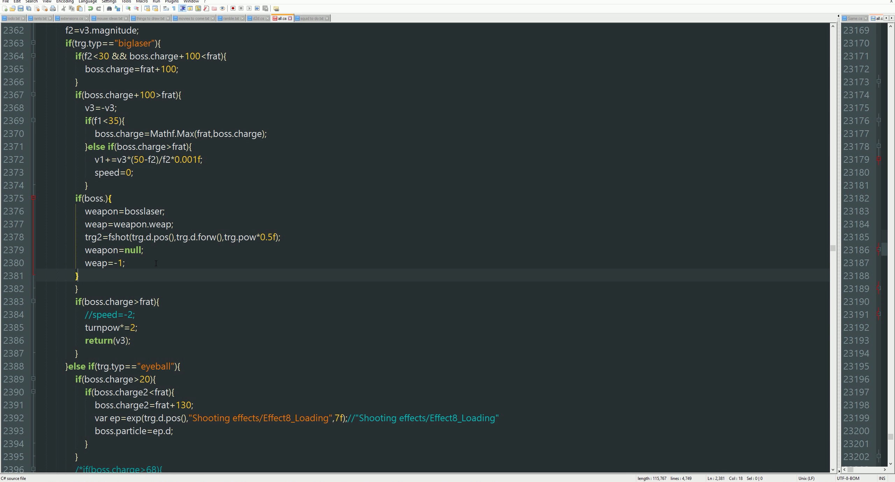
{"action": "left_click", "coordinate": [120, 199]}
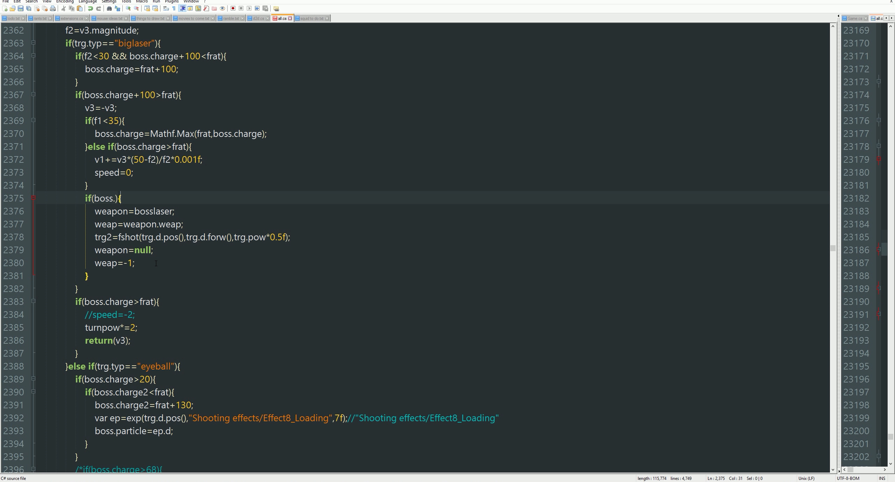
{"action": "type", "text": "charge"}
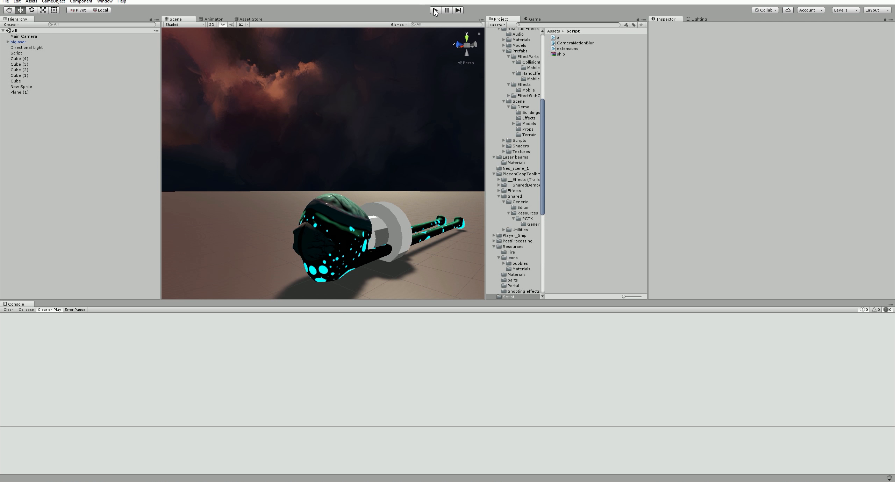
Step: Run and stop a Unity playtest of the nested boss.charge laser check
{"action": "left_click", "coordinate": [433, 10]}
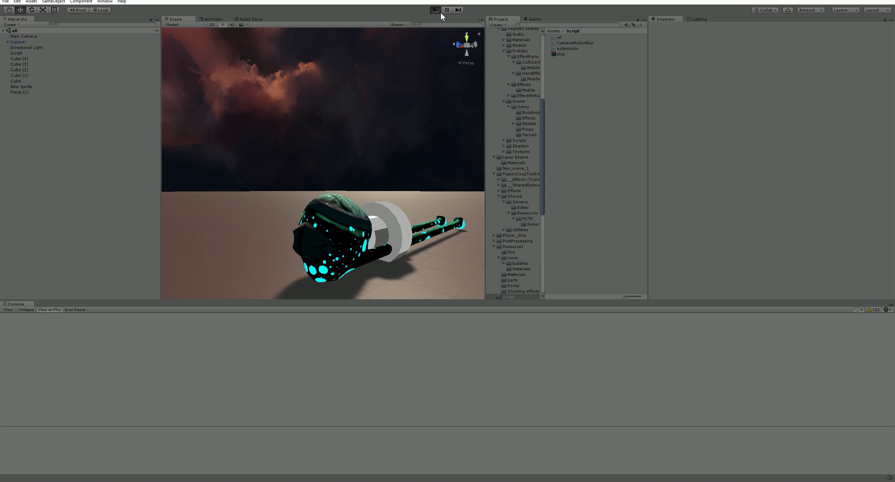
{"action": "left_click", "coordinate": [434, 10]}
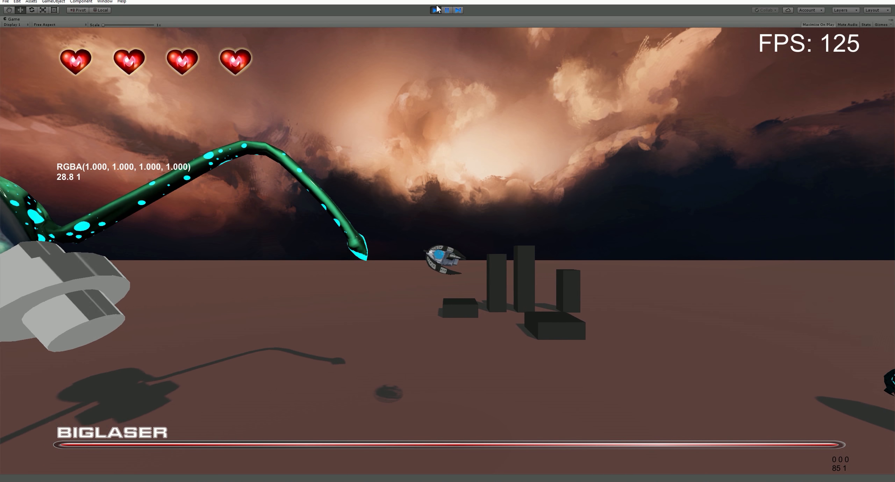
{"action": "left_click", "coordinate": [445, 10]}
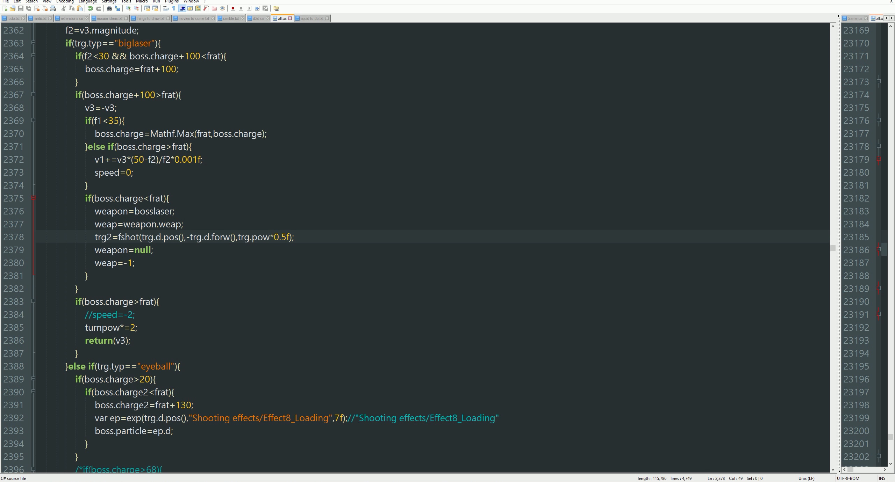
Step: Playtest in Unity, then change Mathf.Max(frat,boss.charge) to Mathf.Min on line 2370
{"action": "left_click", "coordinate": [435, 10]}
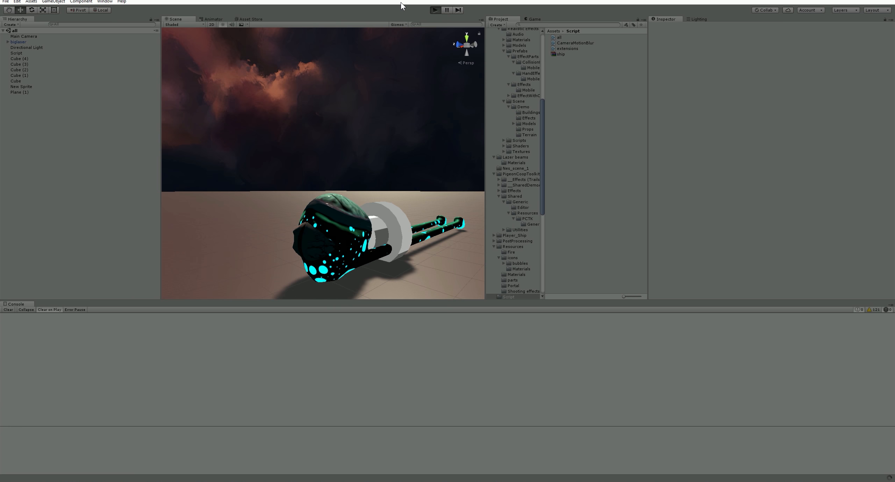
{"action": "left_click", "coordinate": [434, 10]}
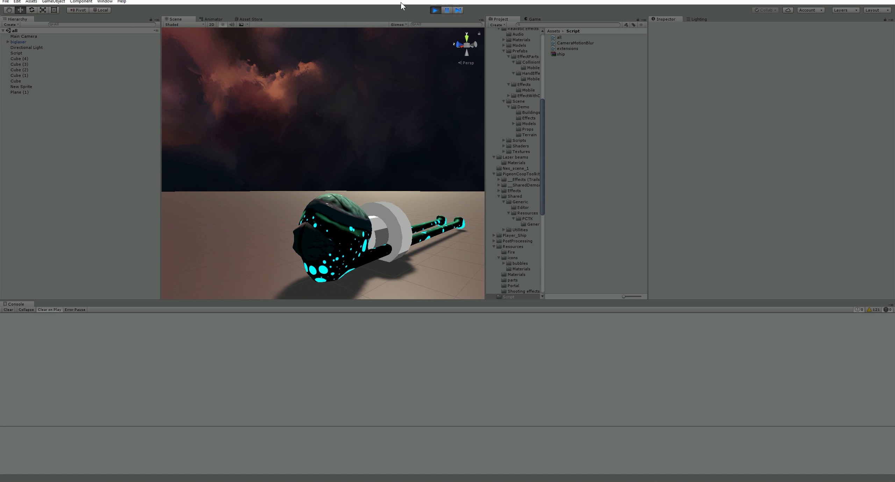
{"action": "left_click", "coordinate": [434, 11]}
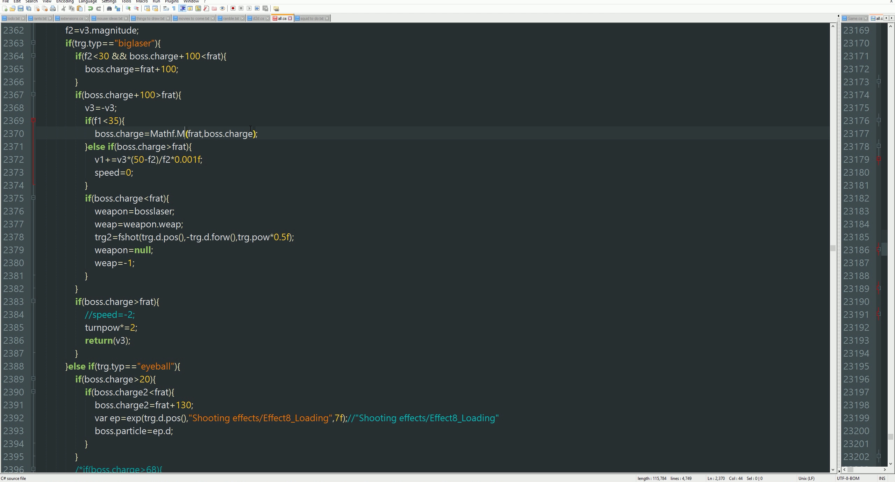
{"action": "type", "text": "in"}
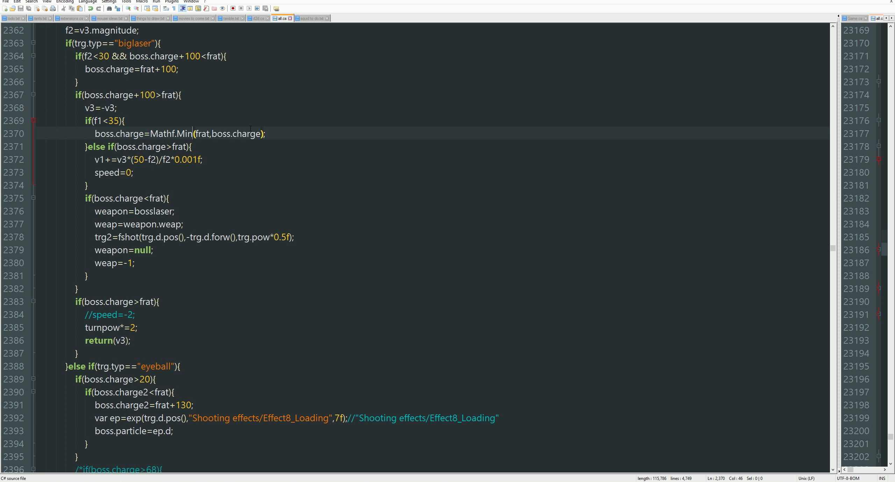
{"action": "mouse_move", "coordinate": [297, 432]}
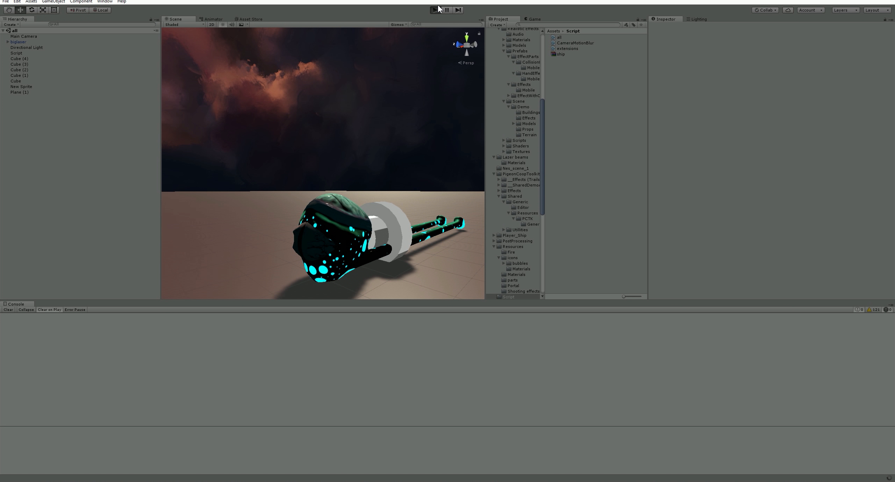
Step: Start and stop a Unity play session showing the Squid Invasion menu
{"action": "left_click", "coordinate": [433, 10]}
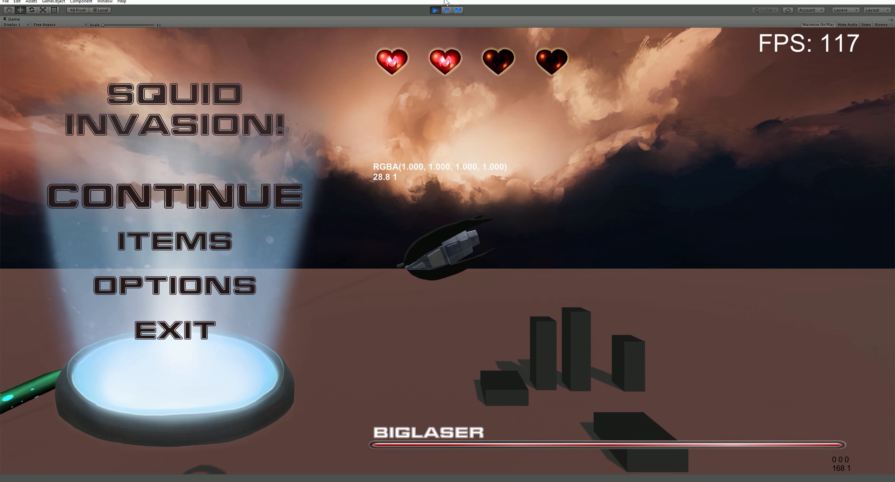
{"action": "left_click", "coordinate": [446, 9]}
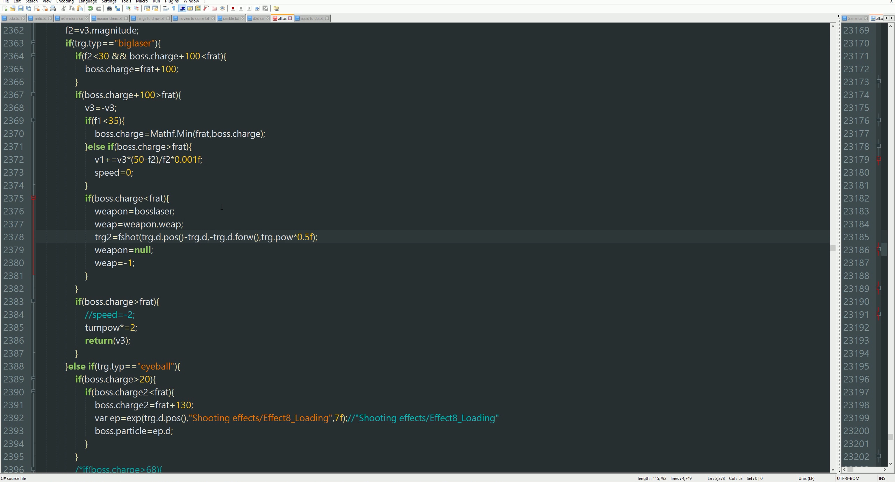
Step: Set the bosslaser fshot origin to trg.d.pos()-trg.d.forw()*20, toggling Play in Unity
{"action": "type", "text": "forw()*30"}
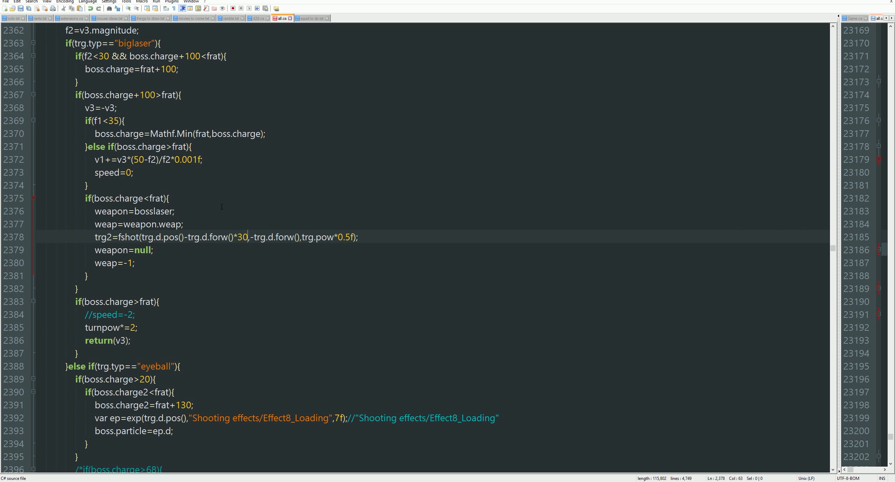
{"action": "type", "text": "4"}
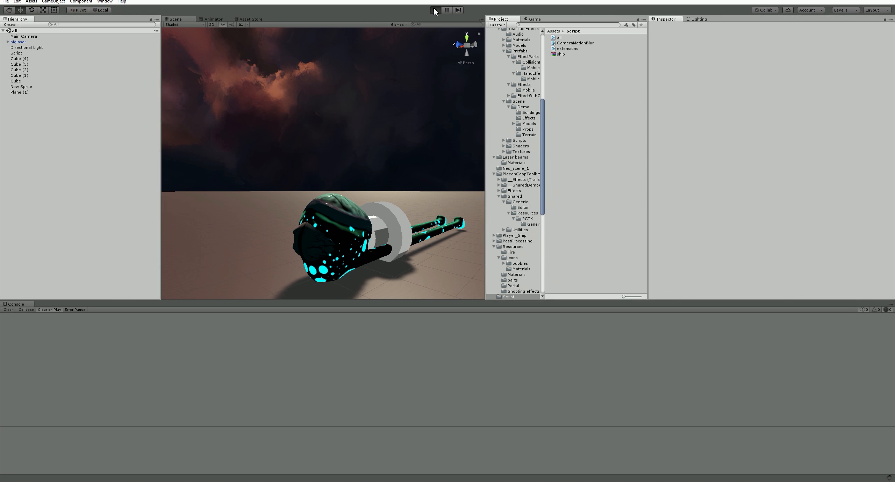
{"action": "left_click", "coordinate": [434, 9]}
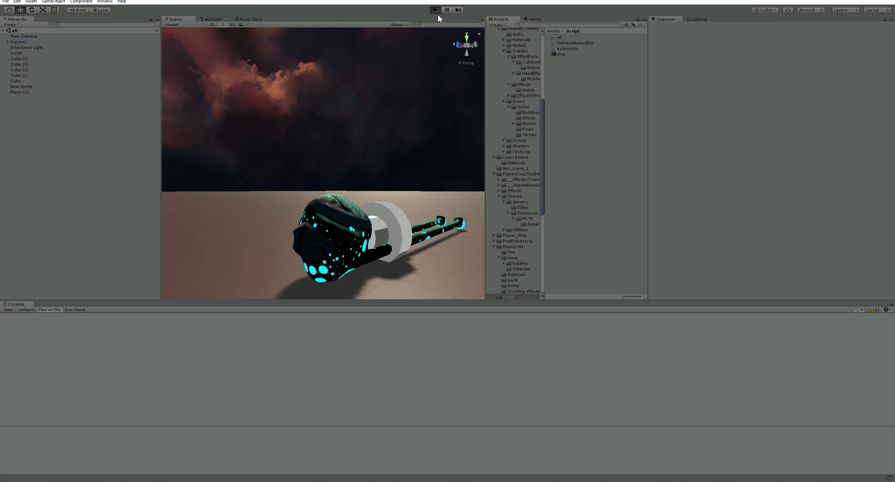
{"action": "left_click", "coordinate": [435, 9]}
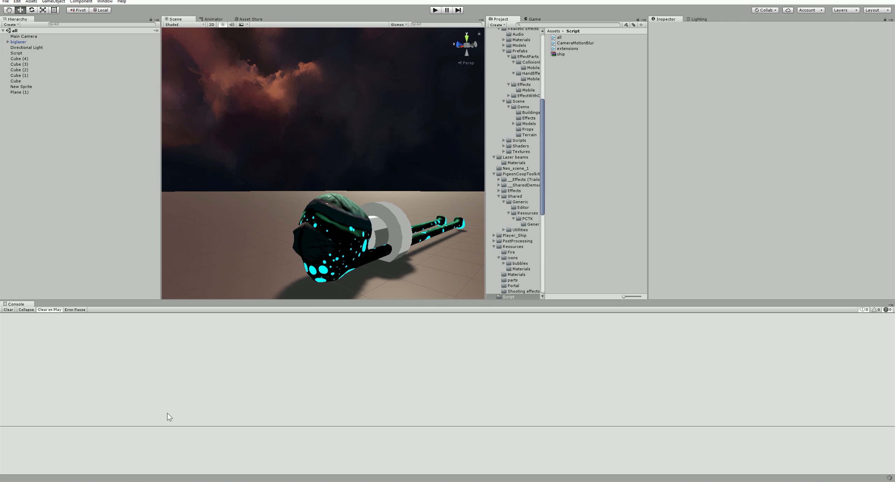
{"action": "left_click", "coordinate": [434, 10]}
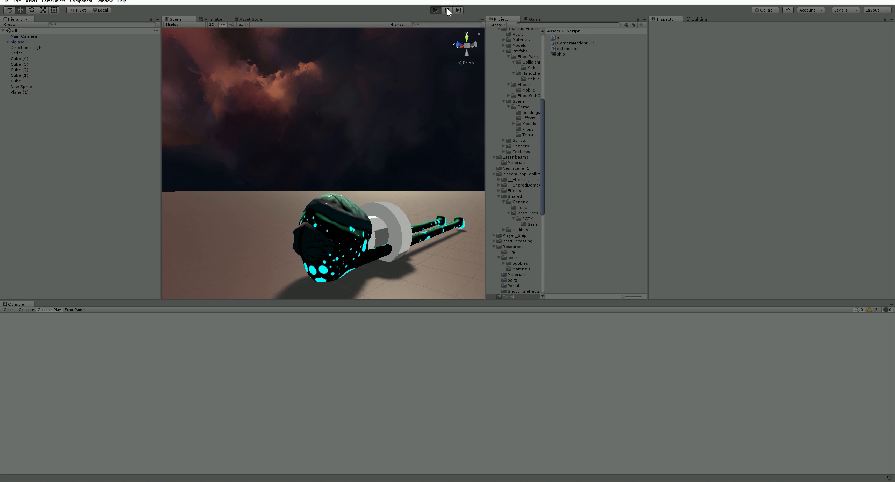
{"action": "left_click", "coordinate": [434, 10]}
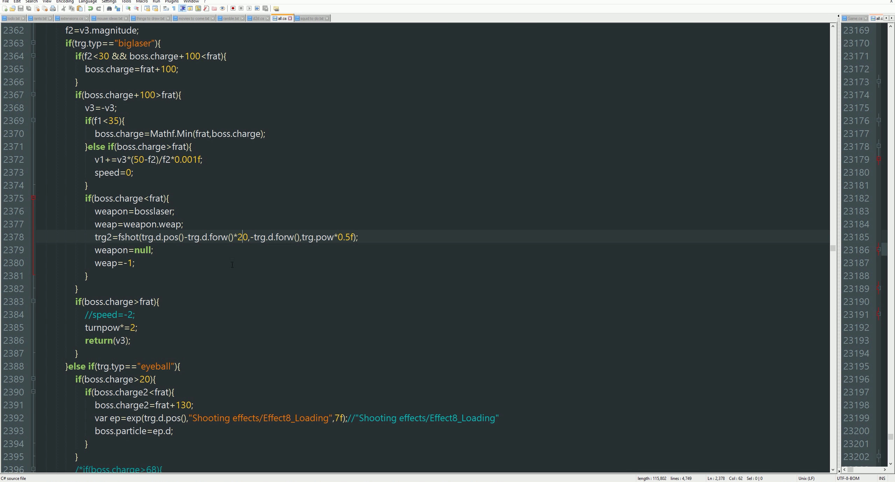
Step: Change the shot offset to forw()*15 and flip the distance check to f1>
{"action": "type", "text": "15"}
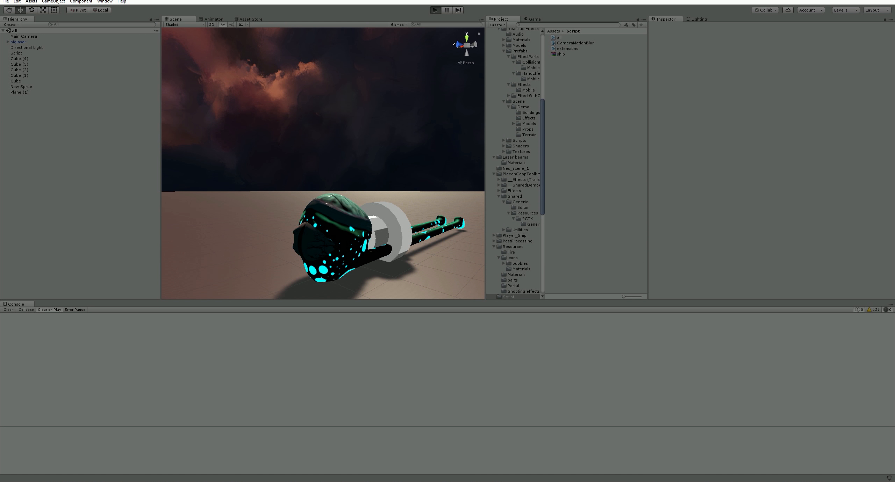
{"action": "left_click", "coordinate": [434, 10]}
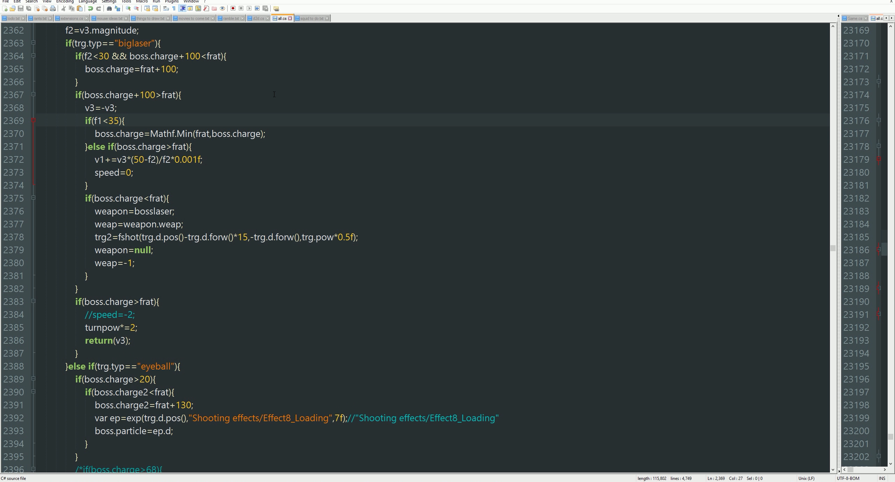
{"action": "type", "text": ">"}
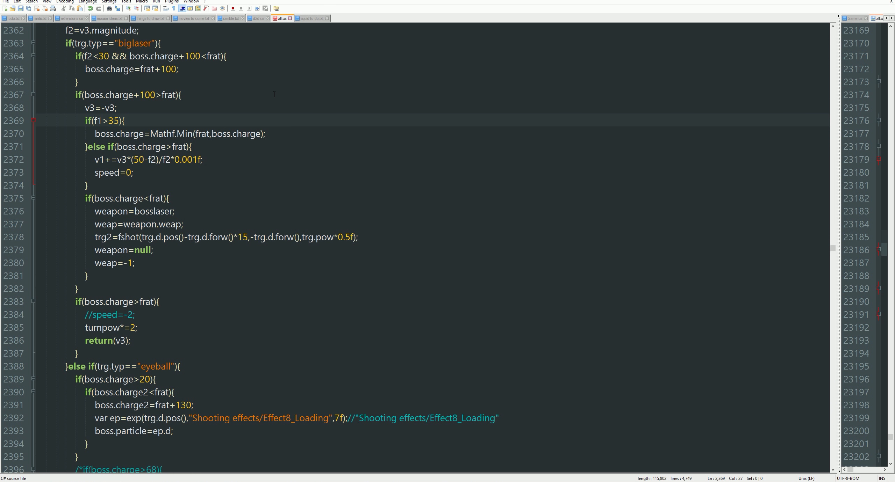
{"action": "type", "text": "17"}
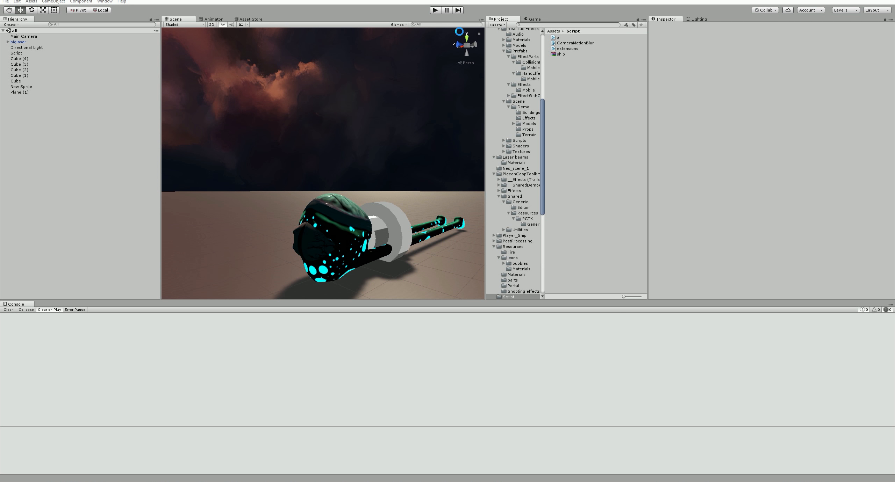
Step: Playtest the boss fight in Unity with the forw()*15 offset and flipped f1 check
{"action": "left_click", "coordinate": [434, 10]}
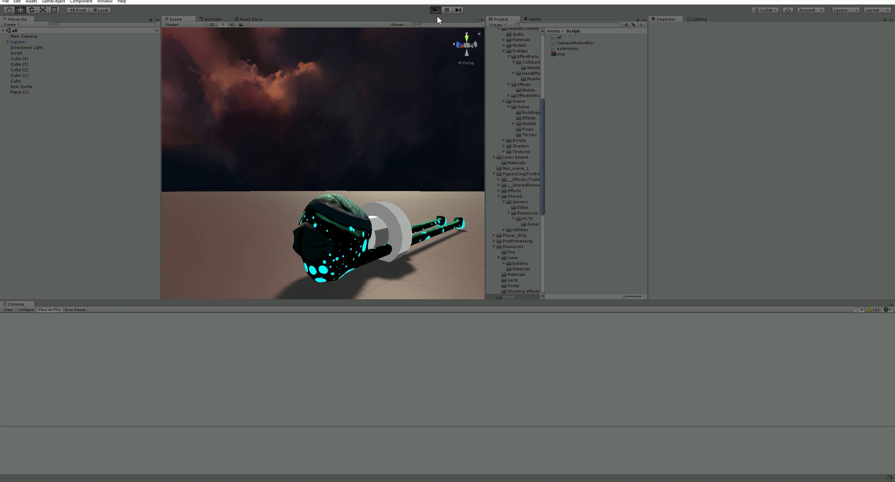
{"action": "left_click", "coordinate": [434, 10]}
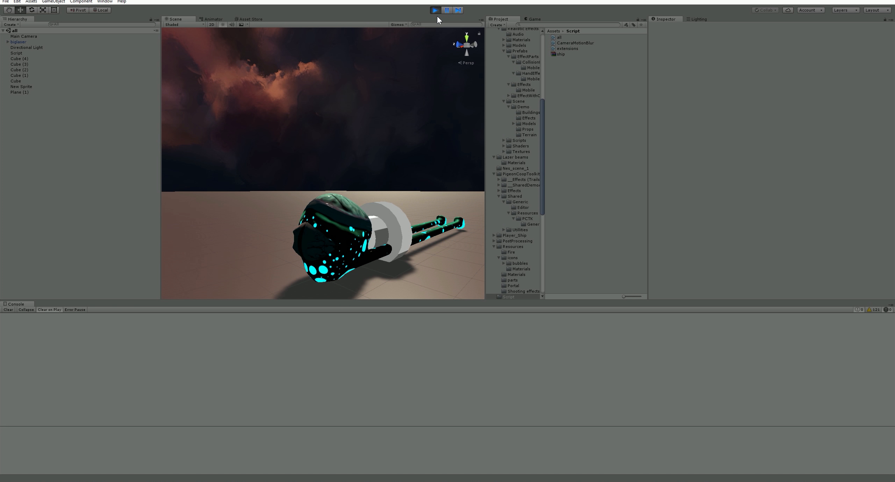
{"action": "left_click", "coordinate": [435, 10]}
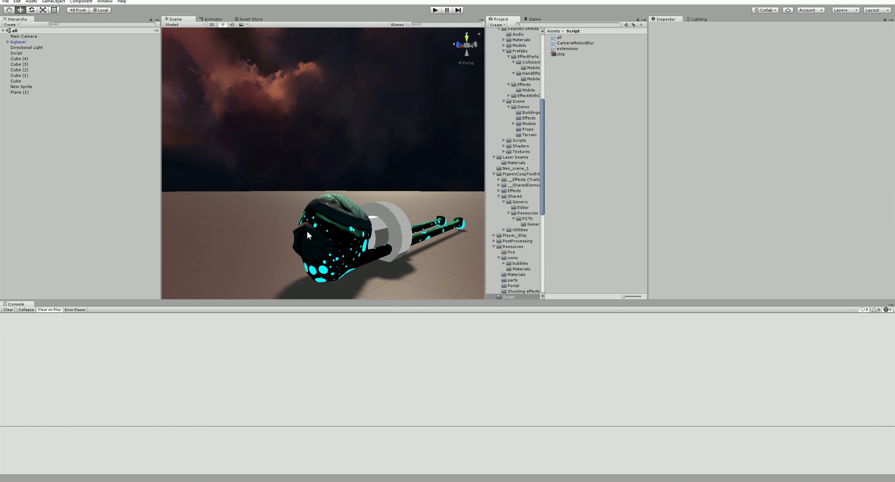
{"action": "mouse_move", "coordinate": [121, 330]}
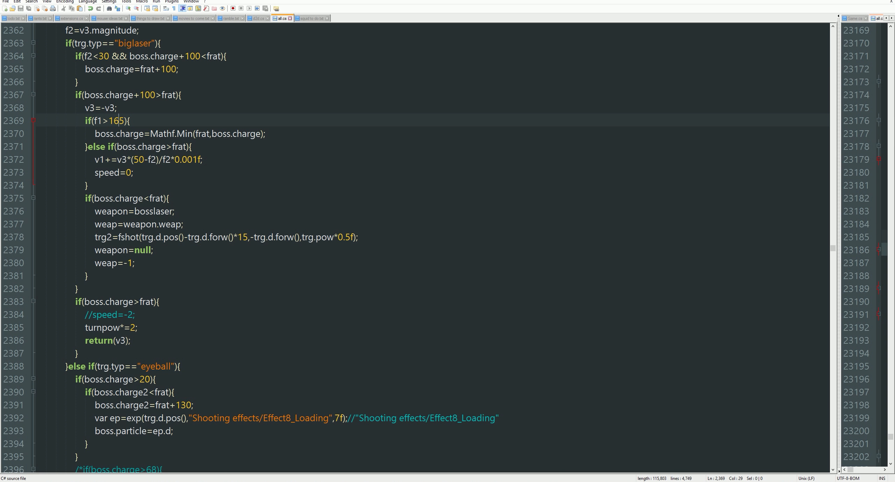
Step: Add a turnpow*=0.2f; line inside the boss.charge<frat charge block
{"action": "left_click", "coordinate": [135, 263]}
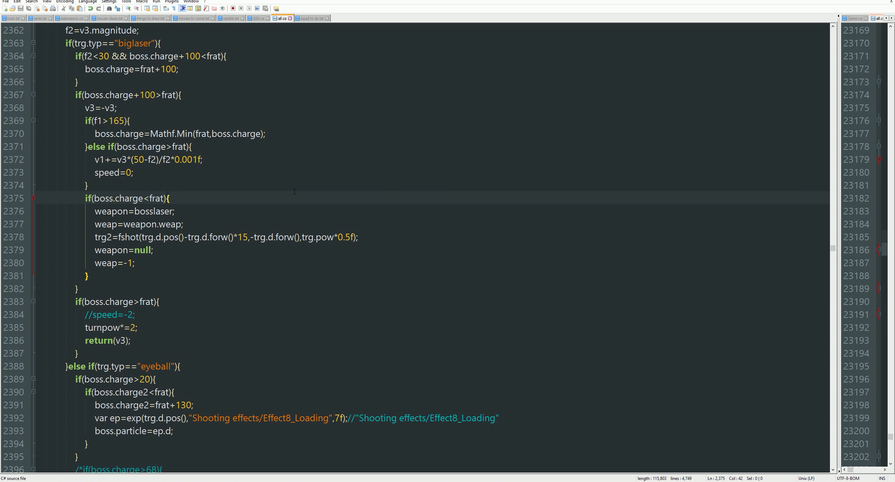
{"action": "key", "text": "Return"}
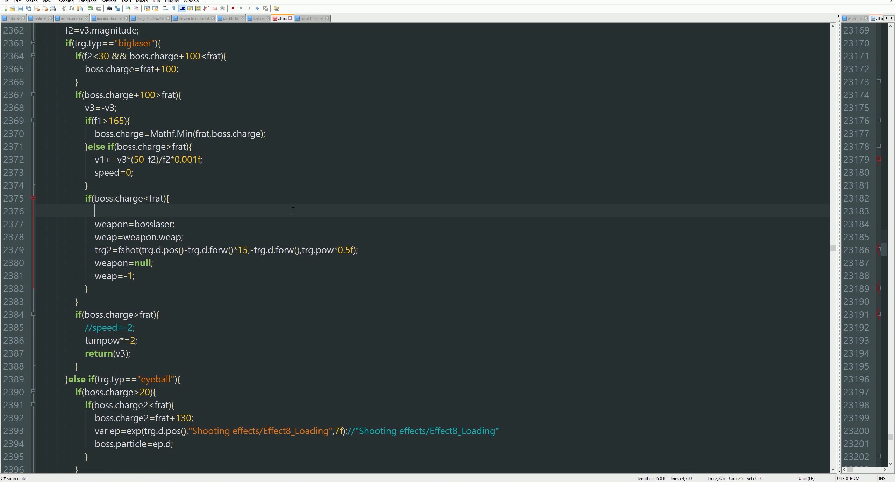
{"action": "type", "text": "turnpow*="}
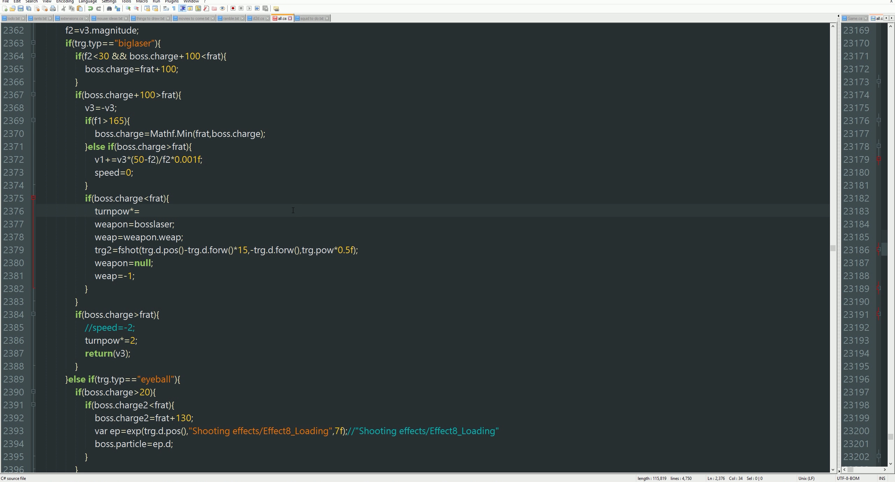
{"action": "mouse_move", "coordinate": [316, 127]}
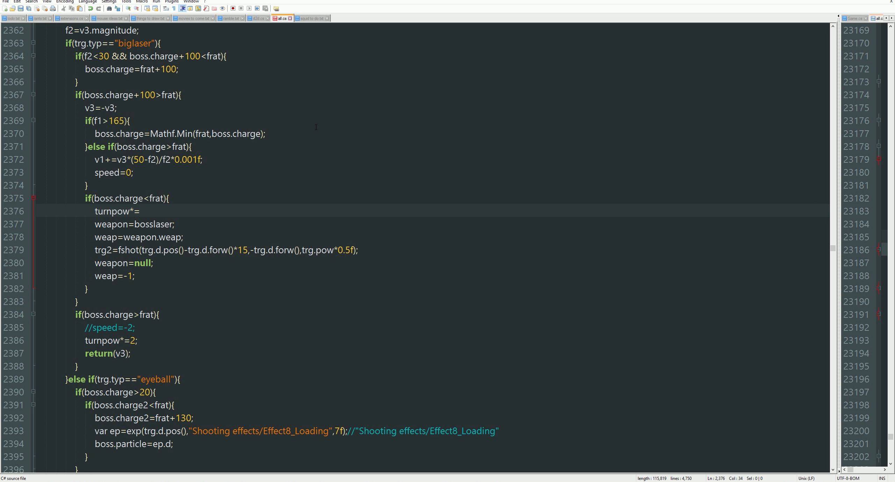
{"action": "mouse_move", "coordinate": [308, 156]}
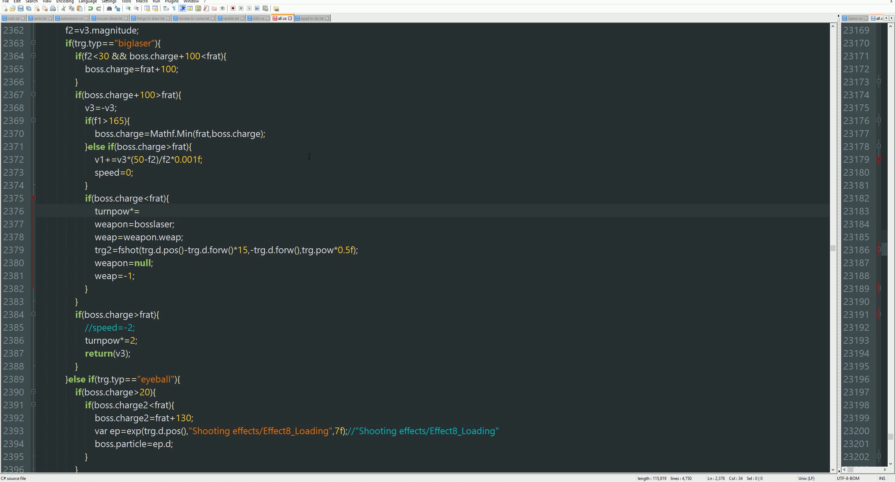
{"action": "type", "text": "0.2f"}
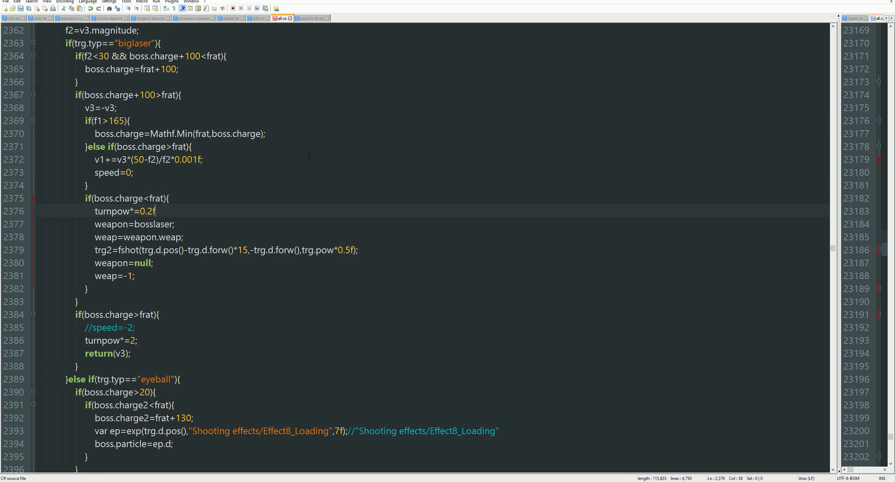
Step: Begin a speed*=3; adjustment line above the turnpow line
{"action": "left_click", "coordinate": [155, 211]}
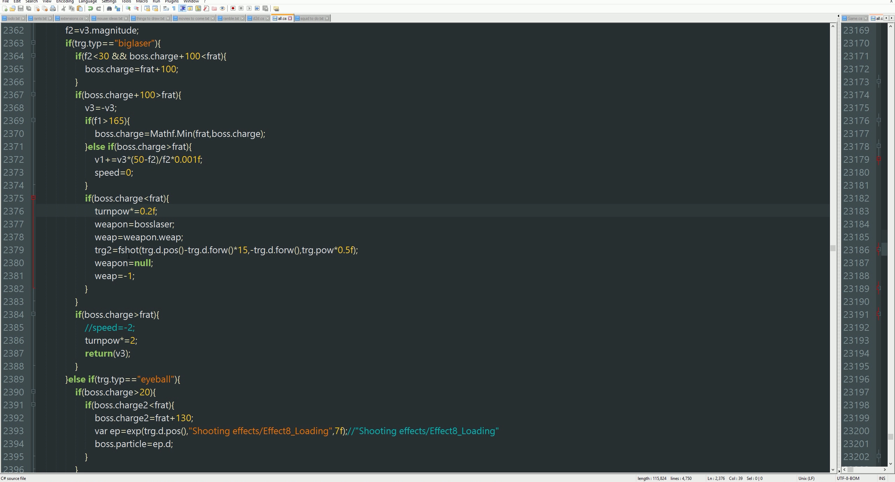
{"action": "left_click", "coordinate": [168, 199]}
{"action": "type", "text": "speed"}
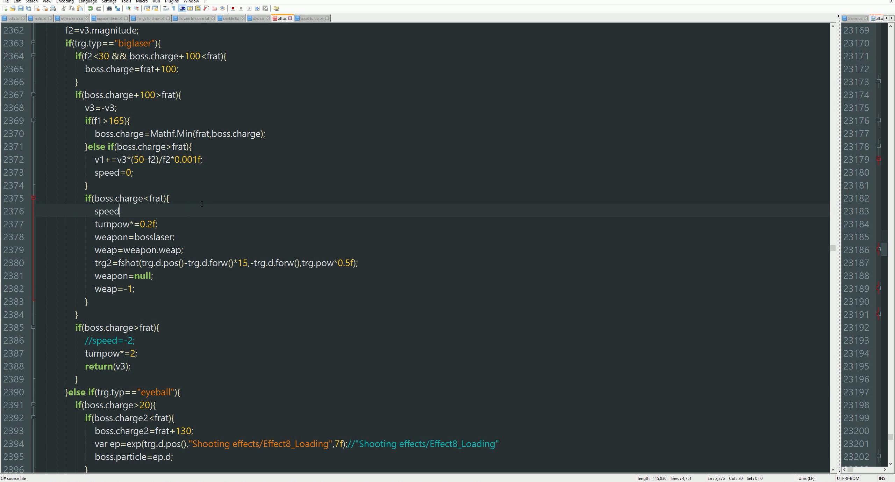
{"action": "type", "text": "+"}
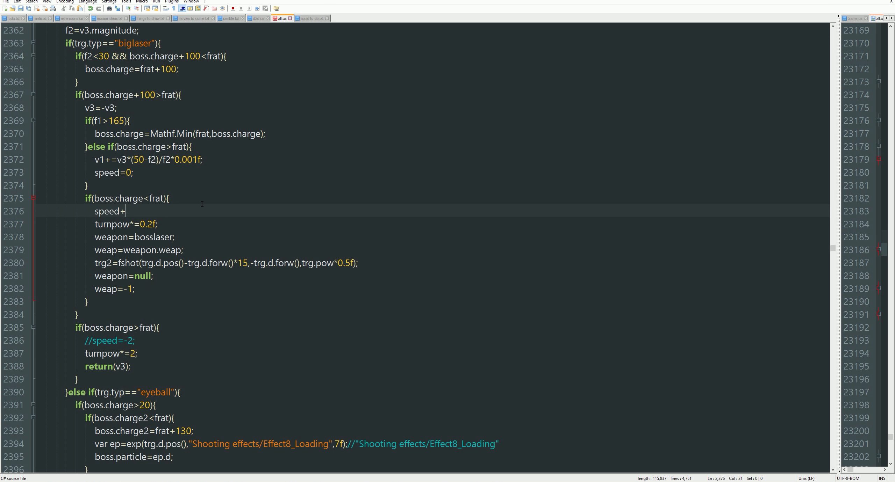
{"action": "type", "text": "*=3;"}
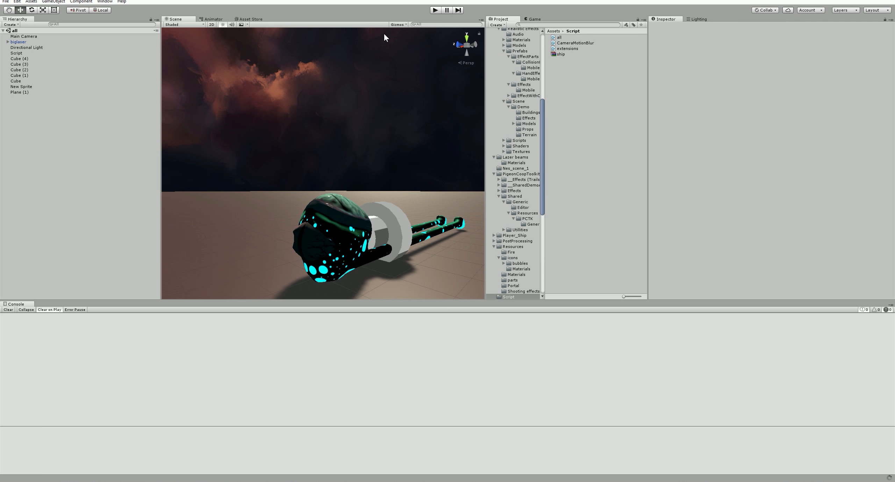
Step: Enter Play mode to watch how the squid boss now charges and turns
{"action": "left_click", "coordinate": [435, 10]}
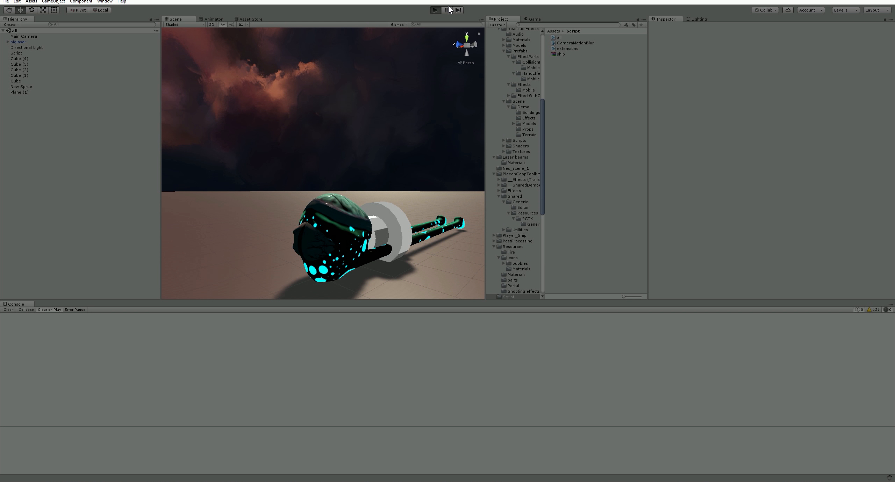
{"action": "left_click", "coordinate": [434, 10]}
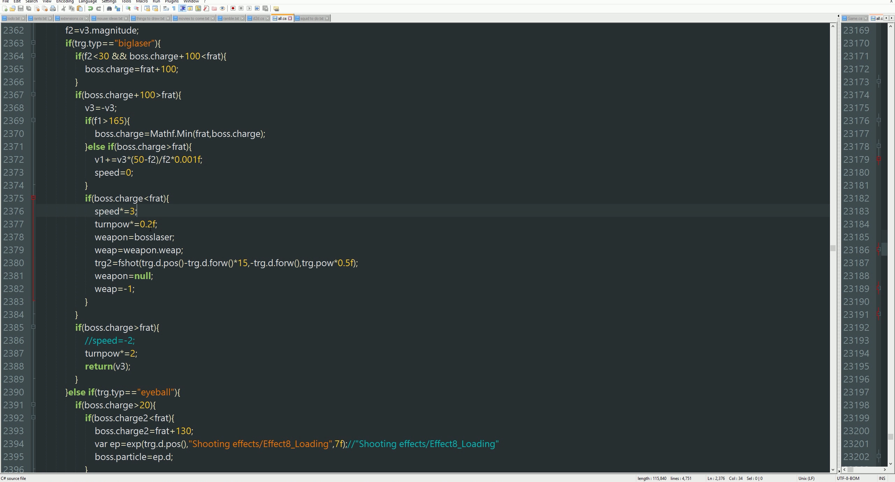
Step: Delete the 0.2f factor on the turnpow line, leaving turnpow*=()
{"action": "left_click", "coordinate": [158, 224]}
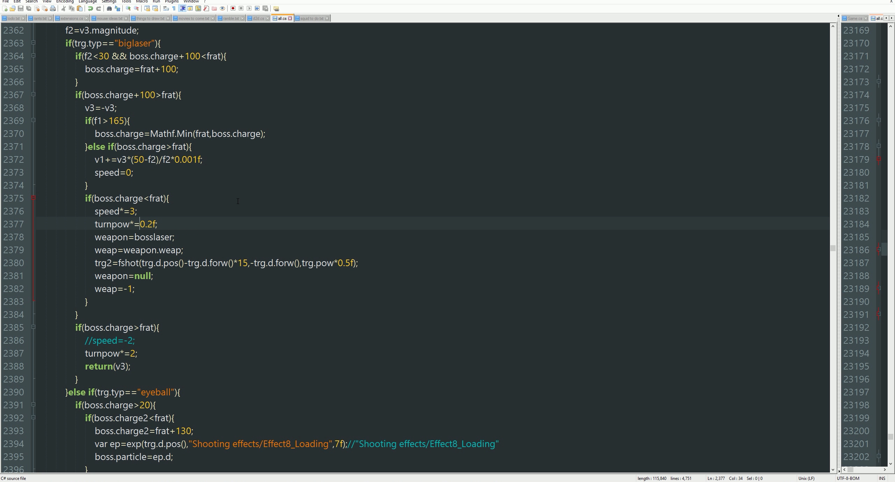
{"action": "left_click", "coordinate": [143, 223]}
{"action": "type", "text": "()"}
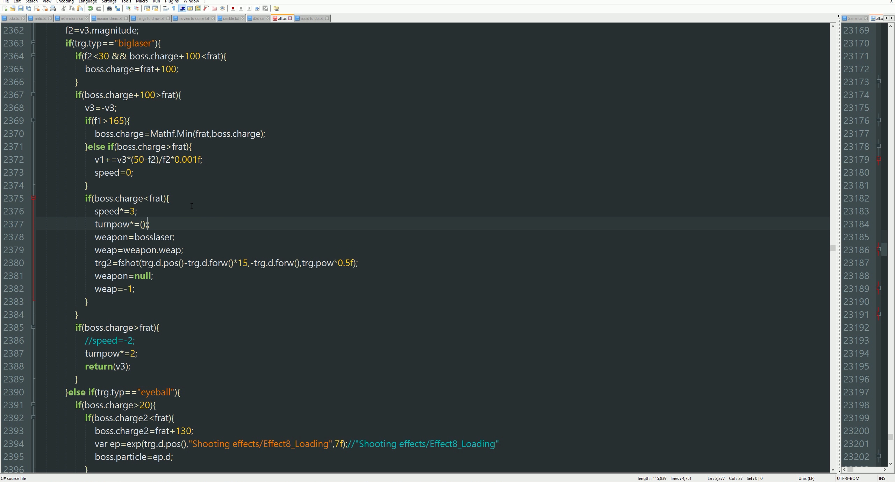
{"action": "key", "text": "Backspace"}
{"action": "type", "text": "a"}
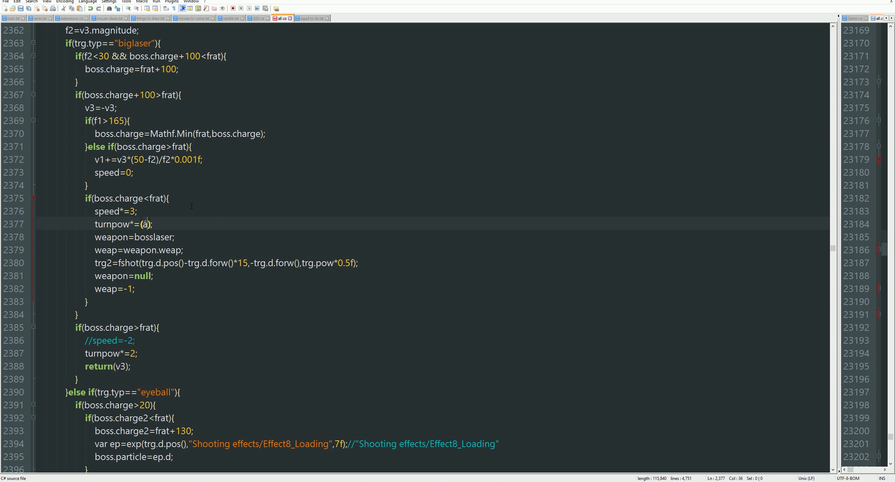
{"action": "key", "text": "Backspace"}
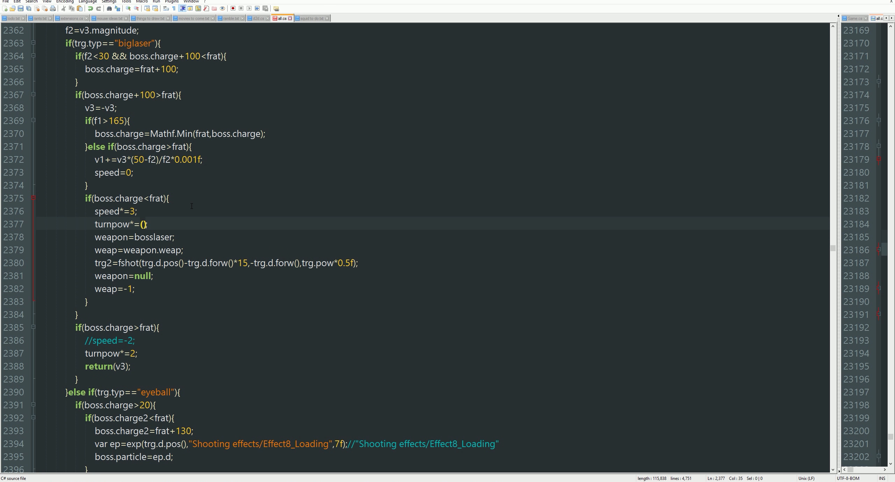
{"action": "mouse_move", "coordinate": [199, 397]}
{"action": "type", "text": "frat"}
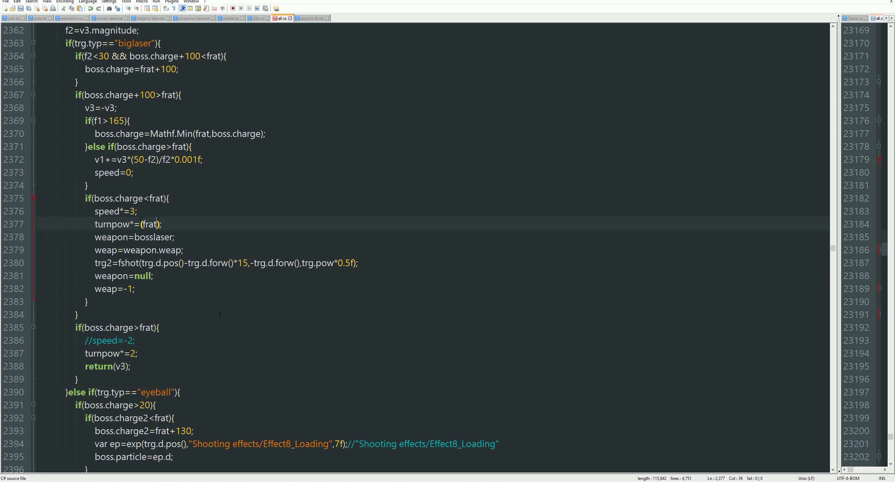
Step: Type the turn-power divisor expression 1+(frat-boss.charge)*0.1f
{"action": "type", "text": "-b"}
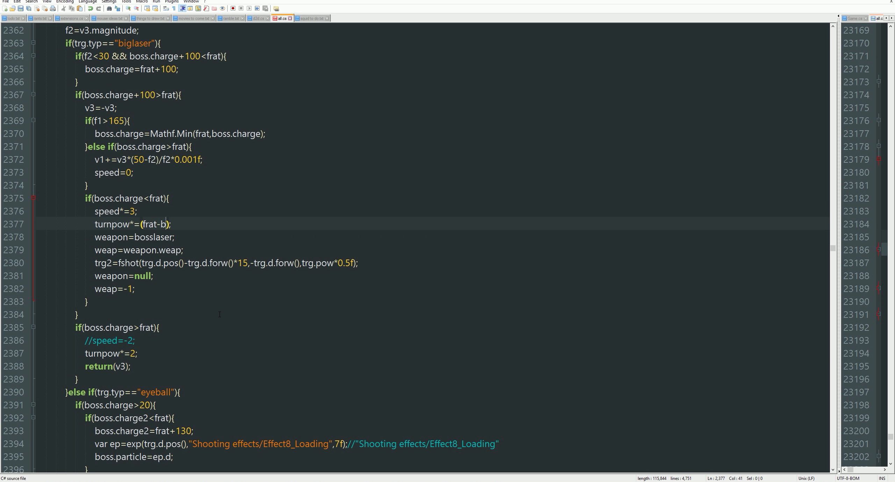
{"action": "type", "text": "oss.charge"}
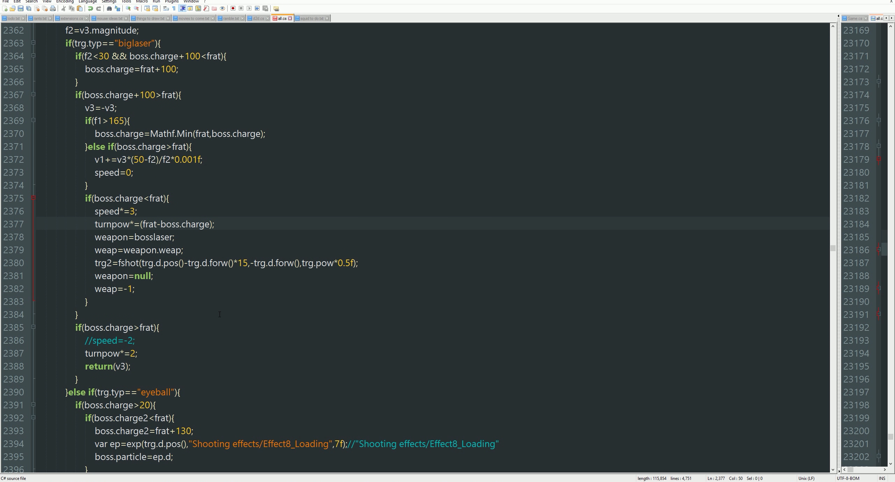
{"action": "type", "text": "/"}
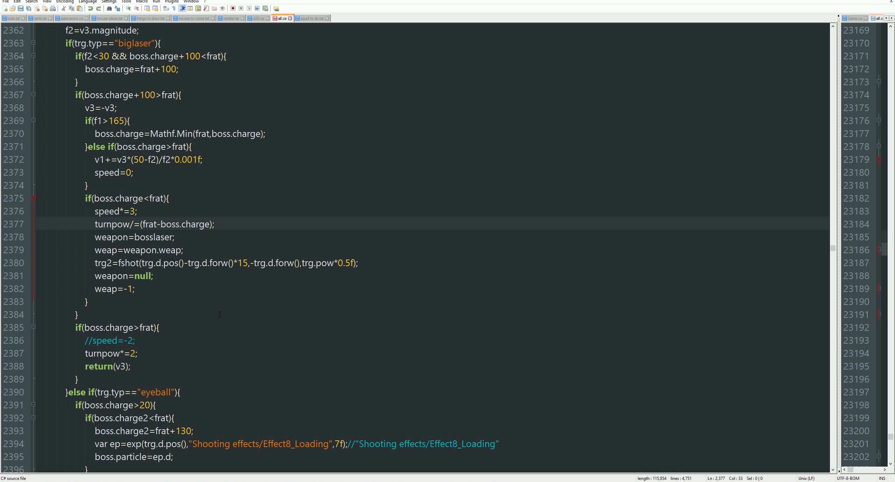
{"action": "type", "text": "1"}
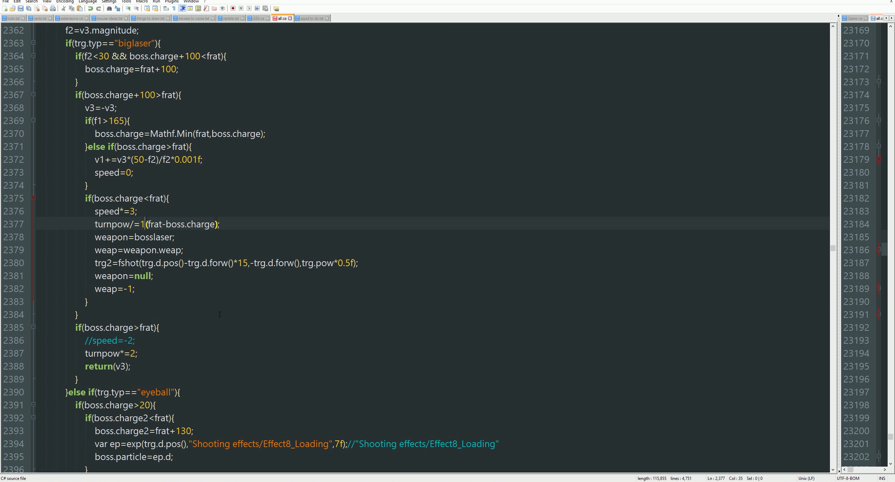
{"action": "type", "text": "+"}
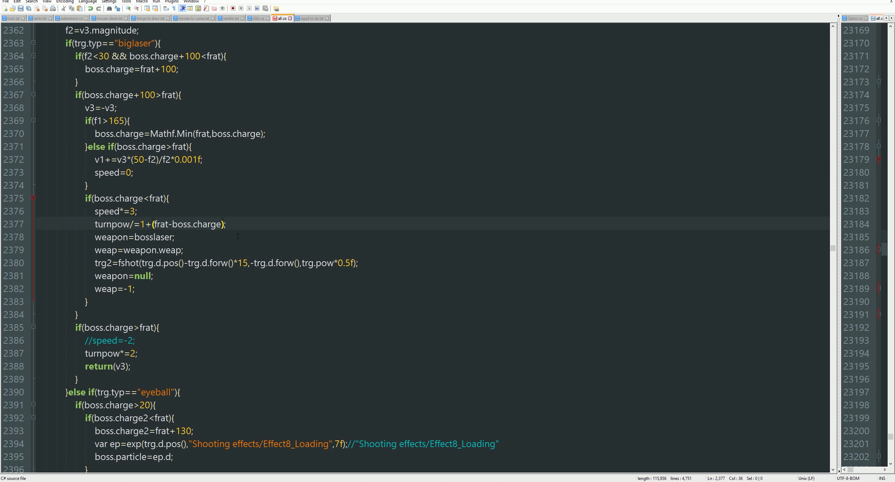
{"action": "type", "text": "*0.1f"}
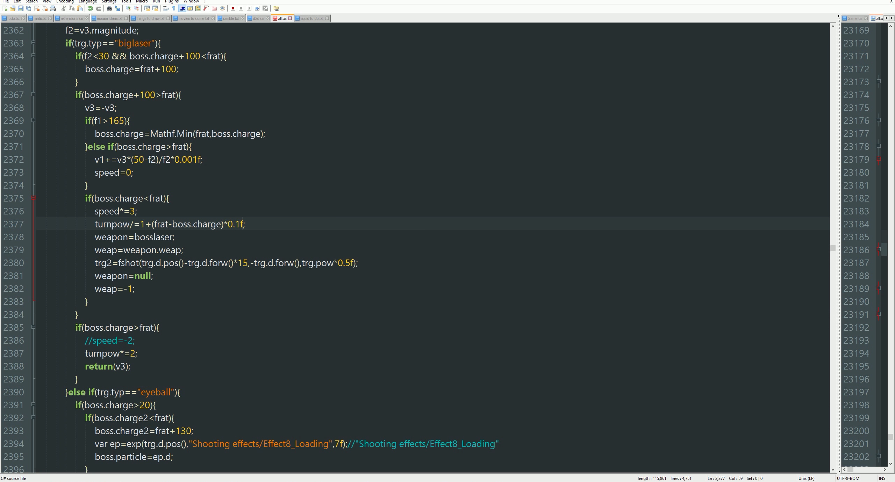
{"action": "mouse_move", "coordinate": [241, 214]}
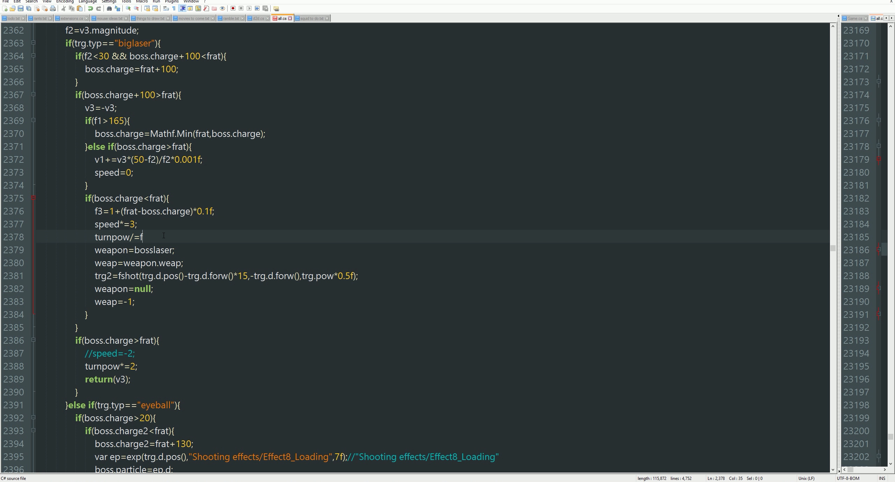
Step: Finish turnpow/=f3;, change speed*=3 to speed*=f3*1.3f, and save the script
{"action": "type", "text": "3;"}
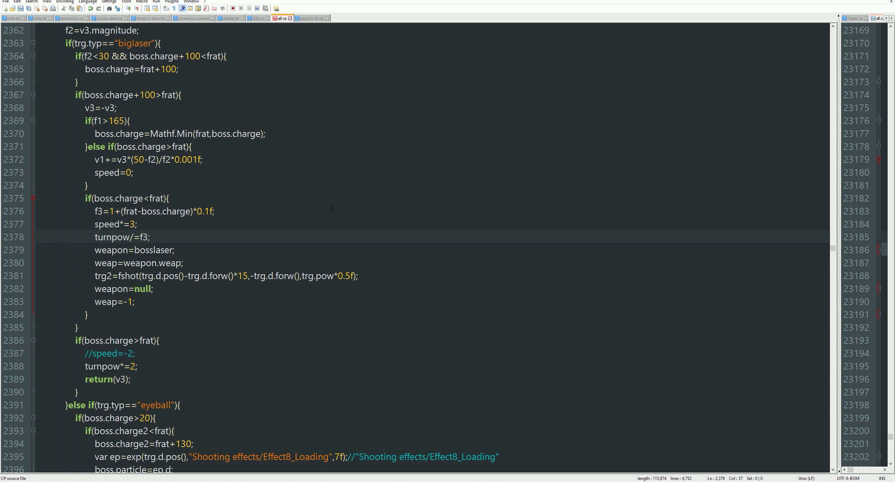
{"action": "scroll", "scroll_direction": "up", "scroll_amount": 3}
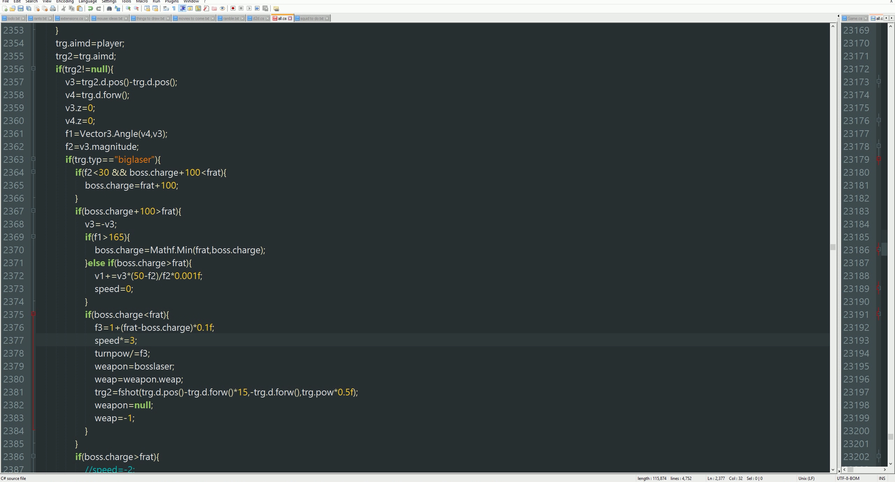
{"action": "mouse_move", "coordinate": [461, 478]}
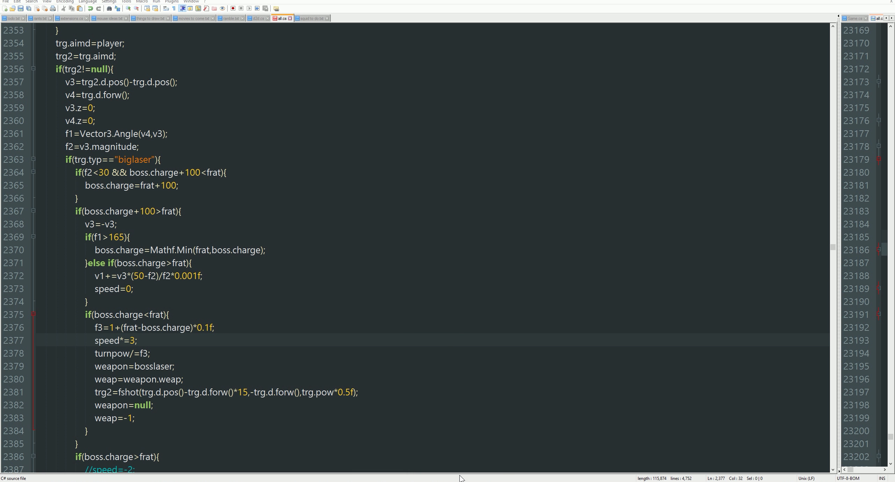
{"action": "mouse_move", "coordinate": [193, 368]}
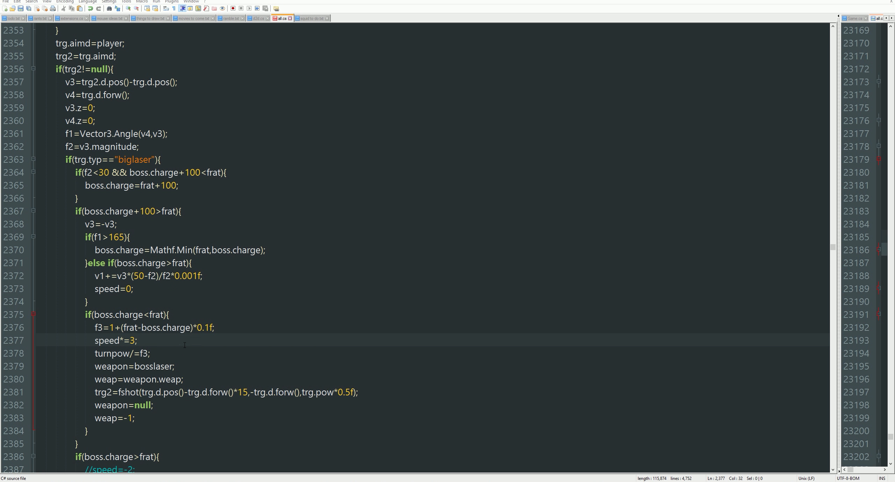
{"action": "key", "text": "Backspace"}
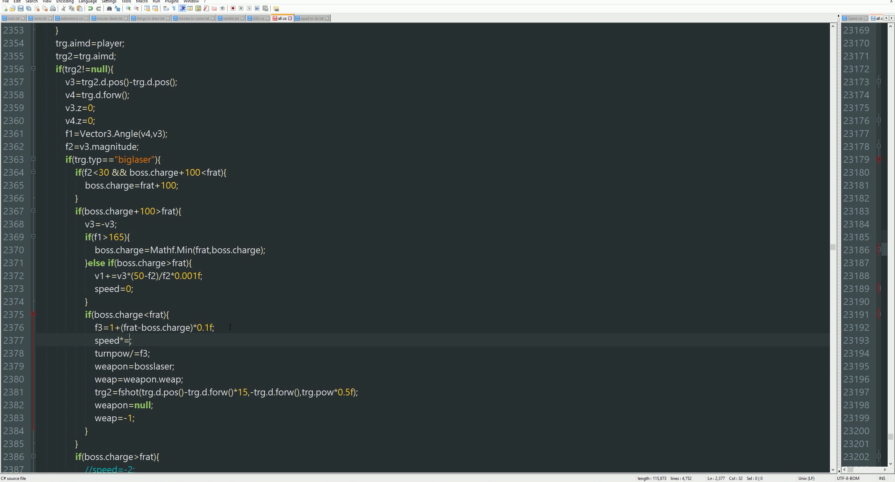
{"action": "type", "text": "f3*"}
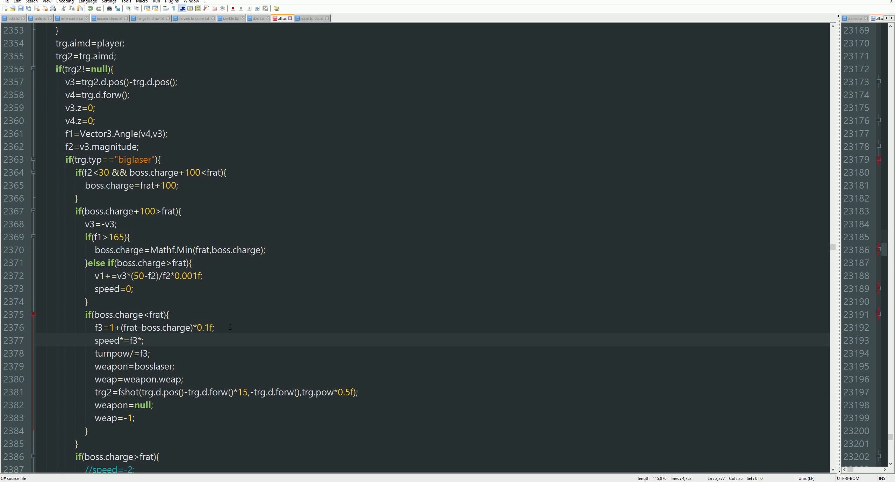
{"action": "type", "text": "1.3f"}
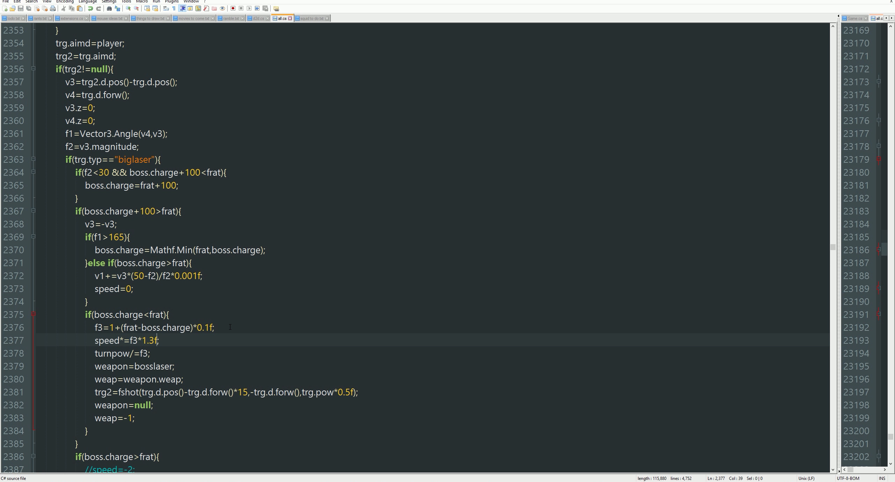
{"action": "key", "text": "Left"}
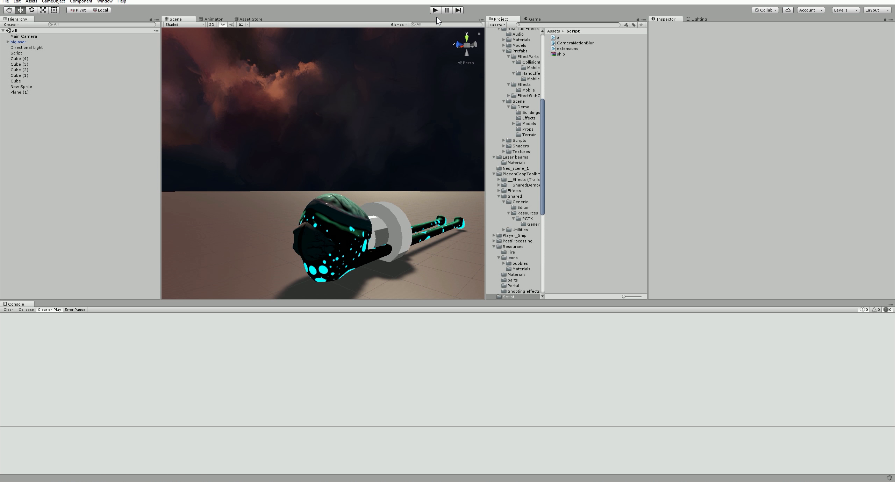
Step: Enter Play mode to check the f3-based speed and turn-power tuning
{"action": "left_click", "coordinate": [434, 10]}
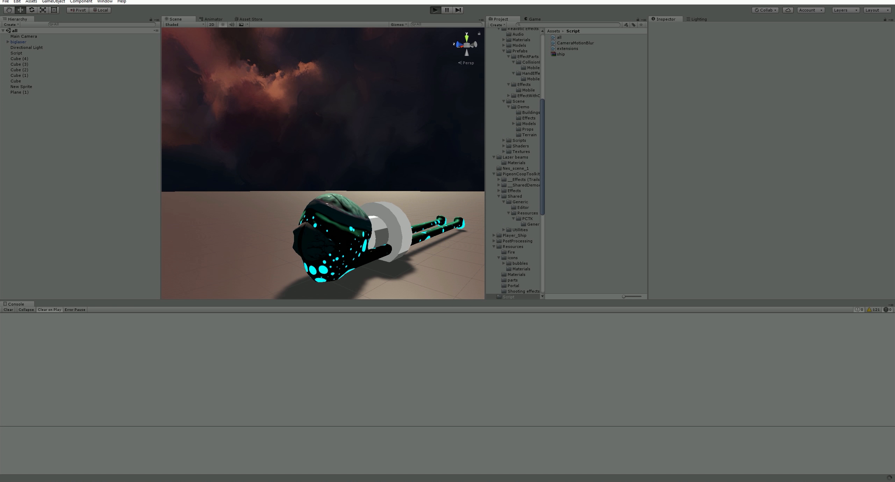
{"action": "left_click", "coordinate": [435, 10]}
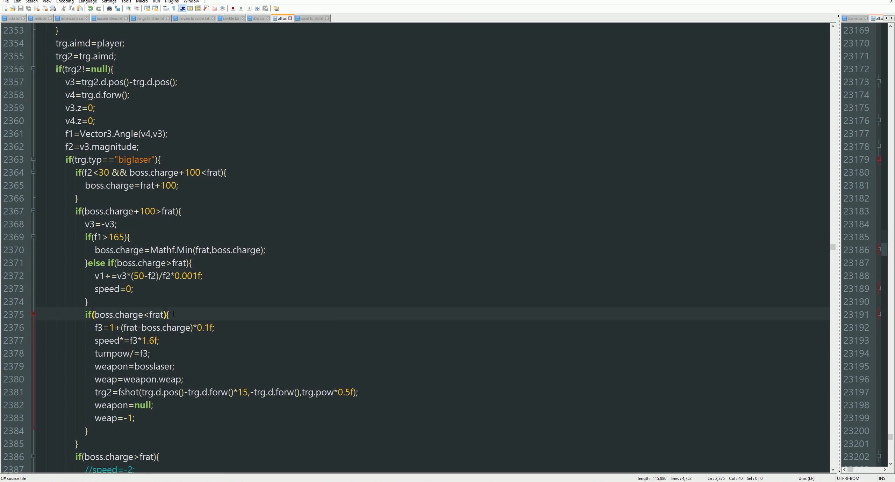
Step: Change boss.charge+100>frat to boss.charge+40>frat on the retreat check line
{"action": "left_click", "coordinate": [147, 211]}
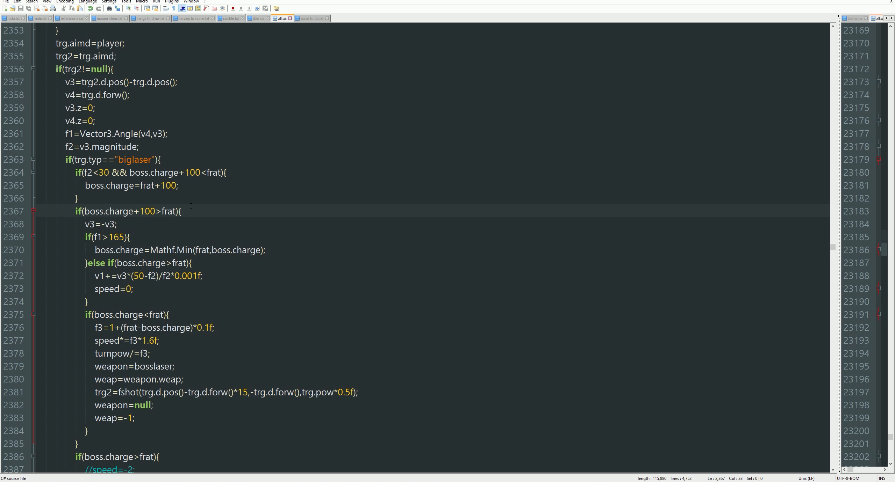
{"action": "type", "text": "50"}
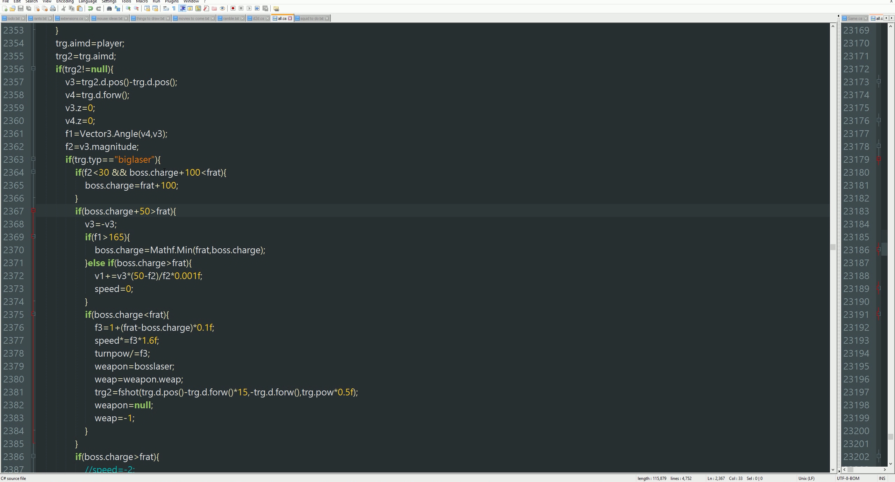
{"action": "type", "text": "4"}
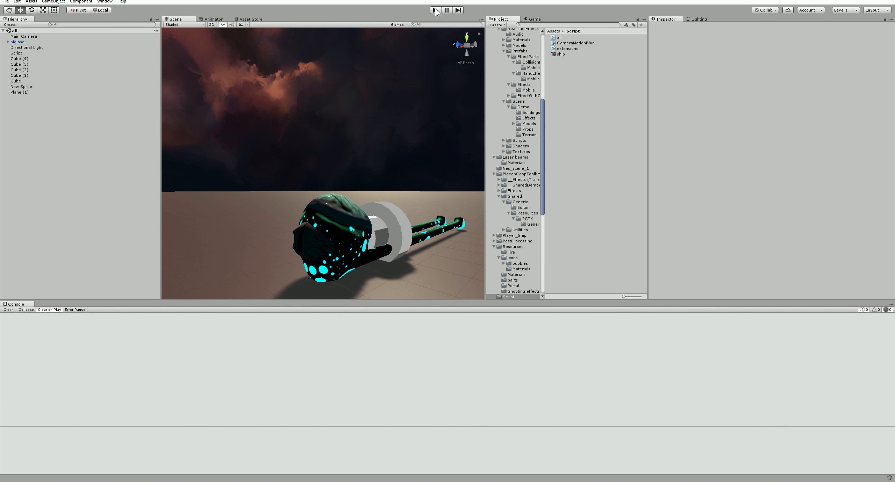
Step: Play the scene to watch the BIGLASER boss with the +40 margin, then stop
{"action": "left_click", "coordinate": [435, 10]}
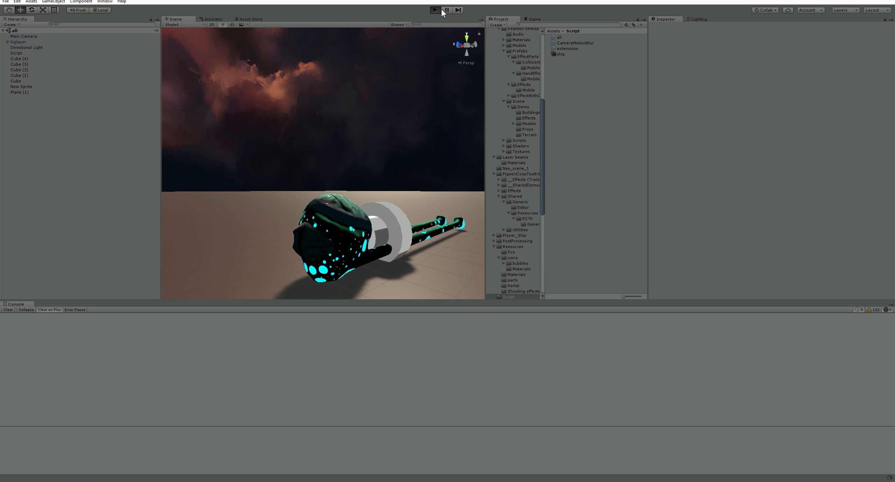
{"action": "left_click", "coordinate": [434, 10]}
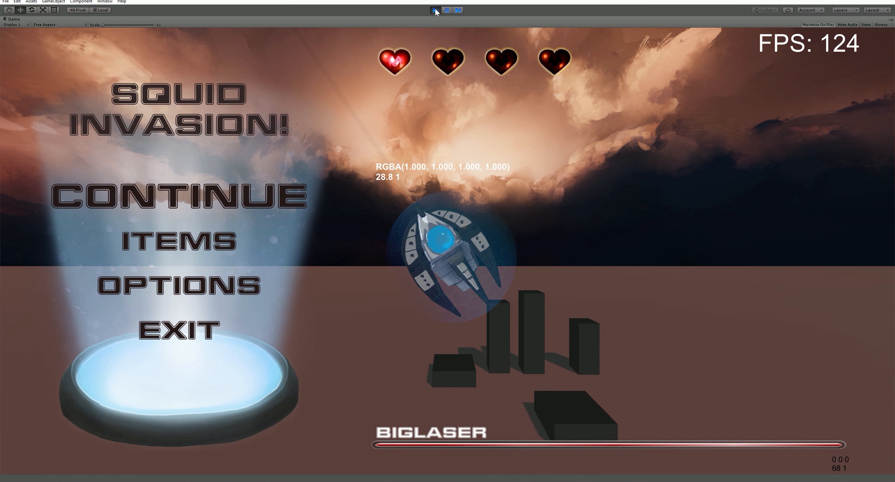
{"action": "left_click", "coordinate": [435, 10]}
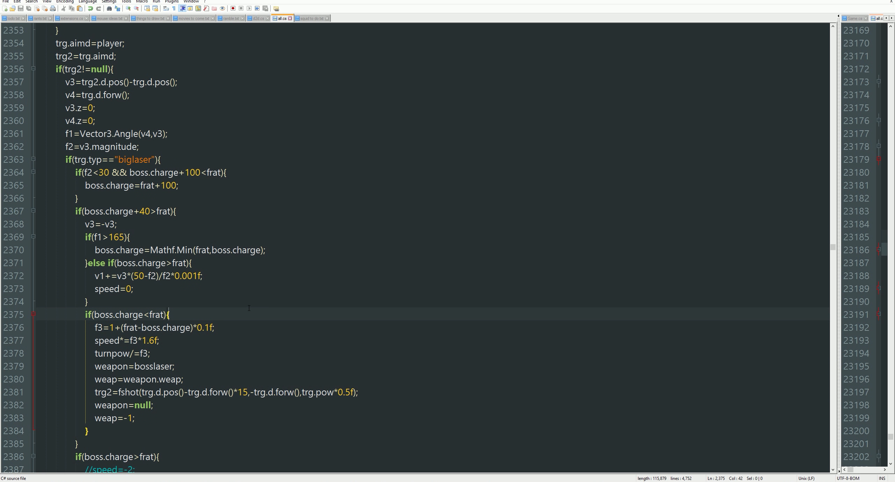
{"action": "scroll", "scroll_direction": "down", "scroll_amount": 3}
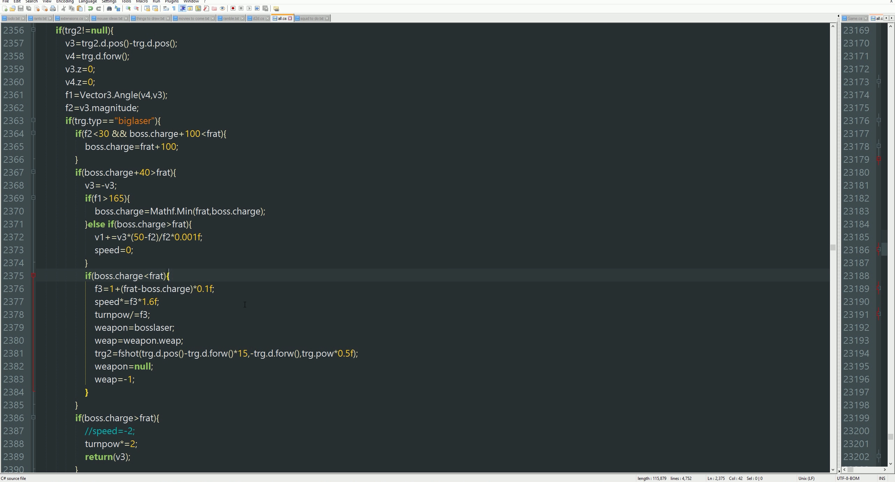
{"action": "left_click", "coordinate": [177, 172]}
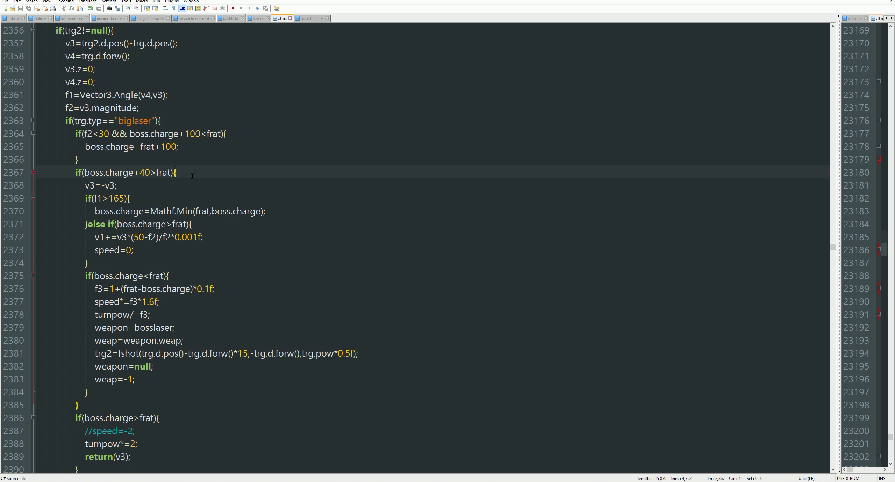
{"action": "mouse_move", "coordinate": [176, 414]}
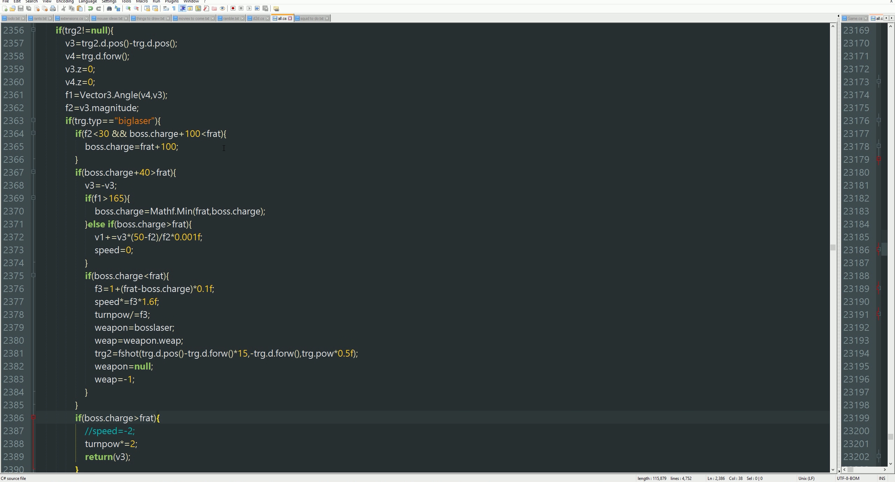
{"action": "scroll", "scroll_direction": "down", "scroll_amount": 3}
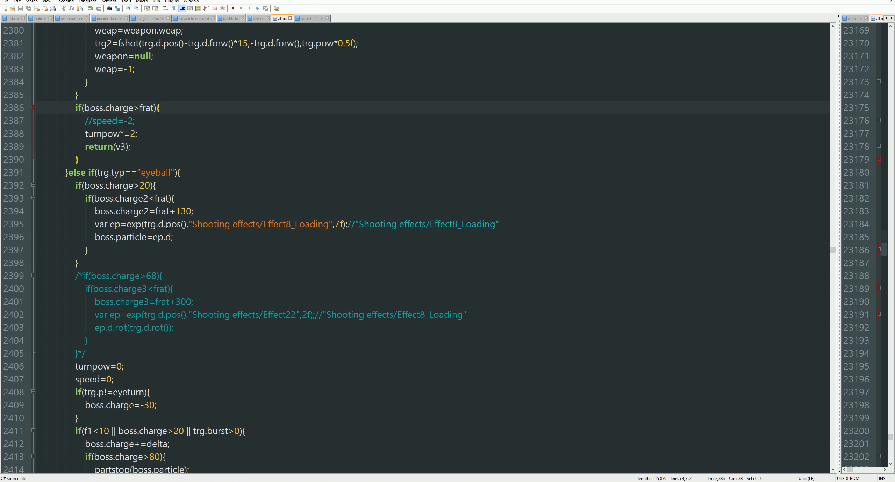
{"action": "scroll", "scroll_direction": "up", "scroll_amount": 3}
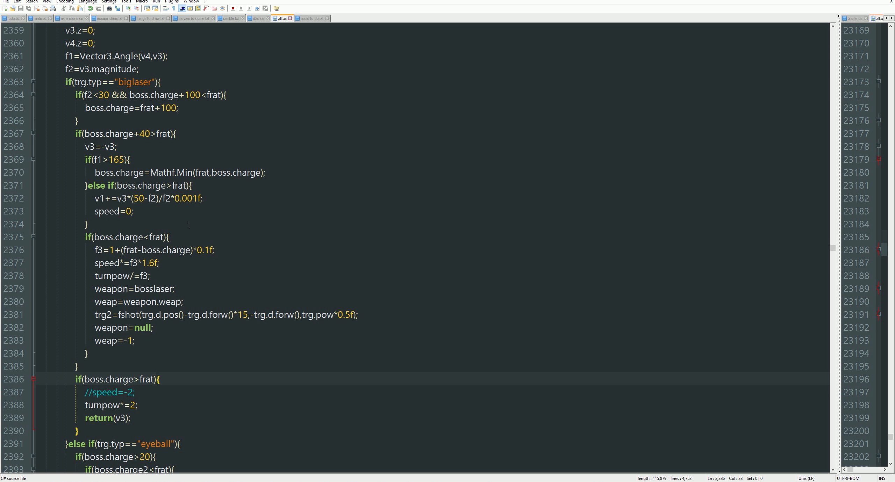
Step: Insert an else branch with braces after the charge<frat block
{"action": "left_click", "coordinate": [104, 366]}
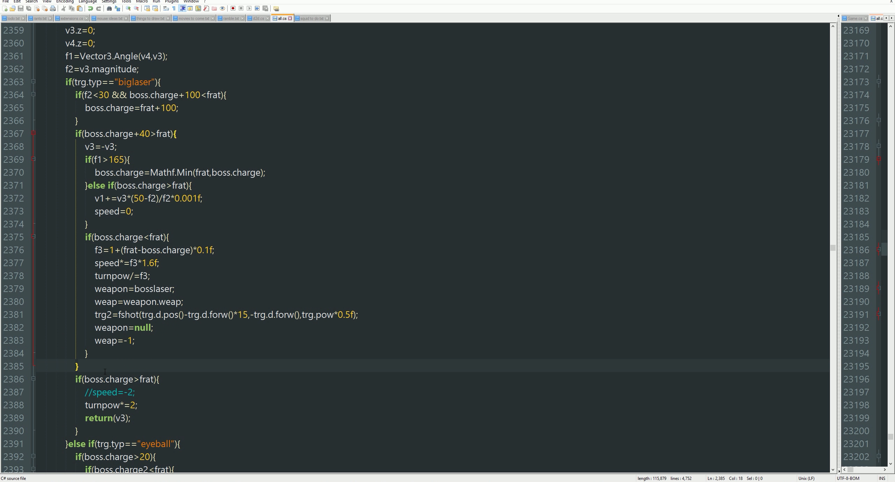
{"action": "type", "text": "else{"}
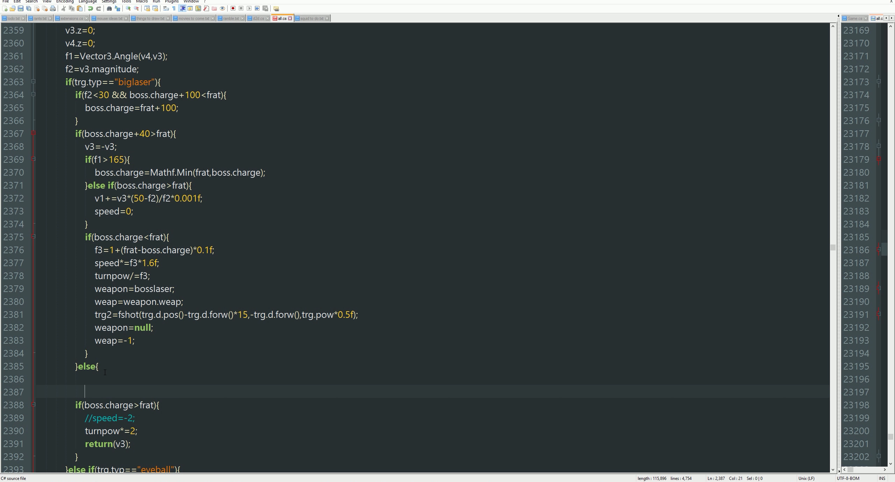
{"action": "type", "text": "}"}
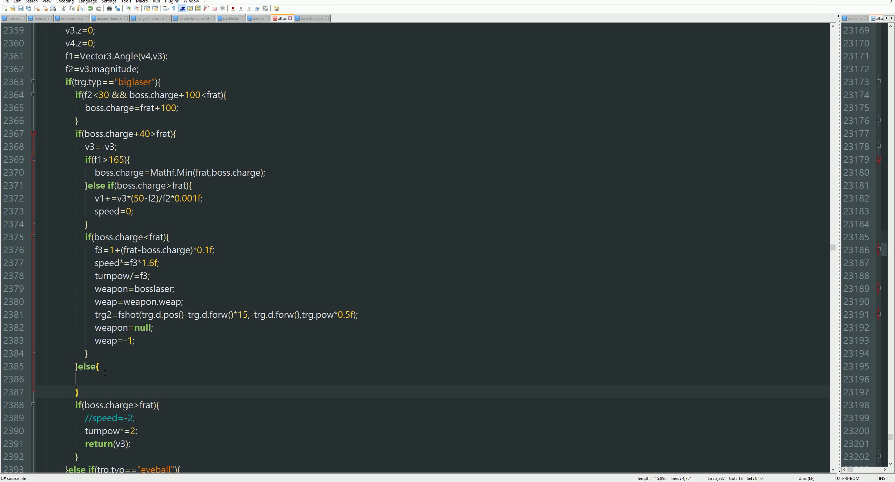
{"action": "left_click", "coordinate": [86, 379]}
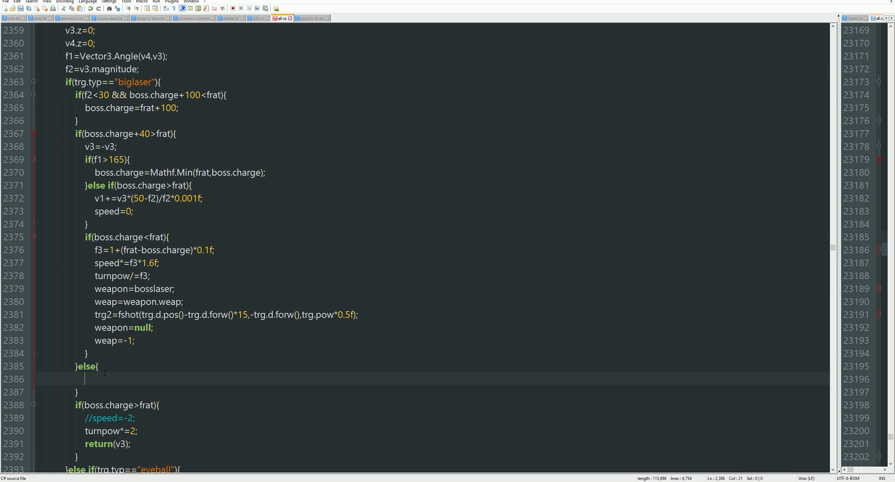
{"action": "type", "text": "v3"}
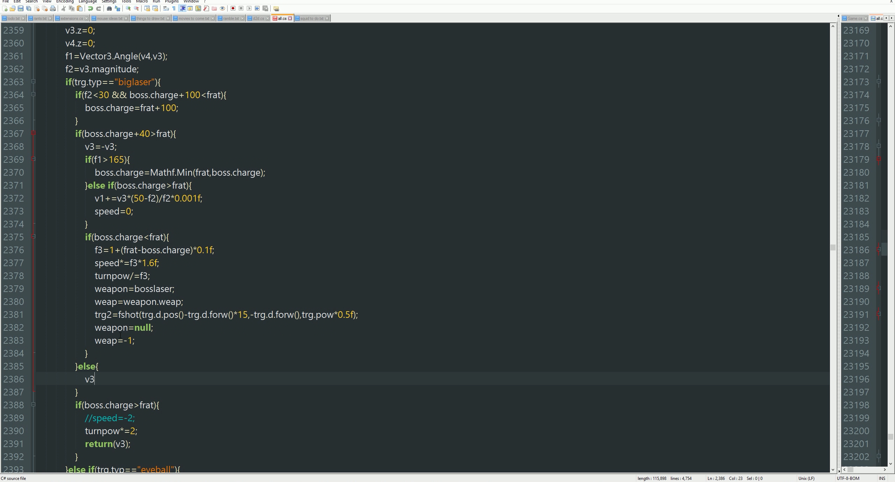
Step: Add an if(trg.d.pos().y<200) condition inside the else branch
{"action": "key", "text": "scroll_lock"}
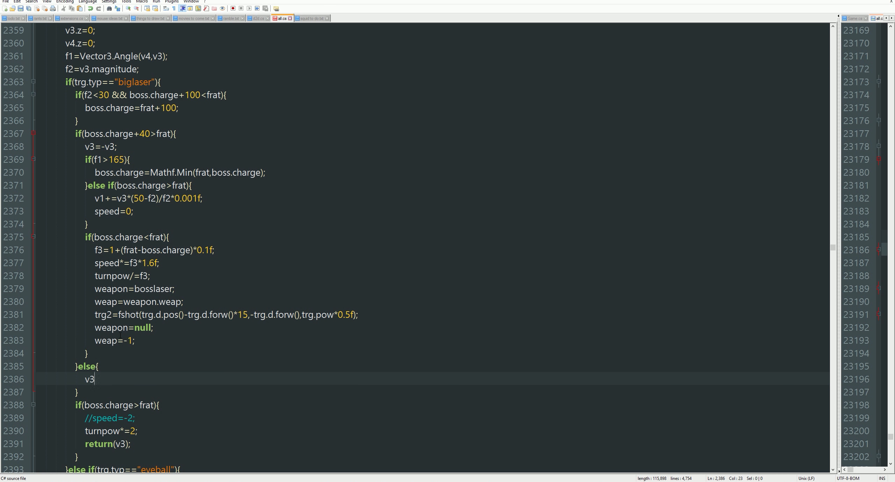
{"action": "type", "text": "if"}
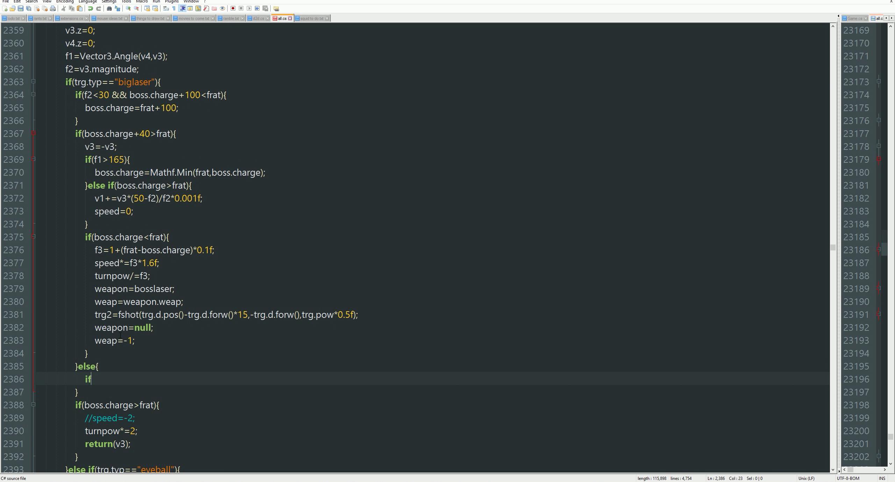
{"action": "type", "text": "("}
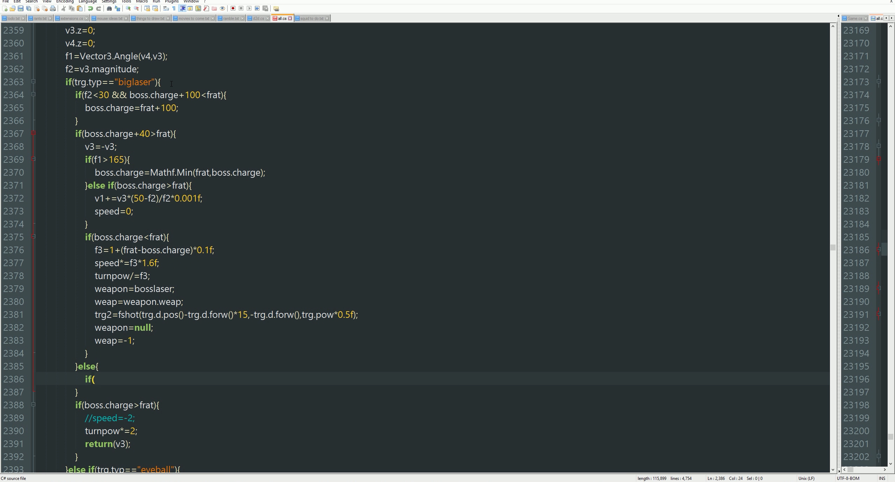
{"action": "mouse_move", "coordinate": [129, 377]}
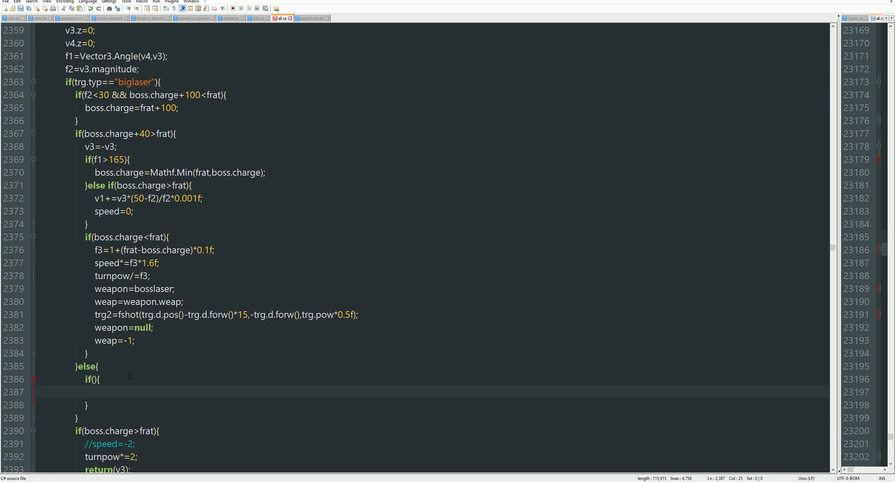
{"action": "type", "text": "trg.d.pos"}
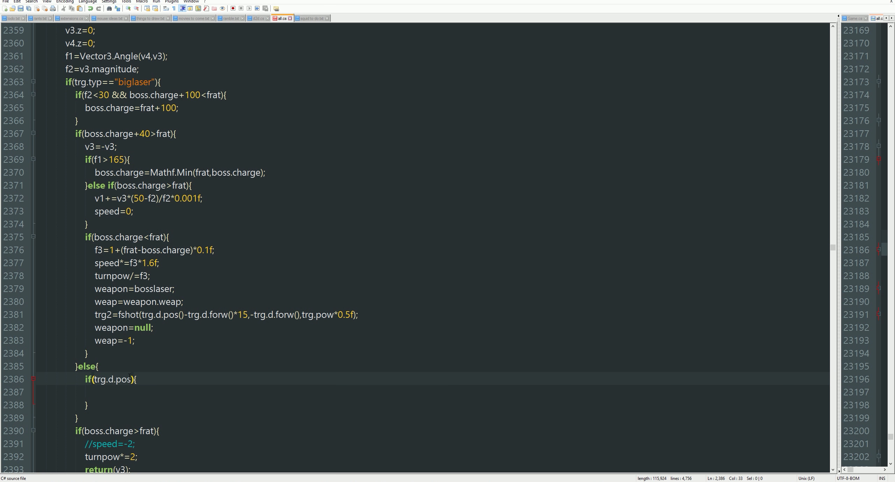
{"action": "type", "text": "()"}
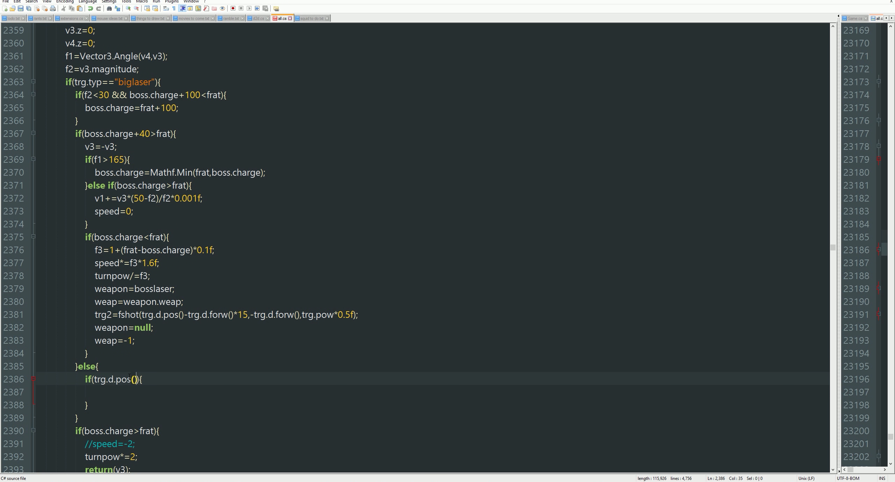
{"action": "type", "text": ".y<"}
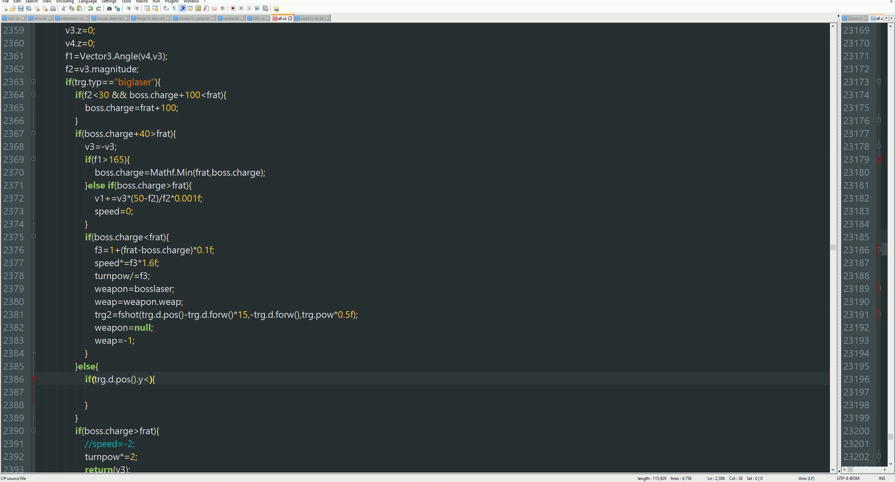
{"action": "type", "text": "200"}
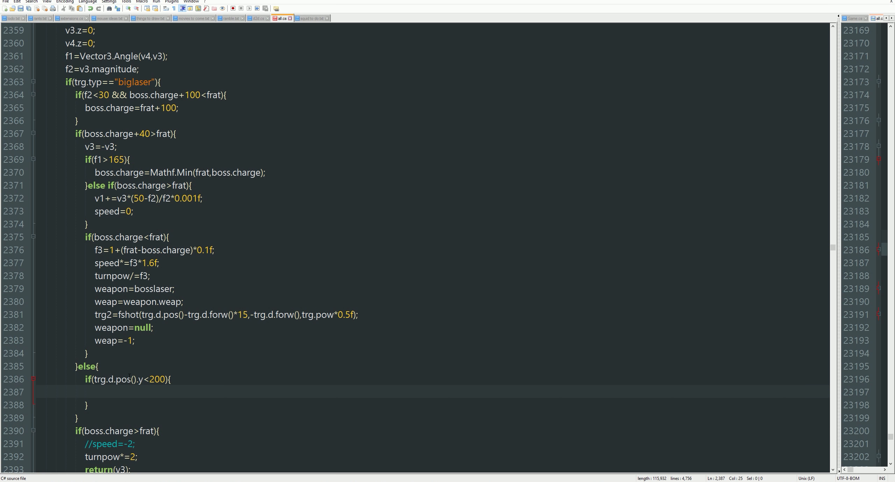
Step: Make the condition add (200-trg.d.pos().y)*0.01f to v3.y
{"action": "type", "text": "v3+="}
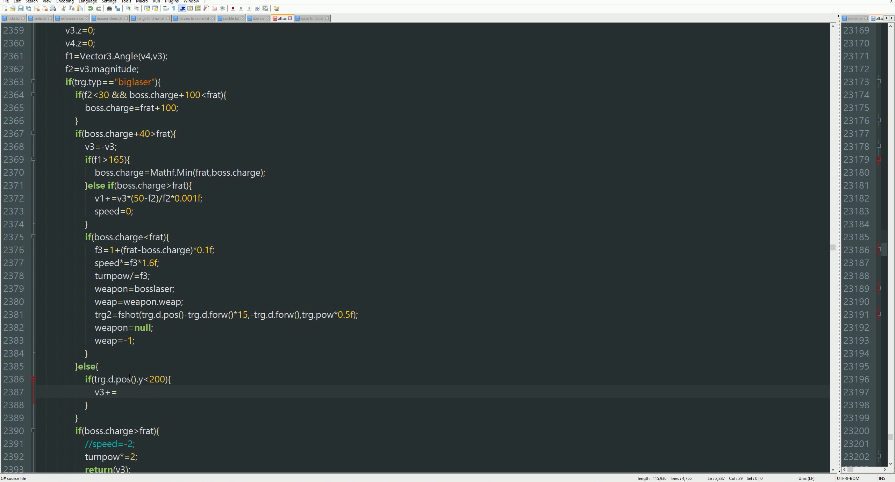
{"action": "type", "text": "10M"}
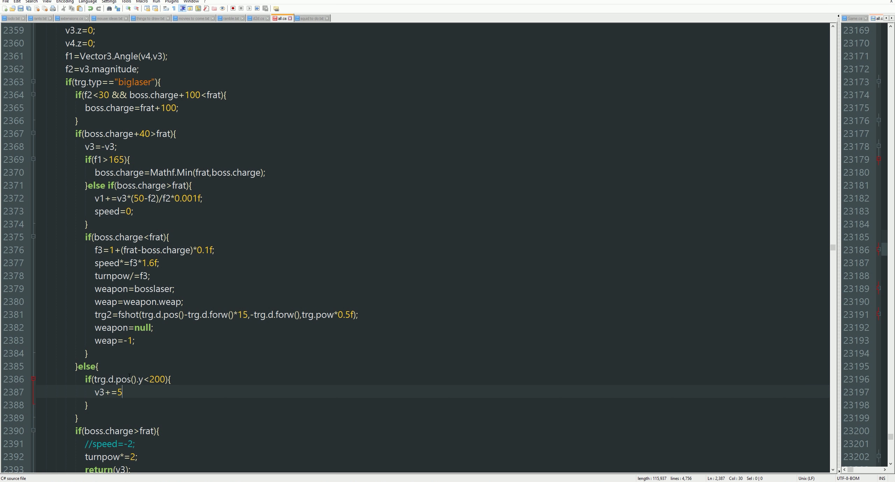
{"action": "type", "text": ".y"}
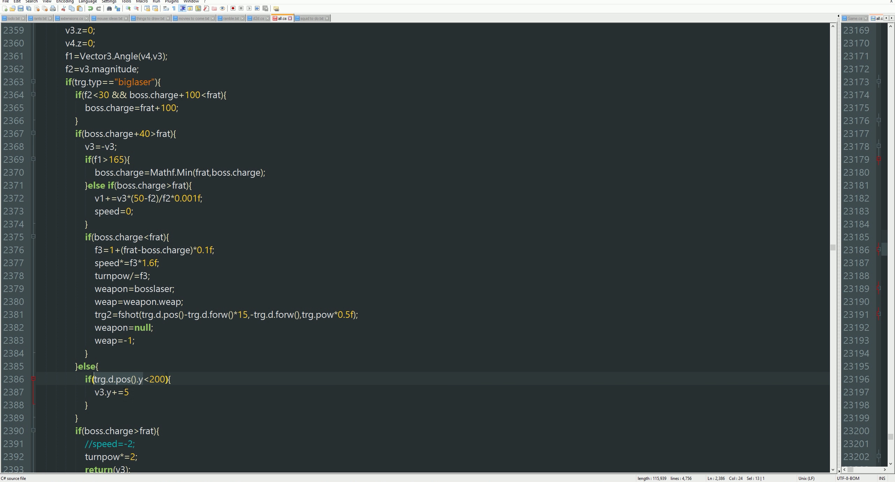
{"action": "type", "text": "()"}
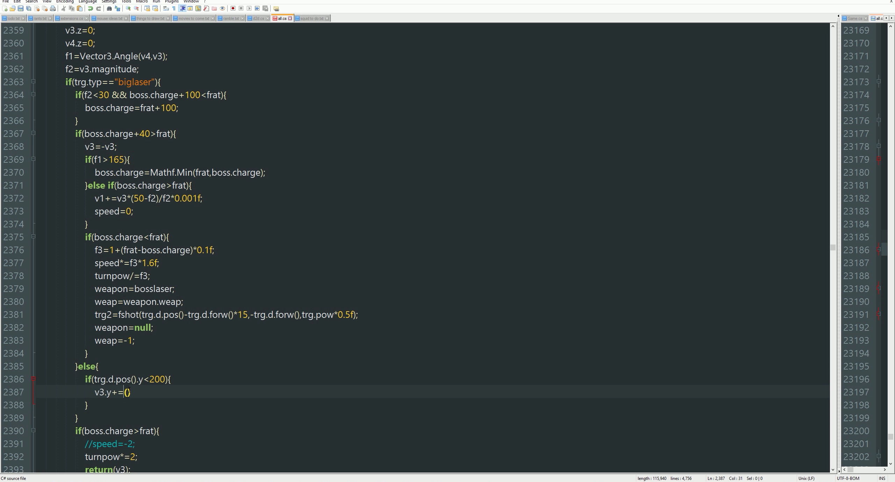
{"action": "type", "text": "200-trg.d.pos().y)"}
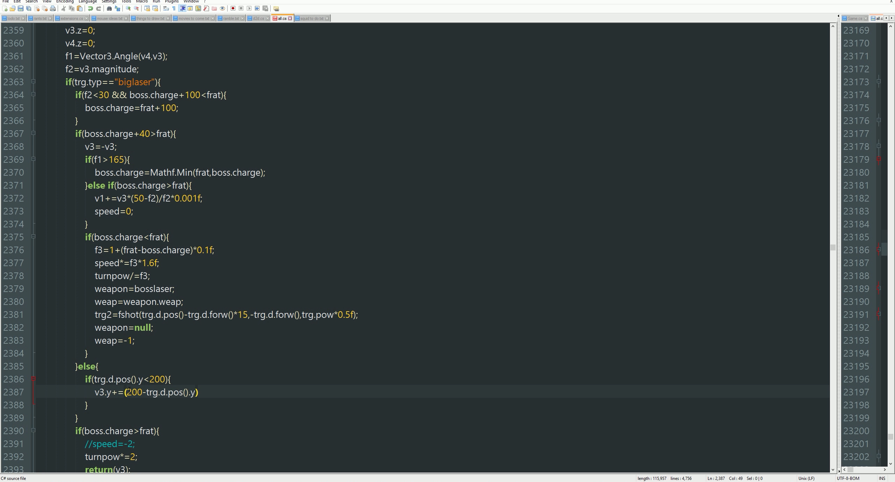
{"action": "type", "text": "*0."}
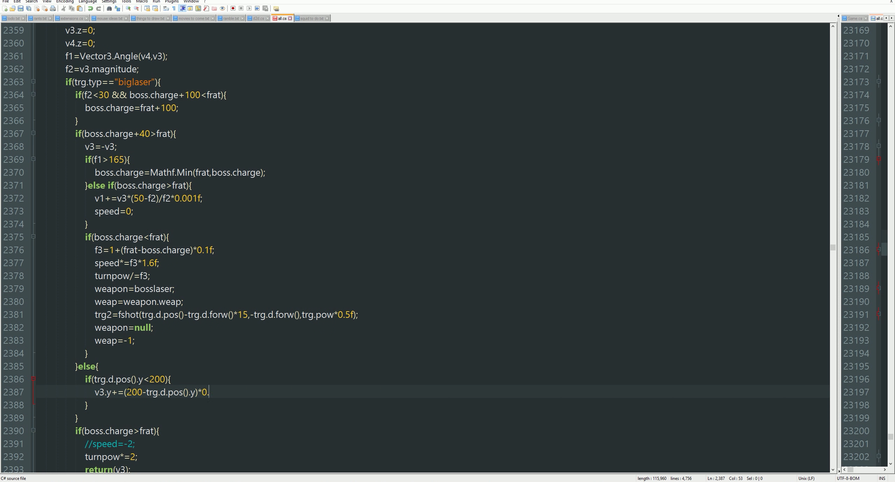
{"action": "type", "text": "01f;"}
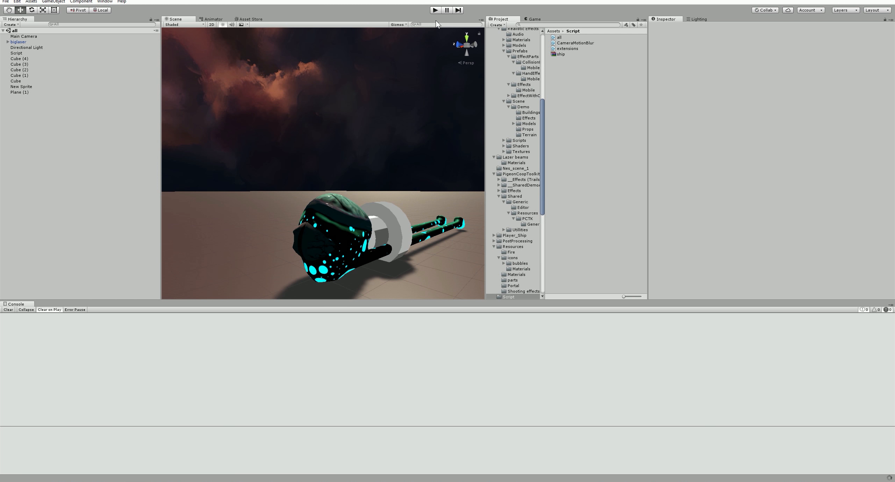
Step: Enter Play mode and watch whether the biglaser boss stays above height 200
{"action": "left_click", "coordinate": [434, 9]}
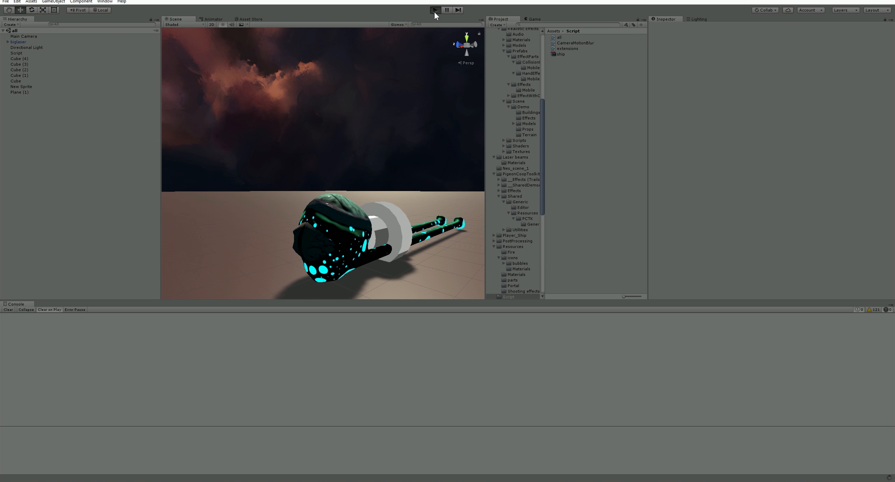
{"action": "left_click", "coordinate": [435, 9]}
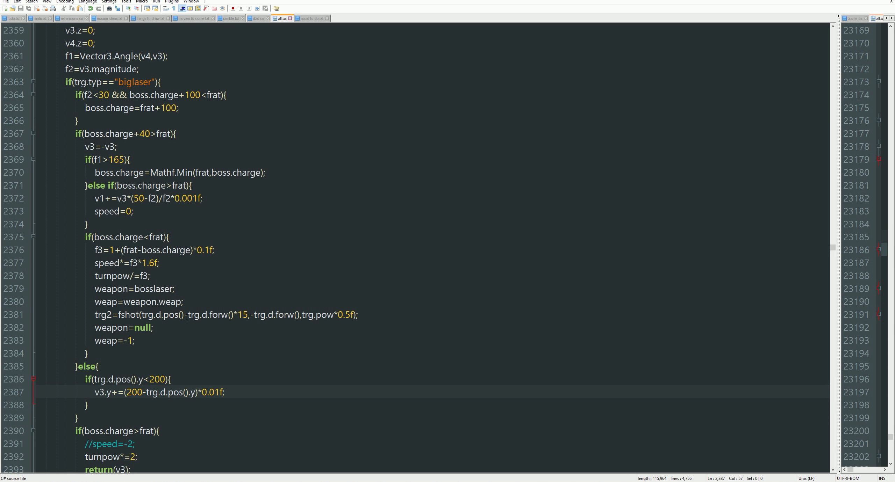
Step: Start typing an info(frat.ToString()) debug line in the biglaser else branch
{"action": "left_click", "coordinate": [171, 379]}
{"action": "type", "text": "i"}
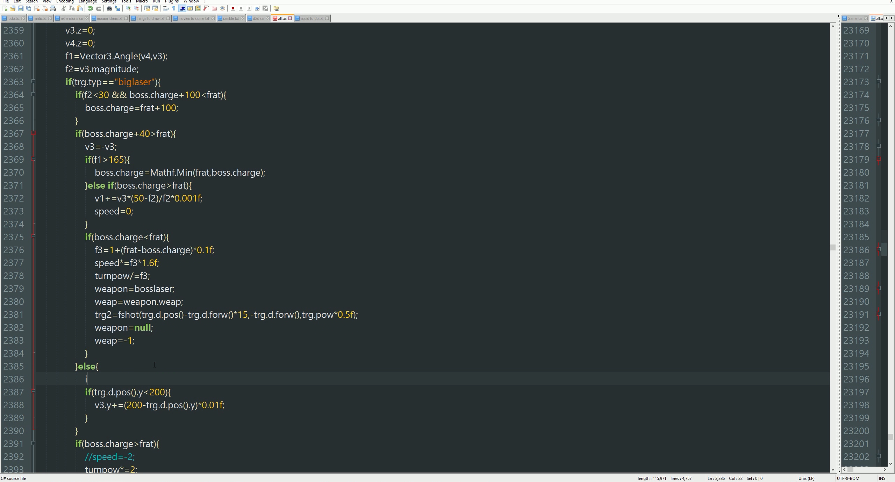
{"action": "type", "text": "nfo"}
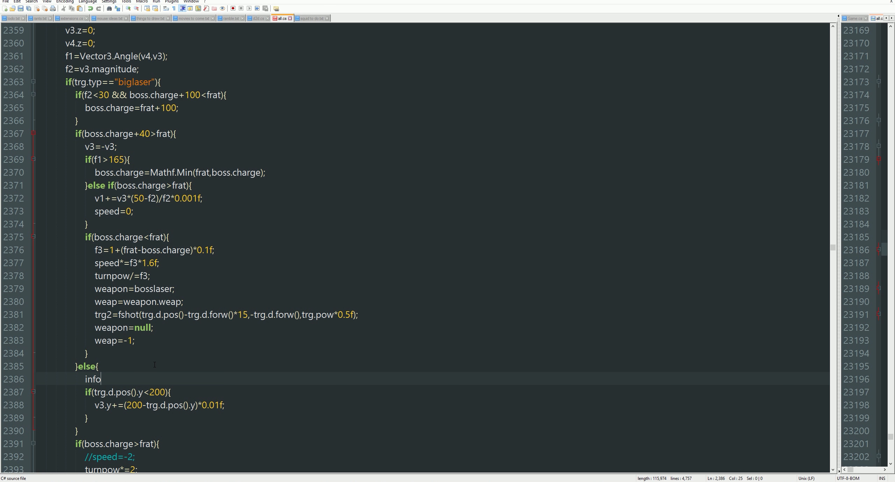
{"action": "type", "text": "(frat."}
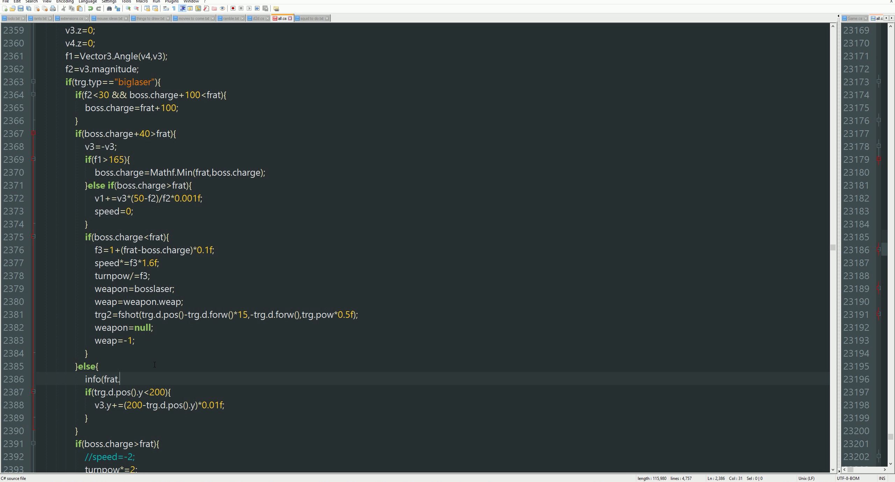
{"action": "type", "text": "ToSt"}
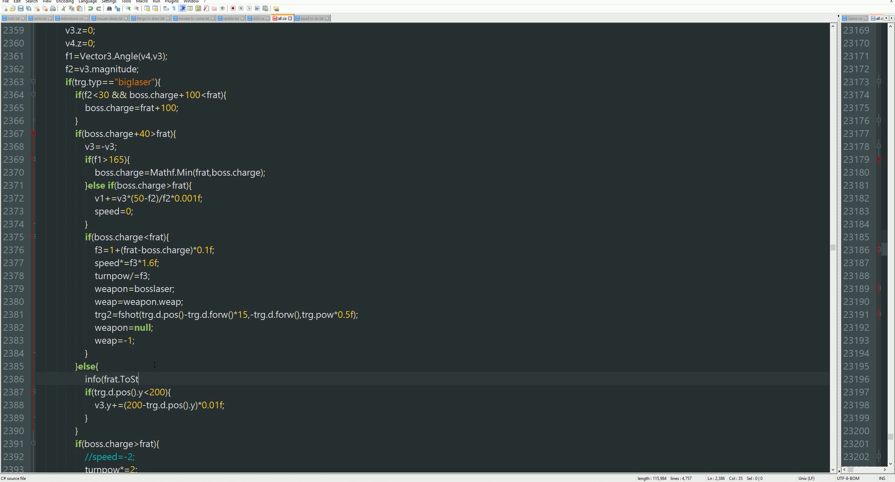
{"action": "type", "text": "ring()"}
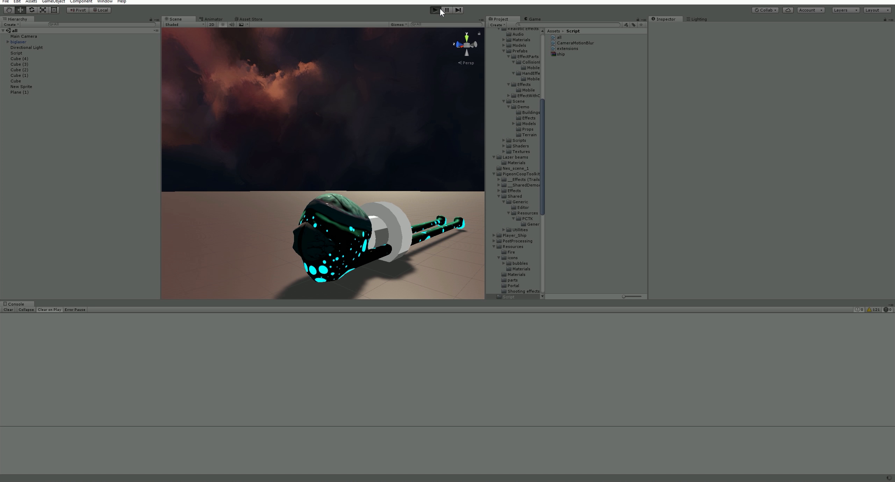
Step: Start a playtest of the squid boss scene in Unity
{"action": "left_click", "coordinate": [435, 10]}
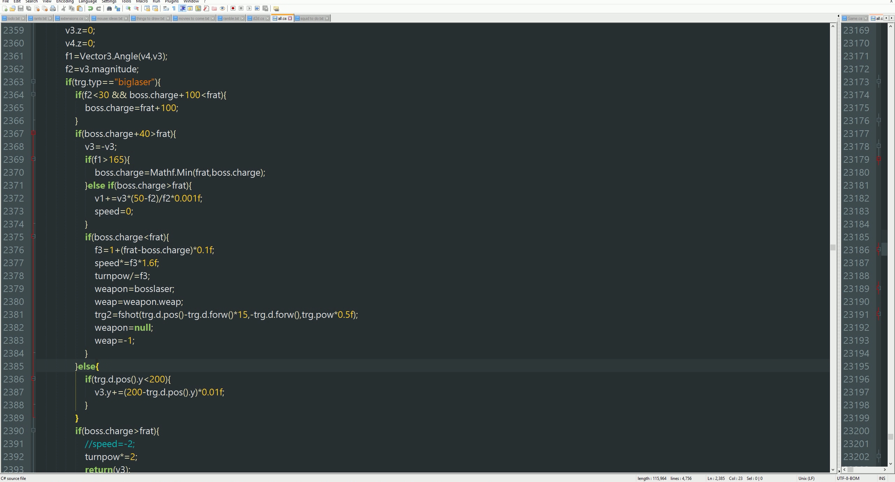
Step: Run and stop a playtest with only the height lift in the else branch
{"action": "left_click", "coordinate": [433, 10]}
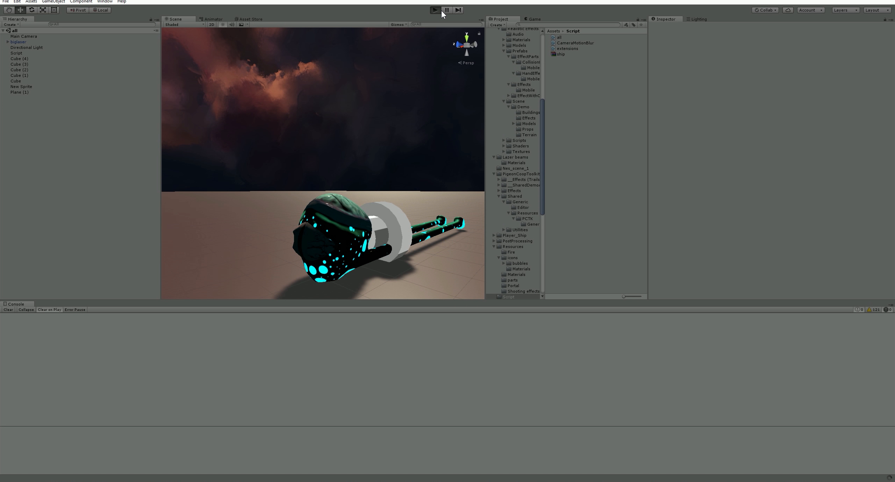
{"action": "left_click", "coordinate": [434, 10]}
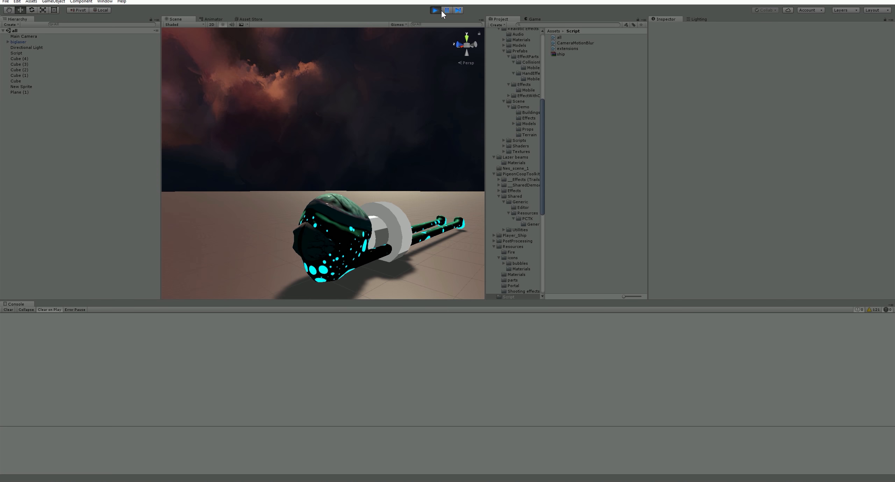
{"action": "left_click", "coordinate": [433, 11]}
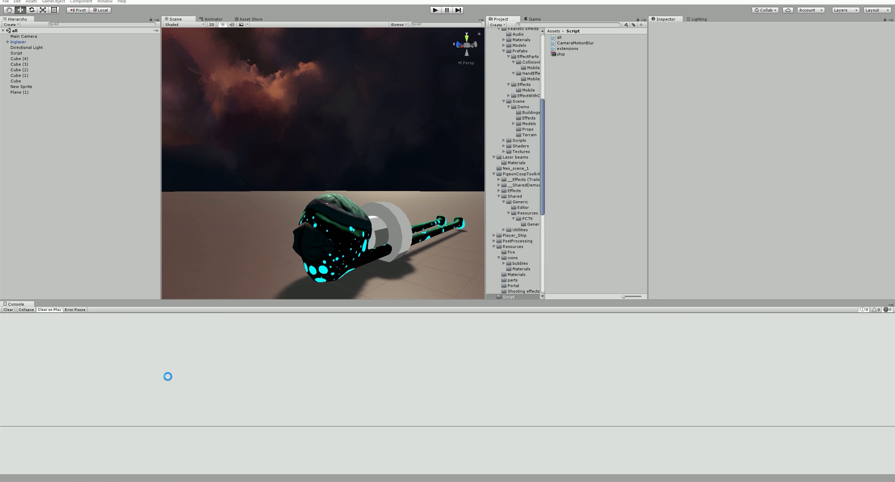
Step: Run another brief play-mode test of the biglaser boss fight
{"action": "left_click", "coordinate": [434, 10]}
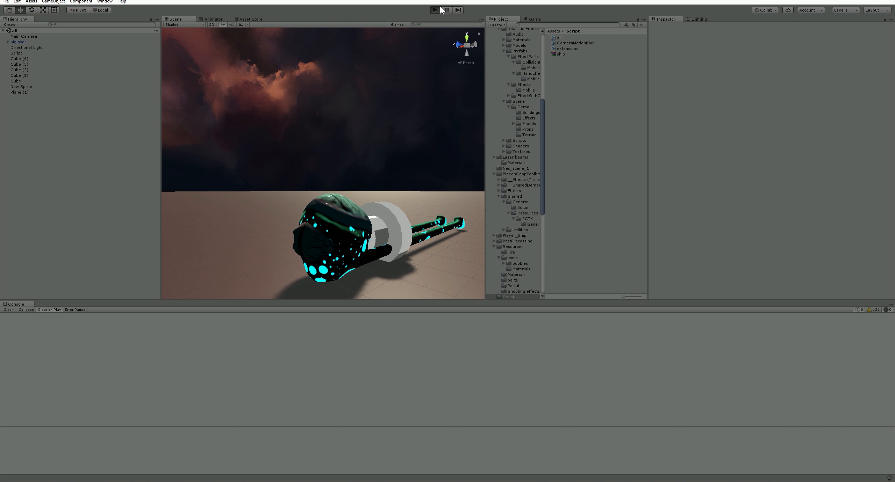
{"action": "left_click", "coordinate": [435, 10]}
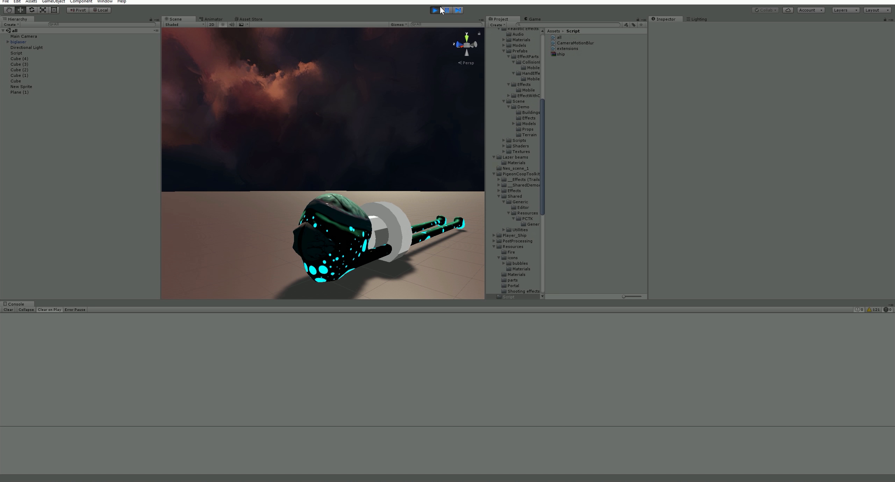
{"action": "left_click", "coordinate": [434, 10]}
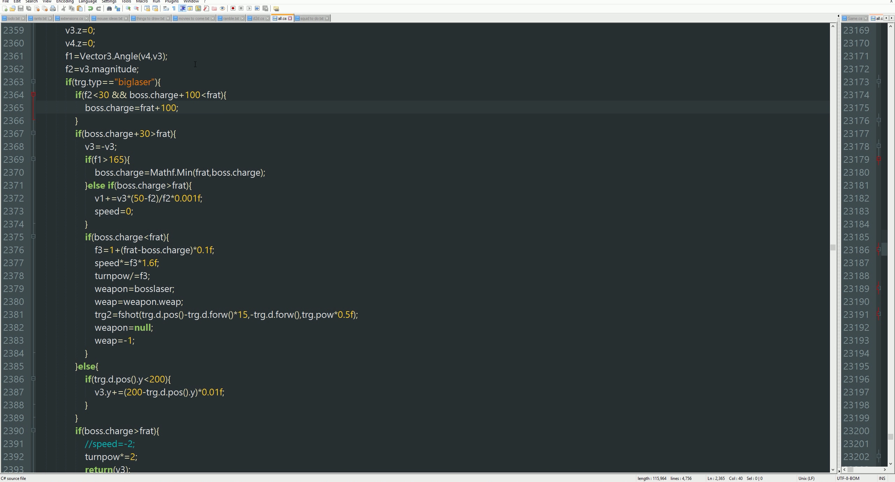
Step: Lower the close-range recharge boost on line 2365 from frat+100 to frat+50
{"action": "type", "text": "6"}
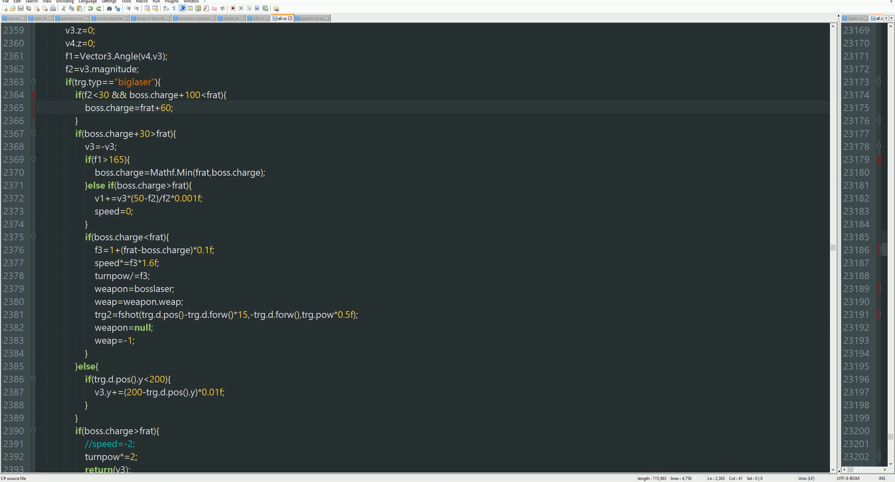
{"action": "type", "text": "50"}
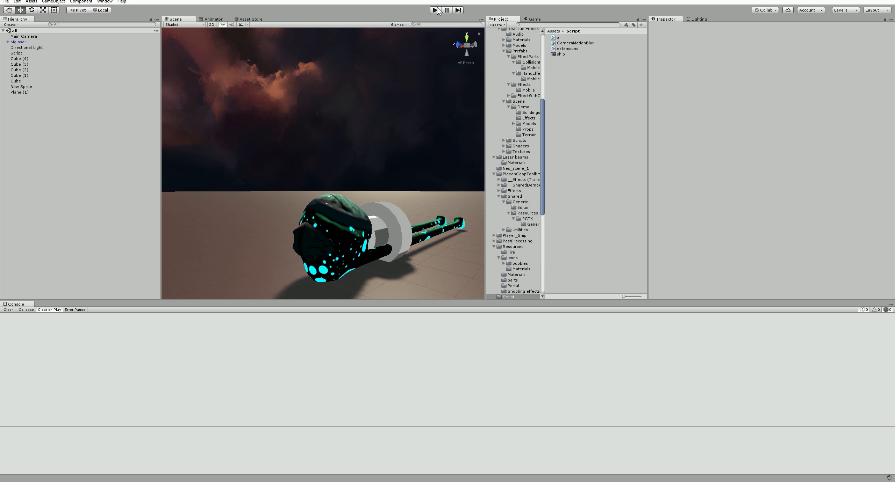
Step: Playtest the reduced boost, then raise the close-range recharge to frat+90
{"action": "left_click", "coordinate": [434, 10]}
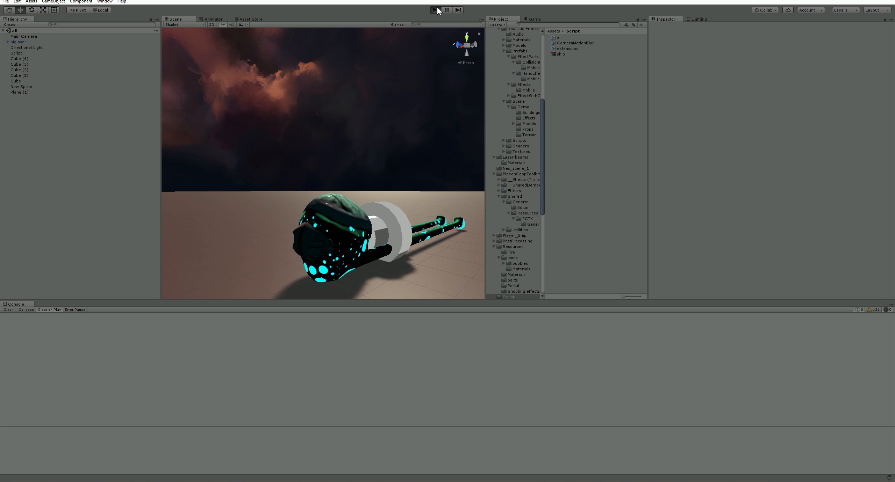
{"action": "left_click", "coordinate": [435, 9]}
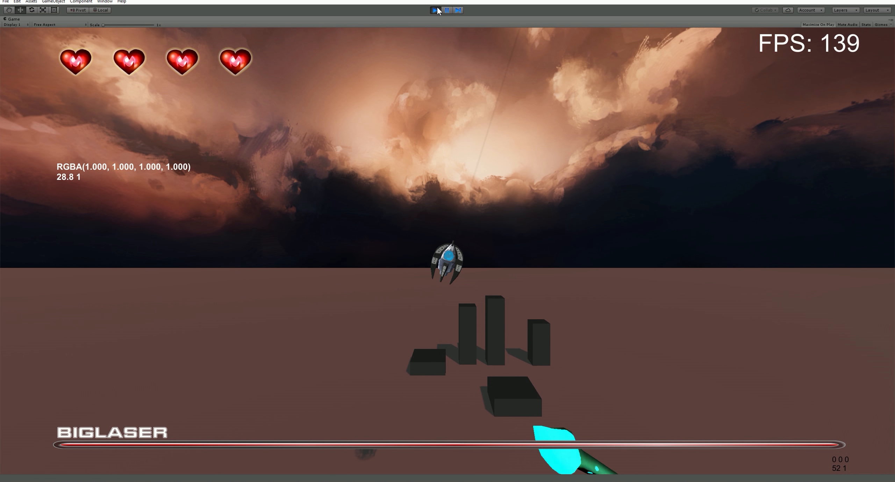
{"action": "left_click", "coordinate": [435, 10]}
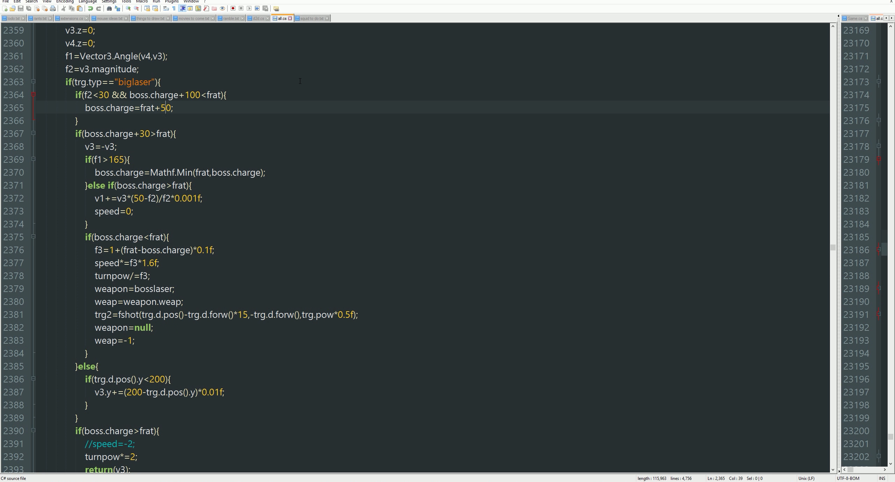
{"action": "type", "text": "90"}
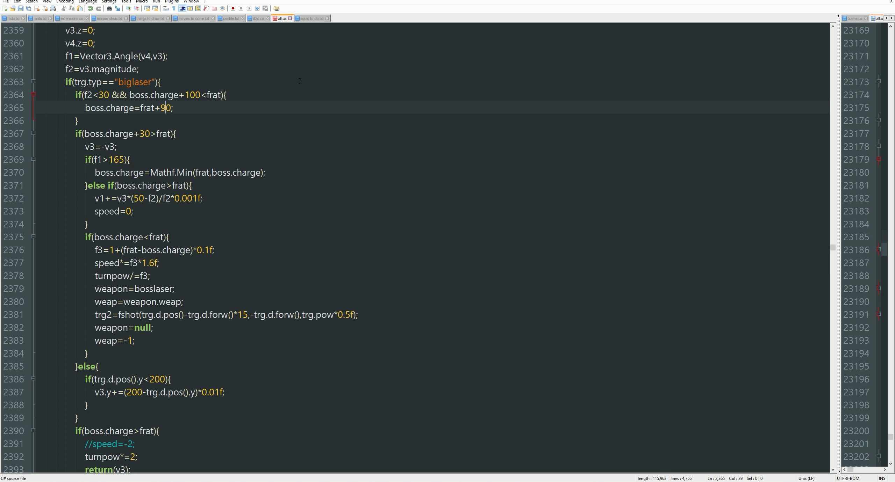
{"action": "type", "text": "80"}
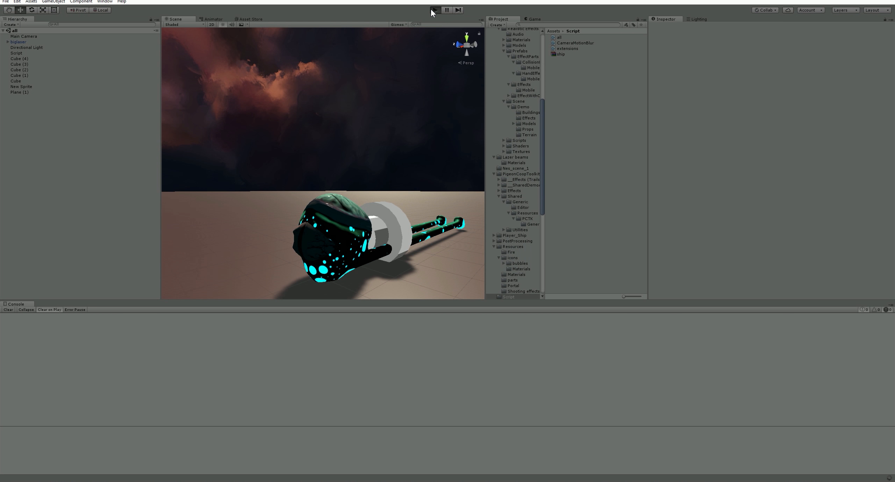
Step: Playtest the frat+90 recharge and resume the boss fight from the pause menu
{"action": "left_click", "coordinate": [434, 9]}
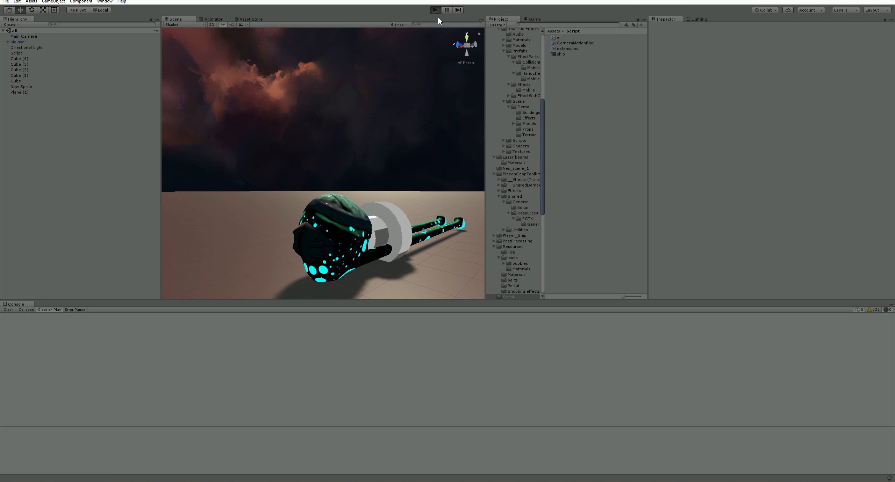
{"action": "left_click", "coordinate": [434, 9]}
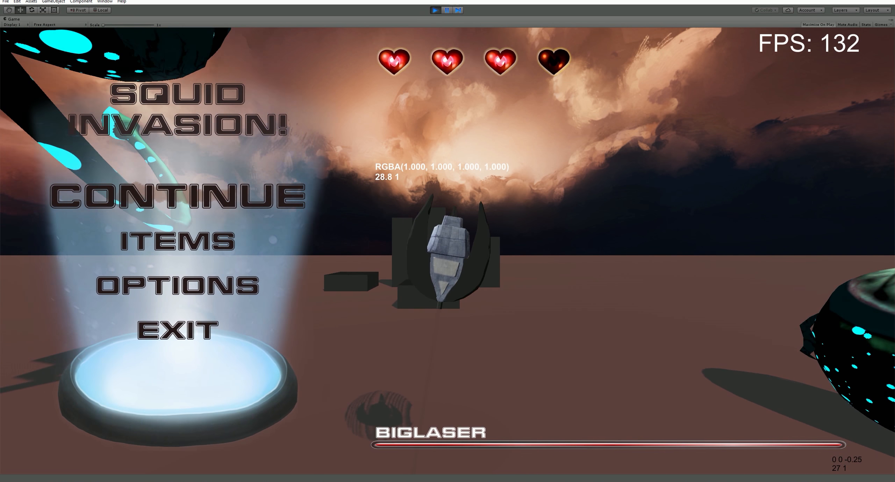
{"action": "left_click", "coordinate": [176, 196]}
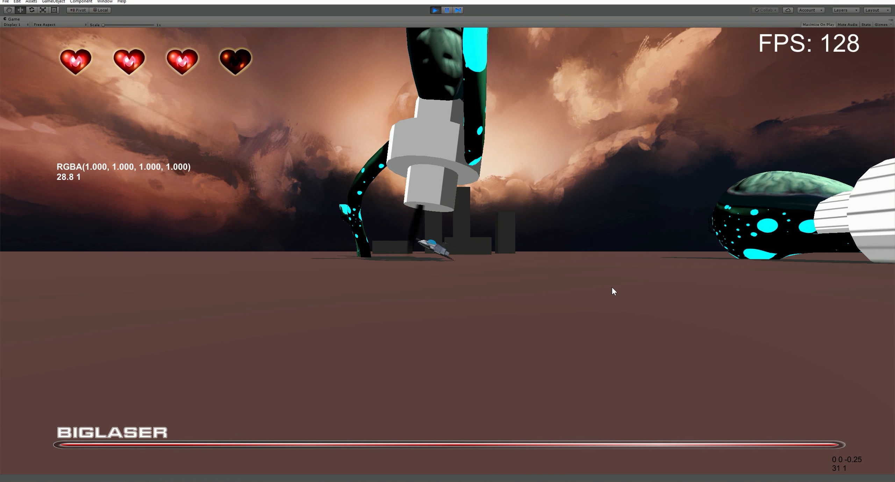